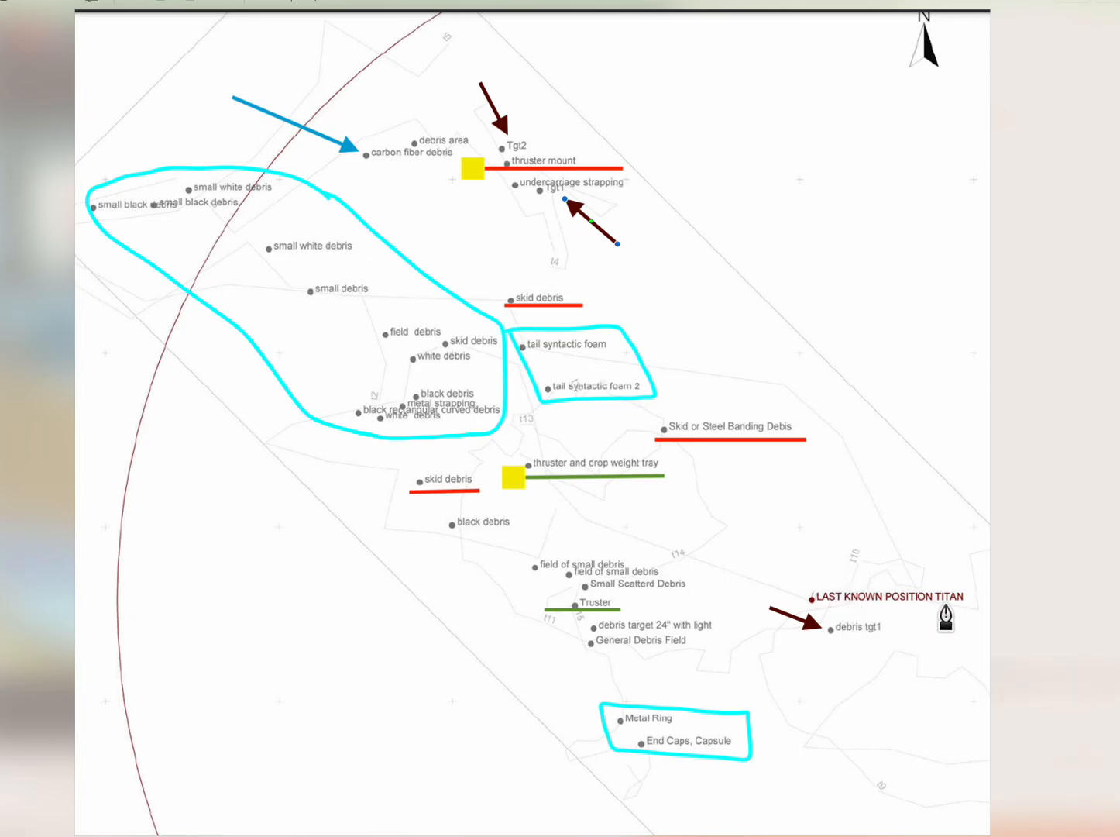
pyautogui.moveTo(880, 620)
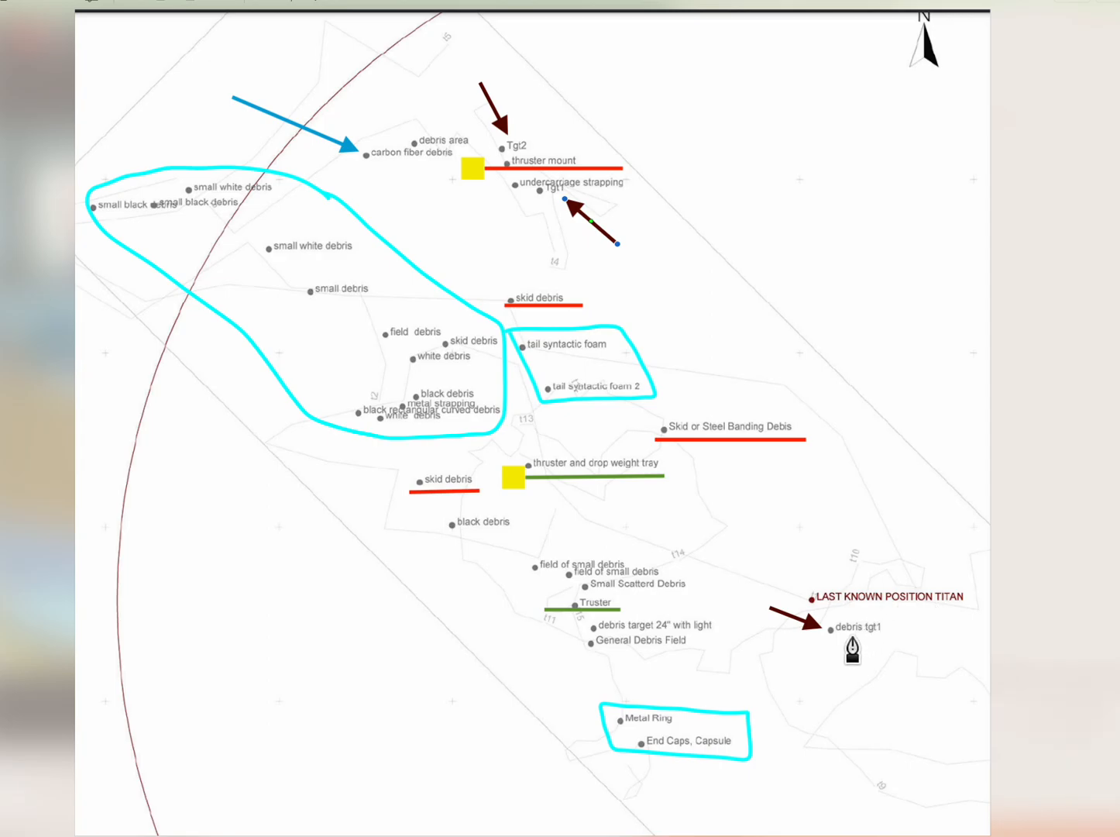
pyautogui.moveTo(877, 649)
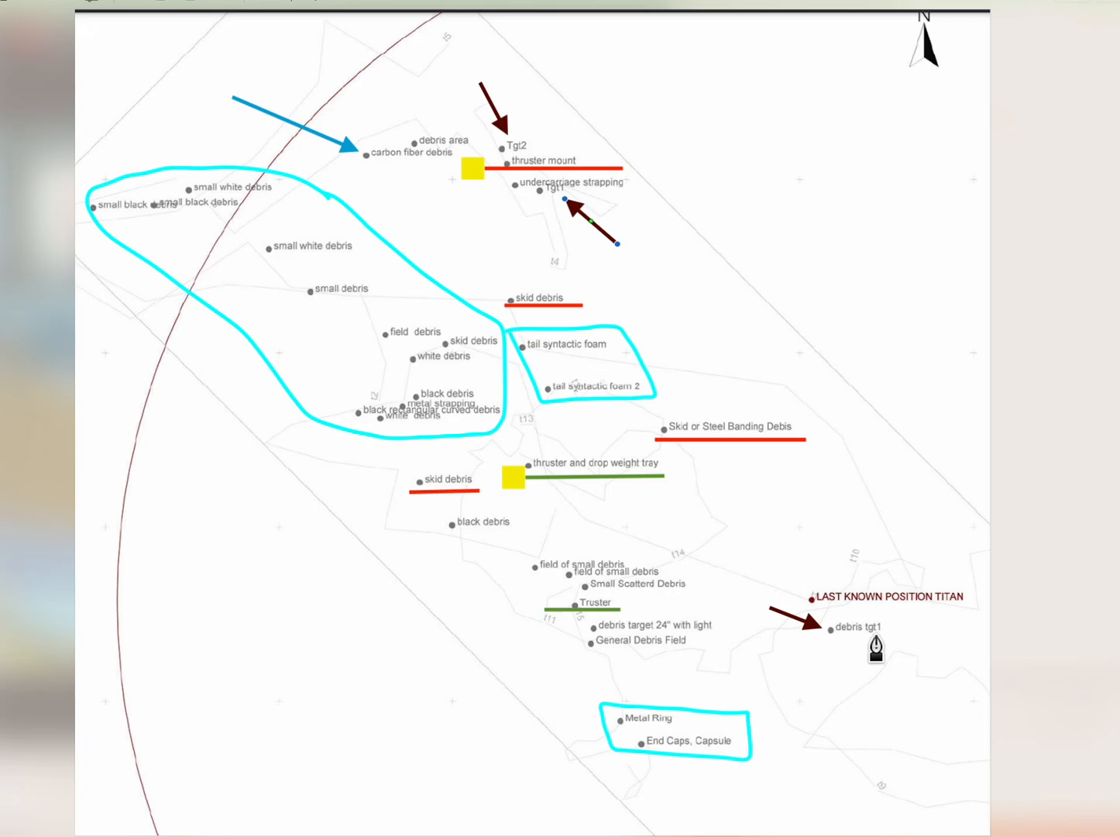
pyautogui.moveTo(548, 195)
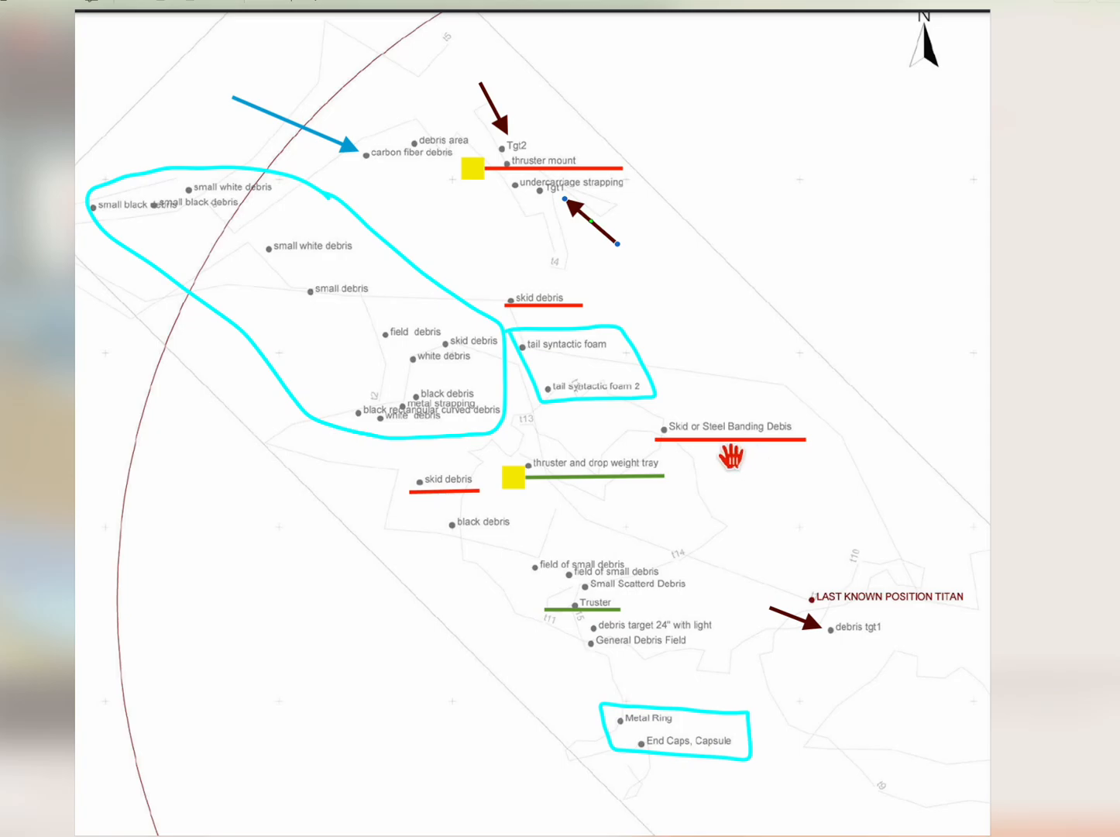
pyautogui.moveTo(589, 186)
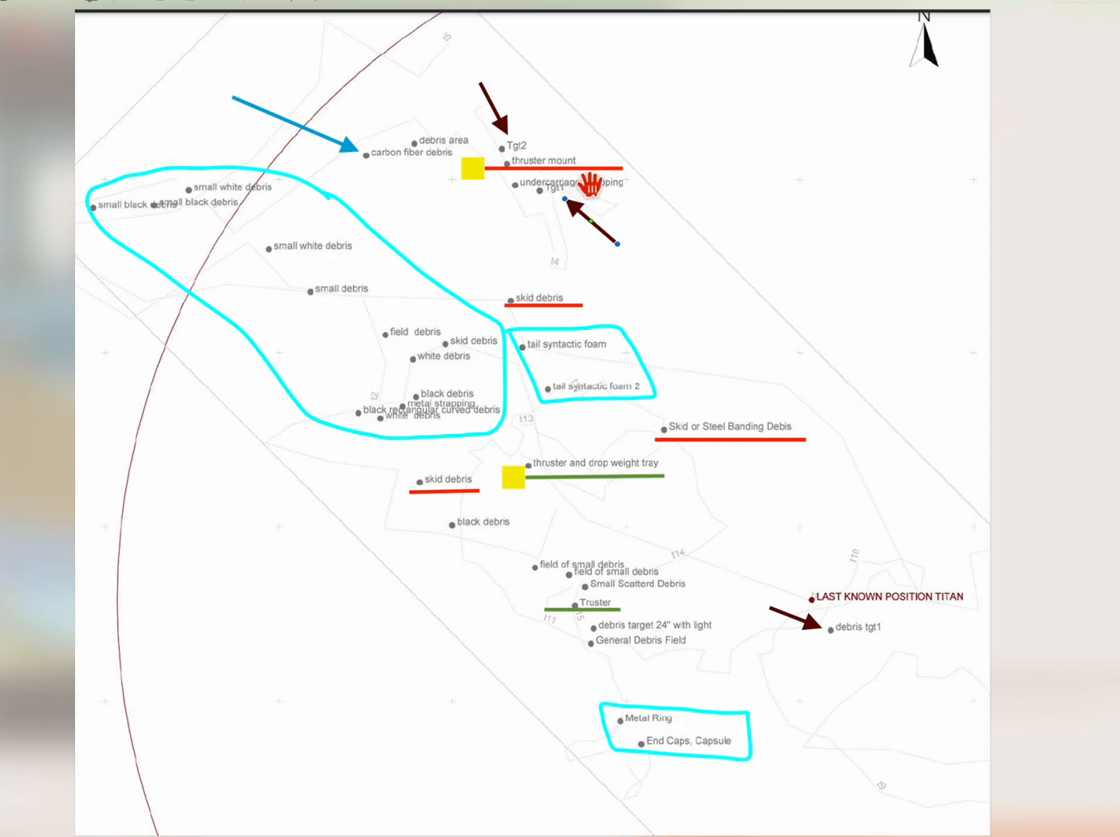
pyautogui.moveTo(654, 764)
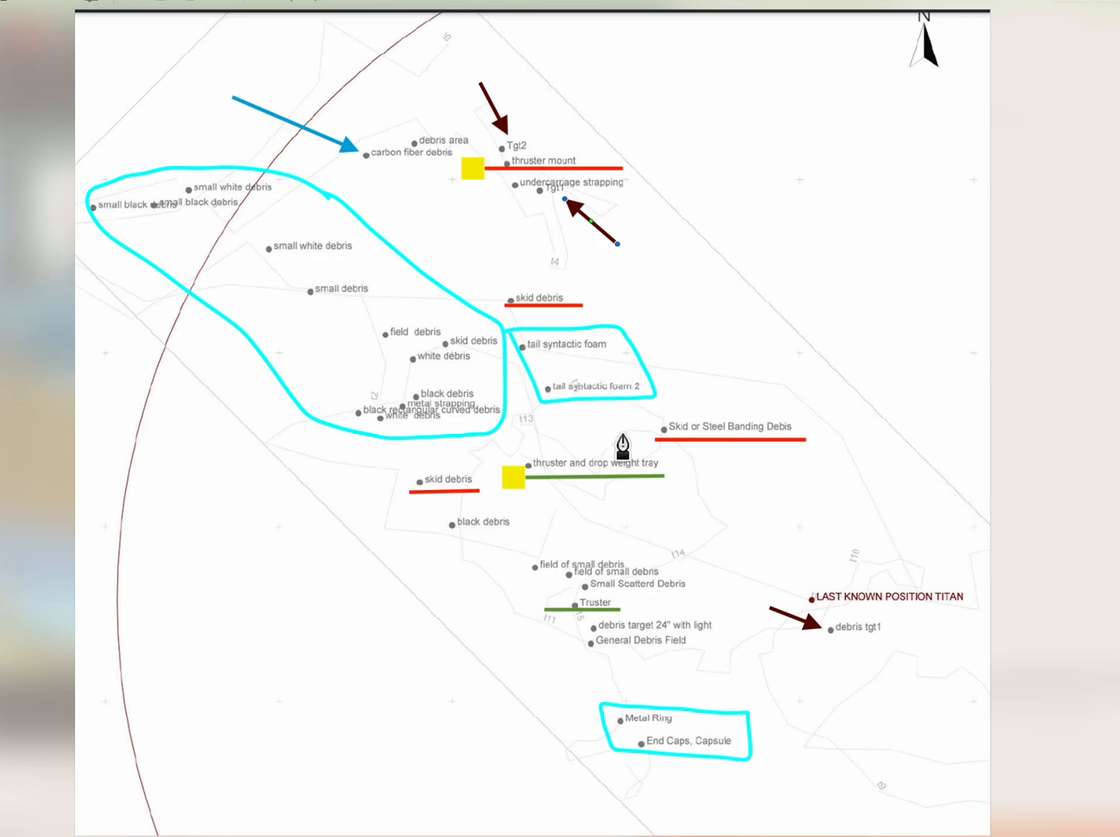
pyautogui.moveTo(412, 804)
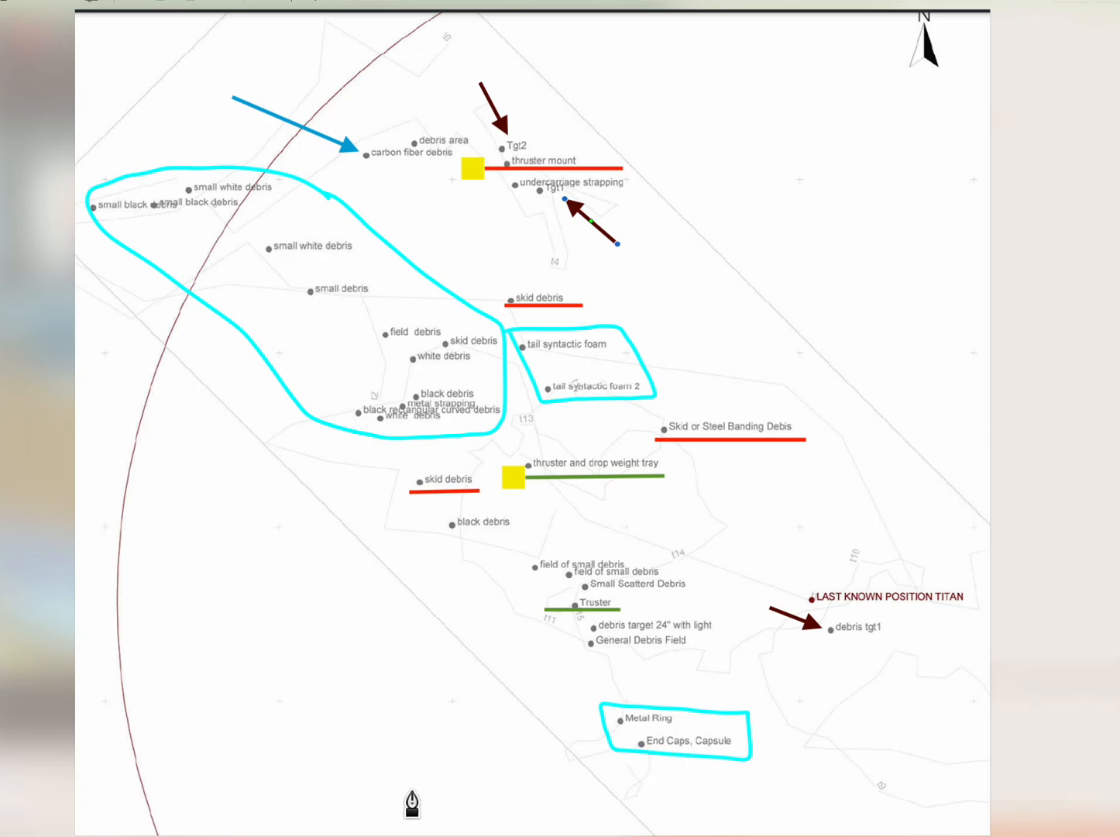
pyautogui.moveTo(133, 821)
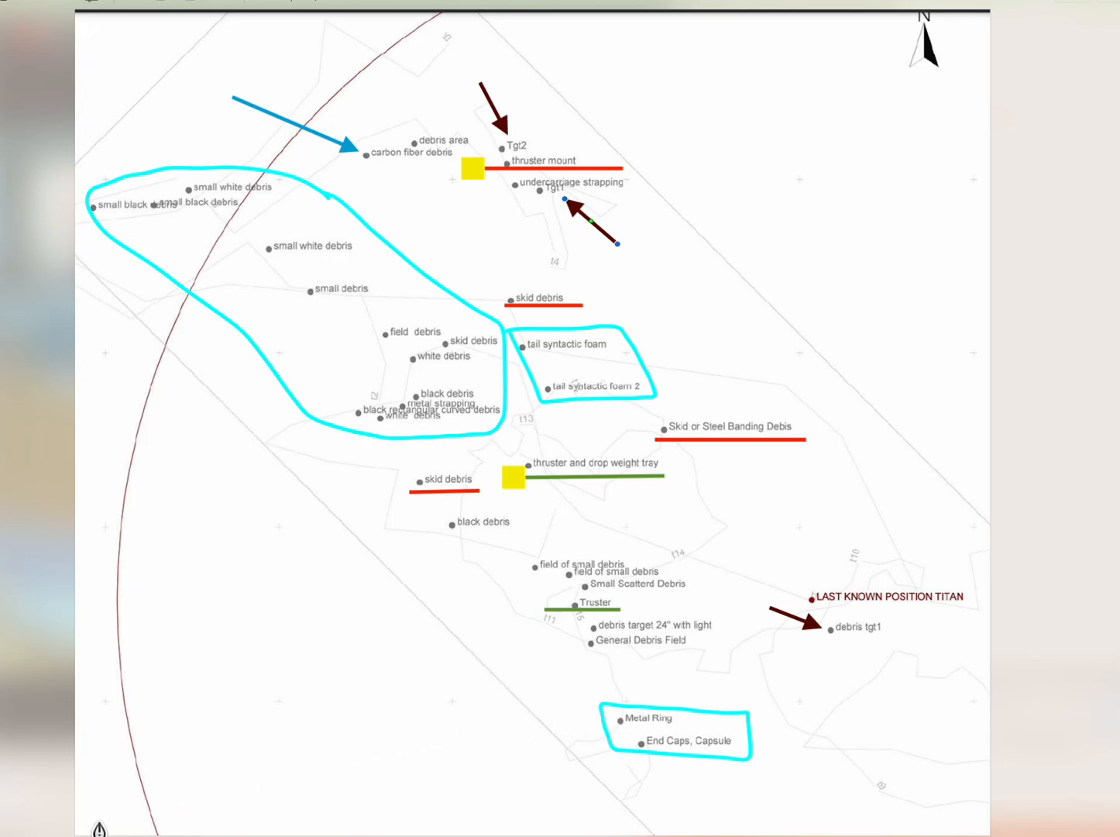
pyautogui.moveTo(524, 364)
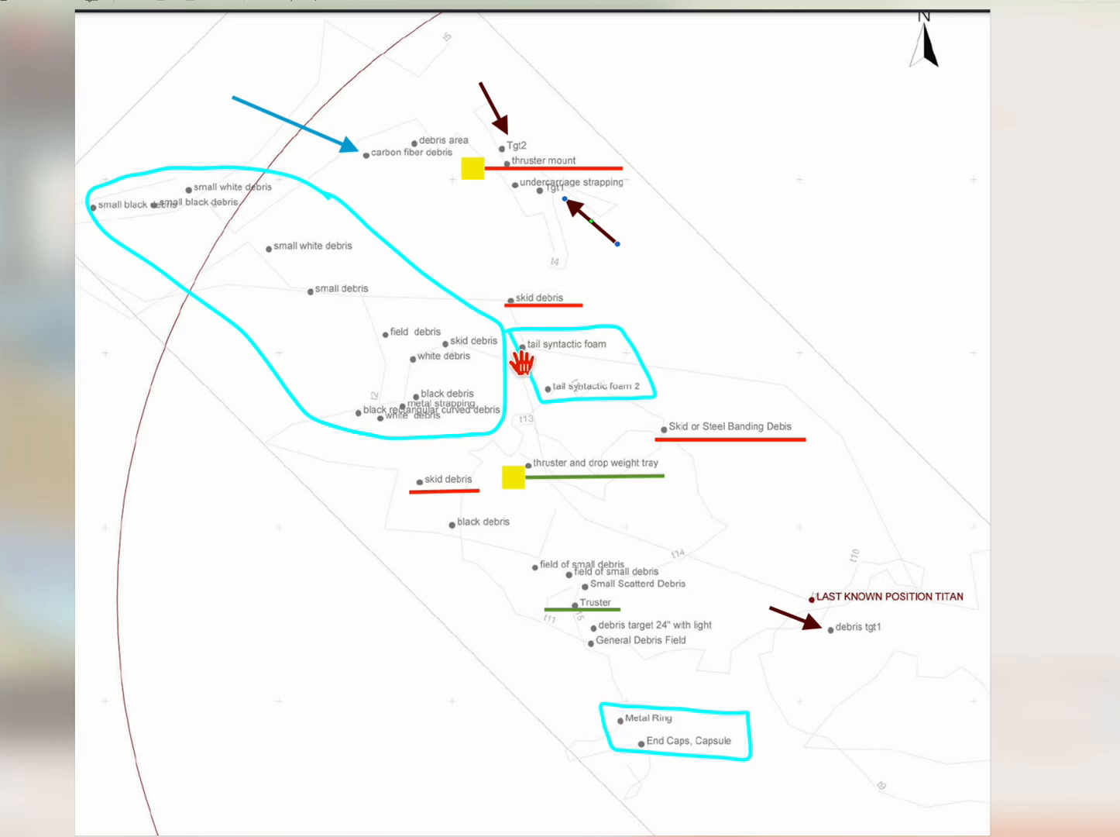
pyautogui.moveTo(594, 417)
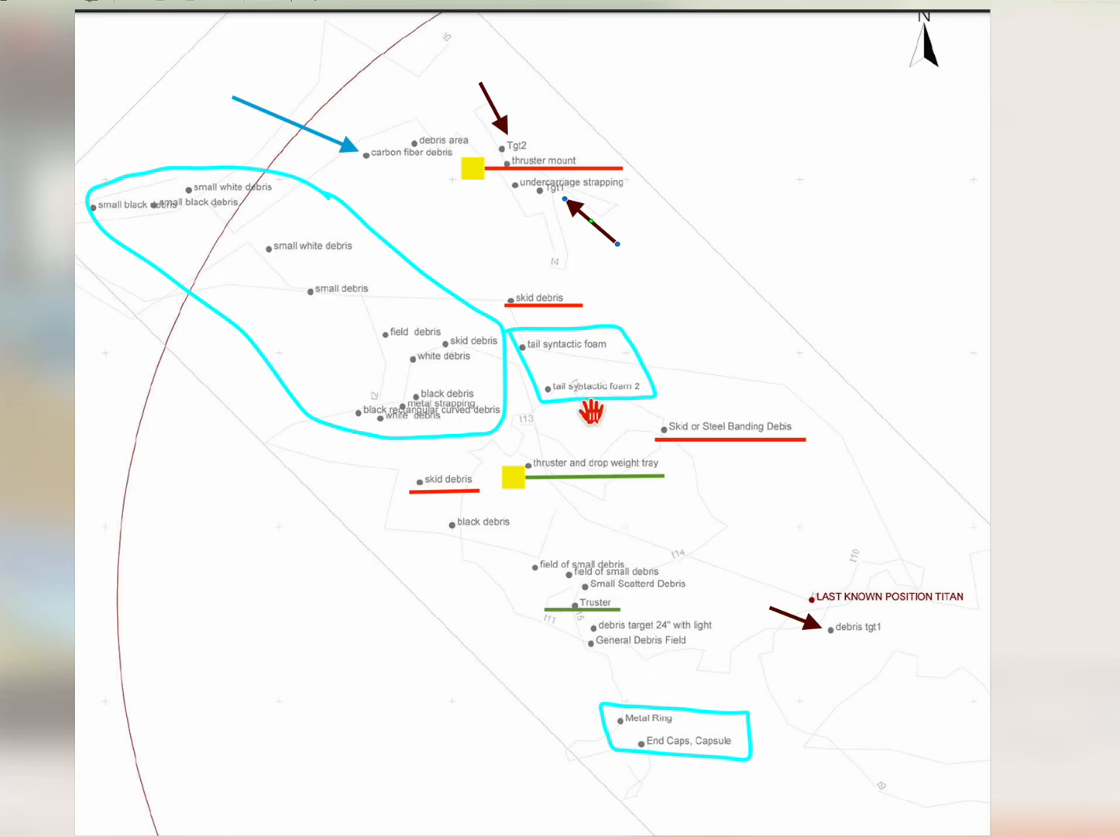
pyautogui.moveTo(649, 672)
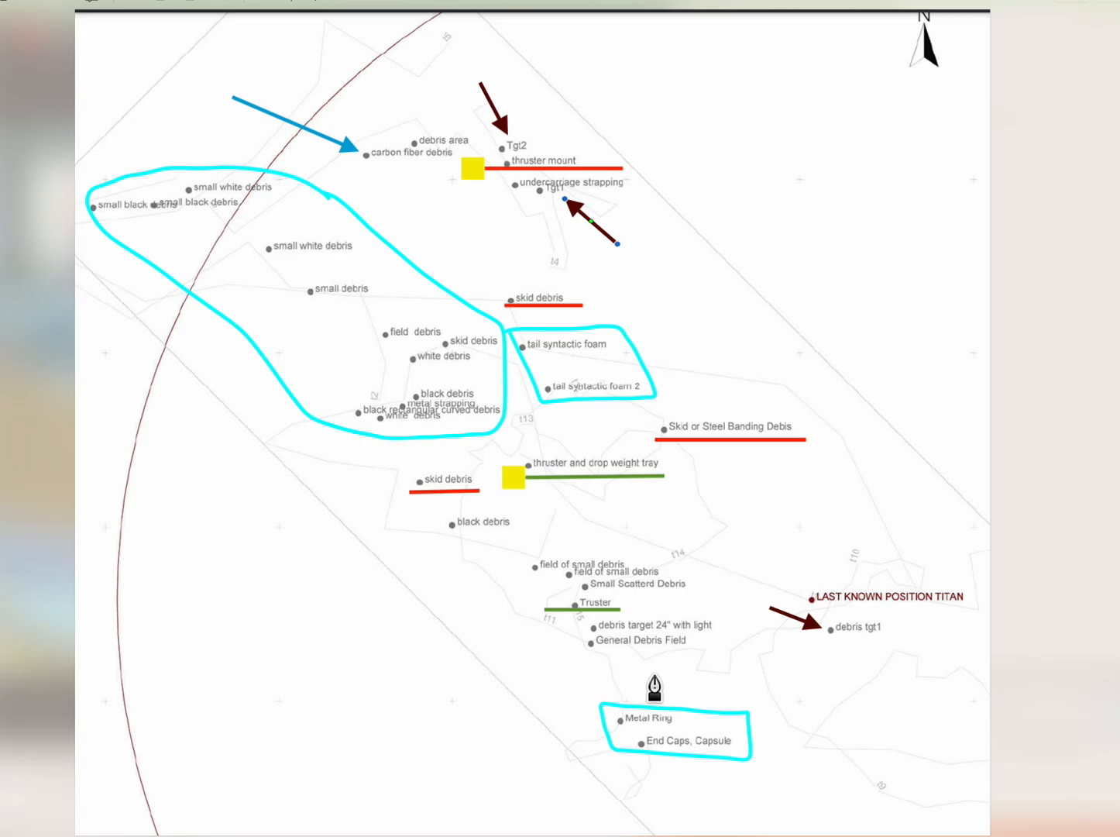
pyautogui.moveTo(403, 318)
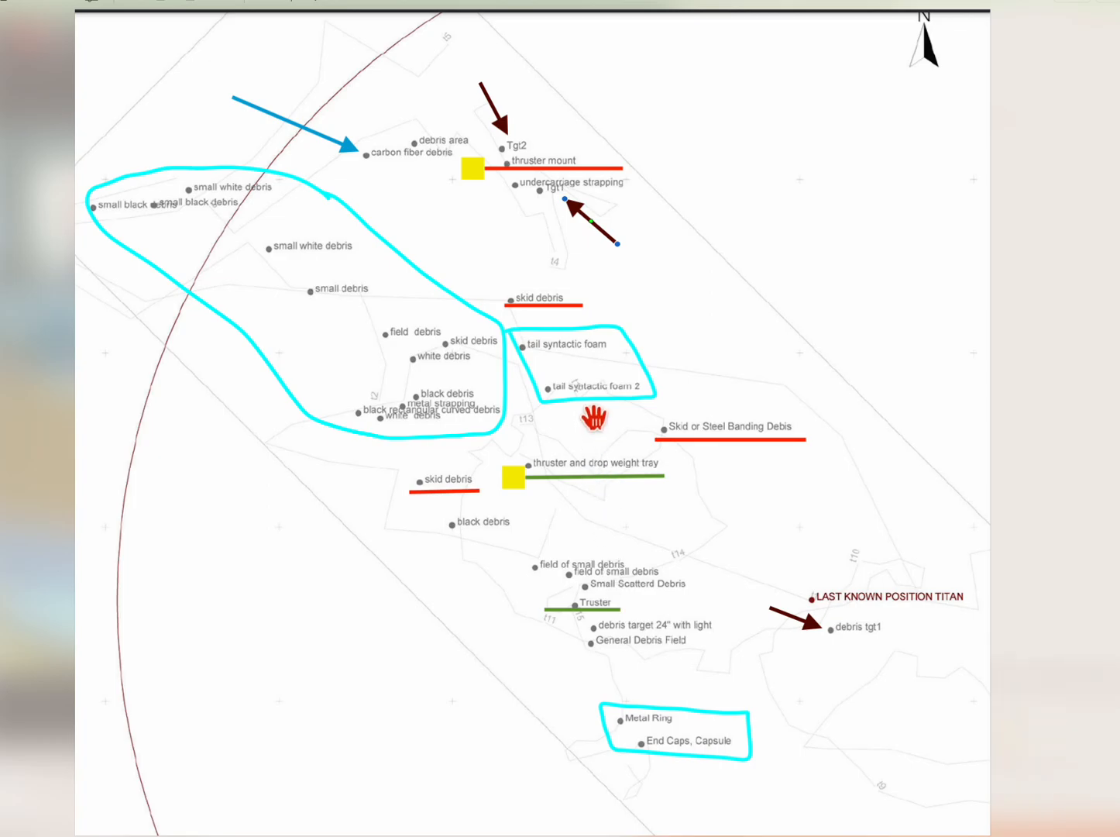
pyautogui.moveTo(845, 651)
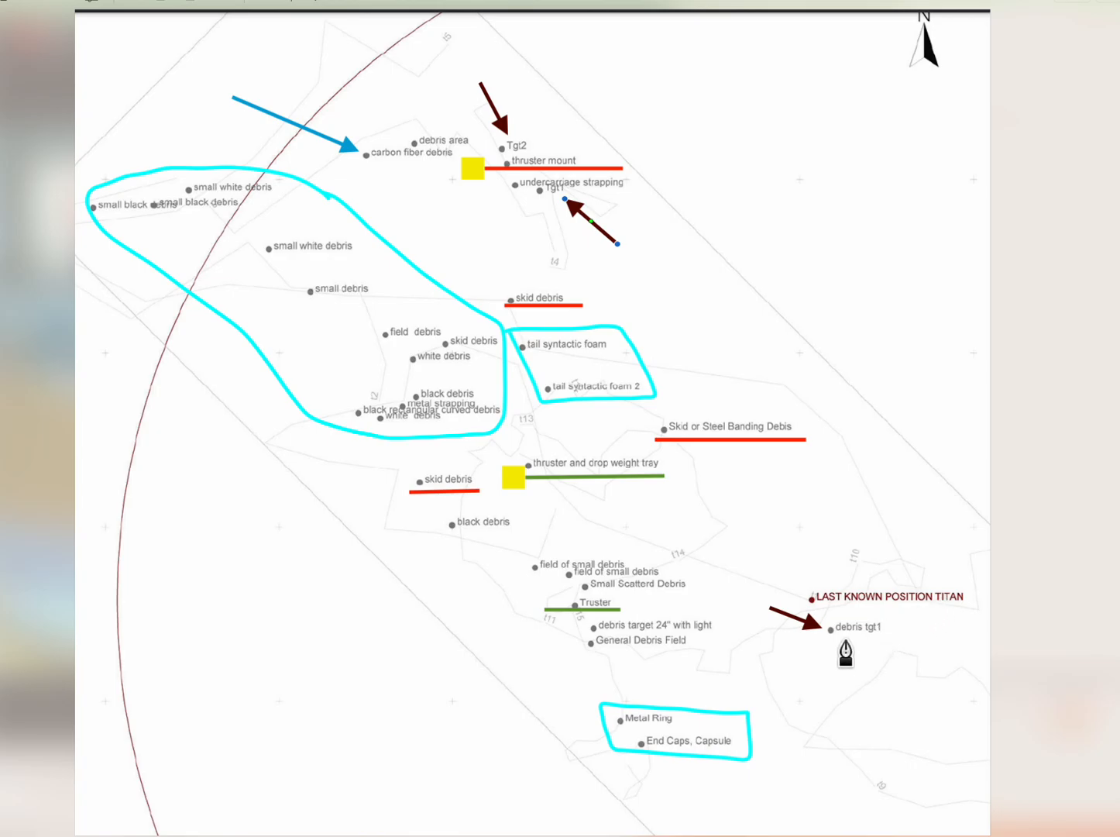
pyautogui.moveTo(858, 649)
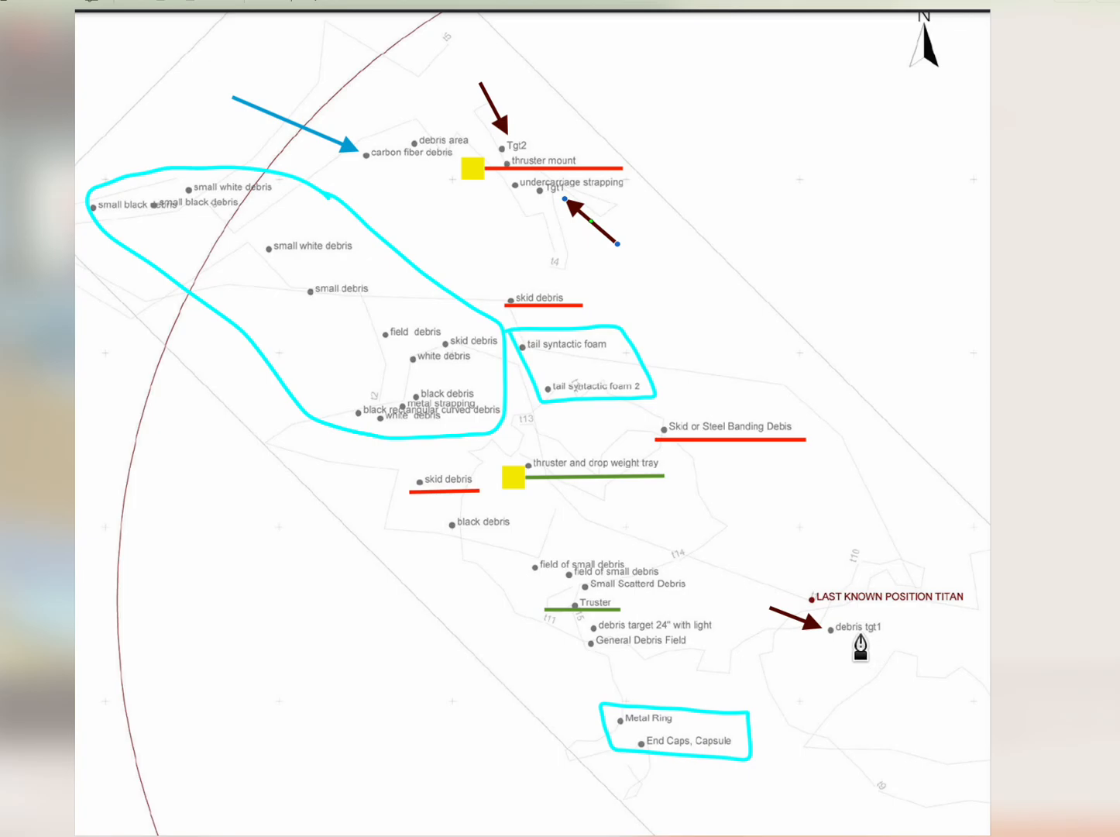
pyautogui.moveTo(588, 330)
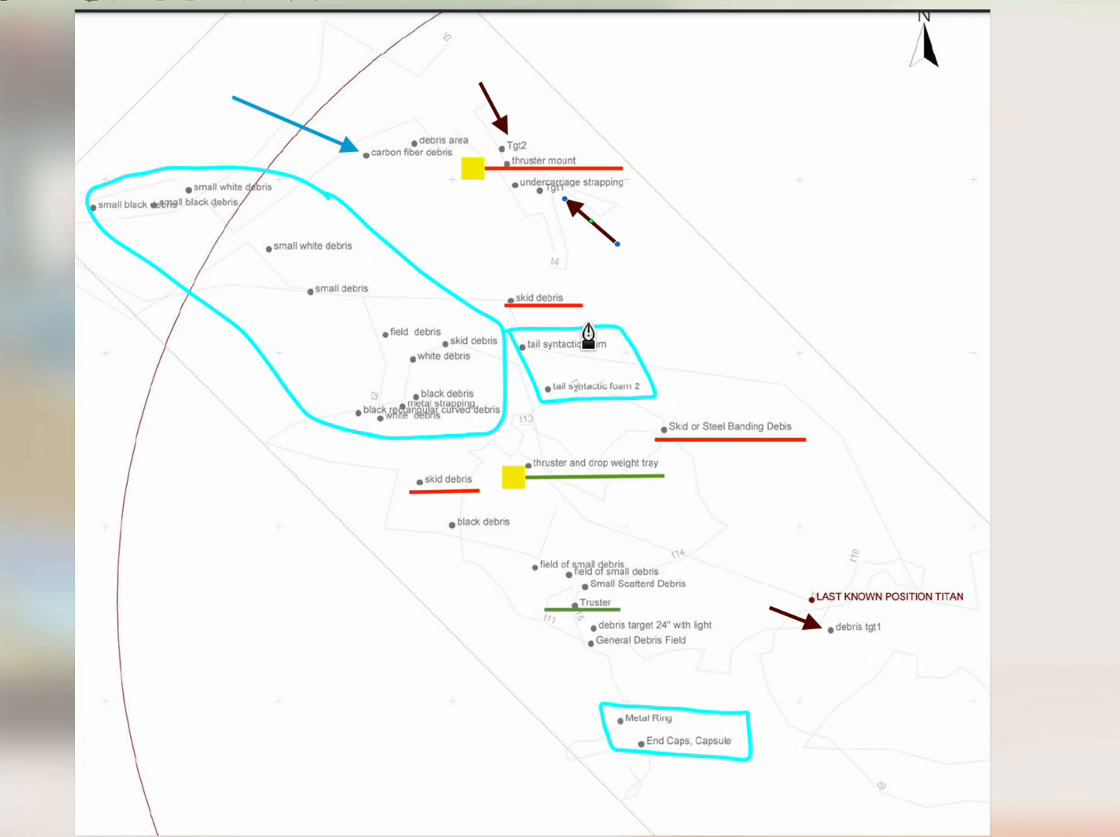
pyautogui.moveTo(849, 647)
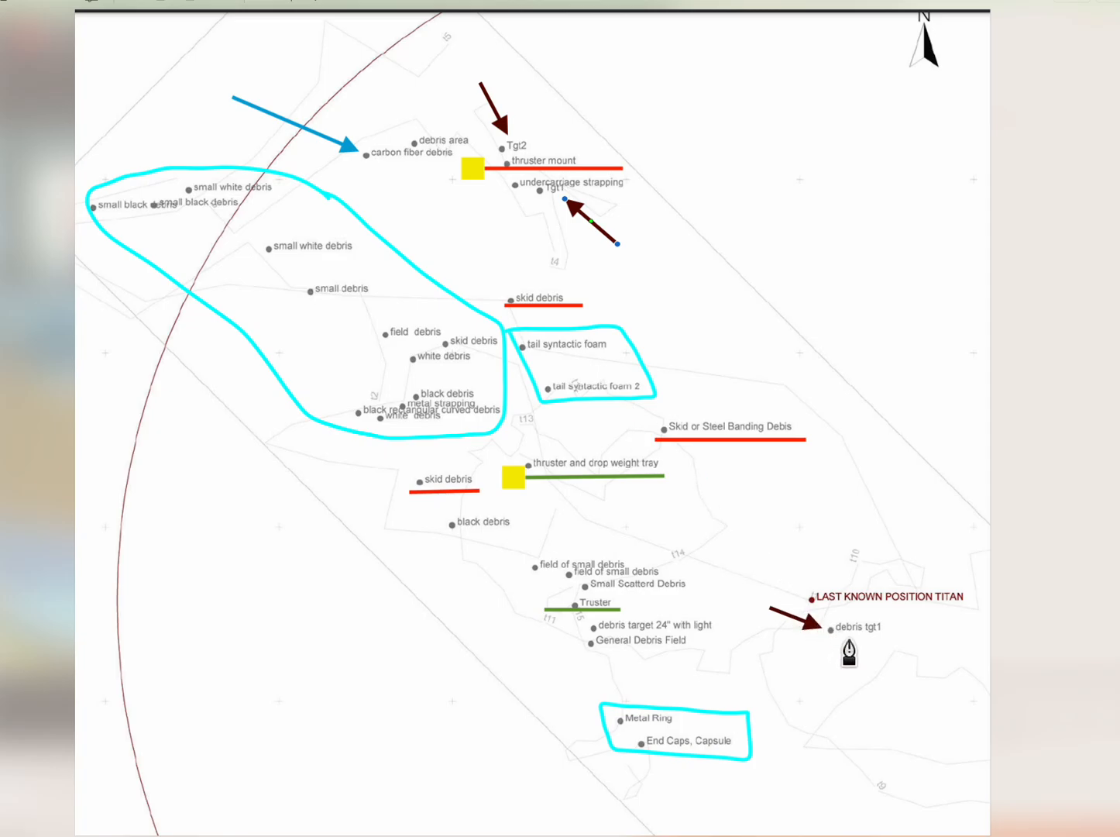
pyautogui.moveTo(233, 233)
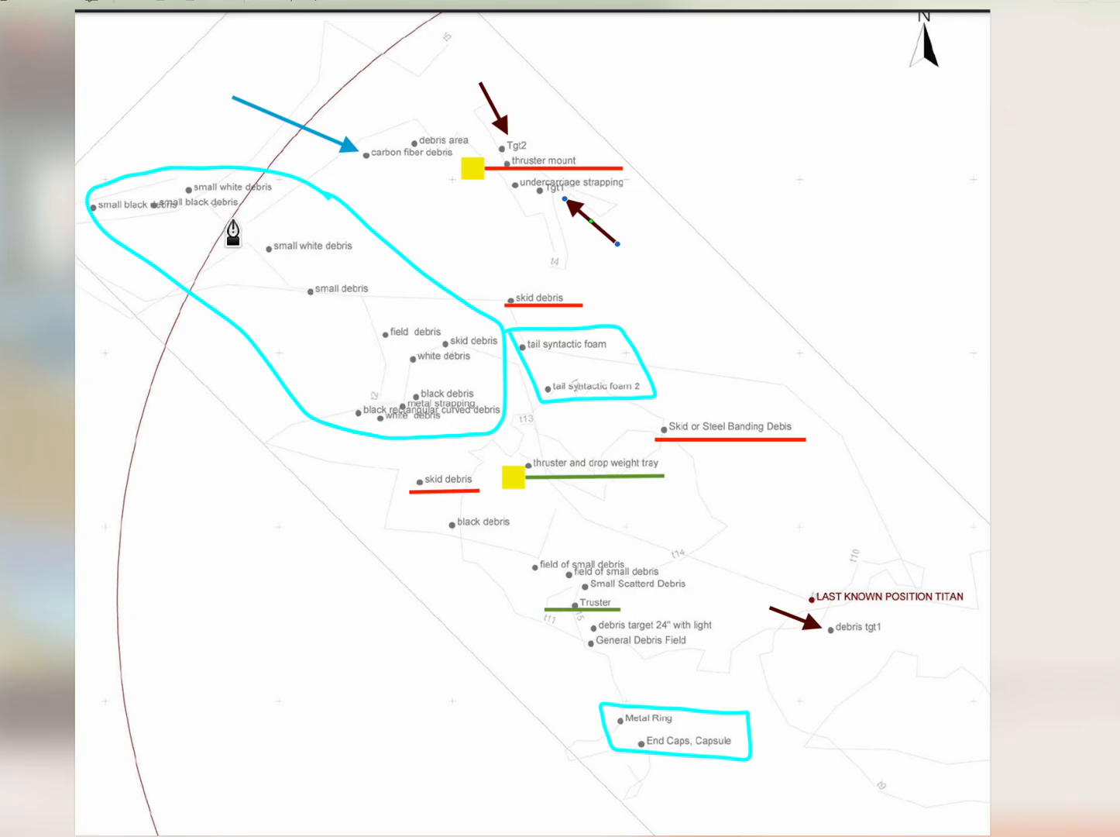
pyautogui.moveTo(559, 362)
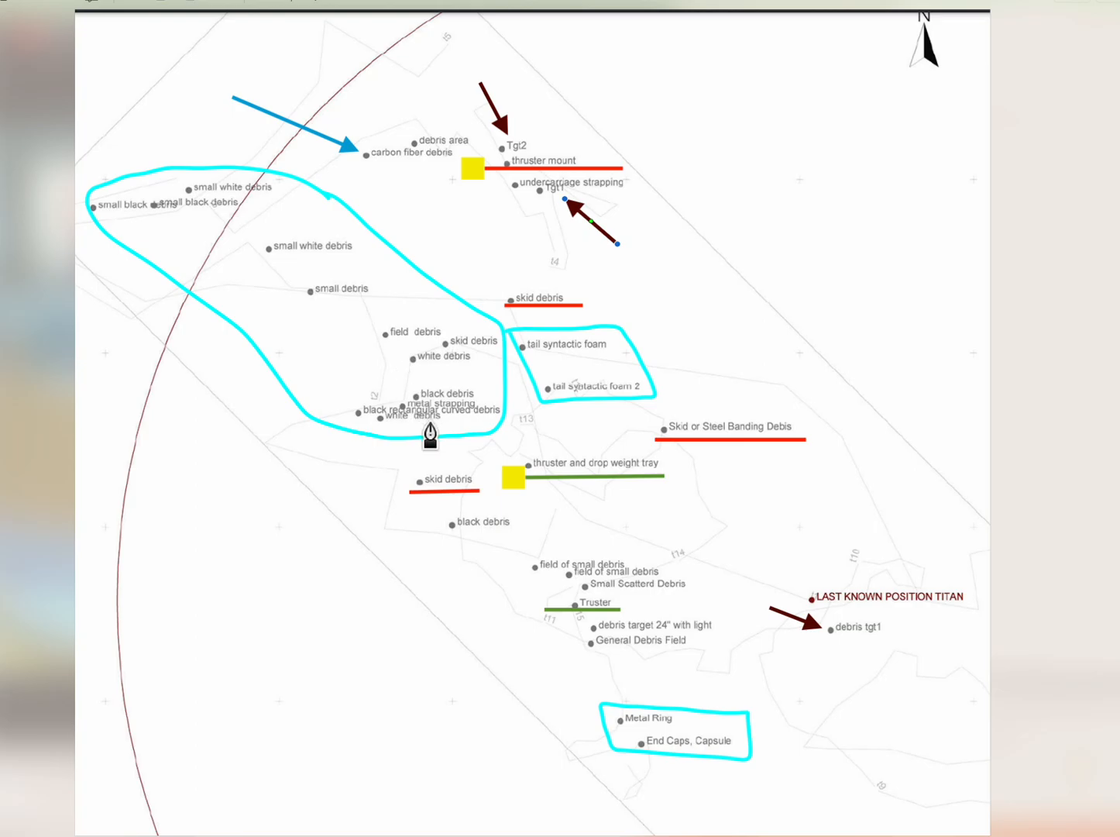
pyautogui.moveTo(455, 437)
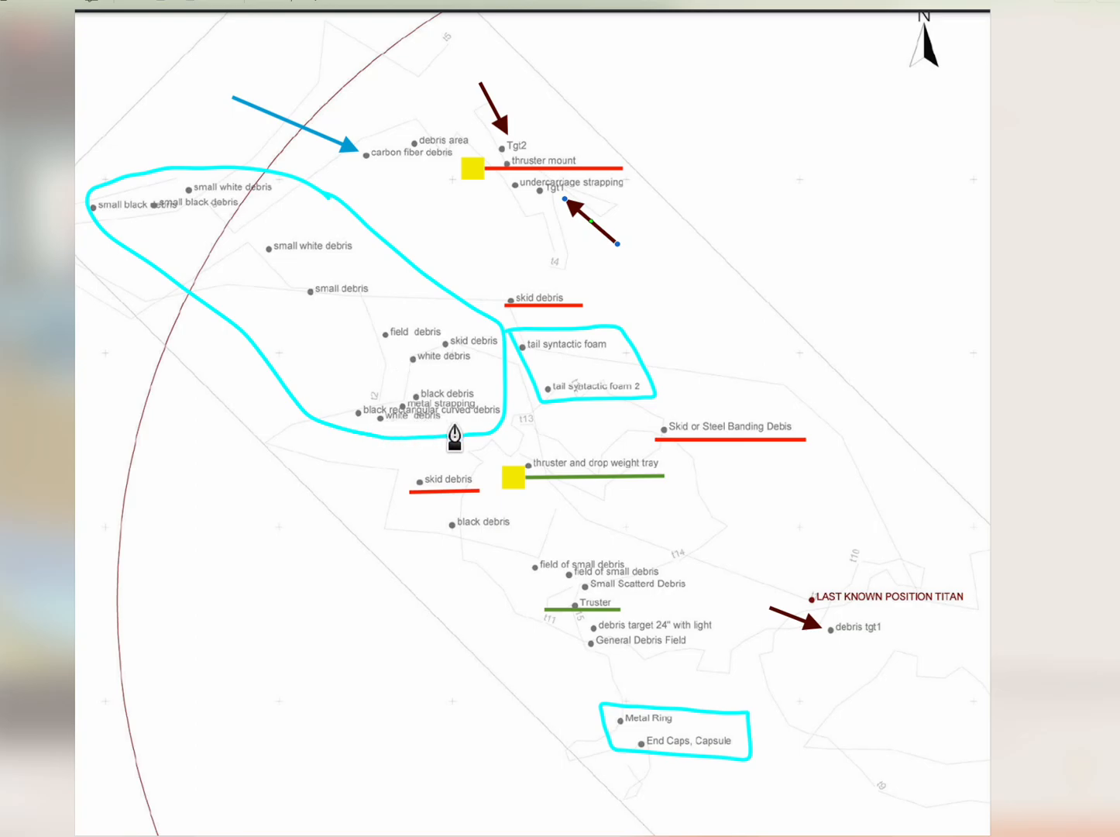
pyautogui.moveTo(427, 350)
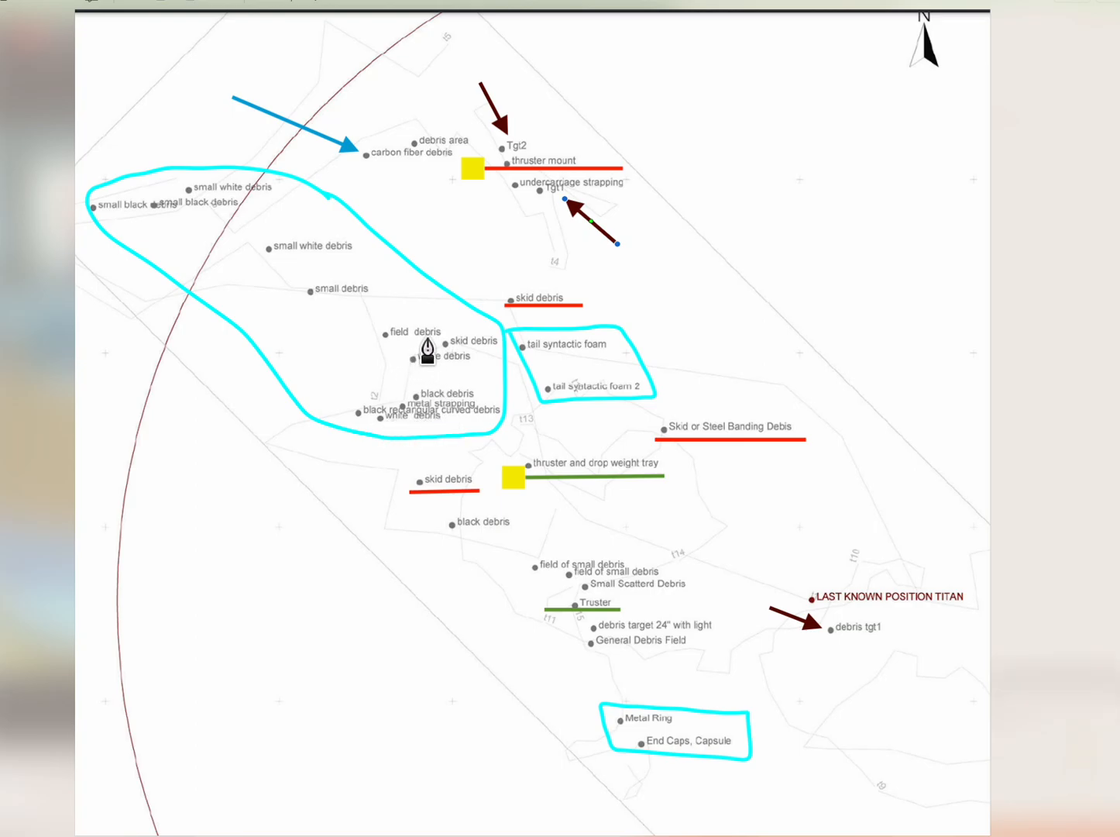
pyautogui.moveTo(525, 406)
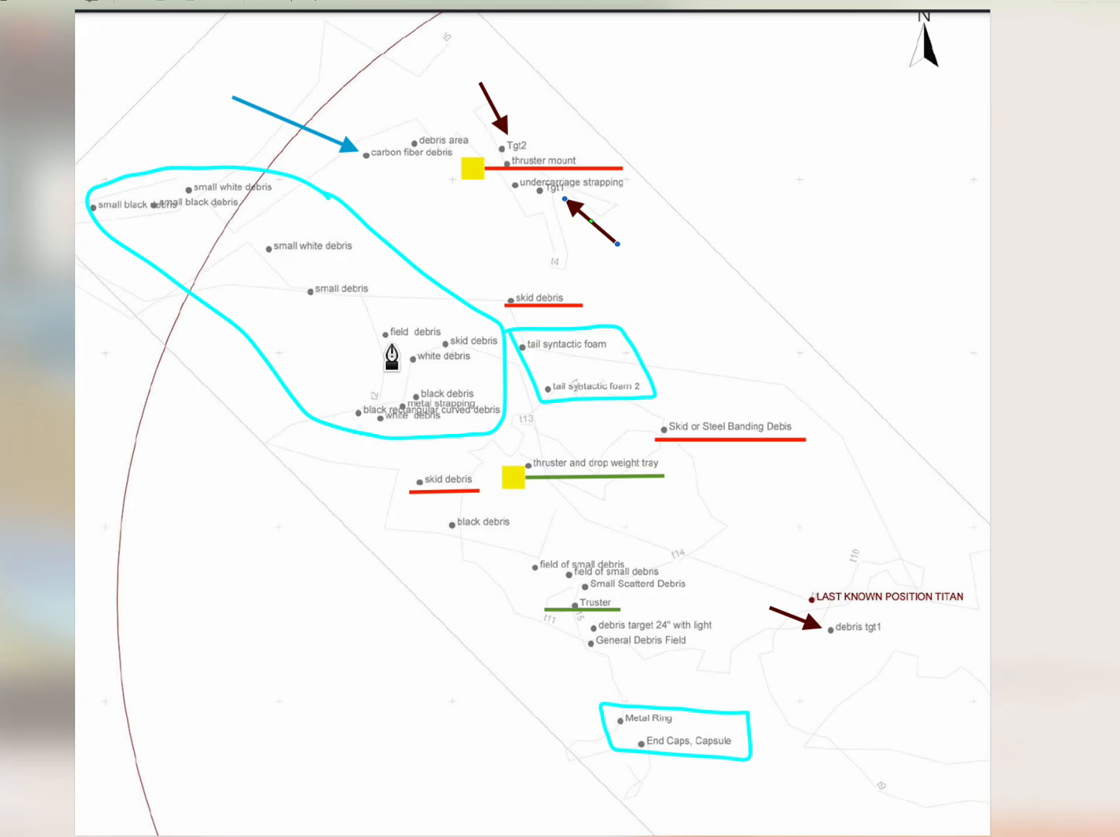
pyautogui.moveTo(465, 379)
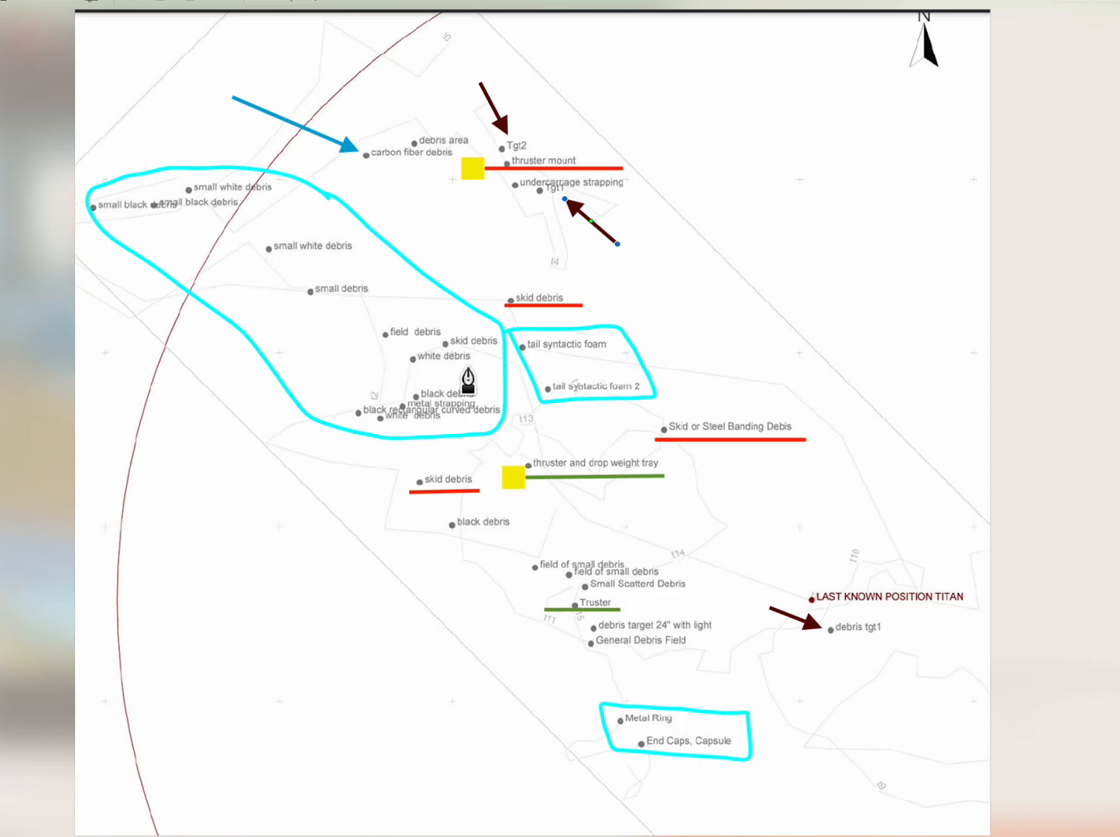
pyautogui.moveTo(430, 364)
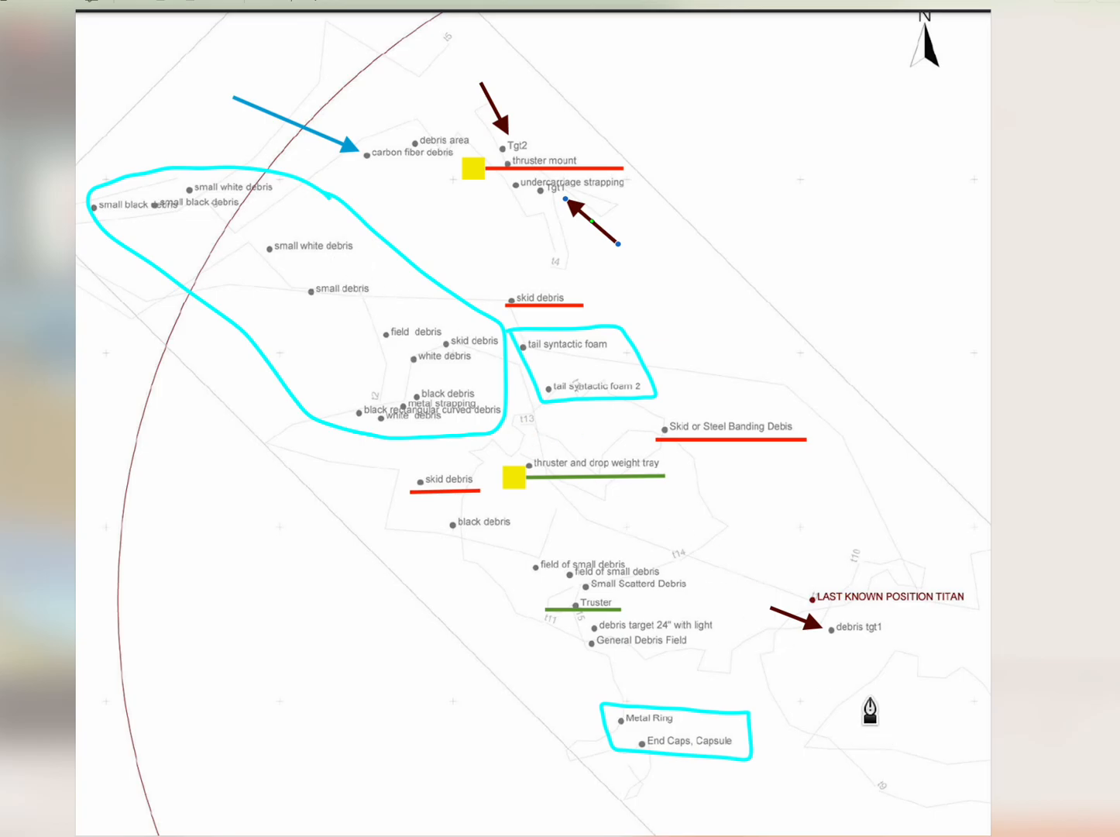
pyautogui.moveTo(746, 711)
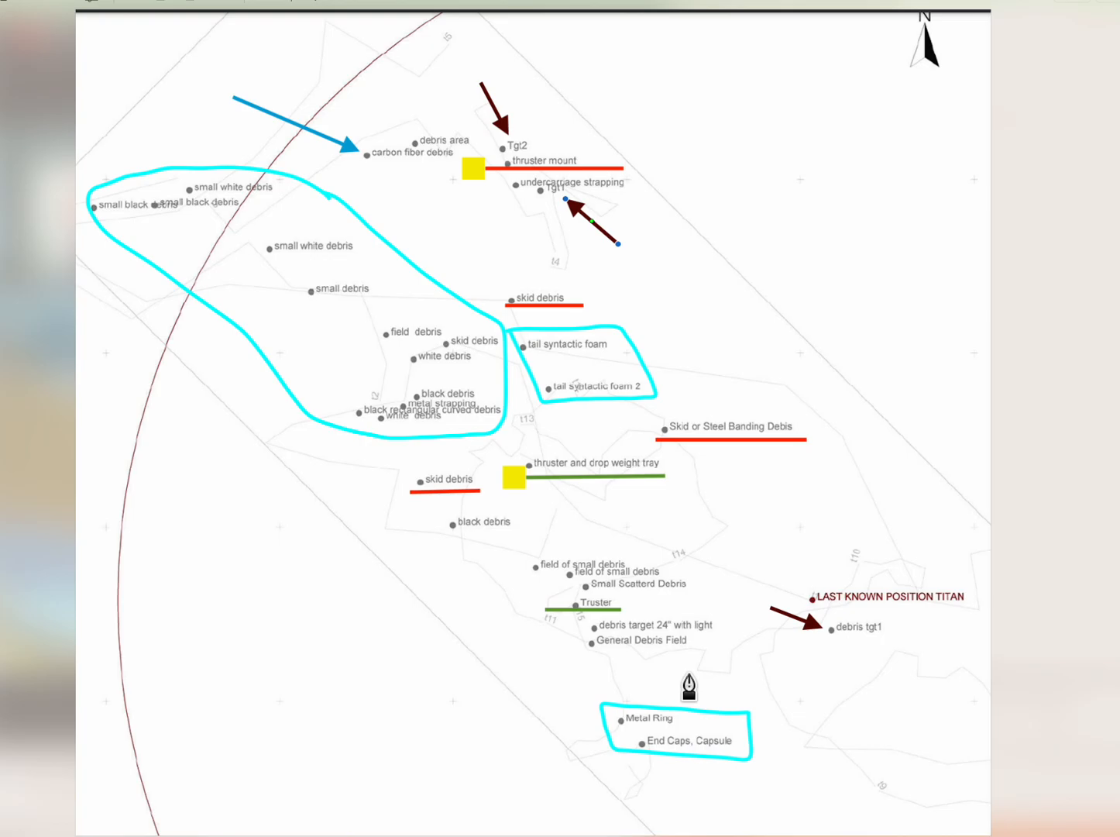
pyautogui.moveTo(676, 756)
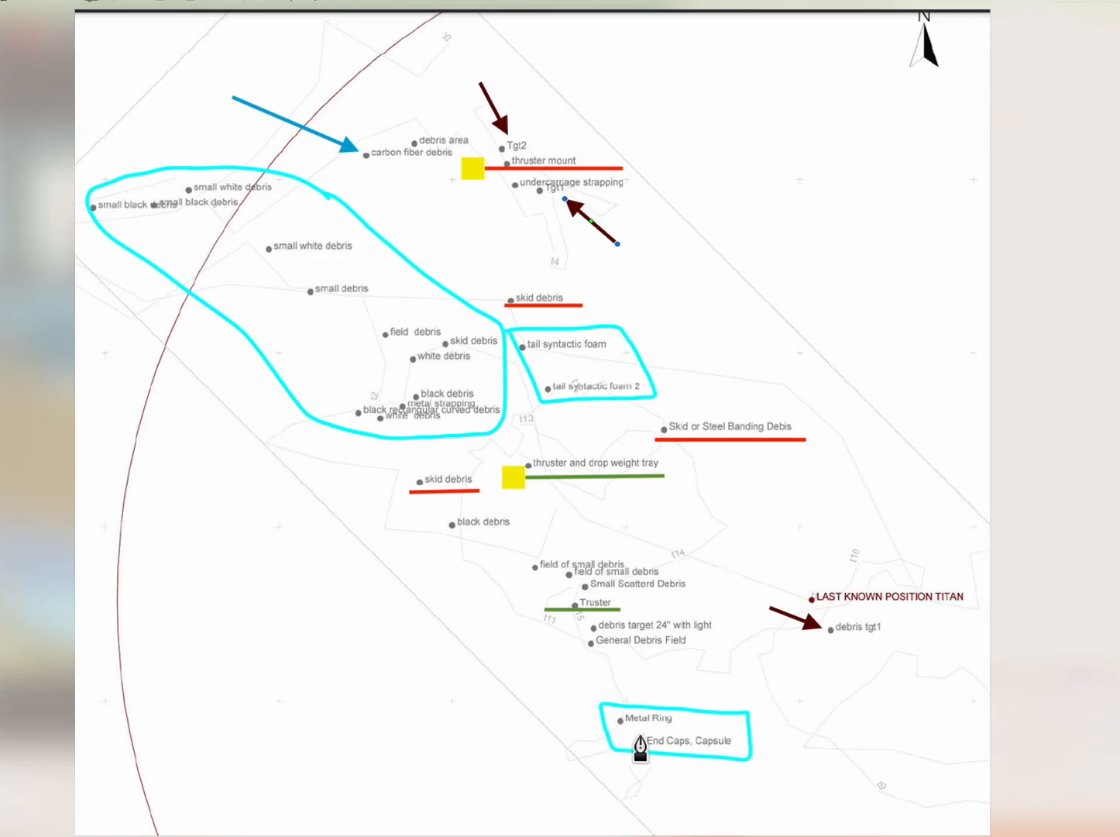
pyautogui.moveTo(425, 333)
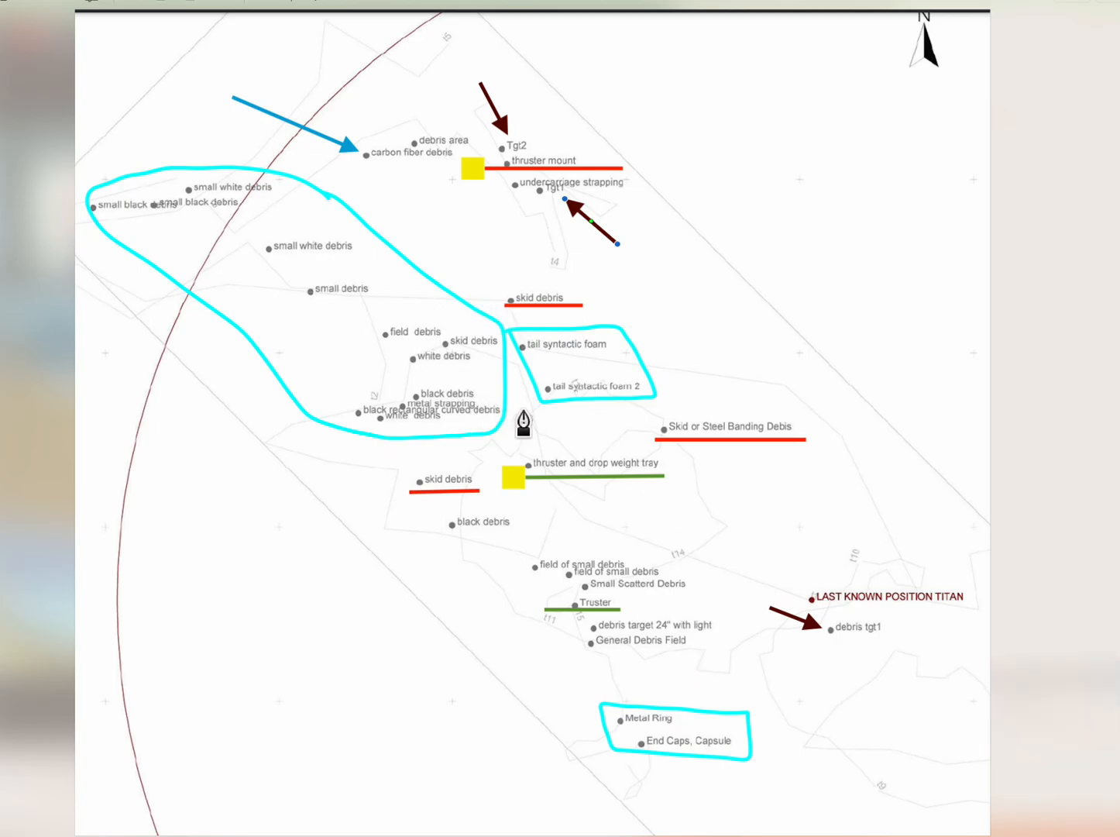
pyautogui.moveTo(571, 428)
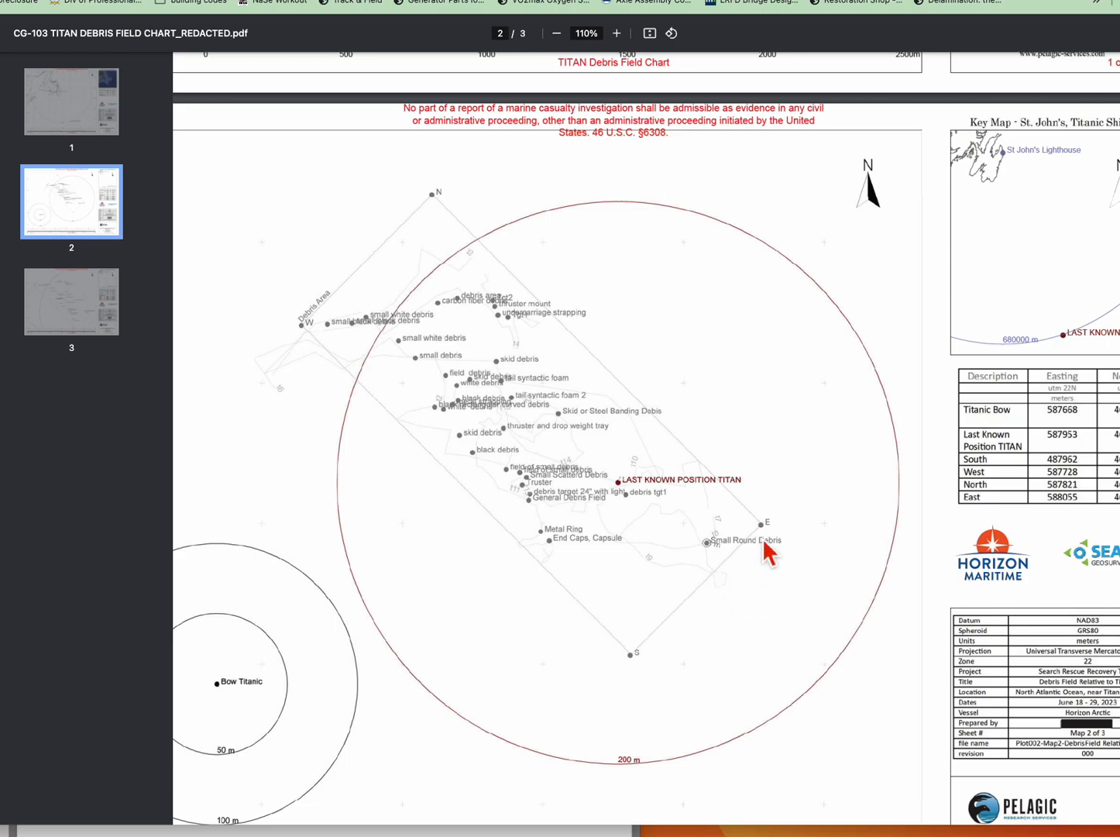
pyautogui.moveTo(684, 536)
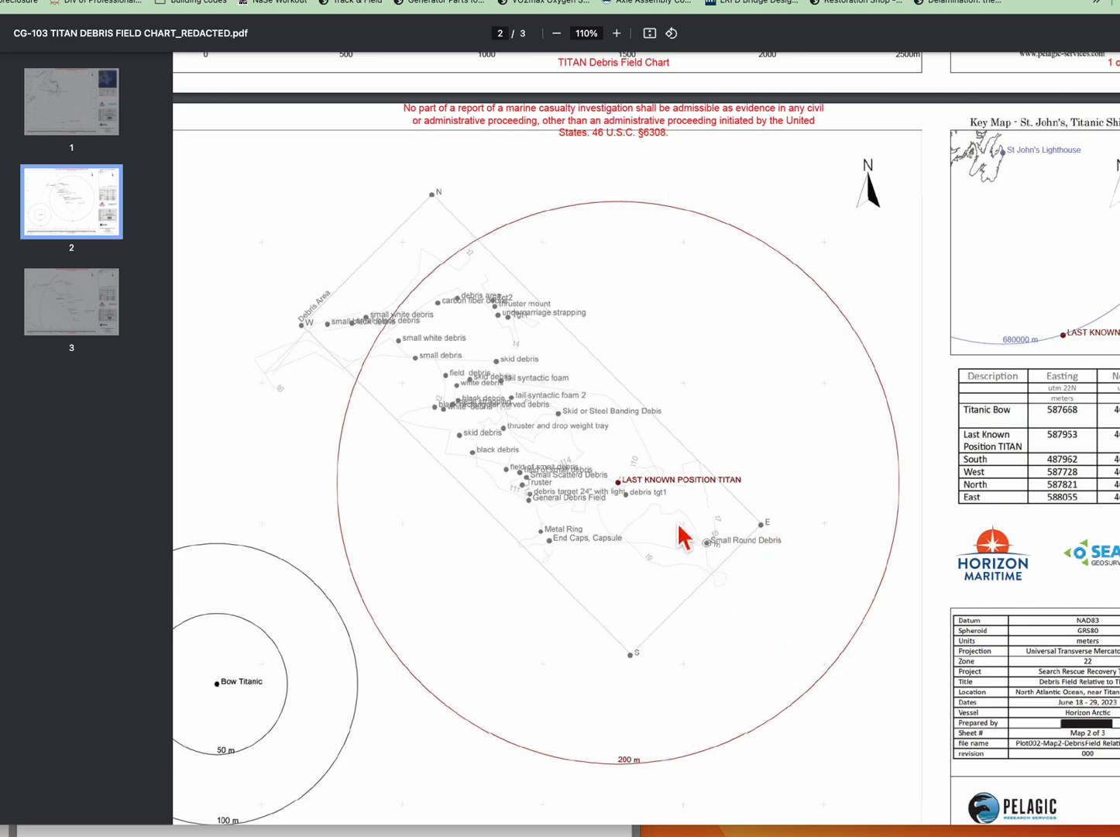
pyautogui.moveTo(546, 542)
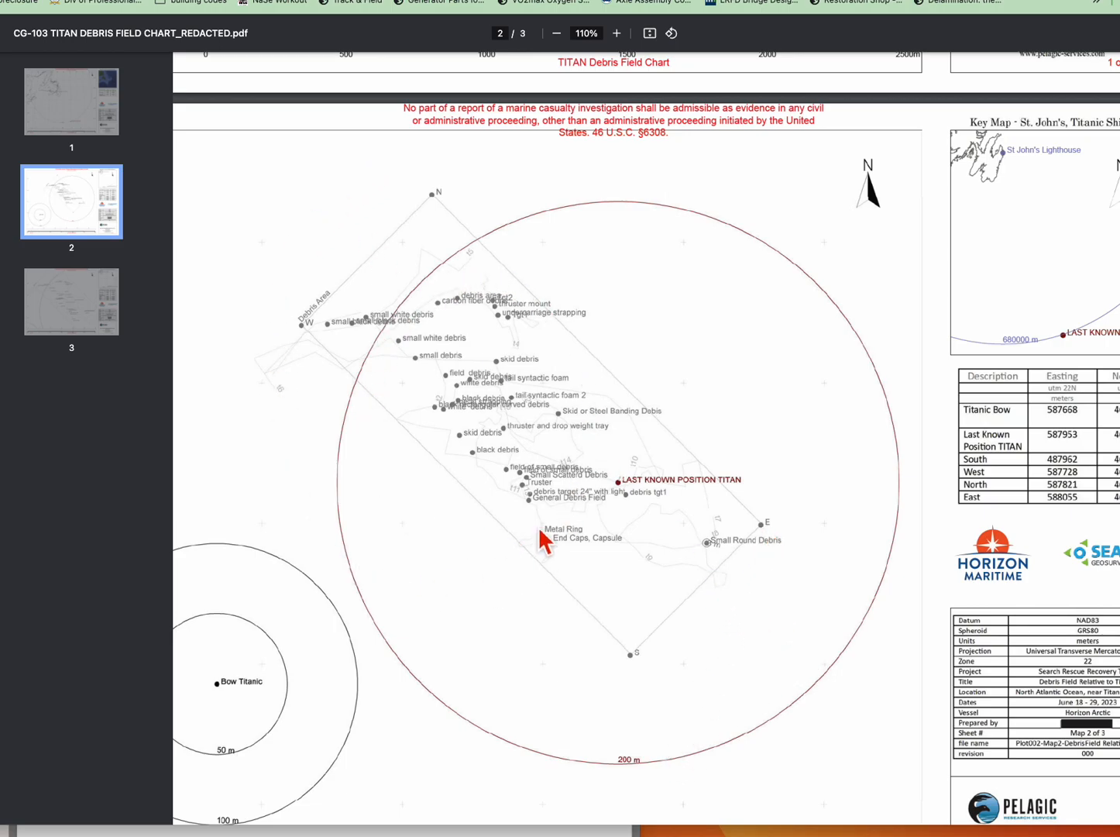
pyautogui.moveTo(325, 341)
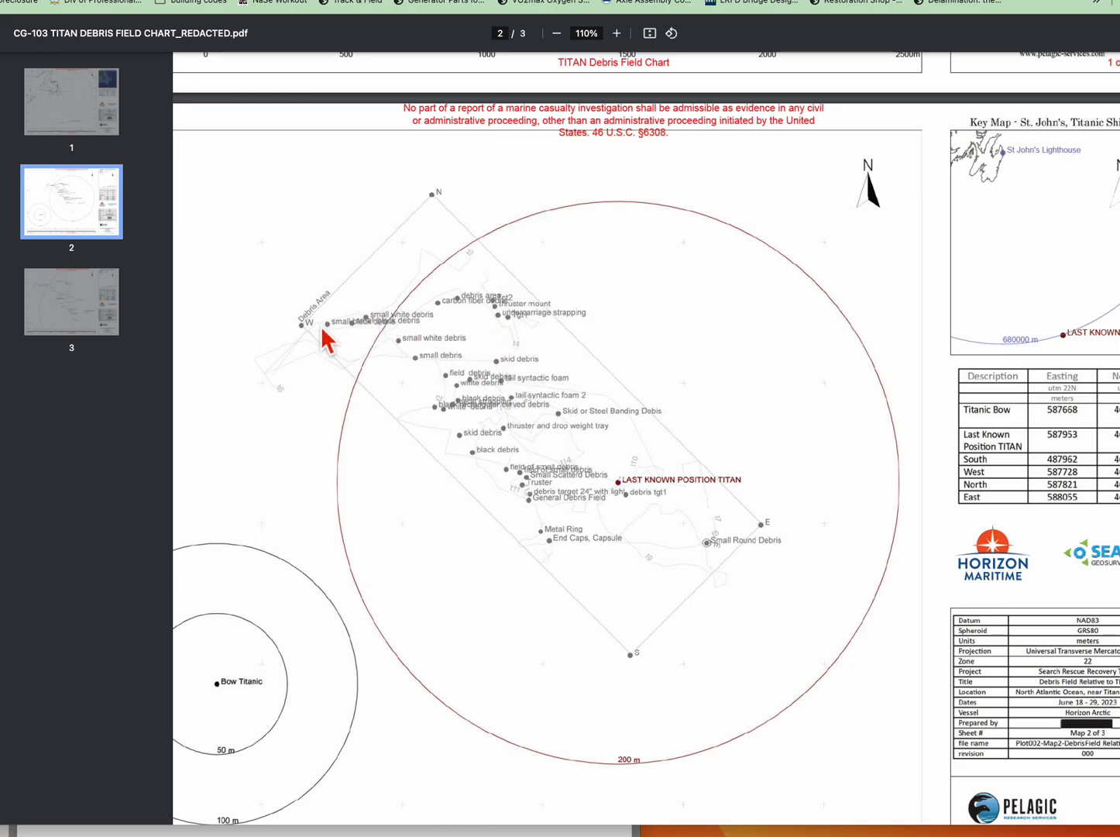
pyautogui.moveTo(637, 676)
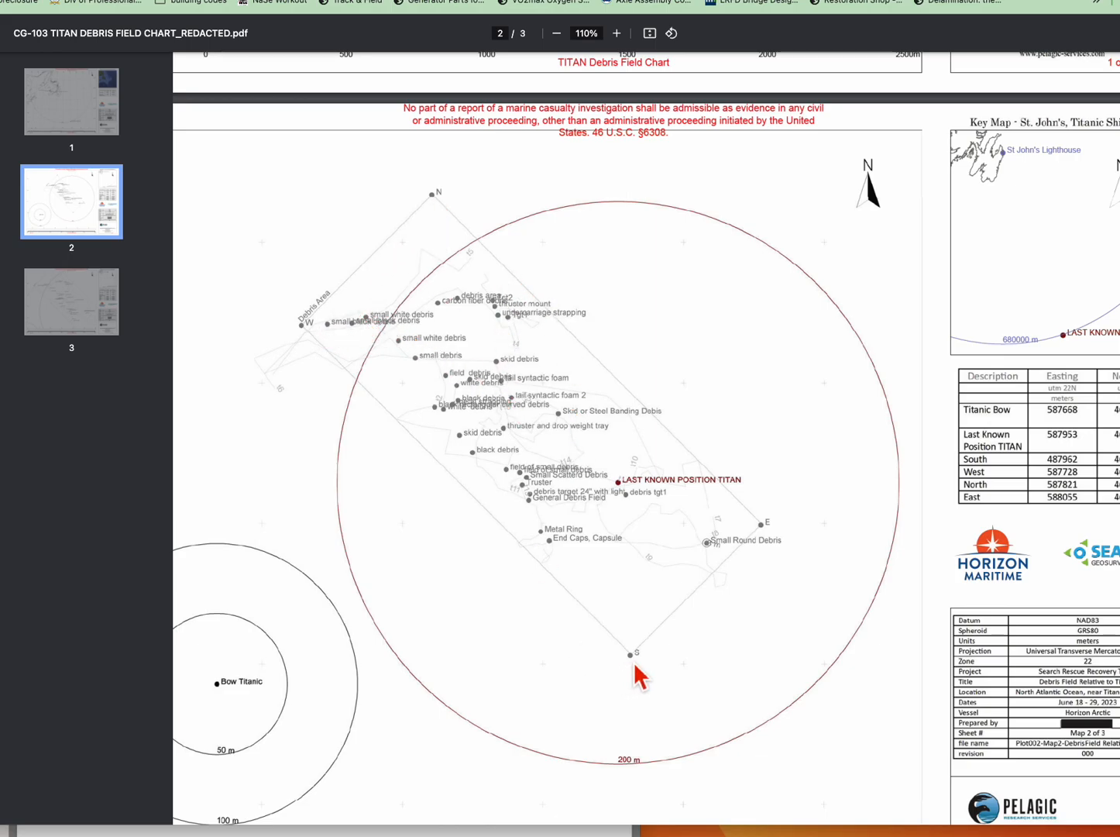
pyautogui.scroll(-3)
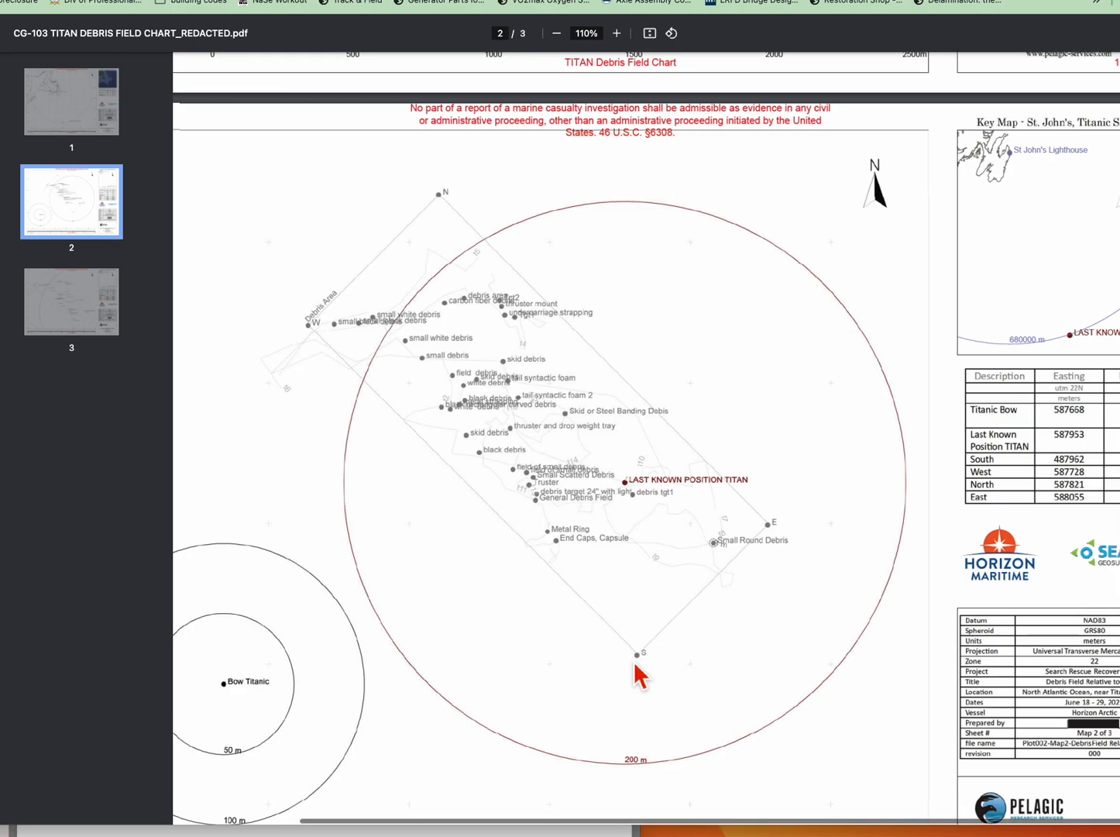
pyautogui.moveTo(527, 263)
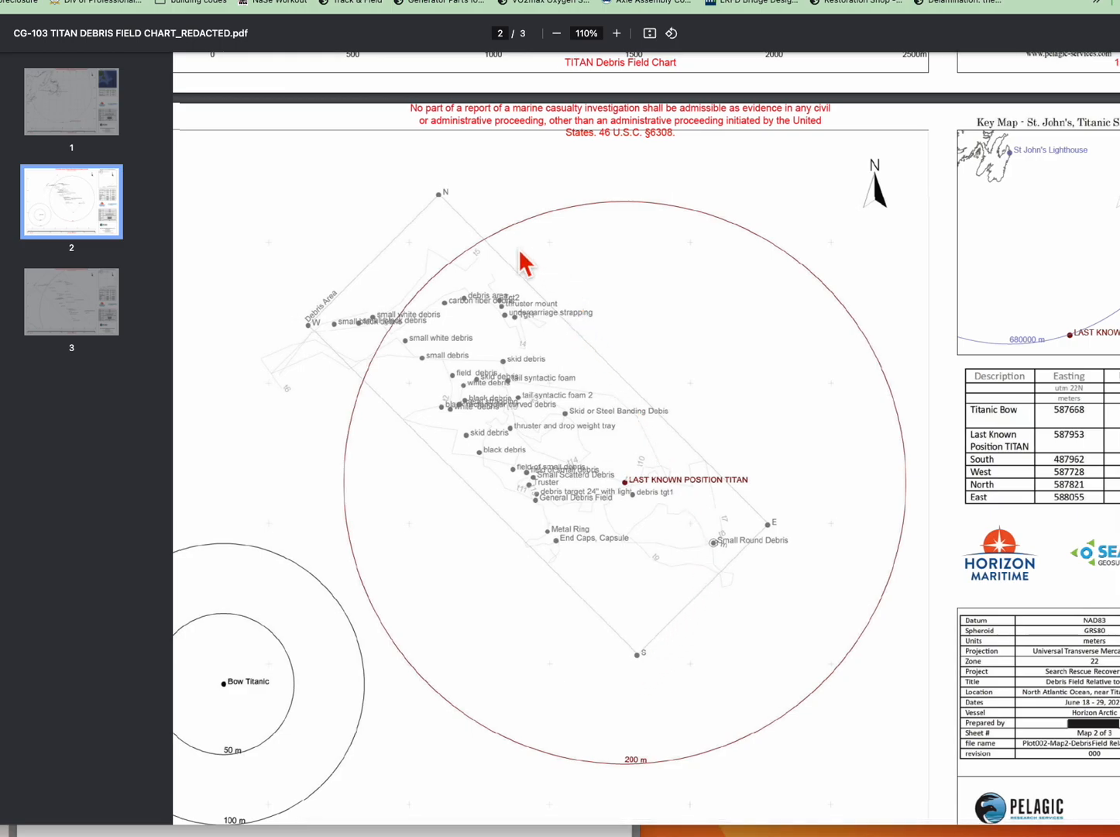
pyautogui.moveTo(499, 371)
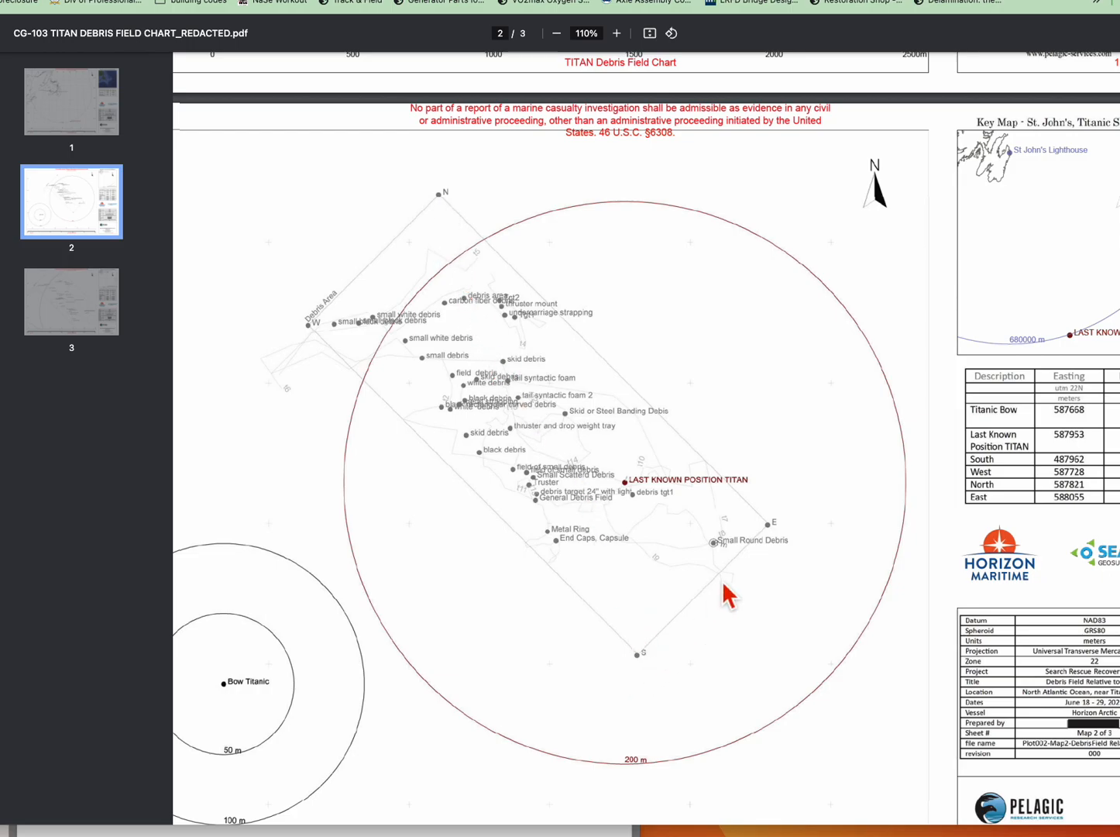
pyautogui.moveTo(297, 680)
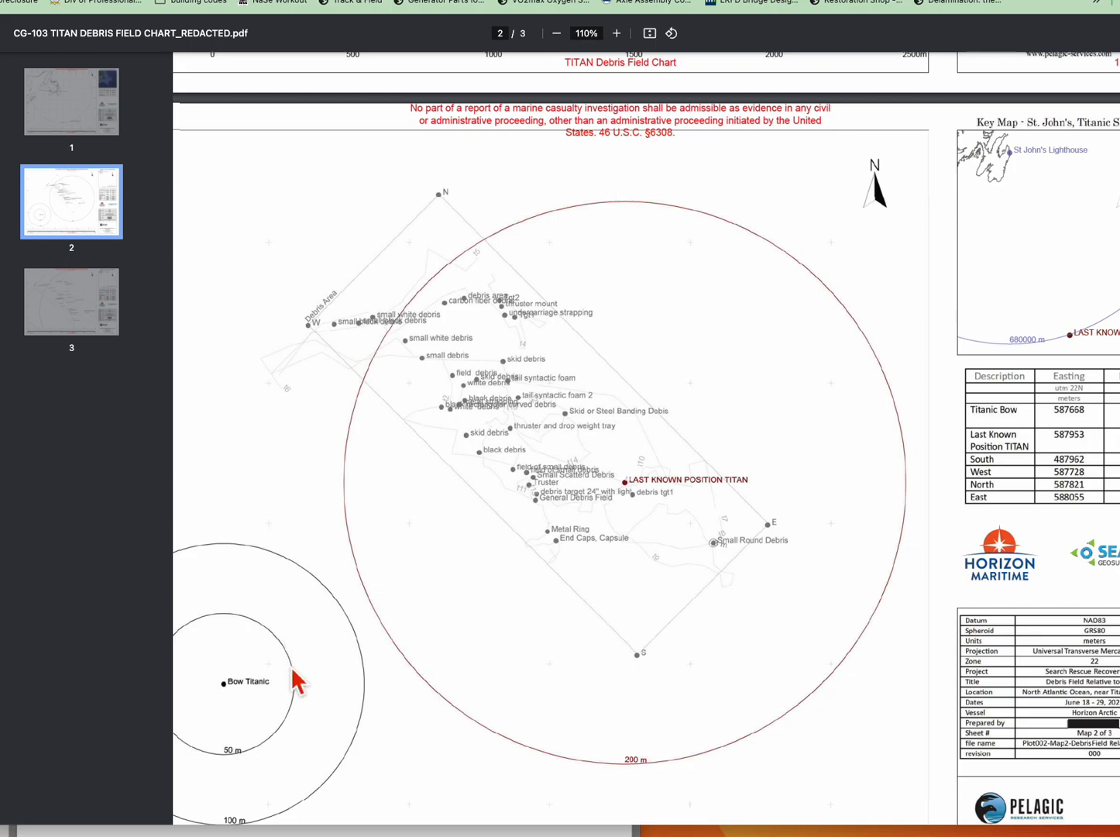
pyautogui.moveTo(245, 697)
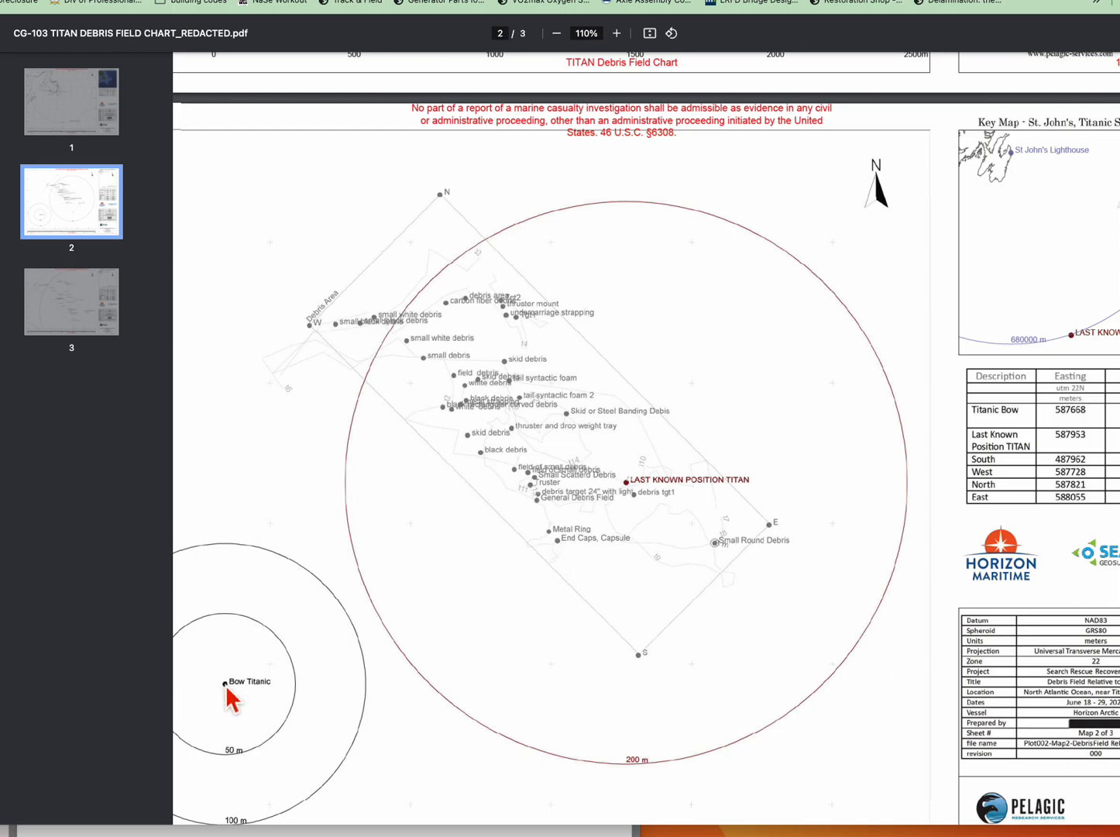
pyautogui.moveTo(545, 409)
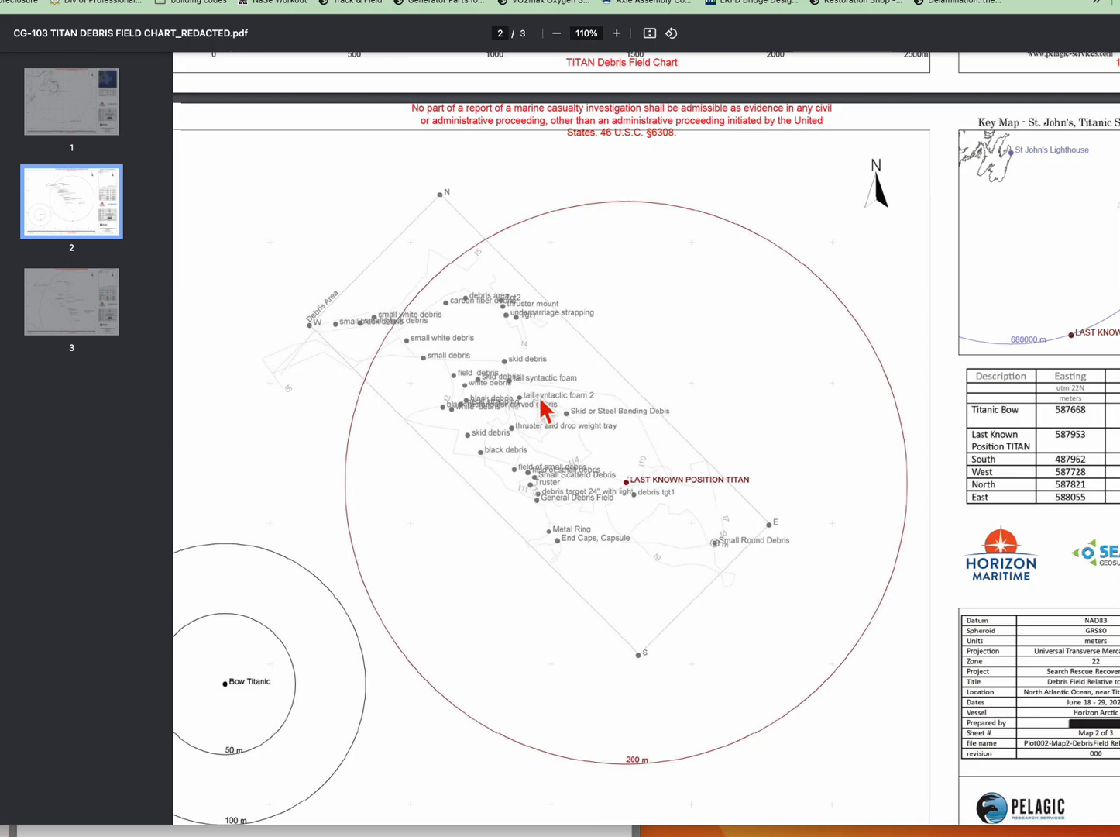
pyautogui.moveTo(331, 645)
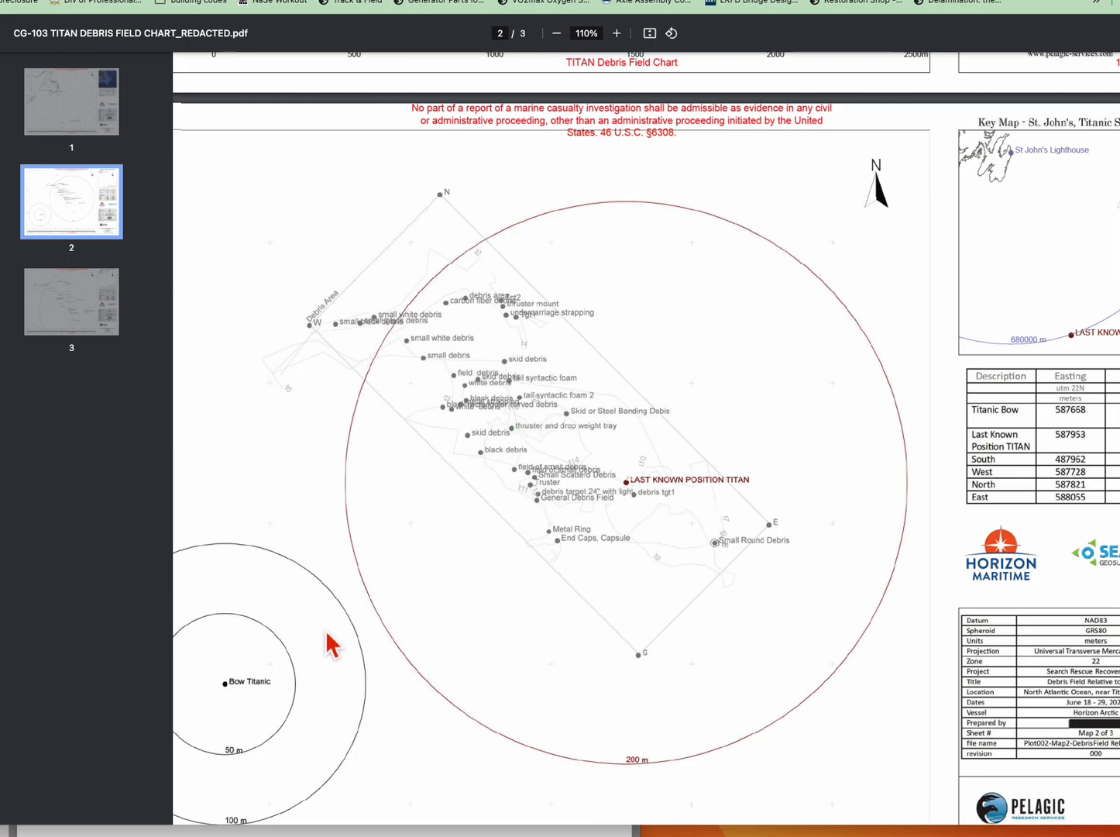
pyautogui.moveTo(595, 564)
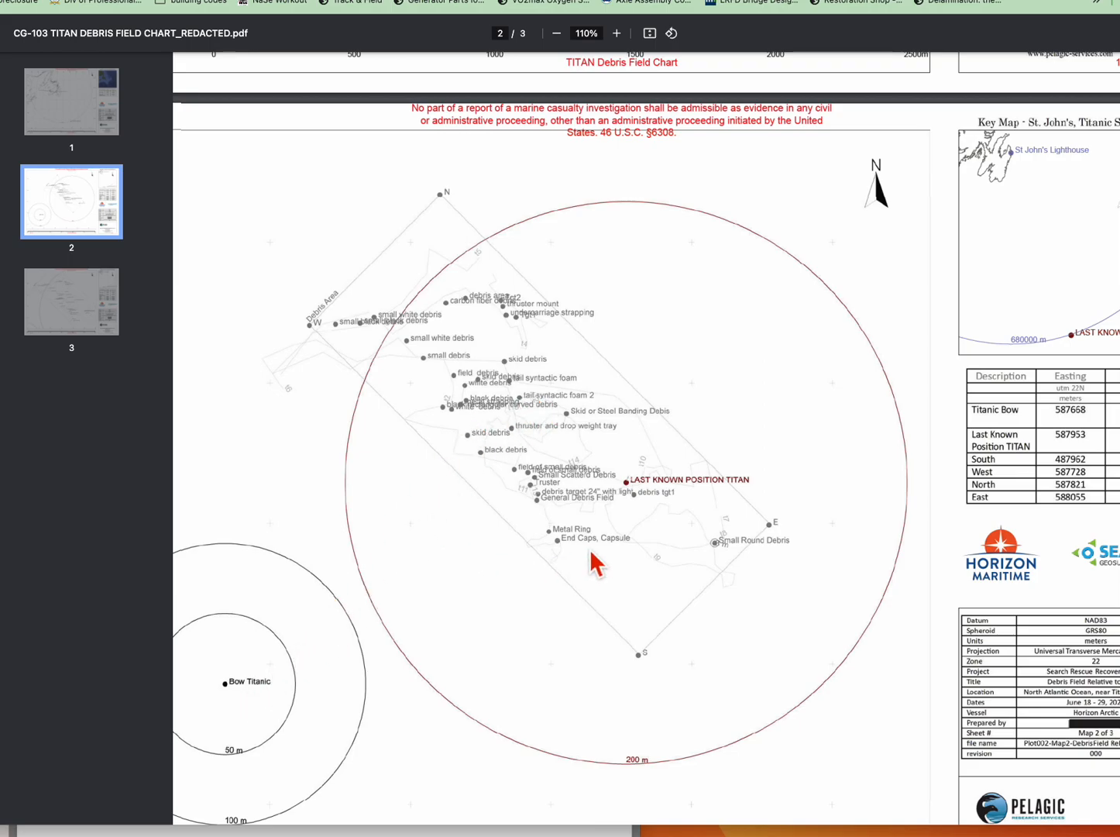
pyautogui.moveTo(241, 707)
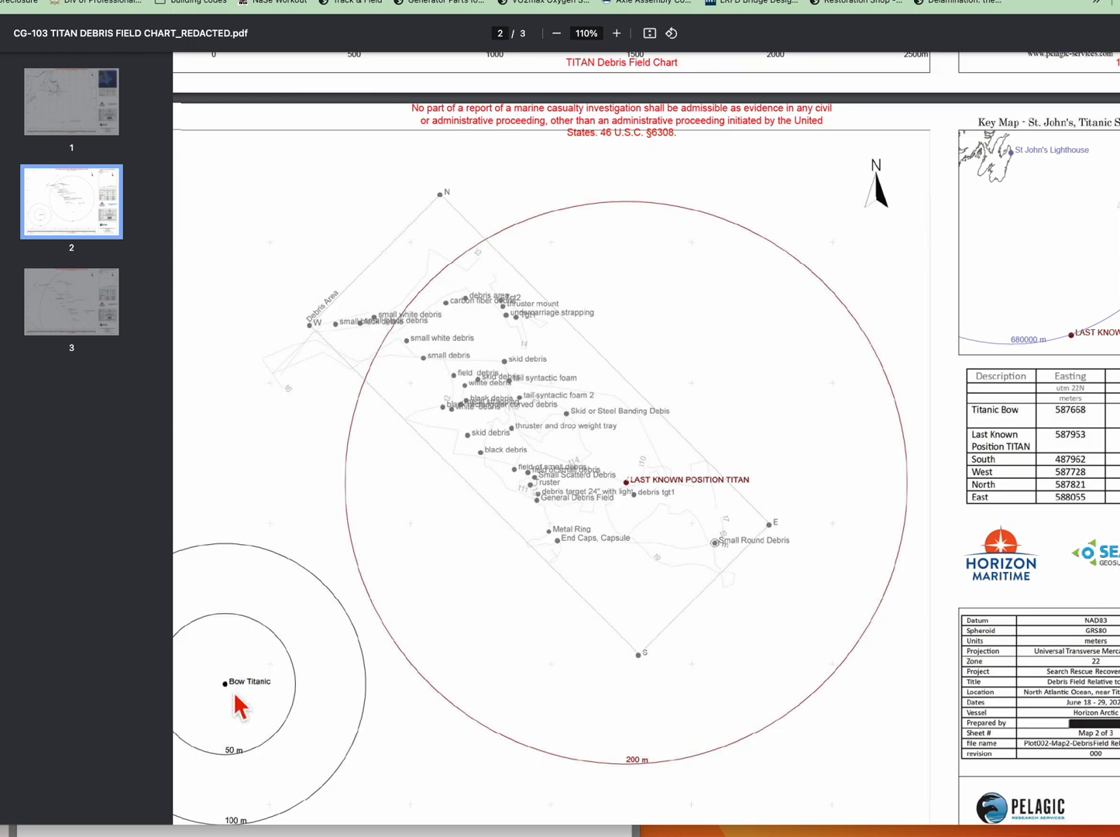
pyautogui.moveTo(796, 477)
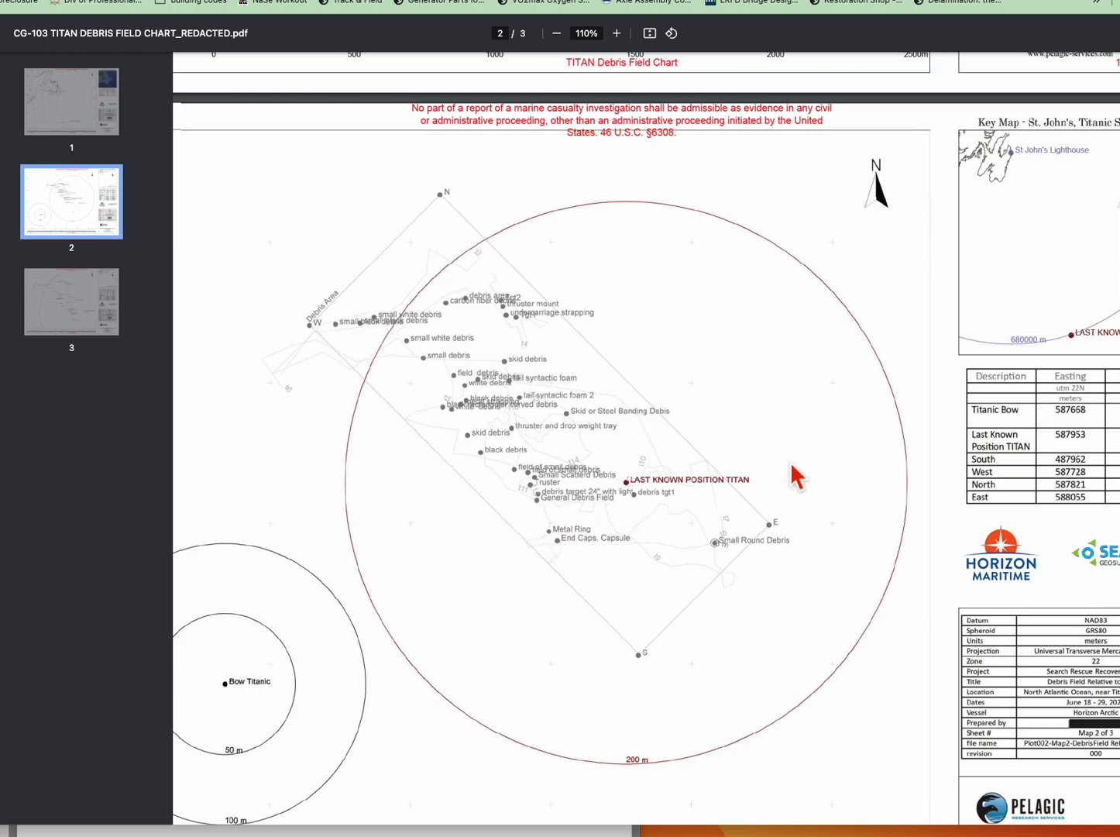
pyautogui.moveTo(612, 523)
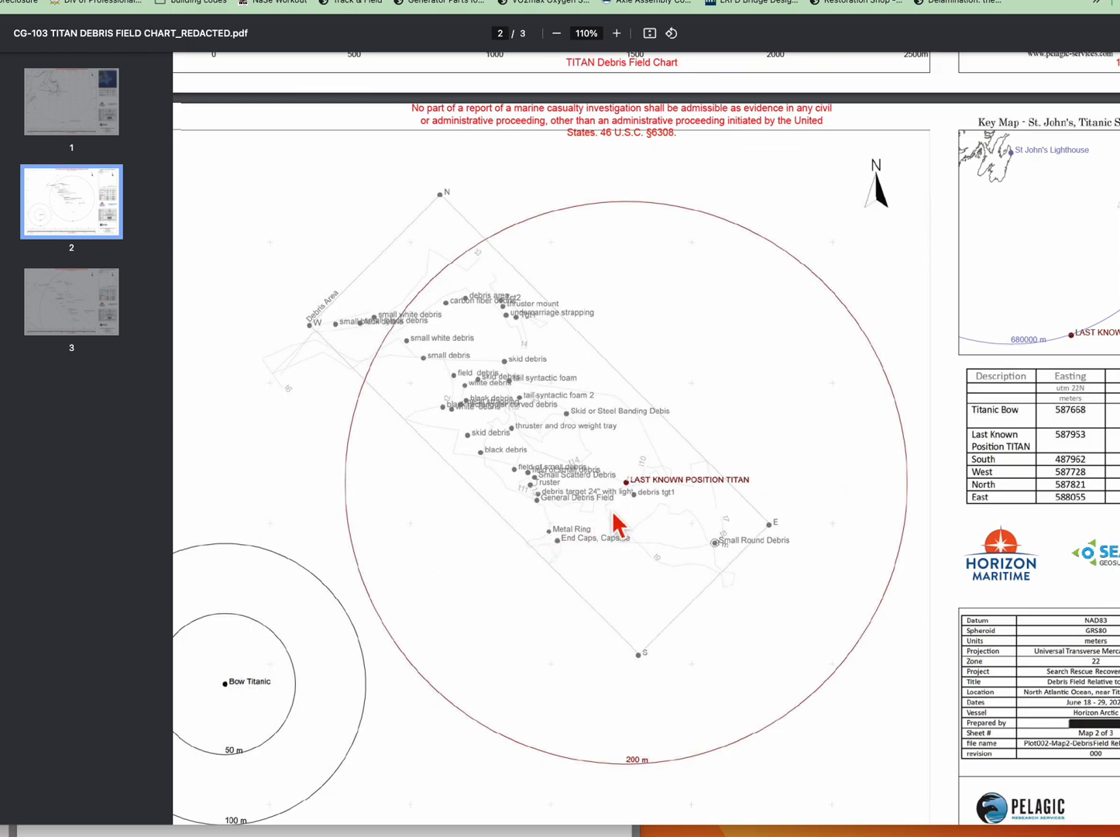
pyautogui.moveTo(449, 524)
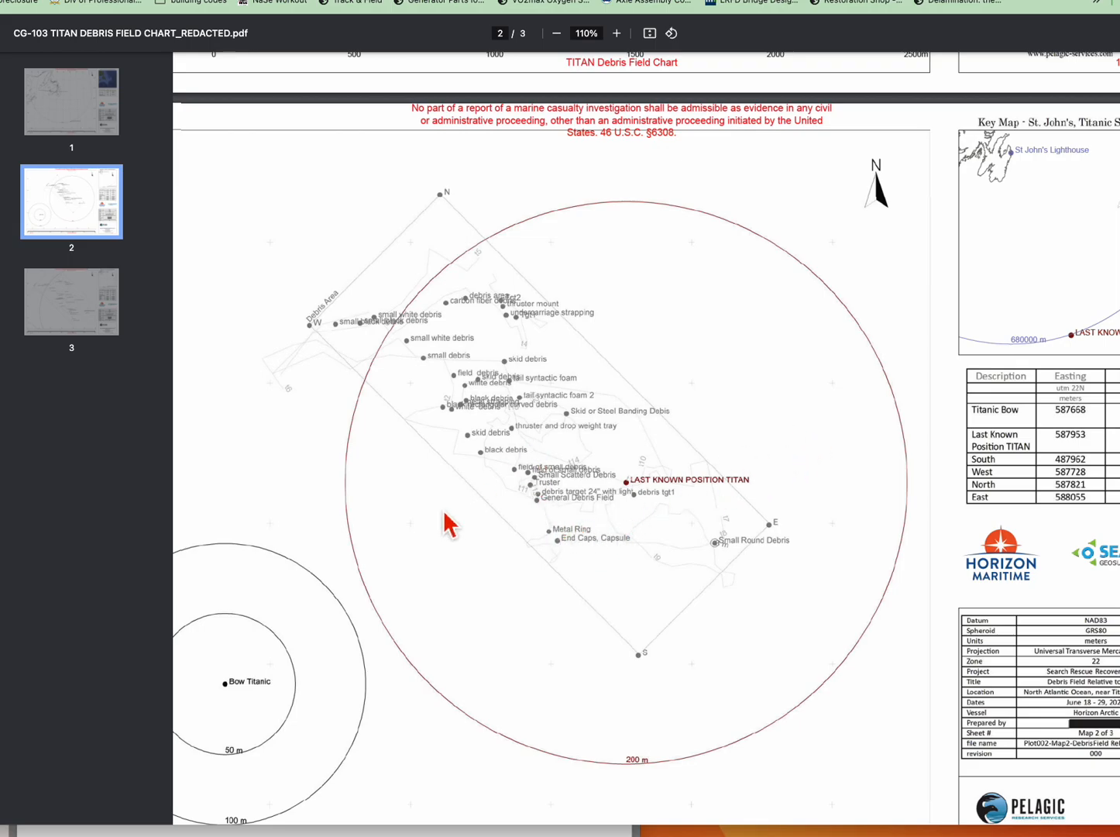
pyautogui.moveTo(570, 452)
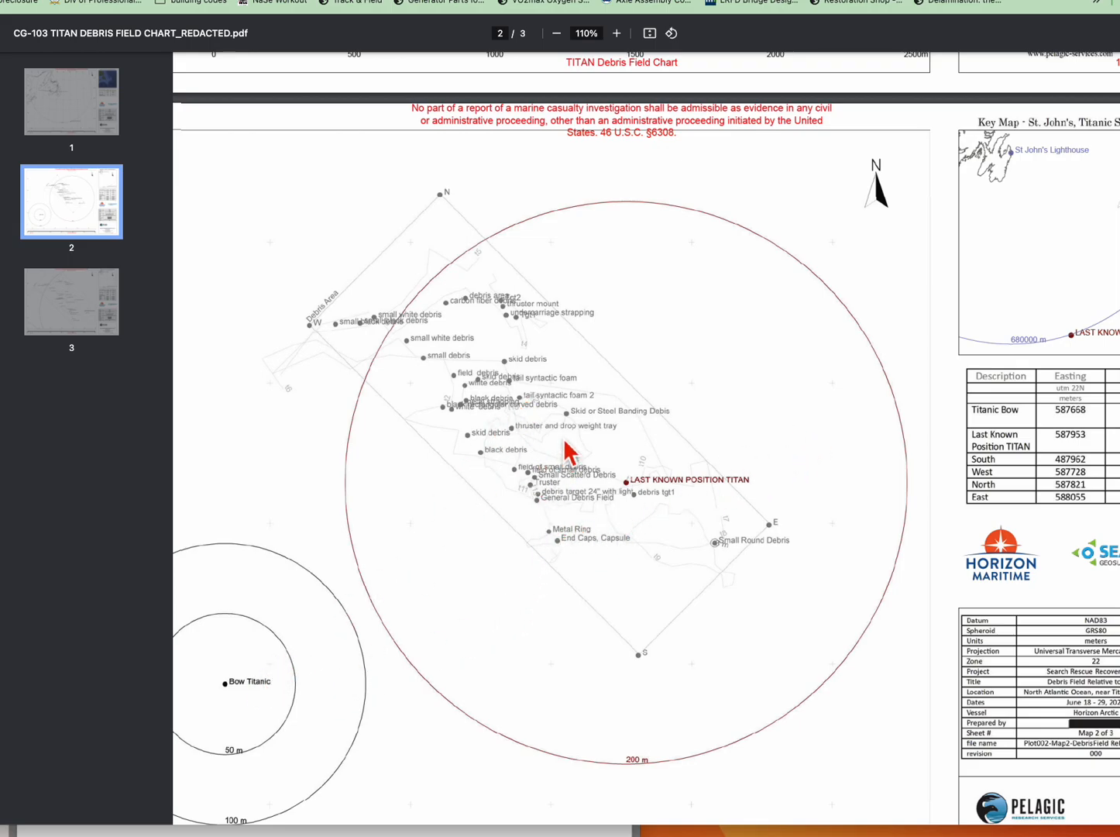
pyautogui.moveTo(482, 457)
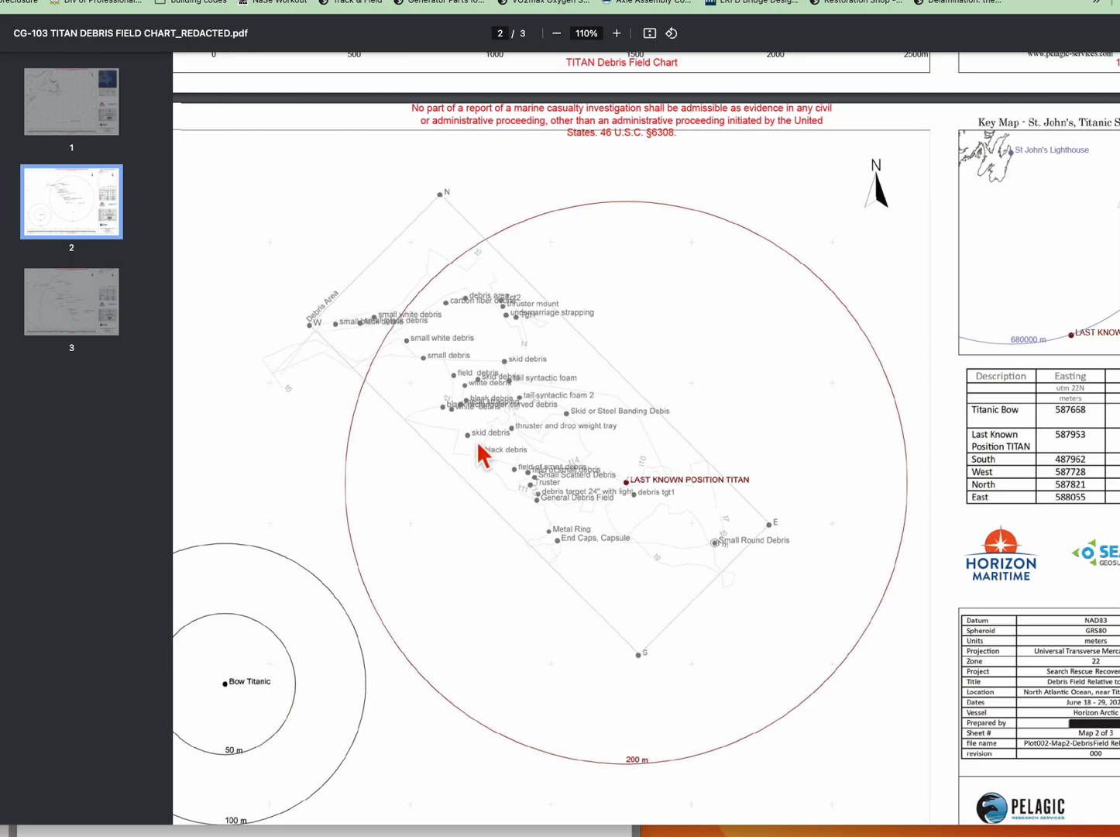
pyautogui.moveTo(508, 370)
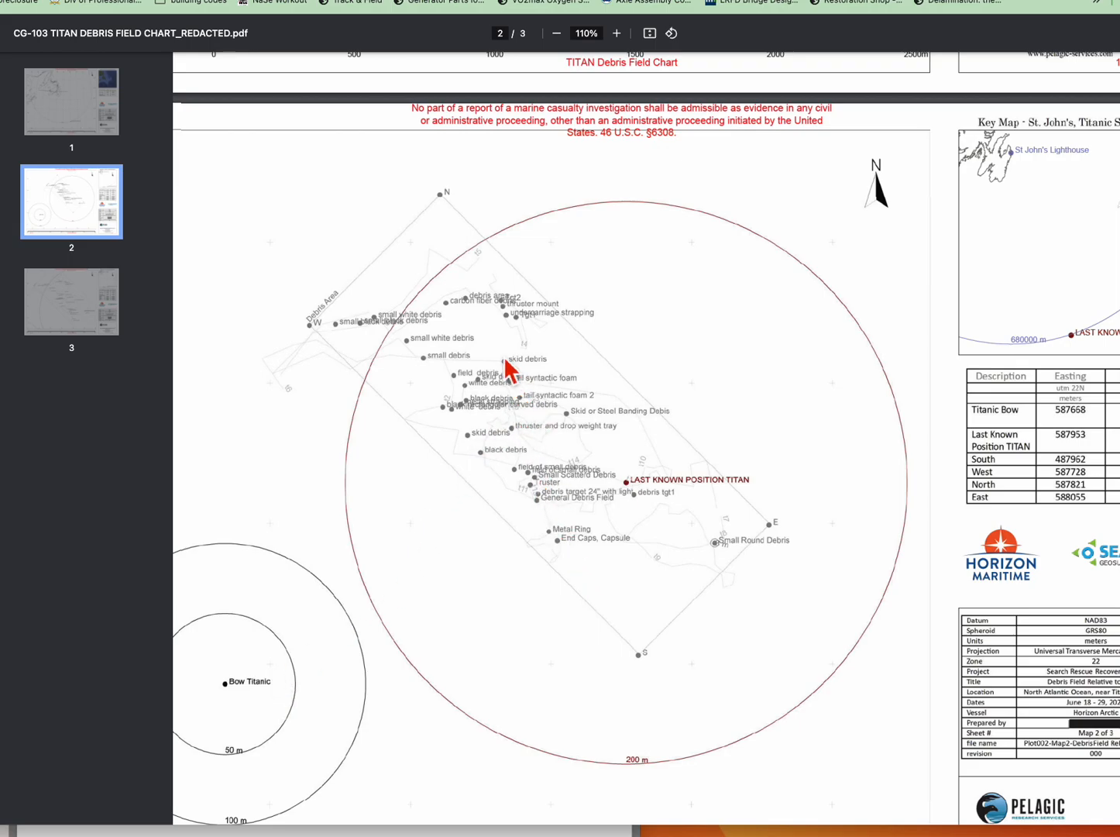
pyautogui.moveTo(545, 546)
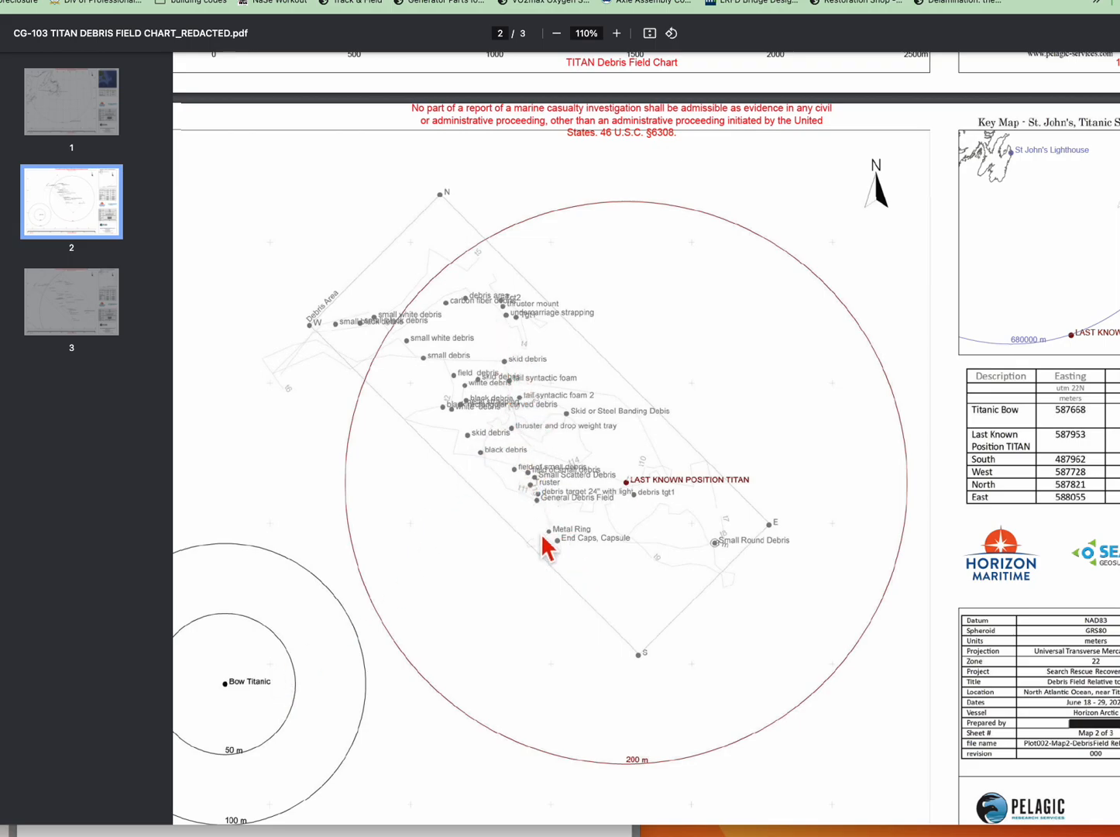
pyautogui.moveTo(556, 566)
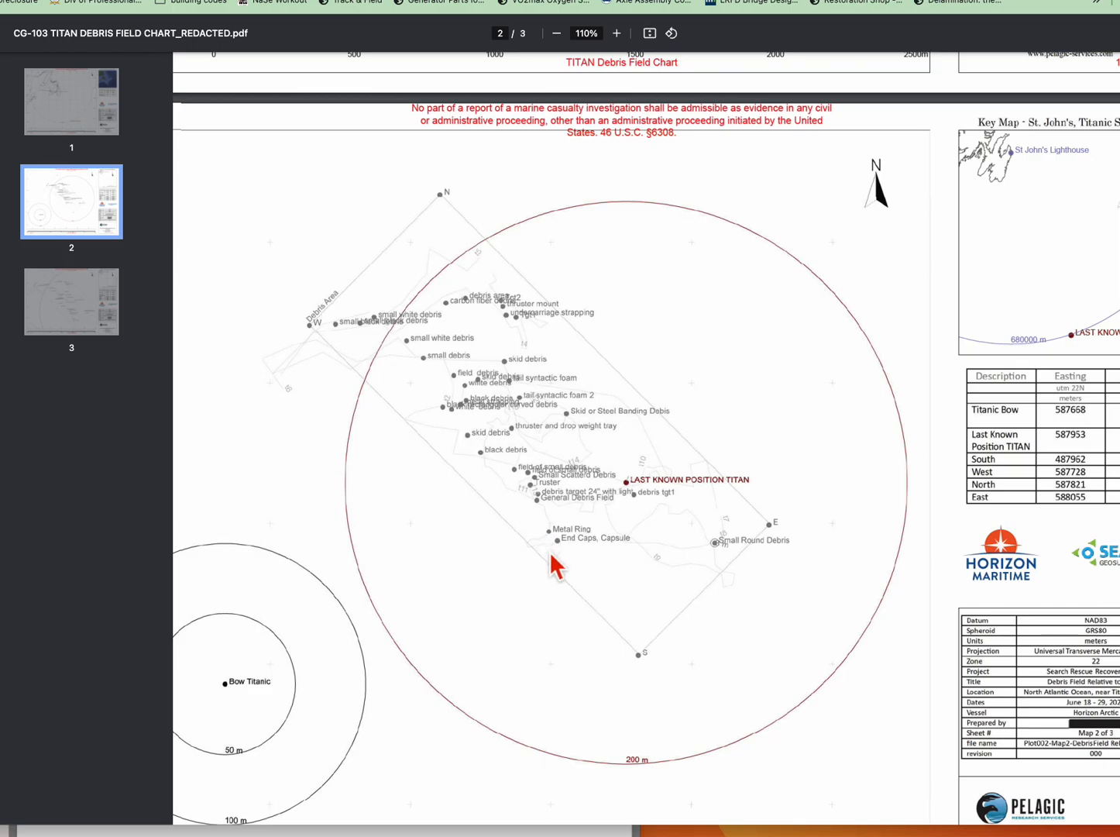
pyautogui.moveTo(457, 628)
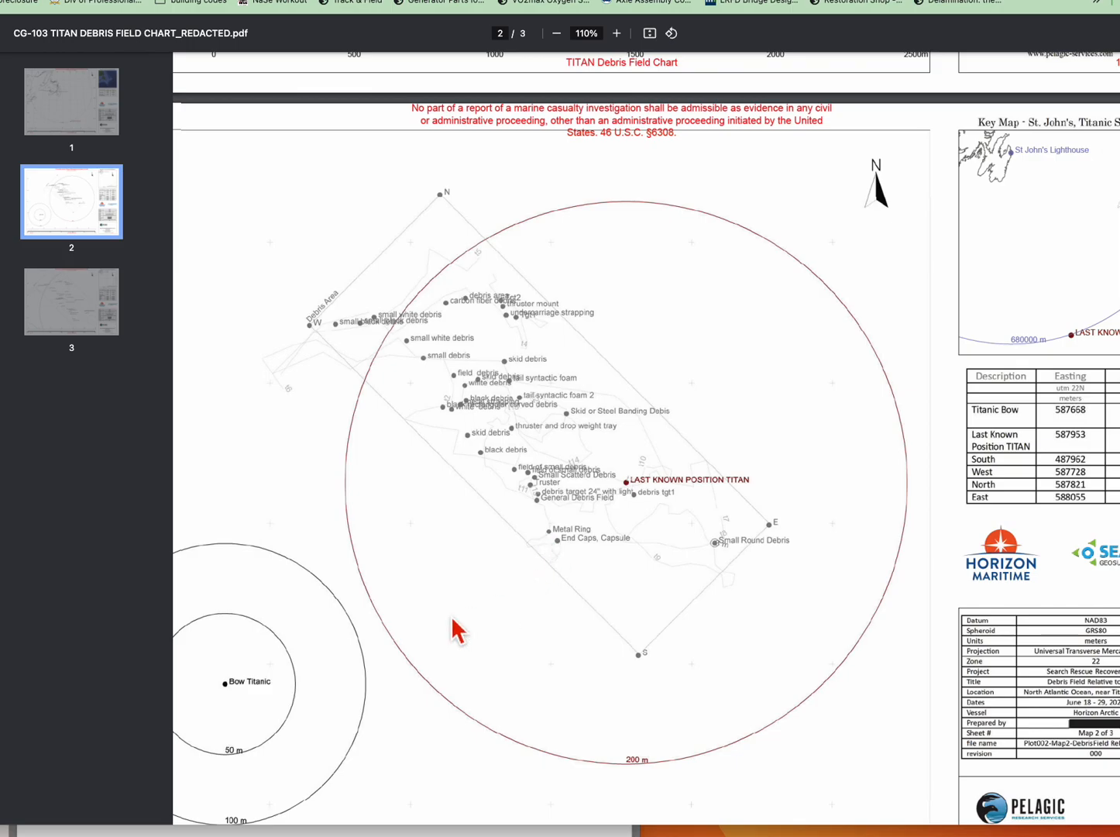
pyautogui.moveTo(564, 557)
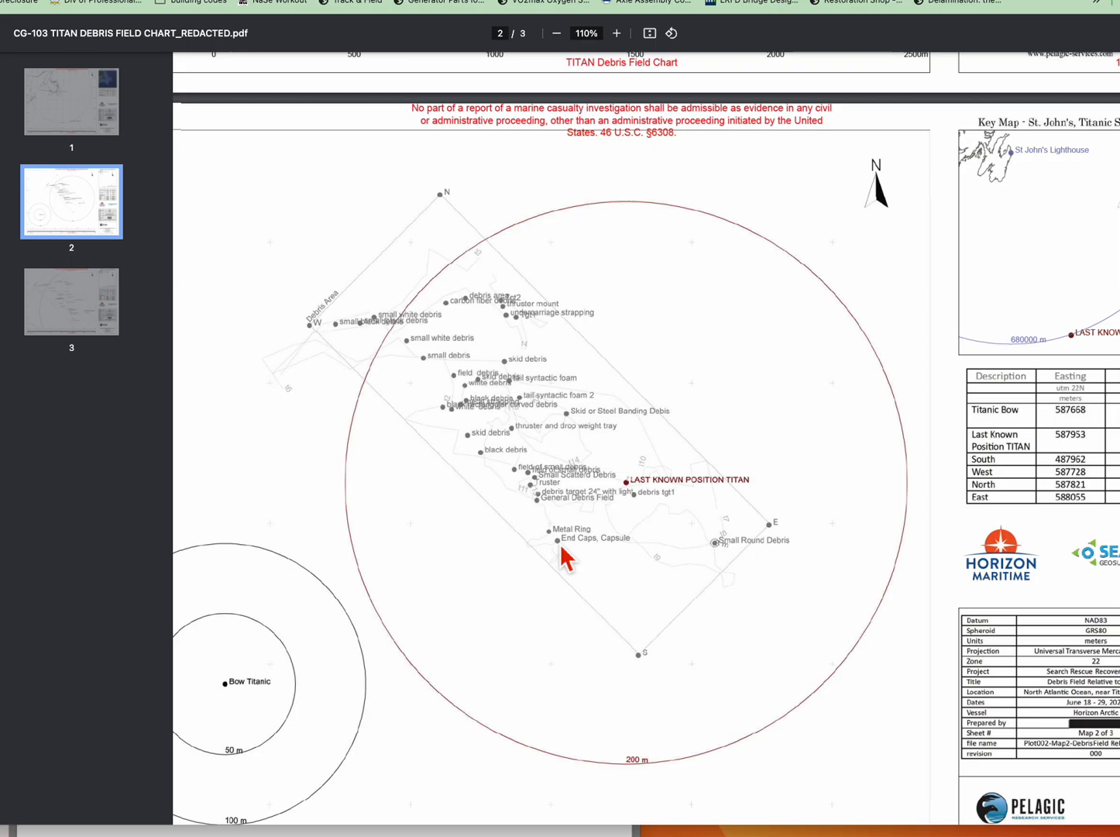
pyautogui.moveTo(305, 666)
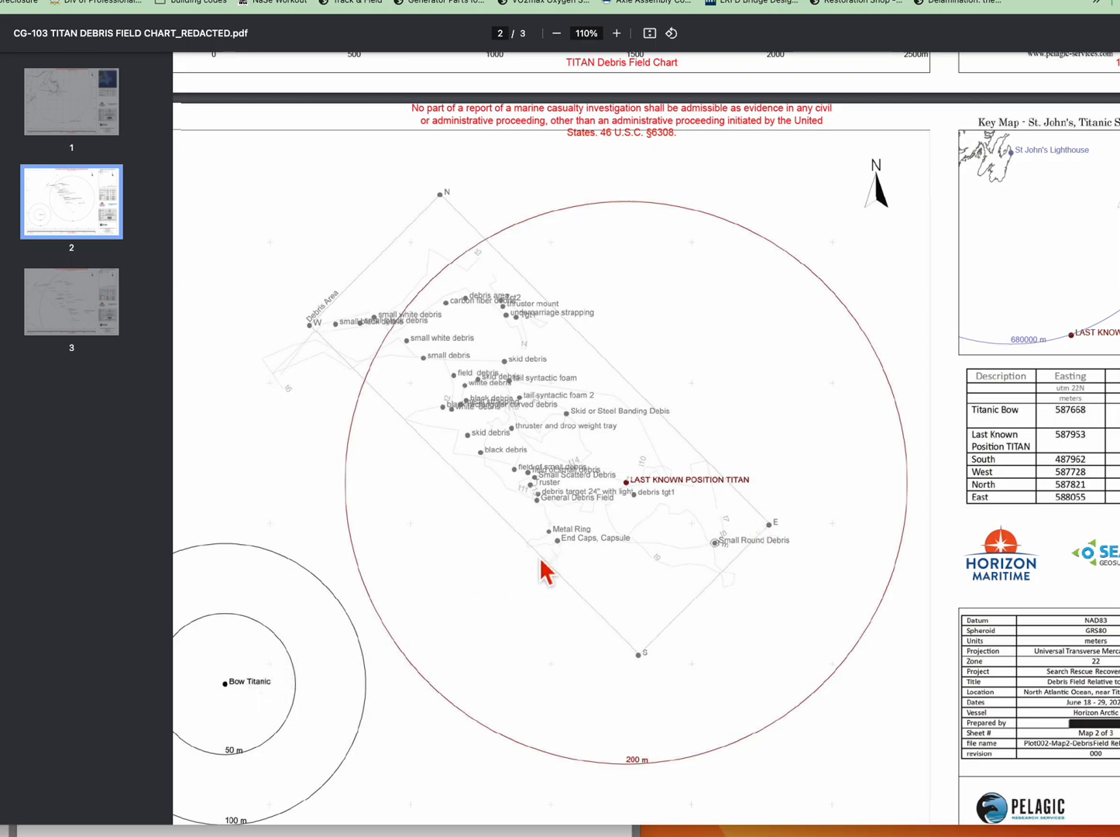
pyautogui.moveTo(570, 558)
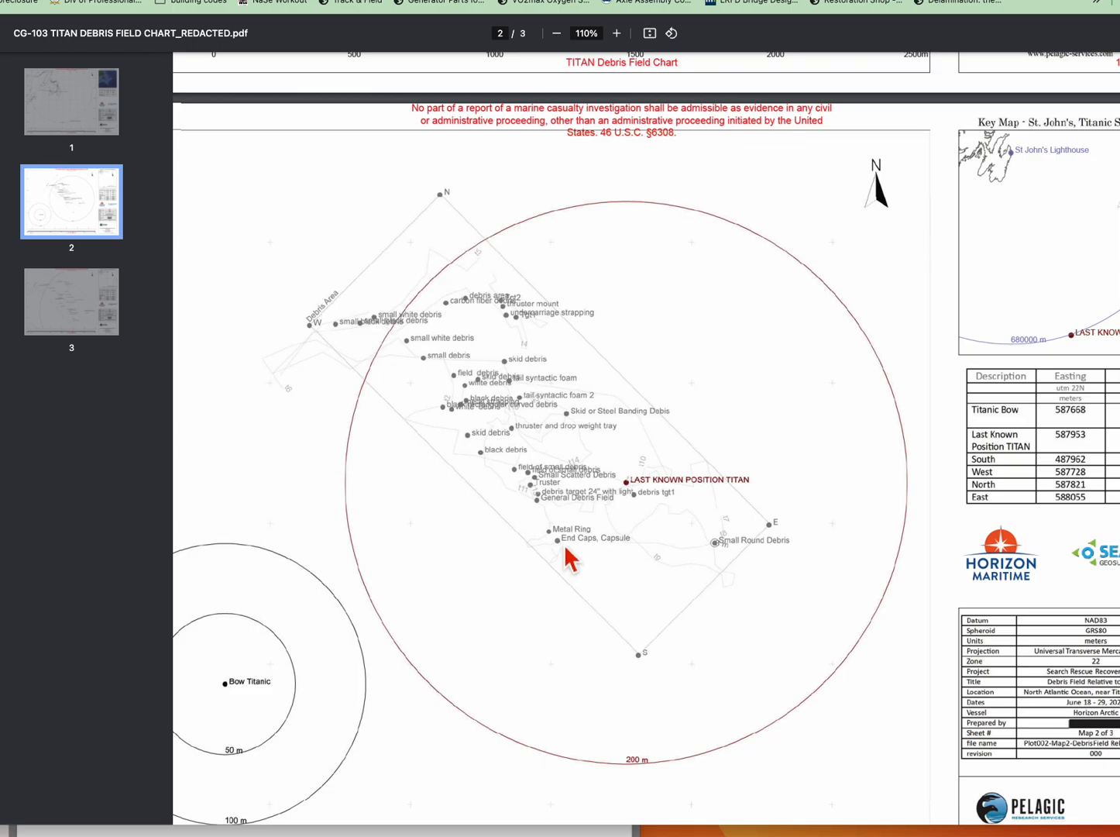
pyautogui.moveTo(471, 255)
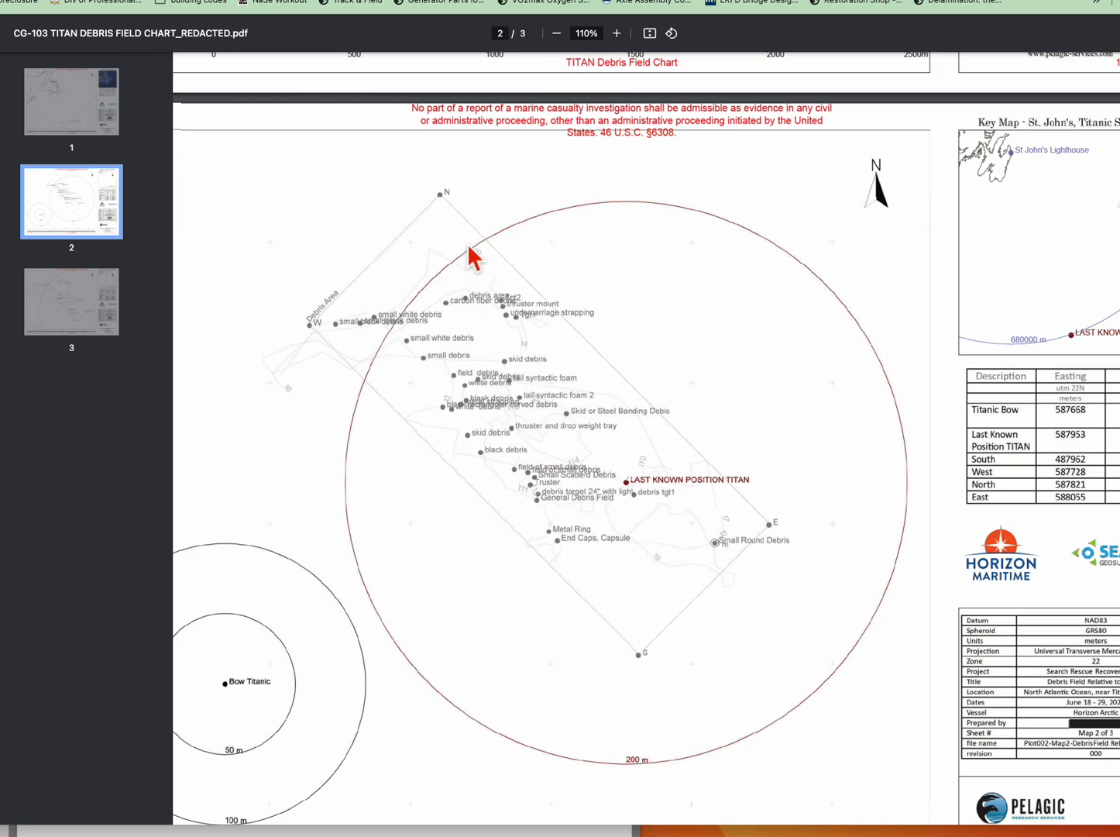
pyautogui.moveTo(533, 400)
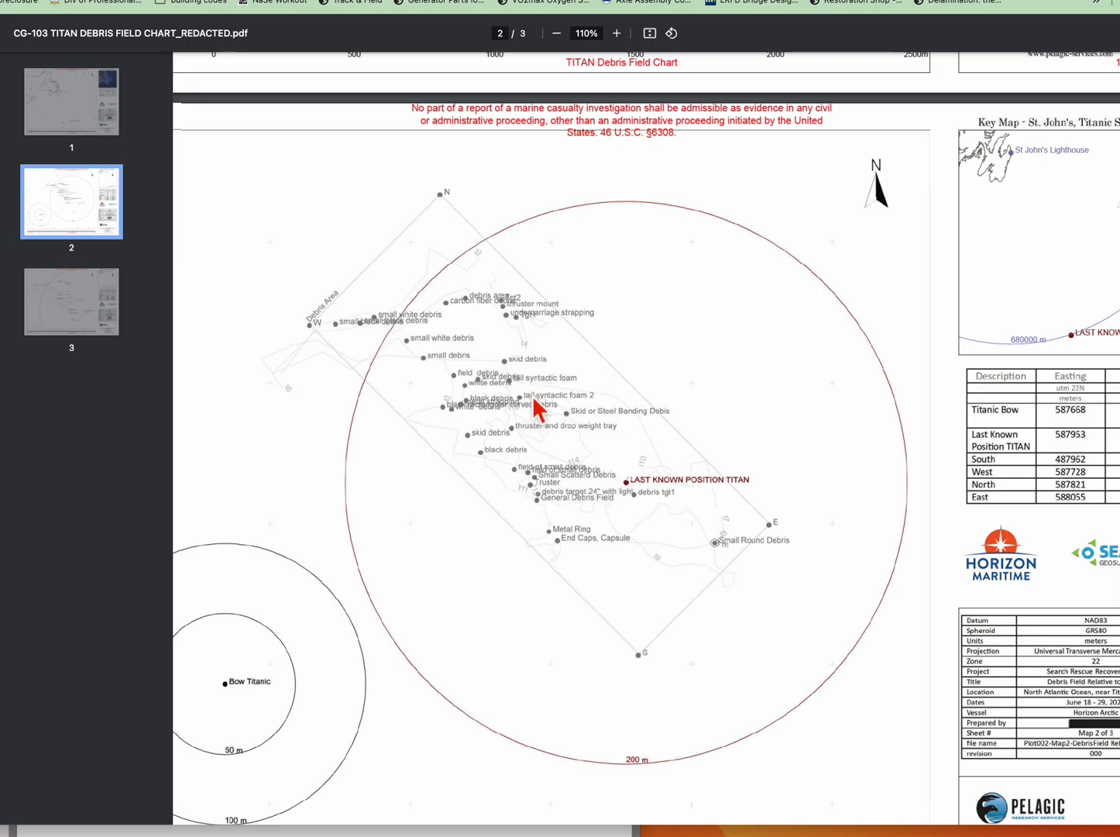
pyautogui.moveTo(434, 409)
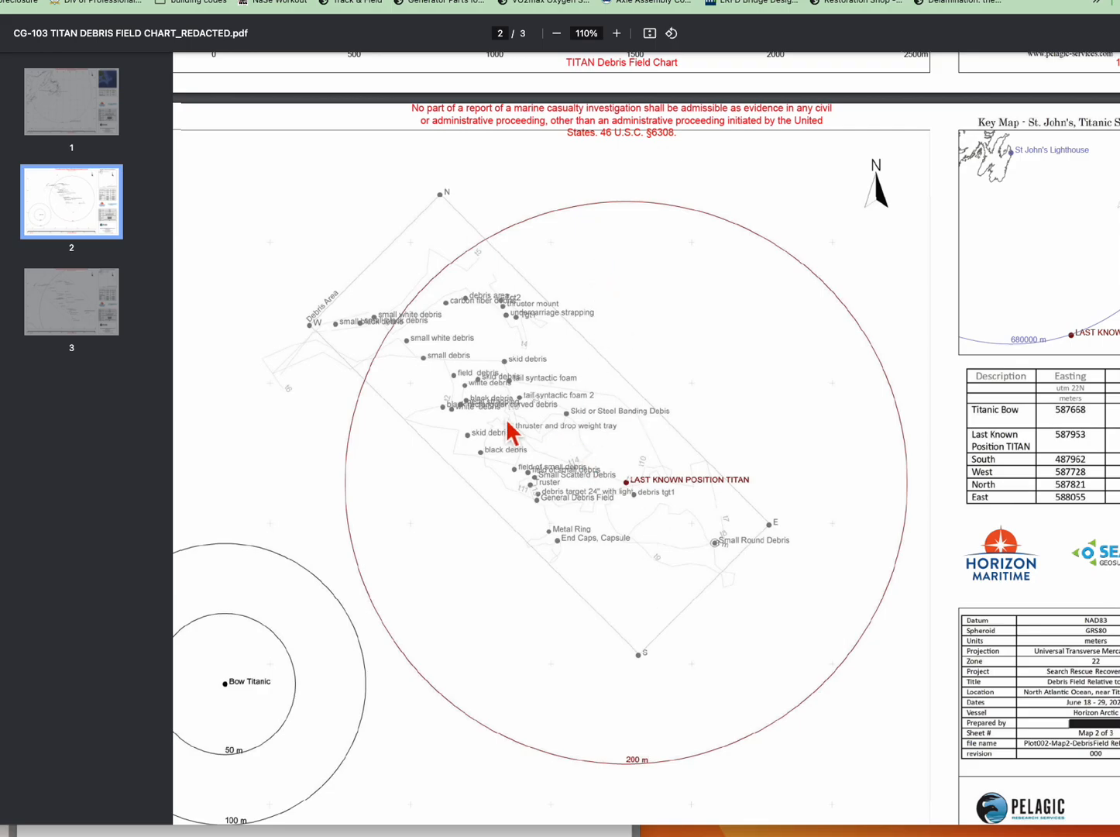
pyautogui.moveTo(573, 563)
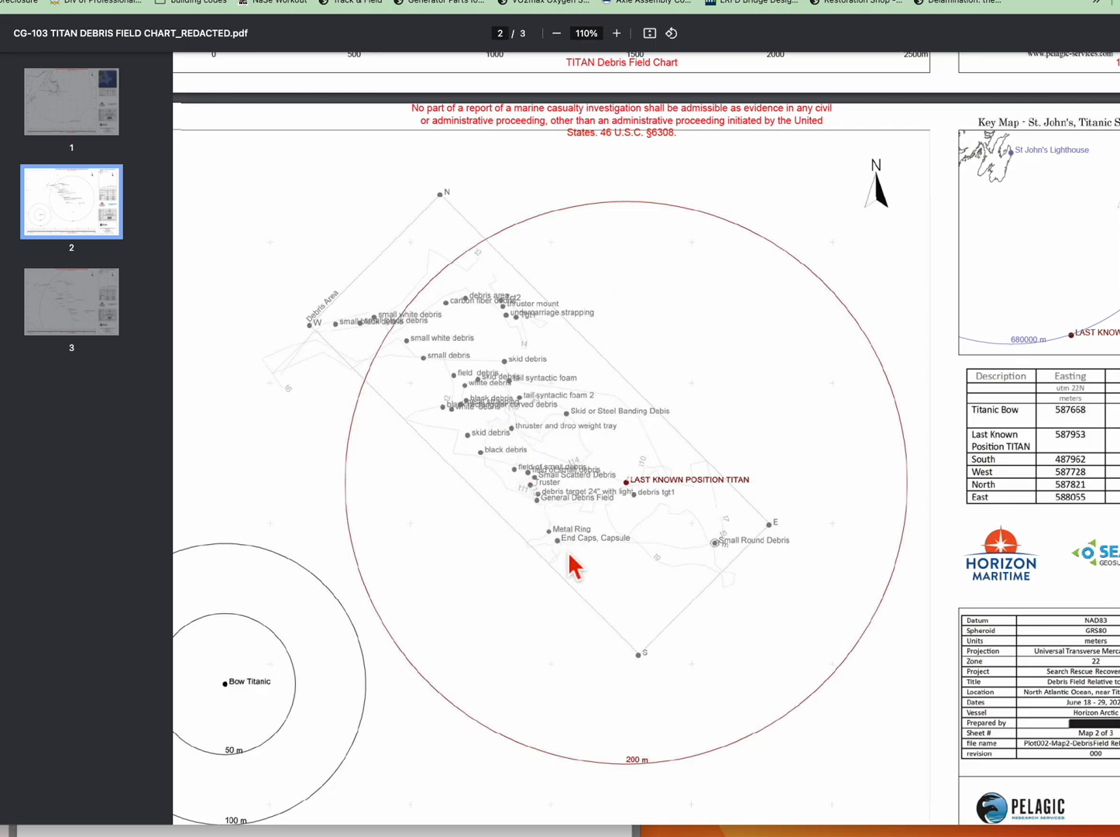
pyautogui.moveTo(638, 672)
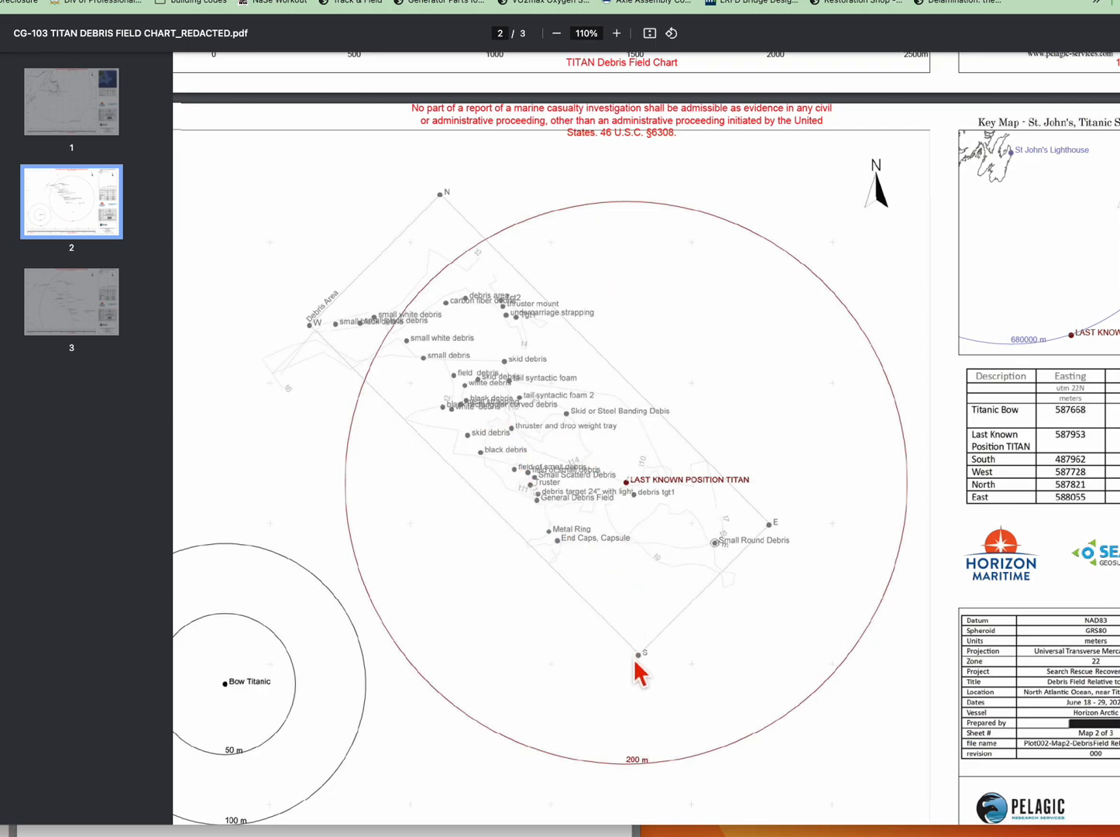
pyautogui.moveTo(462, 205)
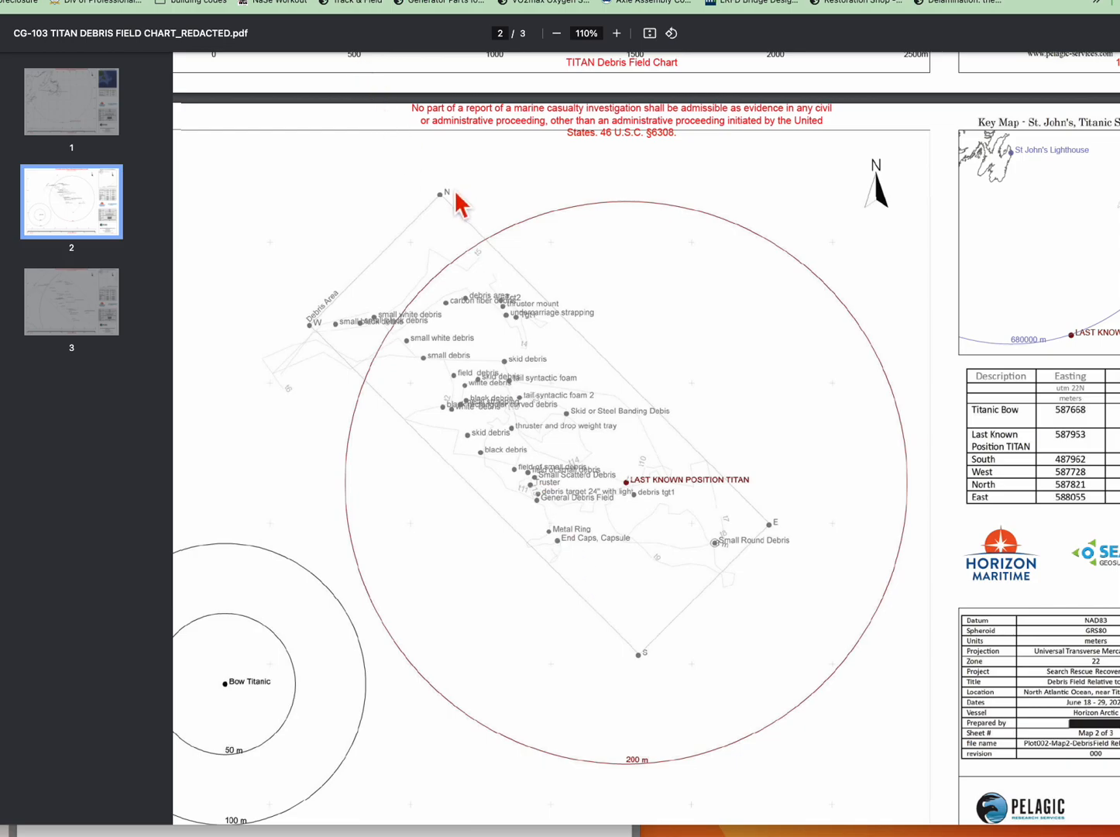
pyautogui.moveTo(464, 638)
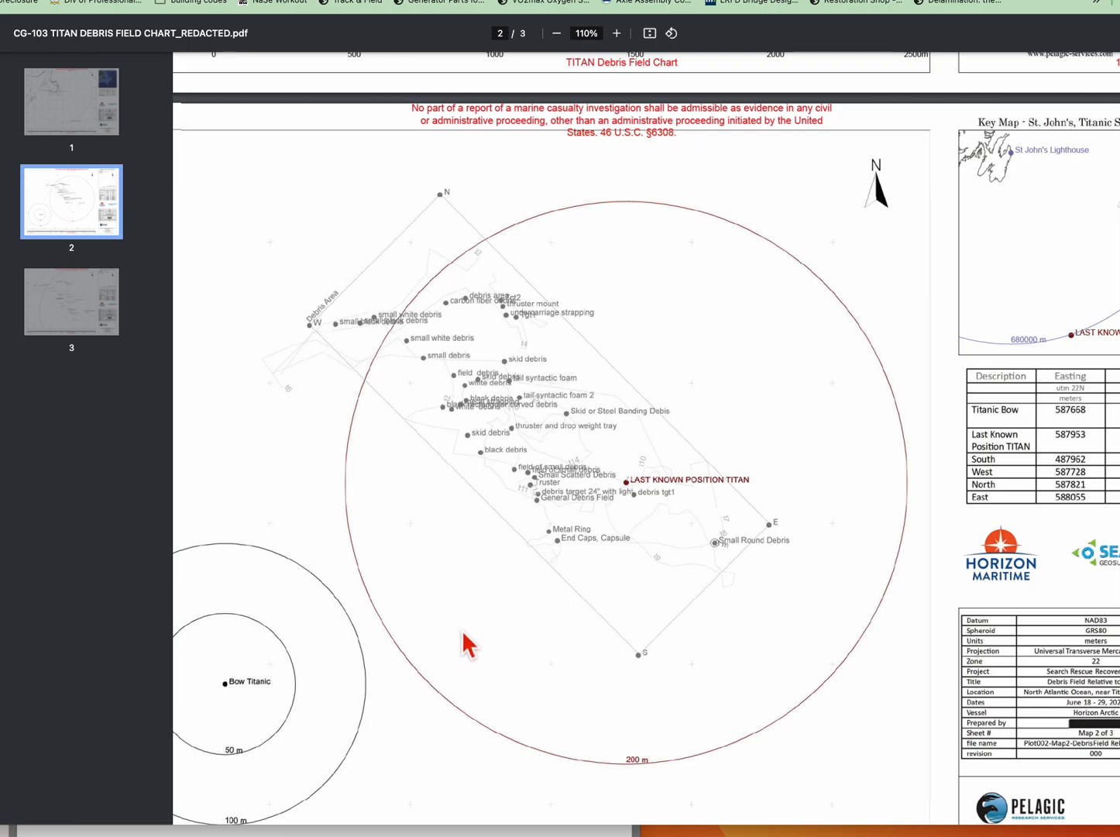
pyautogui.moveTo(473, 490)
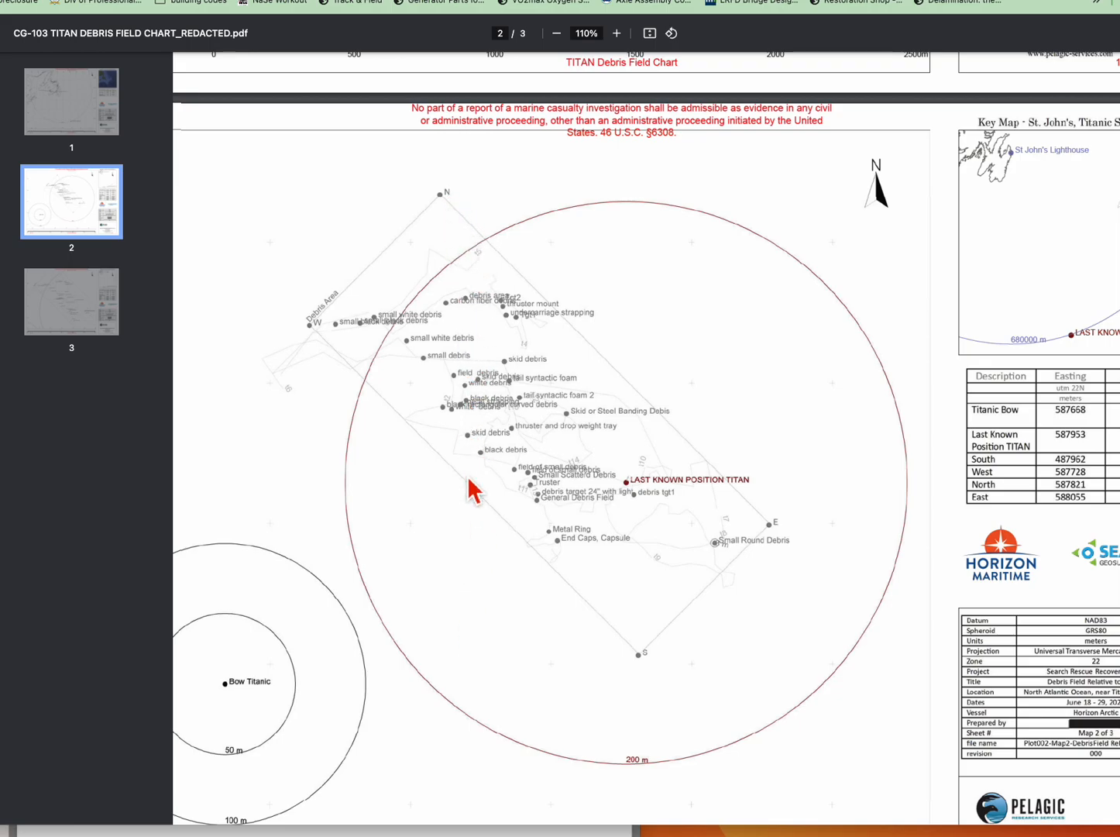
pyautogui.moveTo(598, 587)
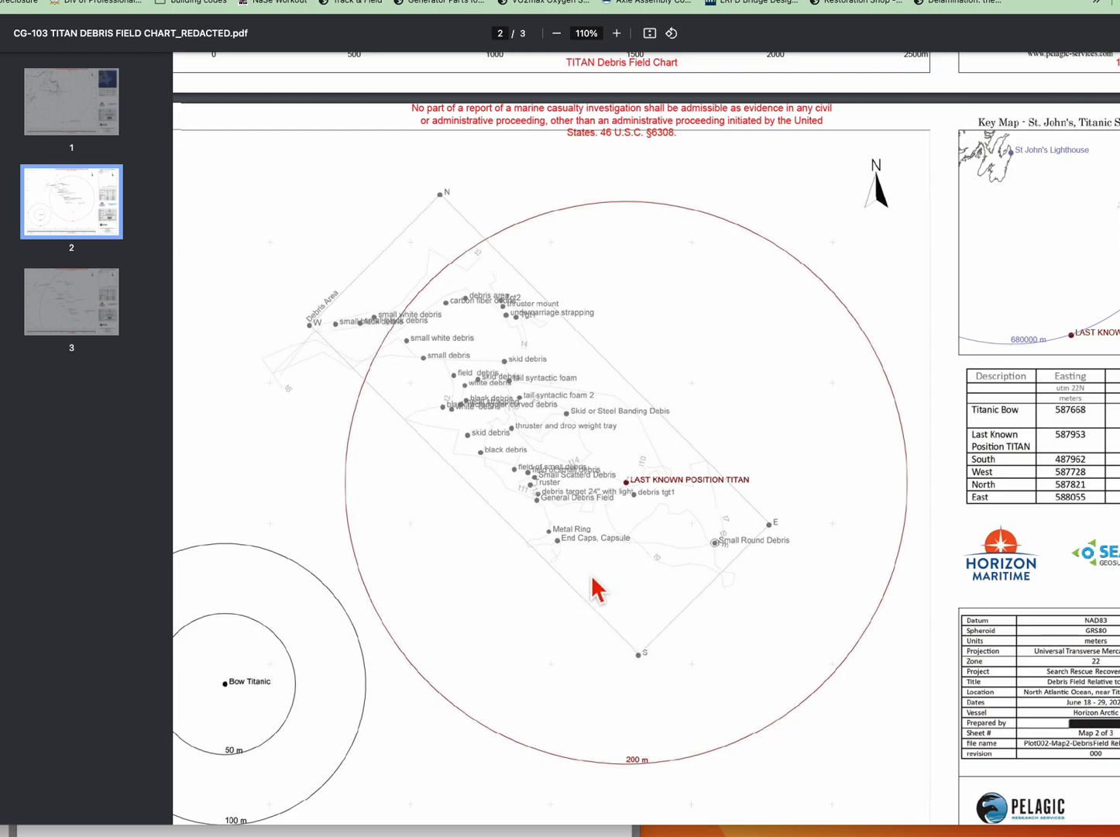
pyautogui.moveTo(636, 443)
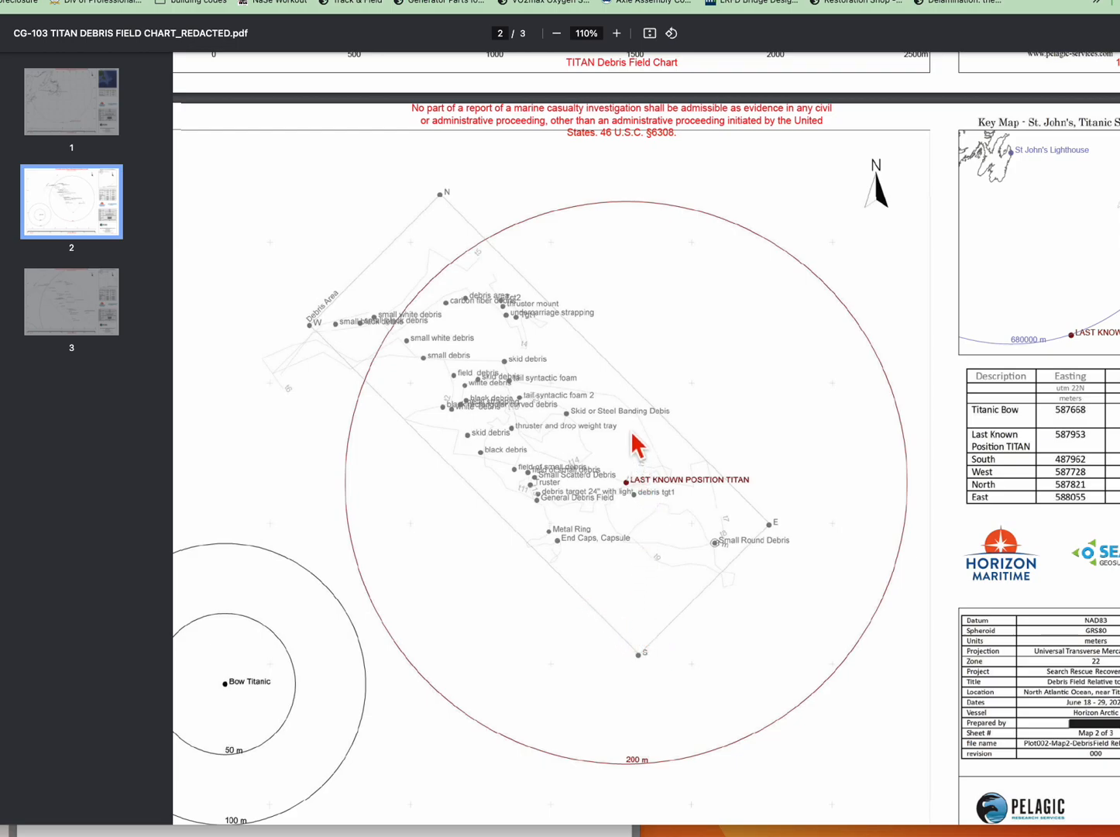
pyautogui.moveTo(775, 565)
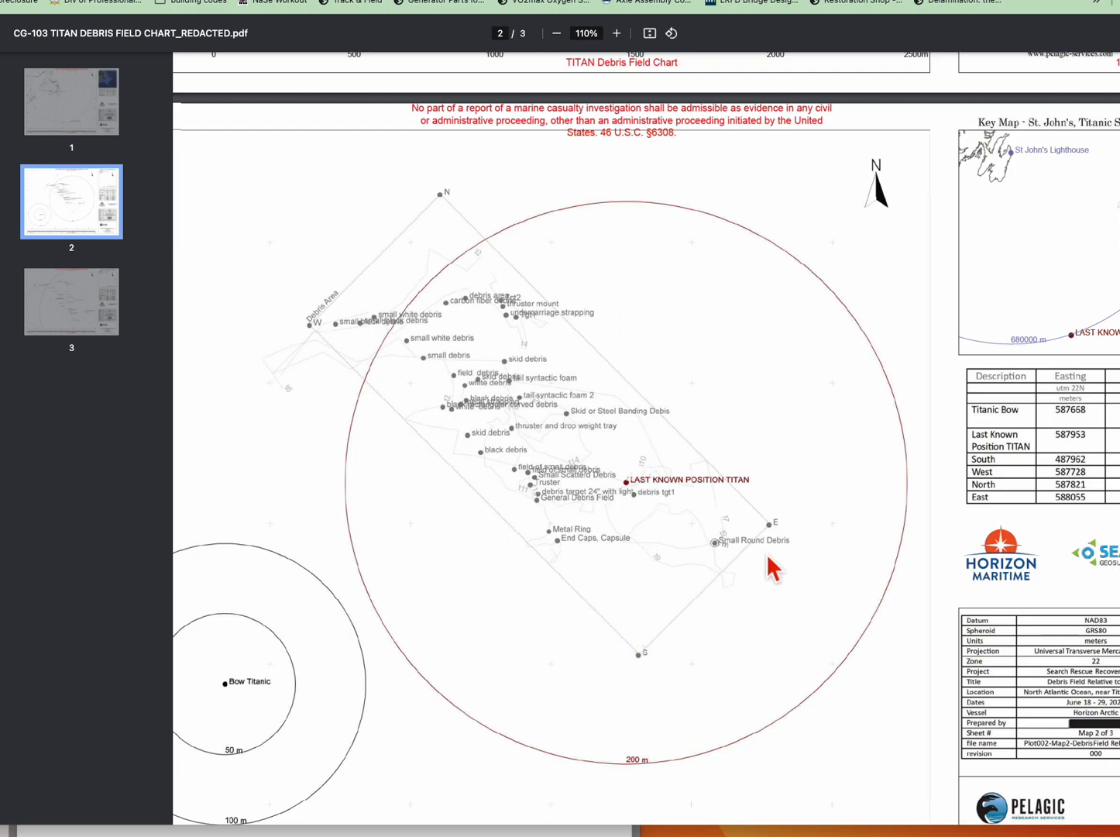
pyautogui.moveTo(508, 394)
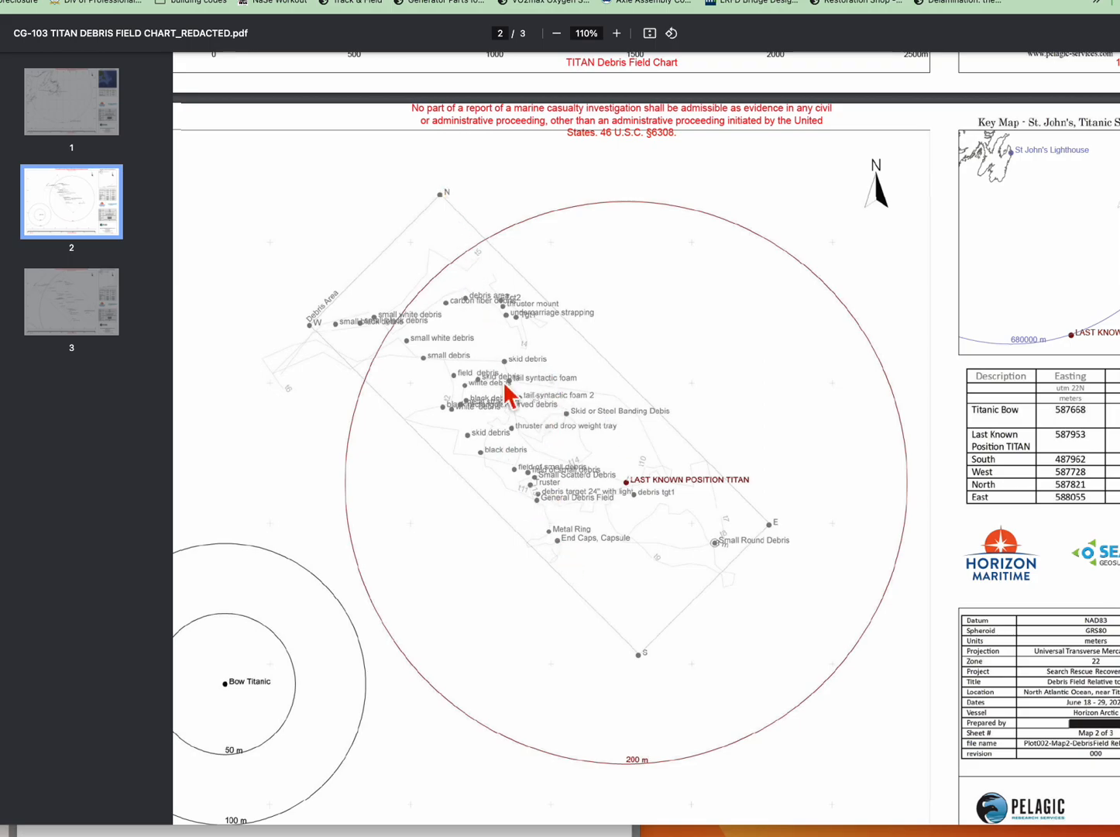
pyautogui.moveTo(542, 419)
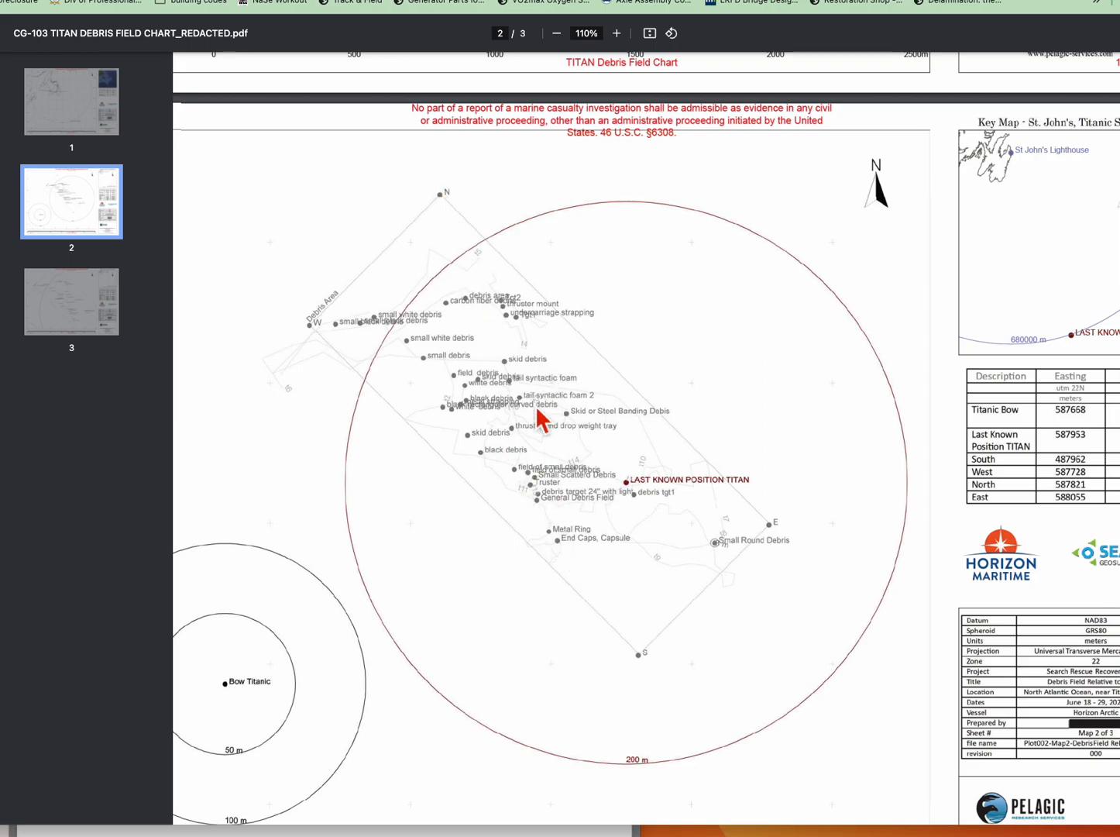
pyautogui.moveTo(493, 668)
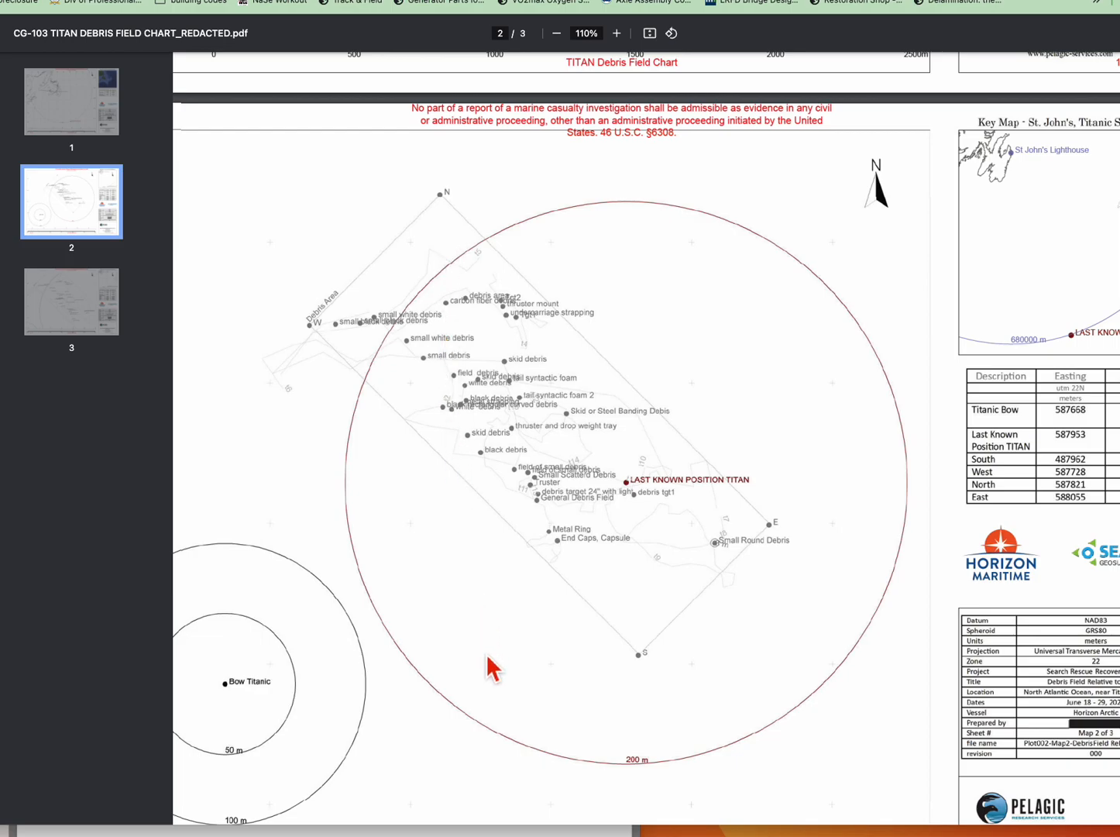
pyautogui.moveTo(496, 416)
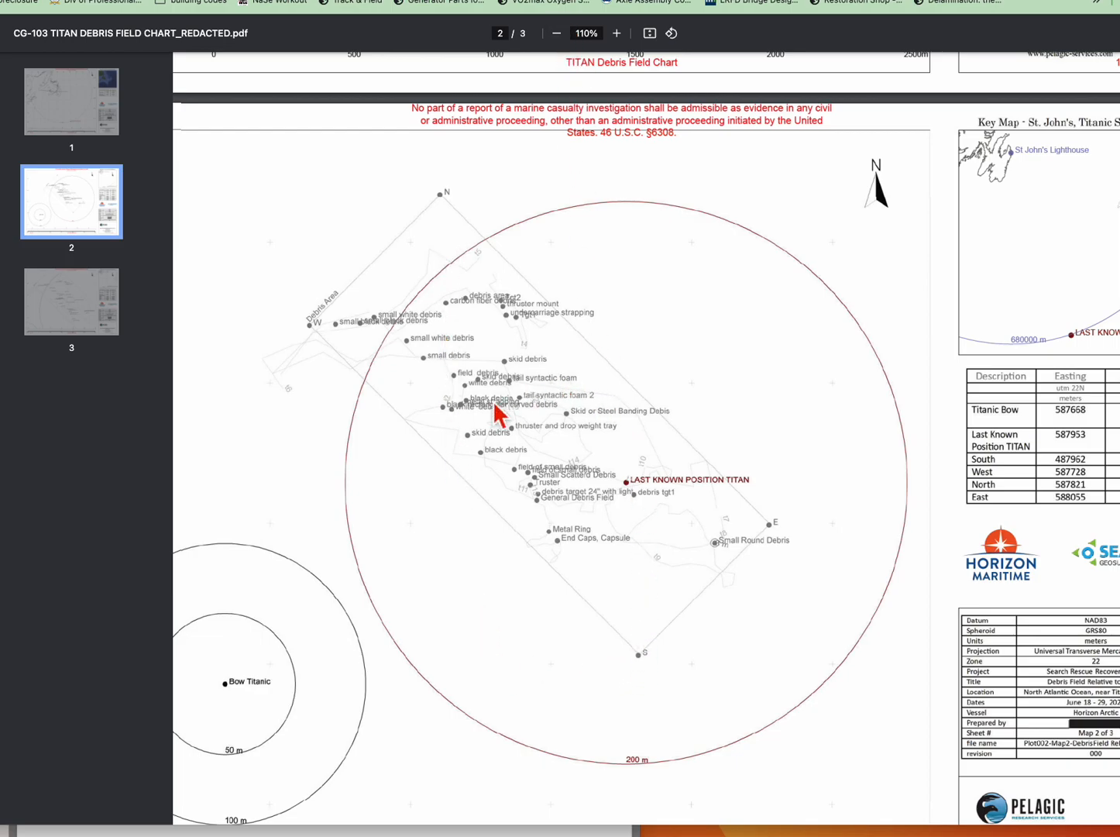
pyautogui.moveTo(539, 411)
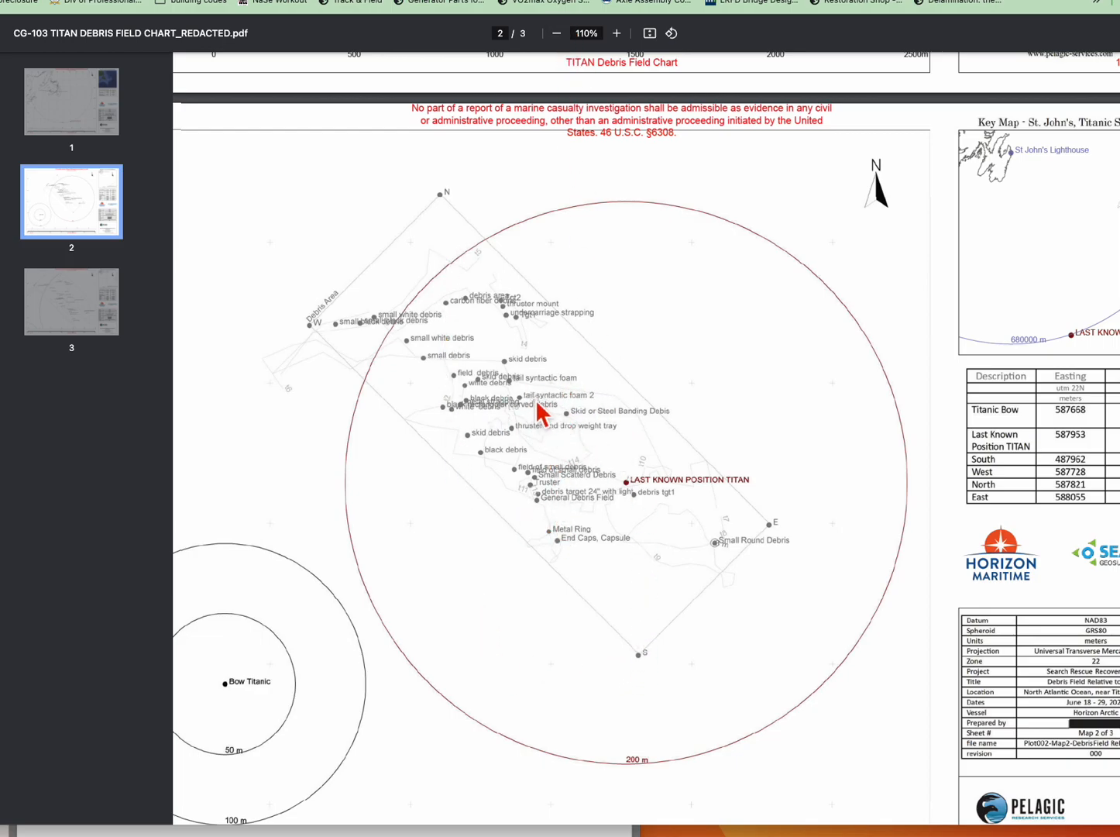
pyautogui.moveTo(483, 400)
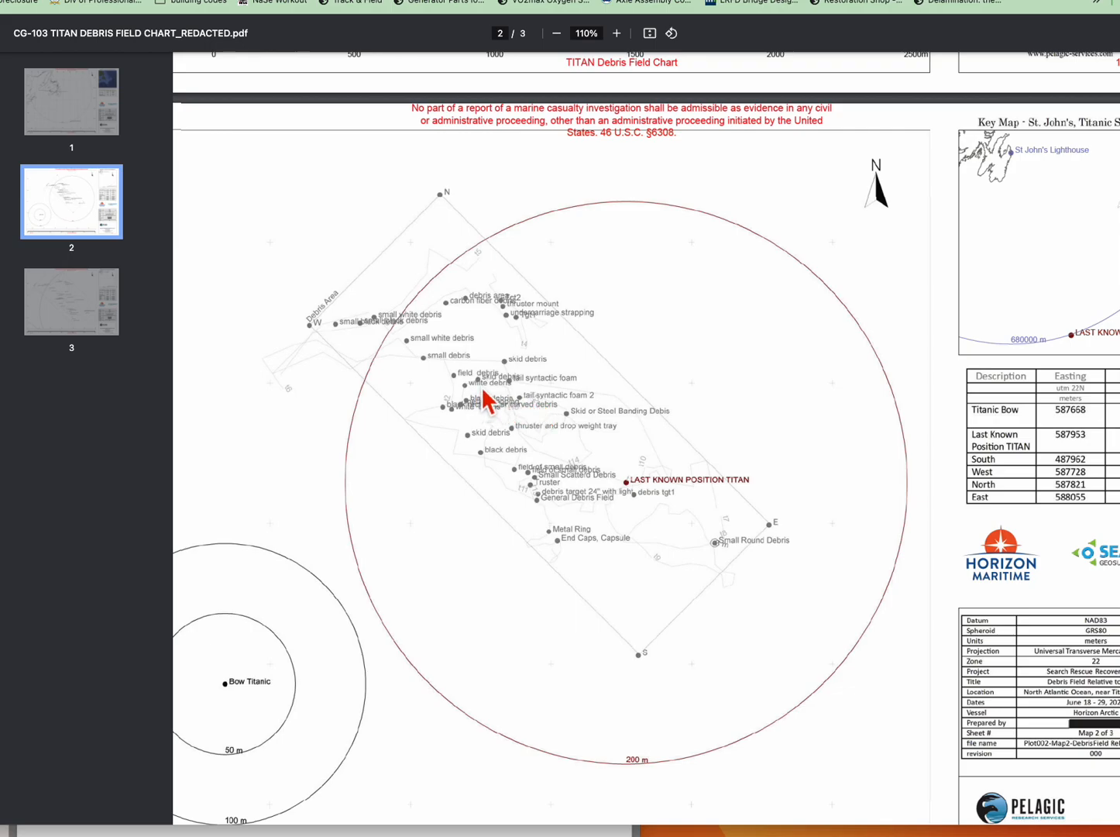
pyautogui.moveTo(710, 348)
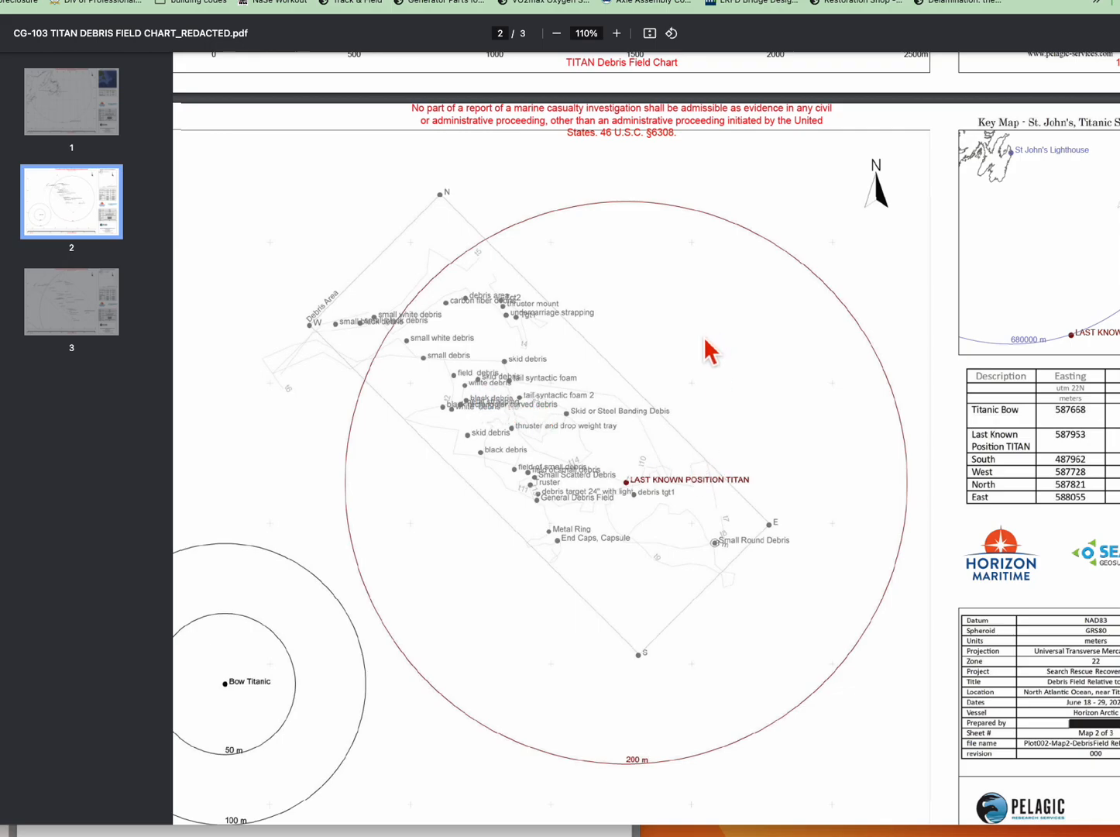
pyautogui.moveTo(545, 279)
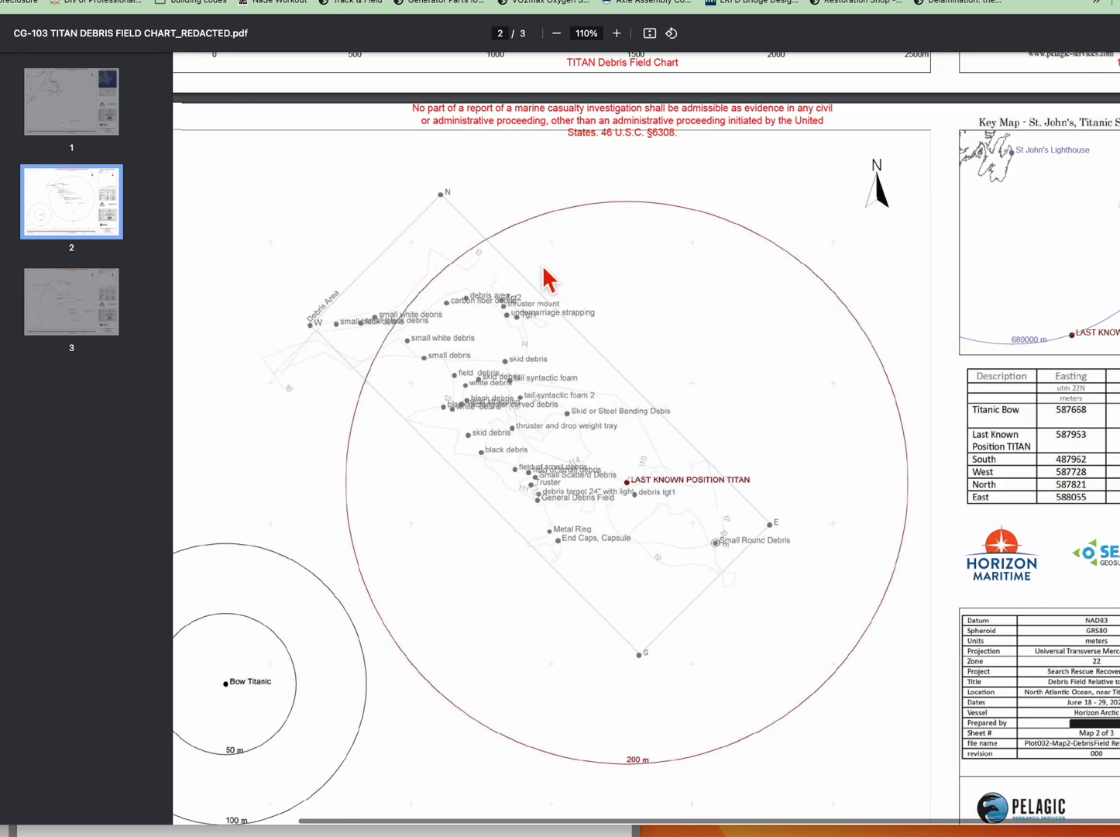
pyautogui.moveTo(784, 550)
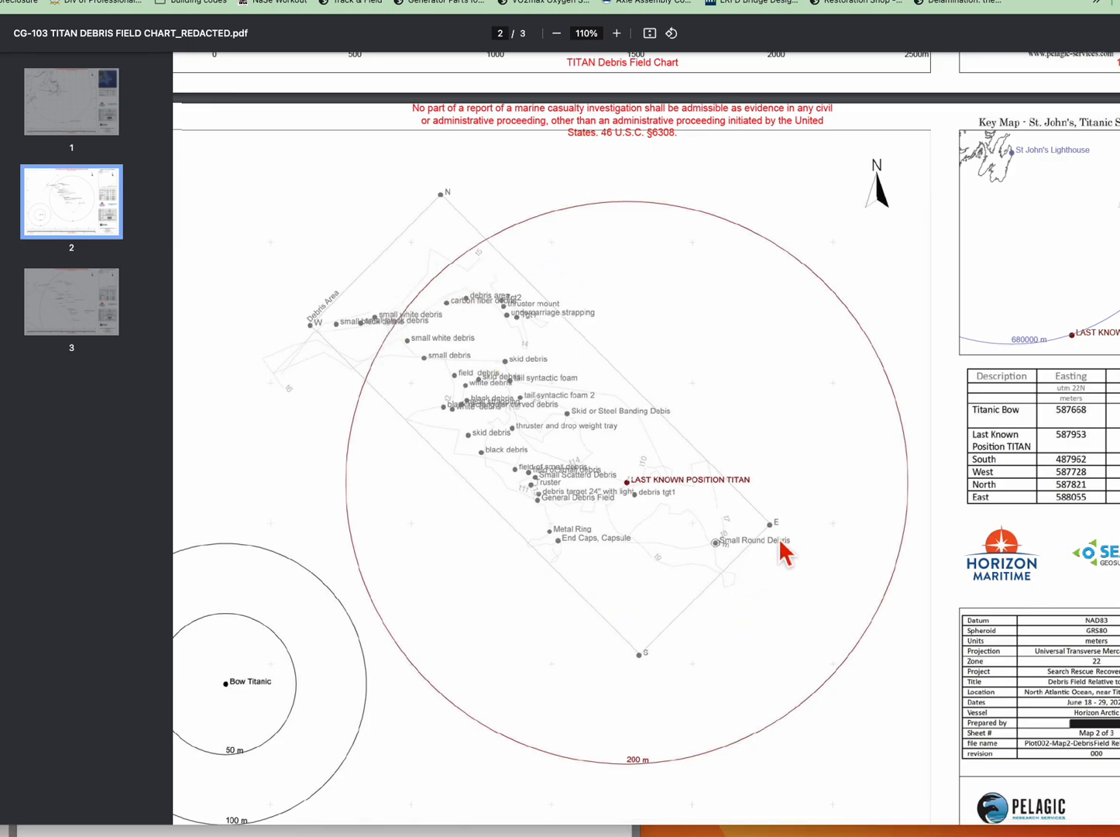
pyautogui.moveTo(780, 571)
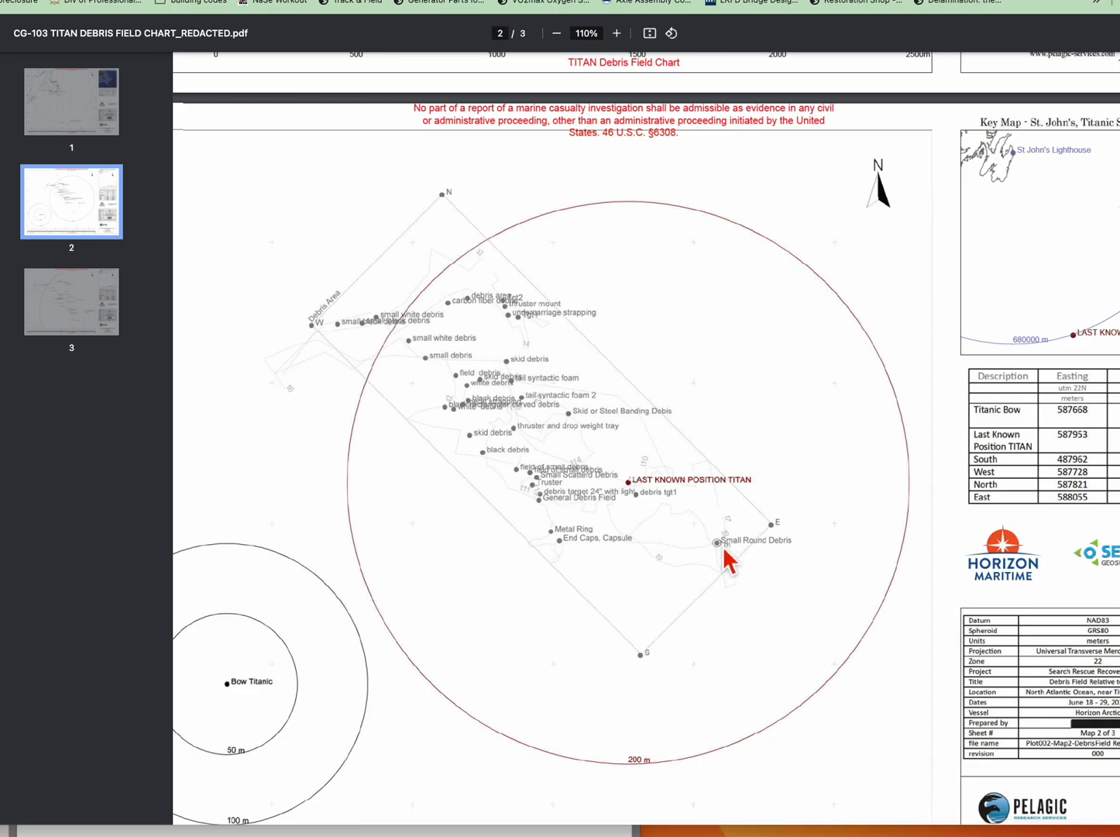
pyautogui.moveTo(713, 555)
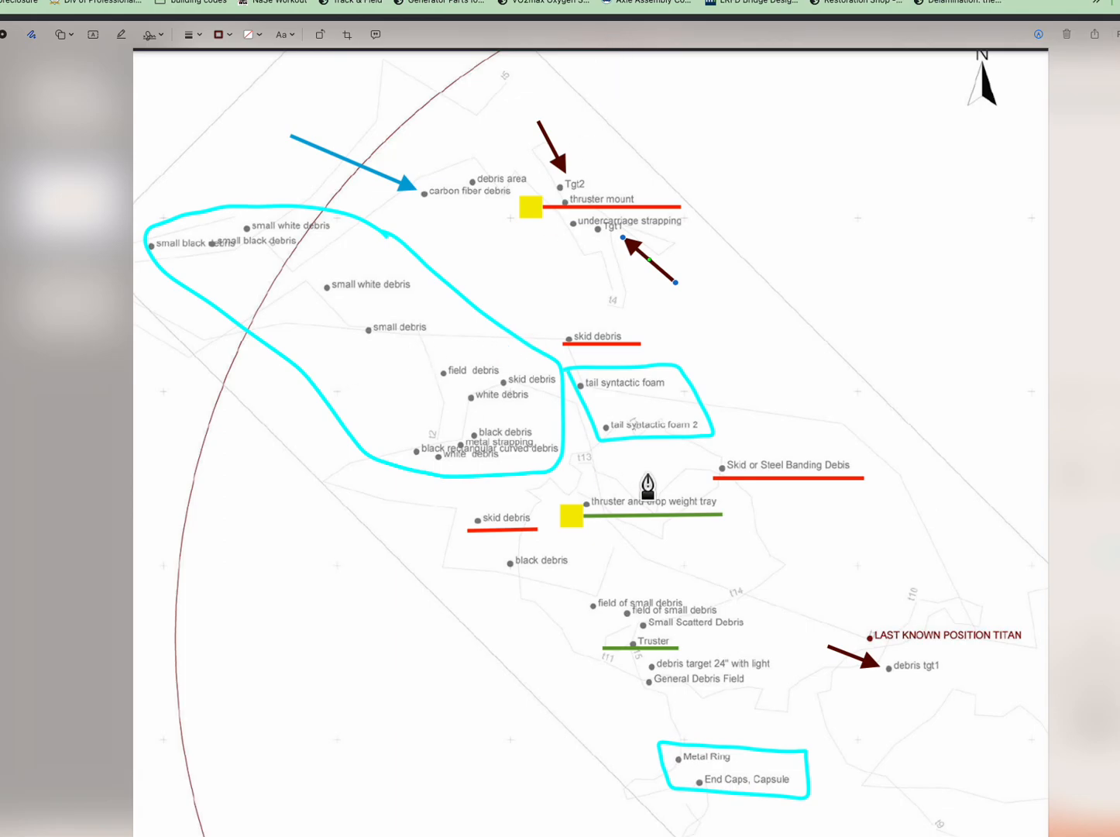
pyautogui.moveTo(397, 375)
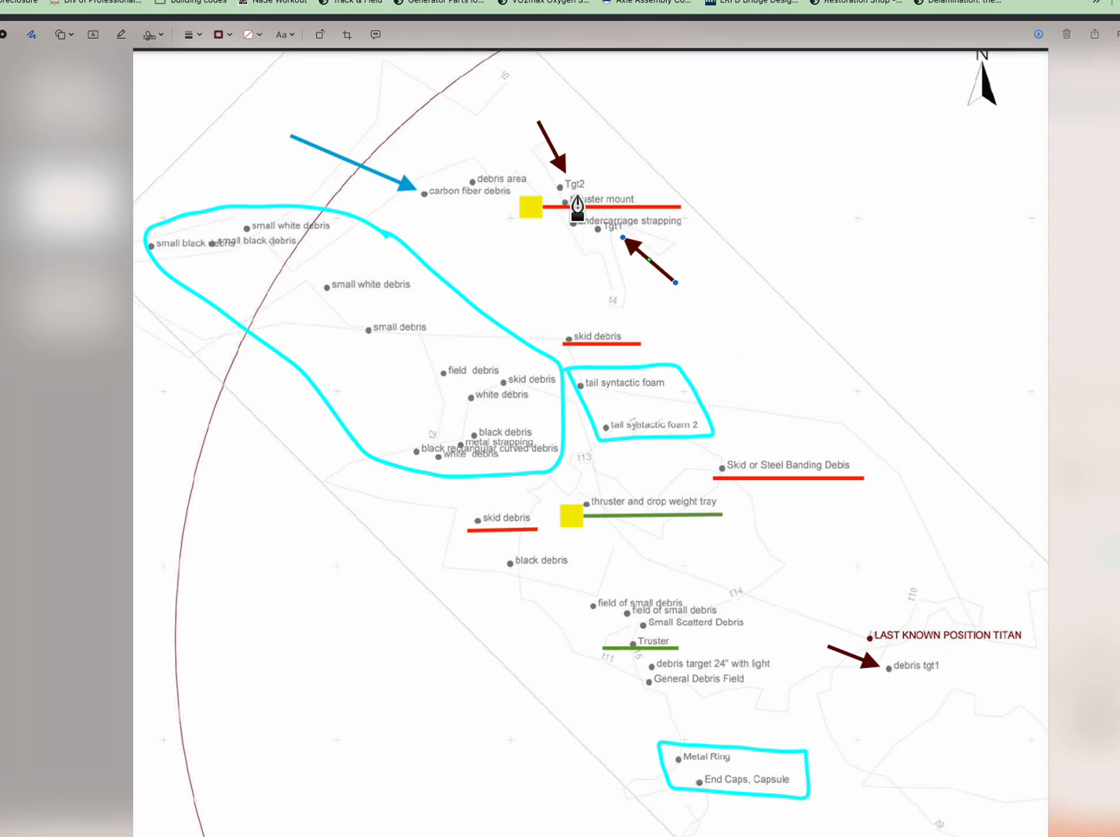
pyautogui.moveTo(787, 440)
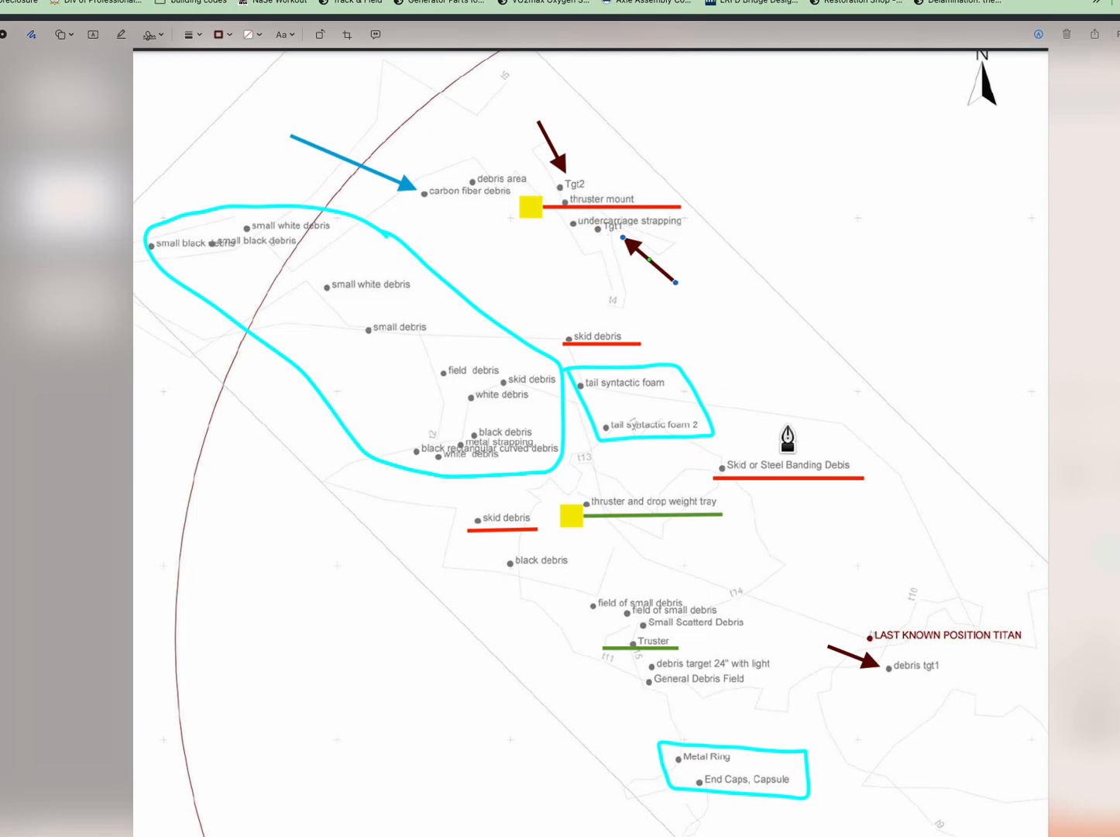
pyautogui.moveTo(923, 681)
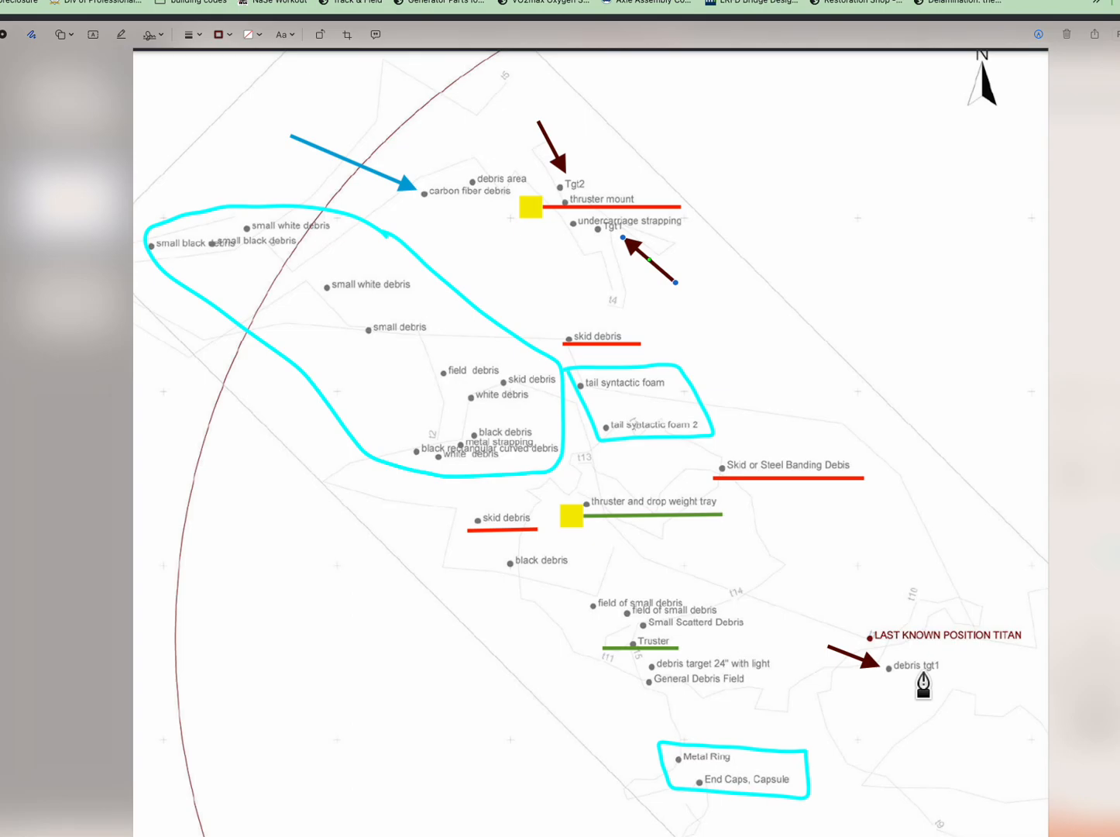
pyautogui.moveTo(636, 335)
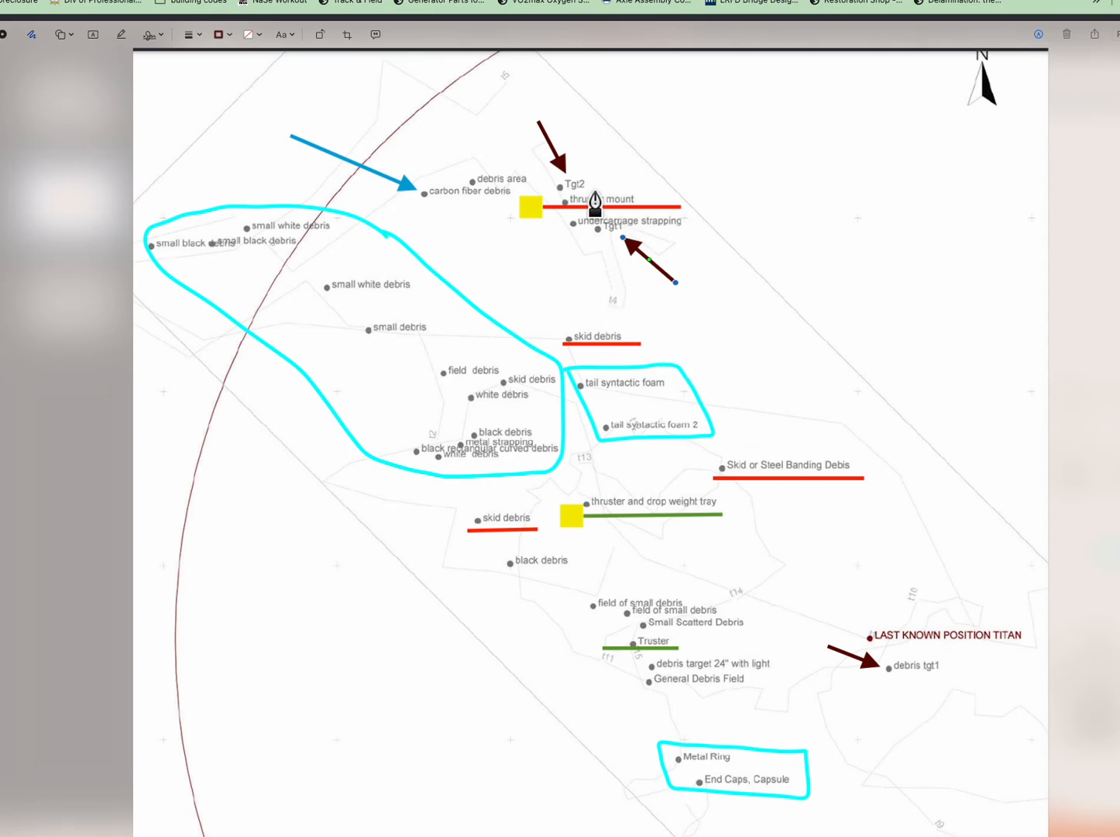
pyautogui.moveTo(677, 61)
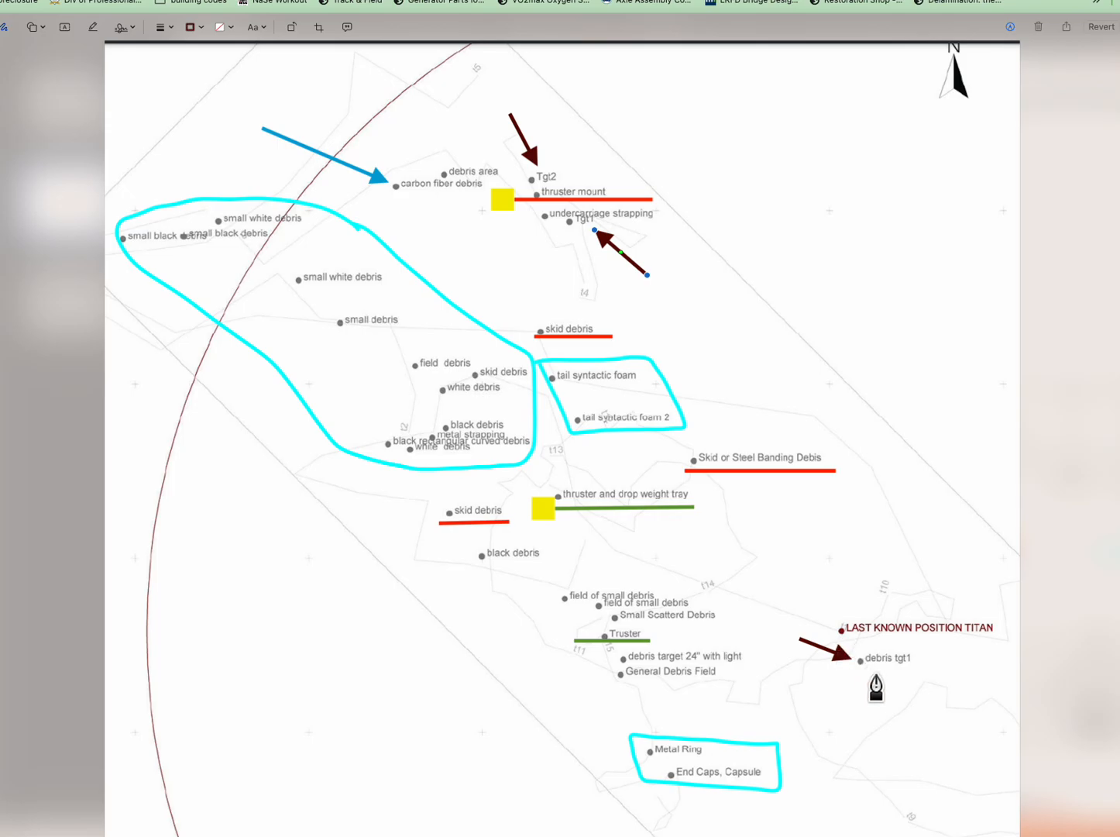
pyautogui.moveTo(858, 685)
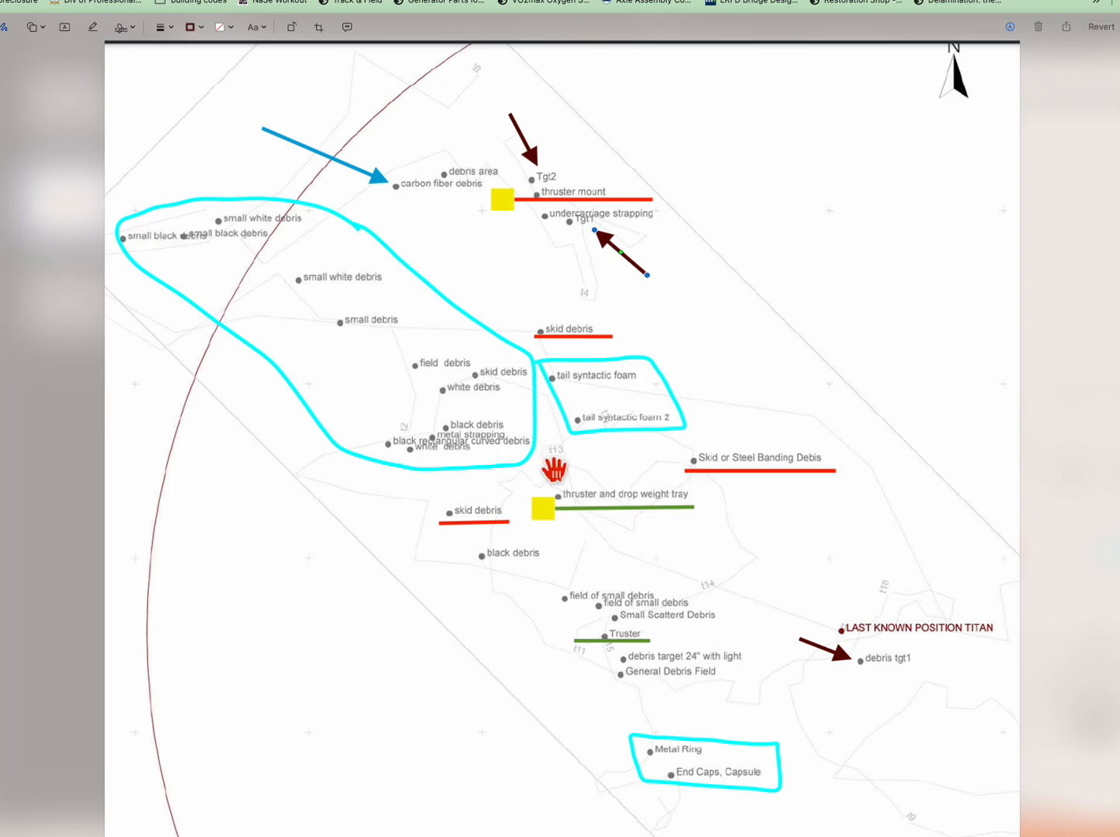
pyautogui.moveTo(437, 378)
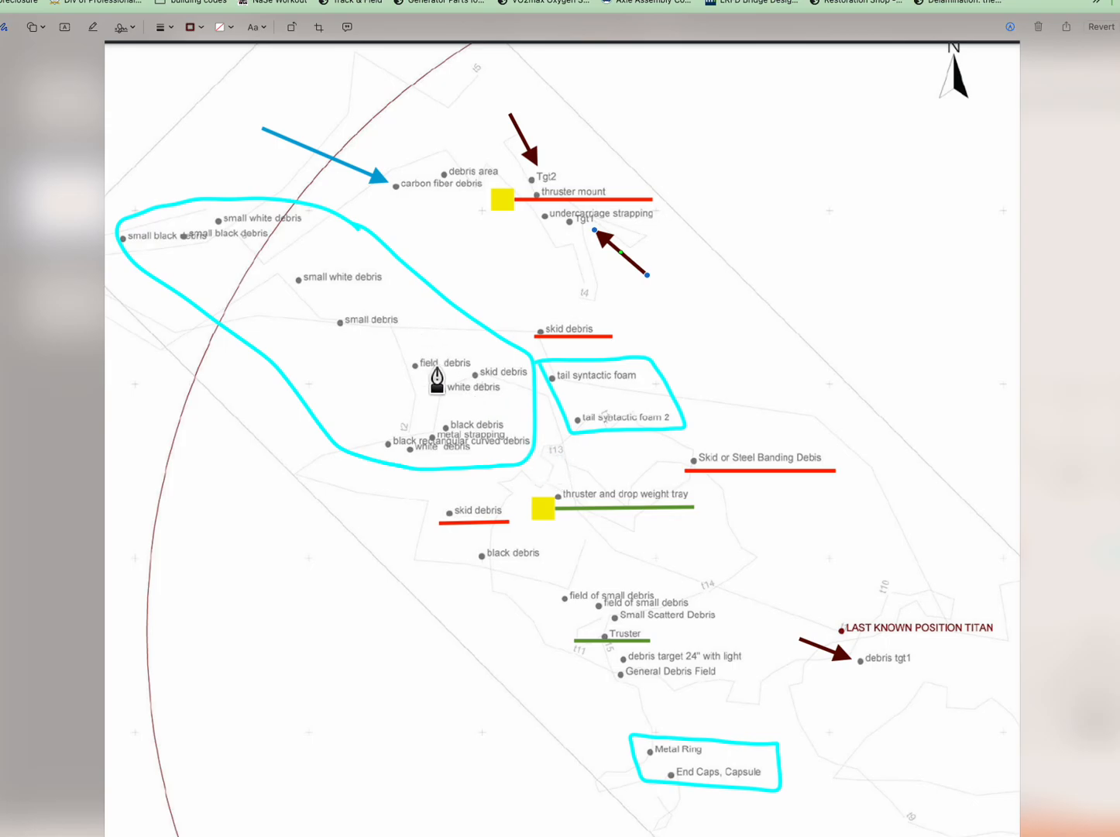
pyautogui.moveTo(778, 660)
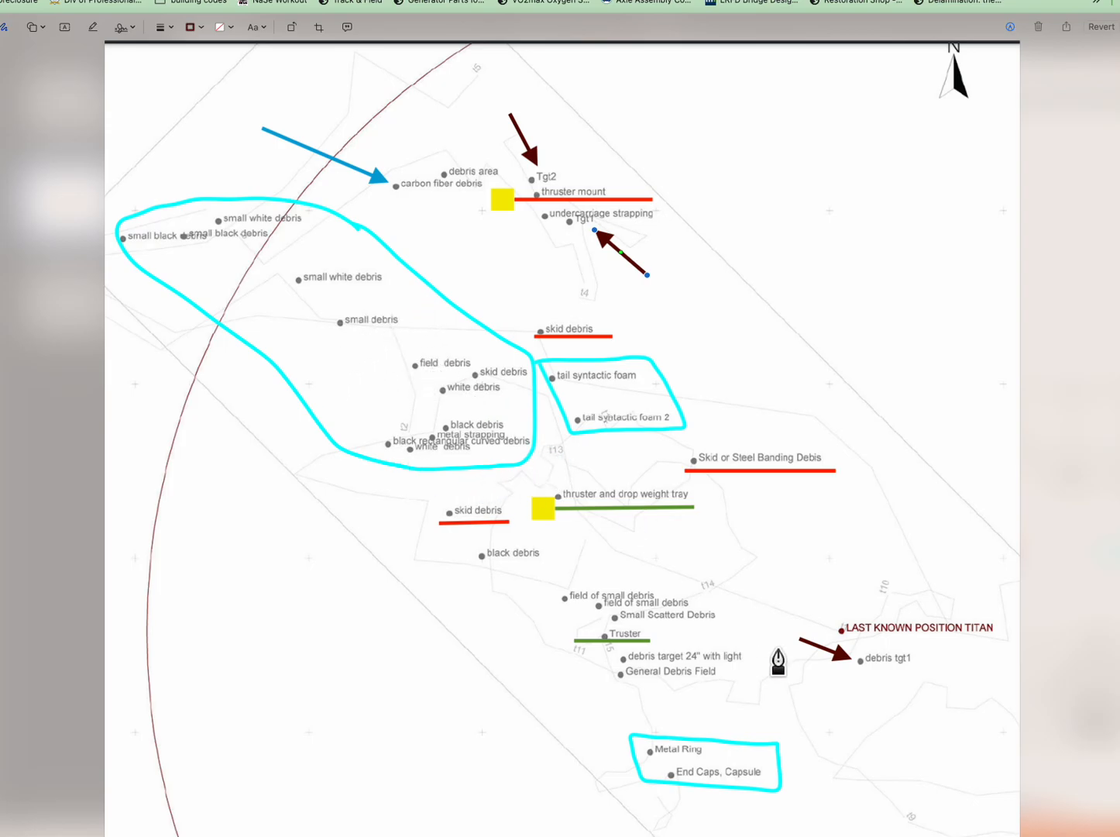
pyautogui.moveTo(900, 649)
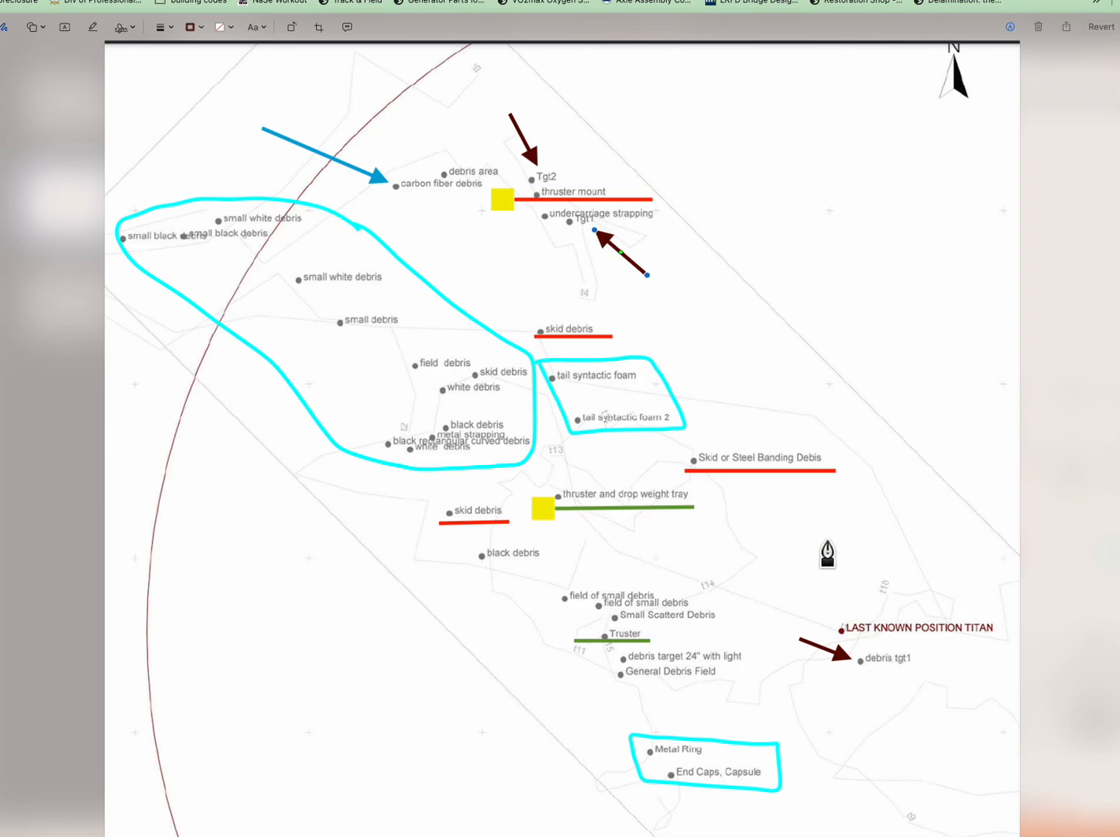
pyautogui.moveTo(351, 351)
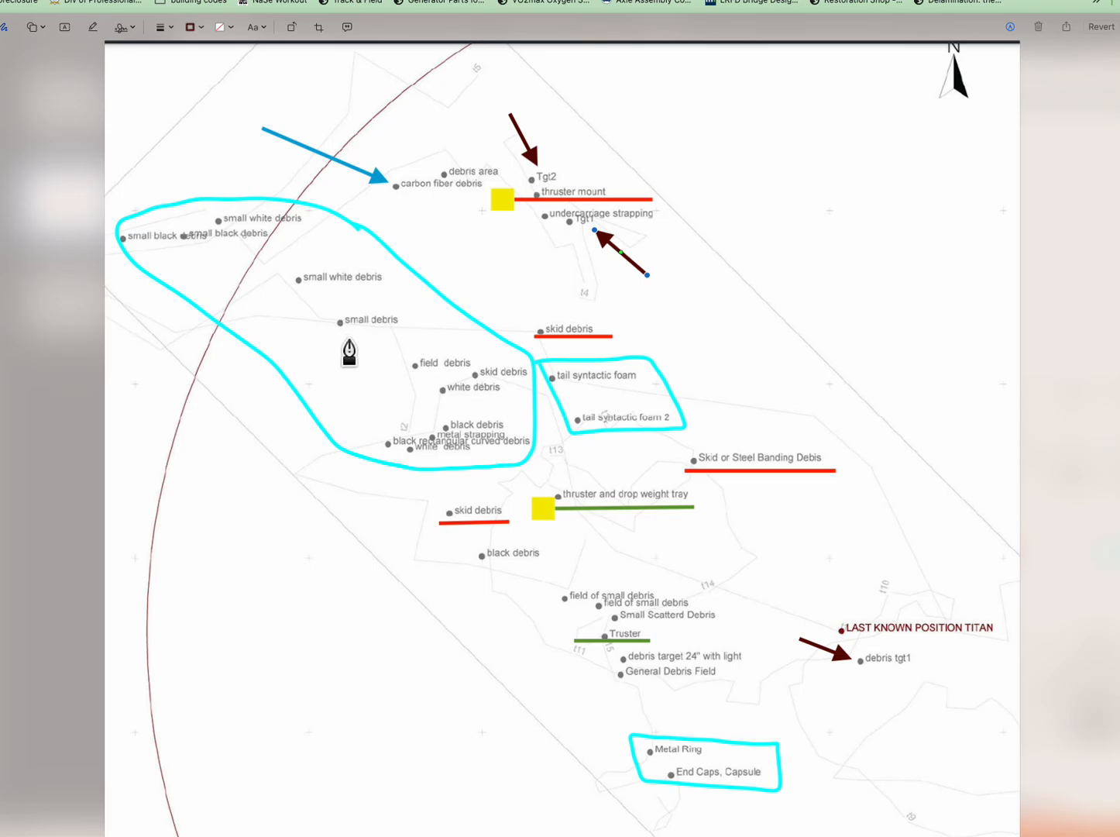
pyautogui.moveTo(767, 488)
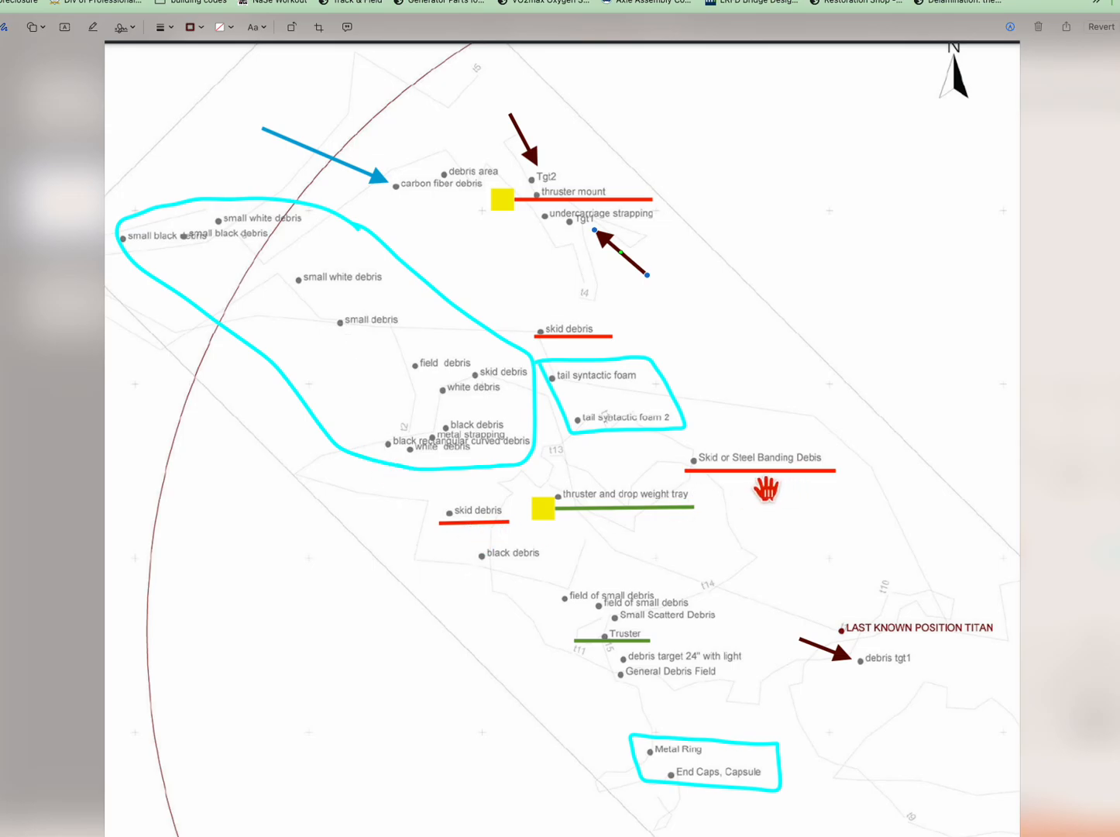
pyautogui.moveTo(840, 486)
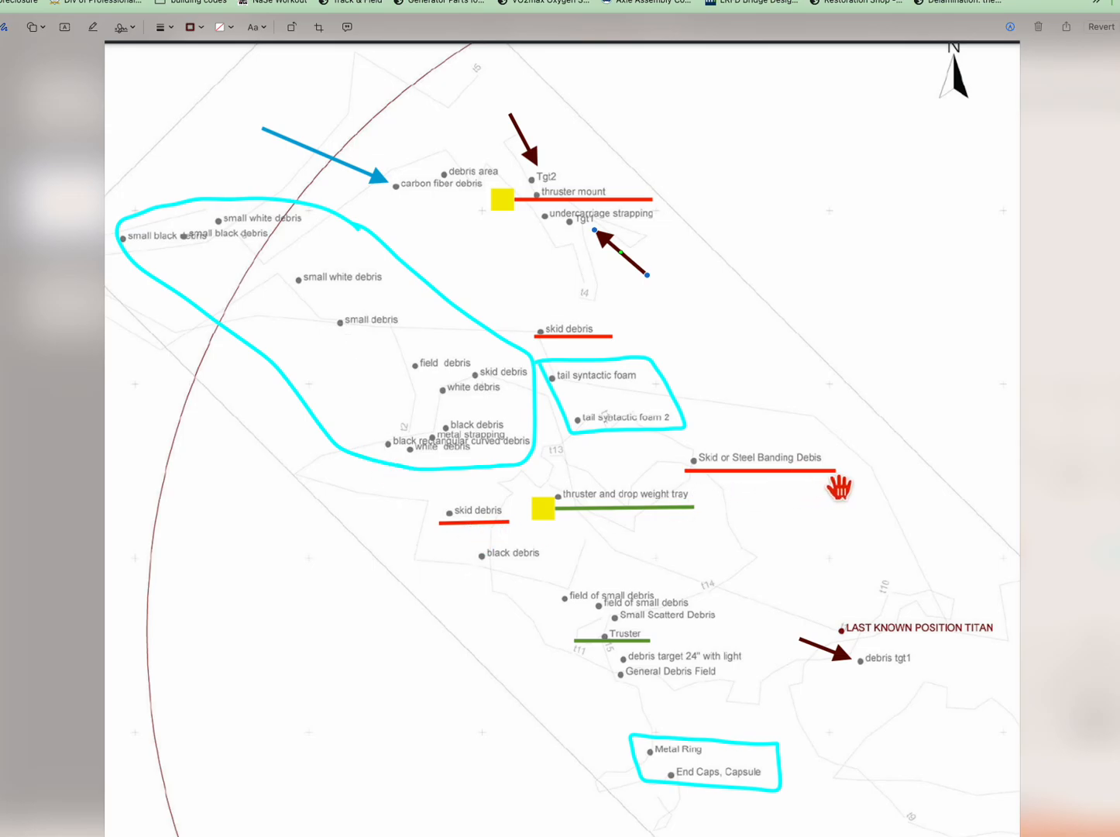
pyautogui.moveTo(604, 514)
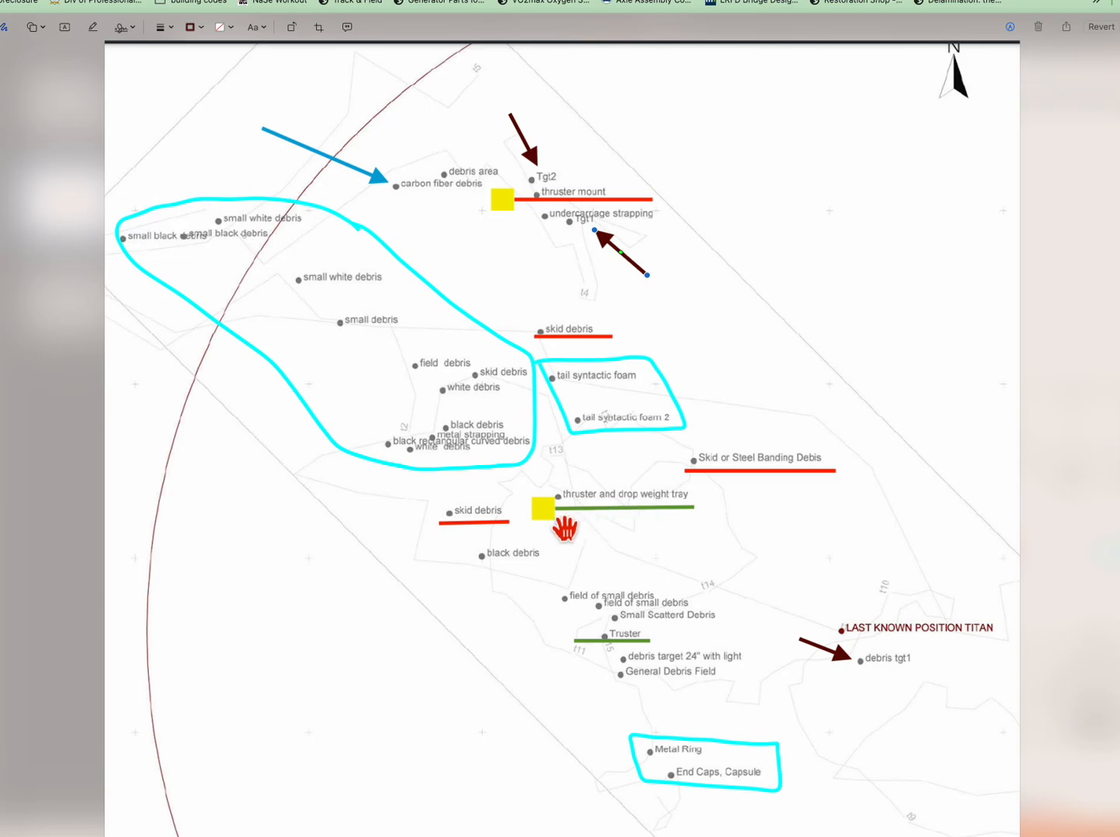
pyautogui.moveTo(623, 521)
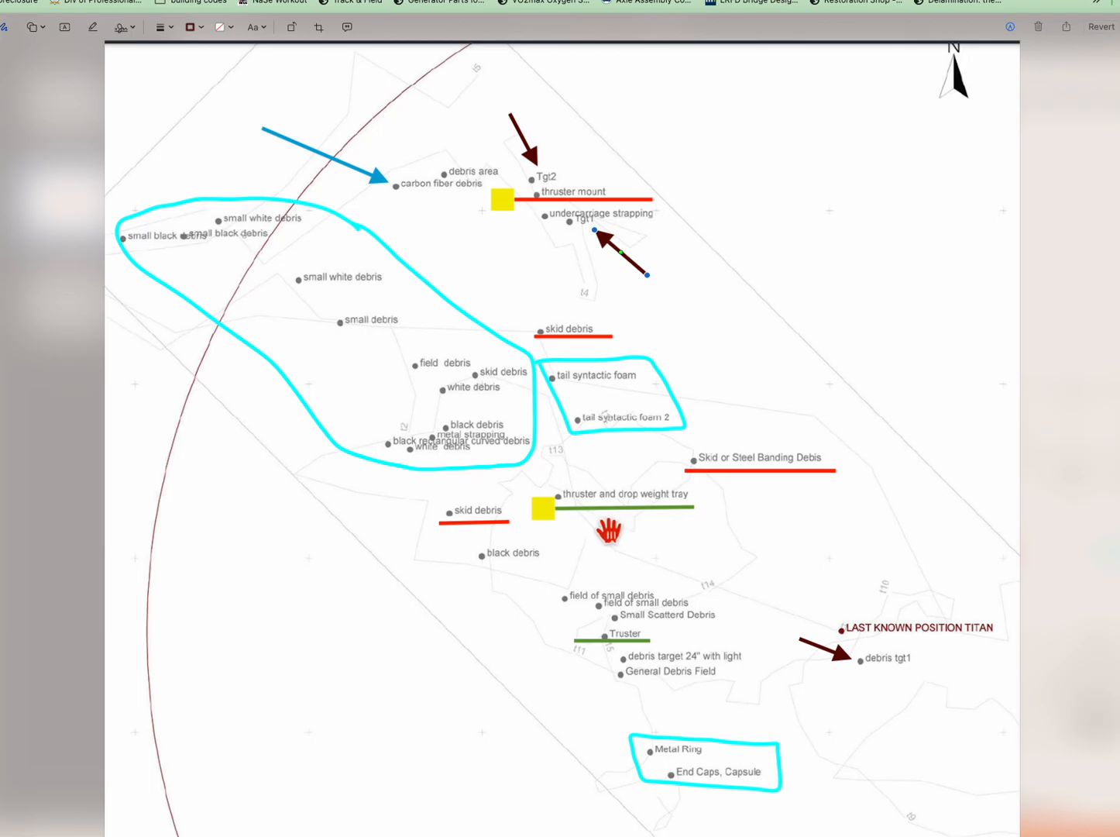
pyautogui.moveTo(573, 225)
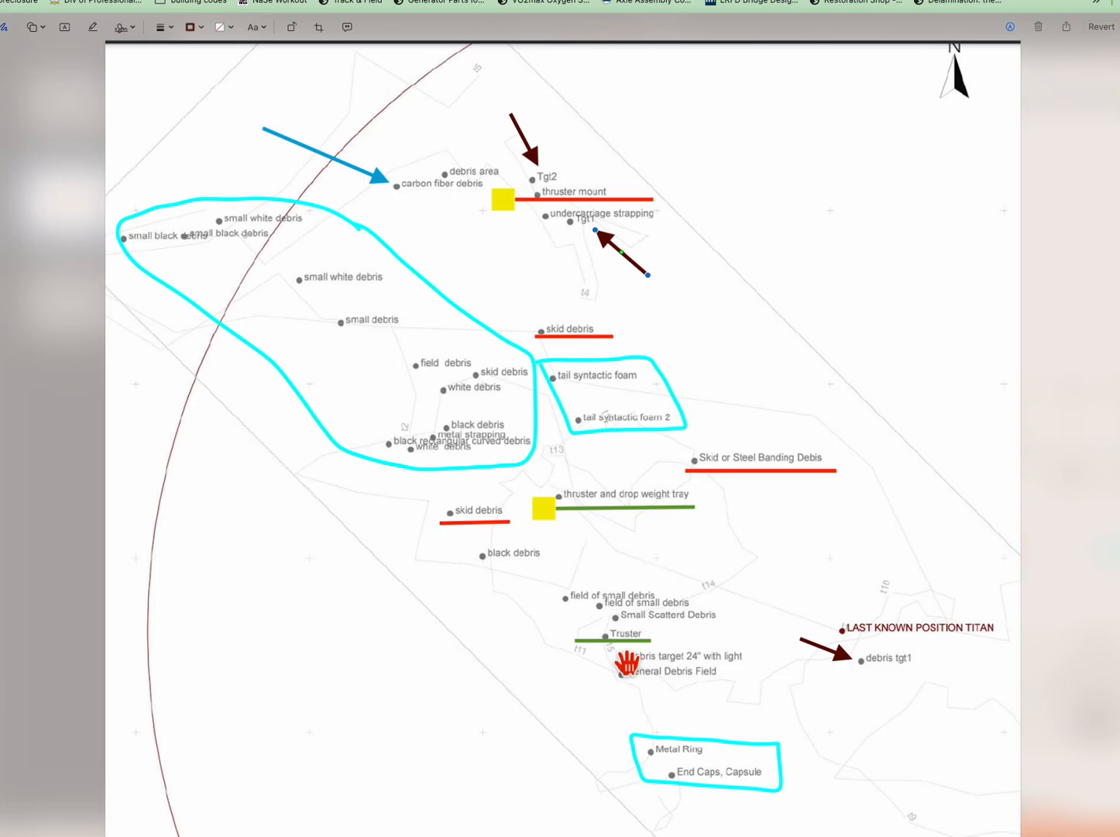
pyautogui.moveTo(601, 403)
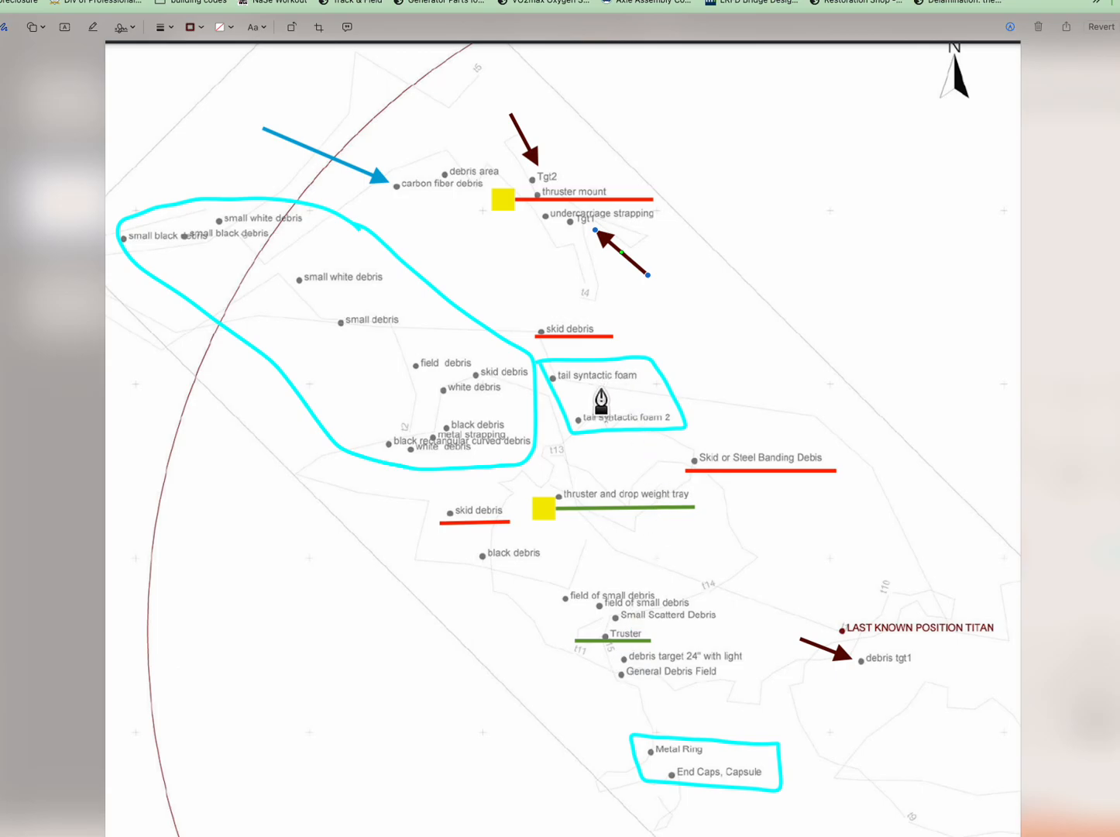
pyautogui.moveTo(410, 412)
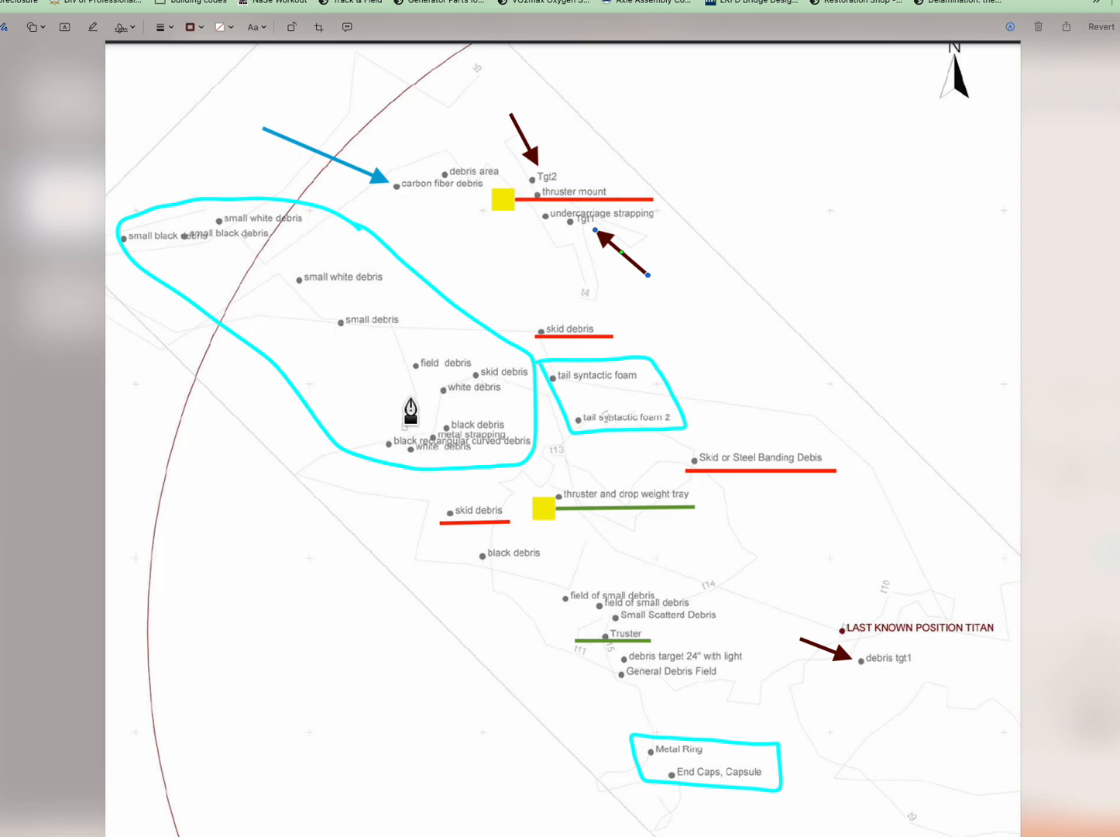
pyautogui.moveTo(323, 334)
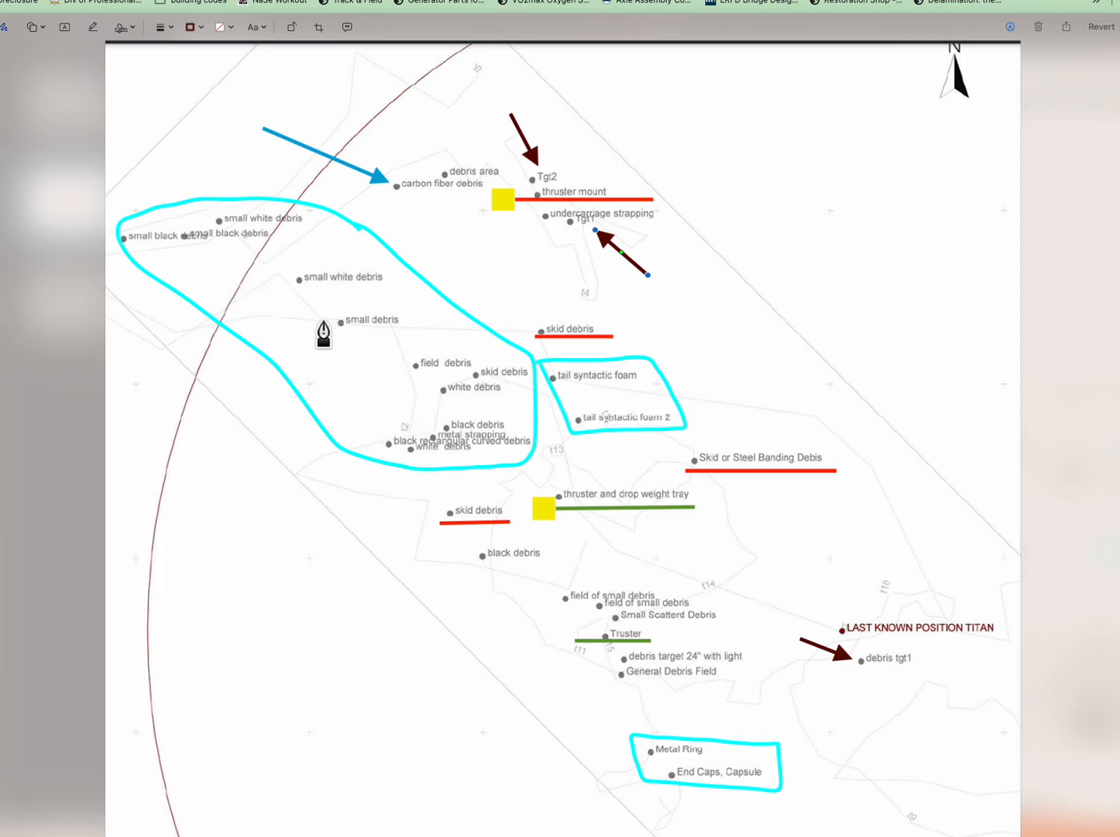
pyautogui.moveTo(347, 333)
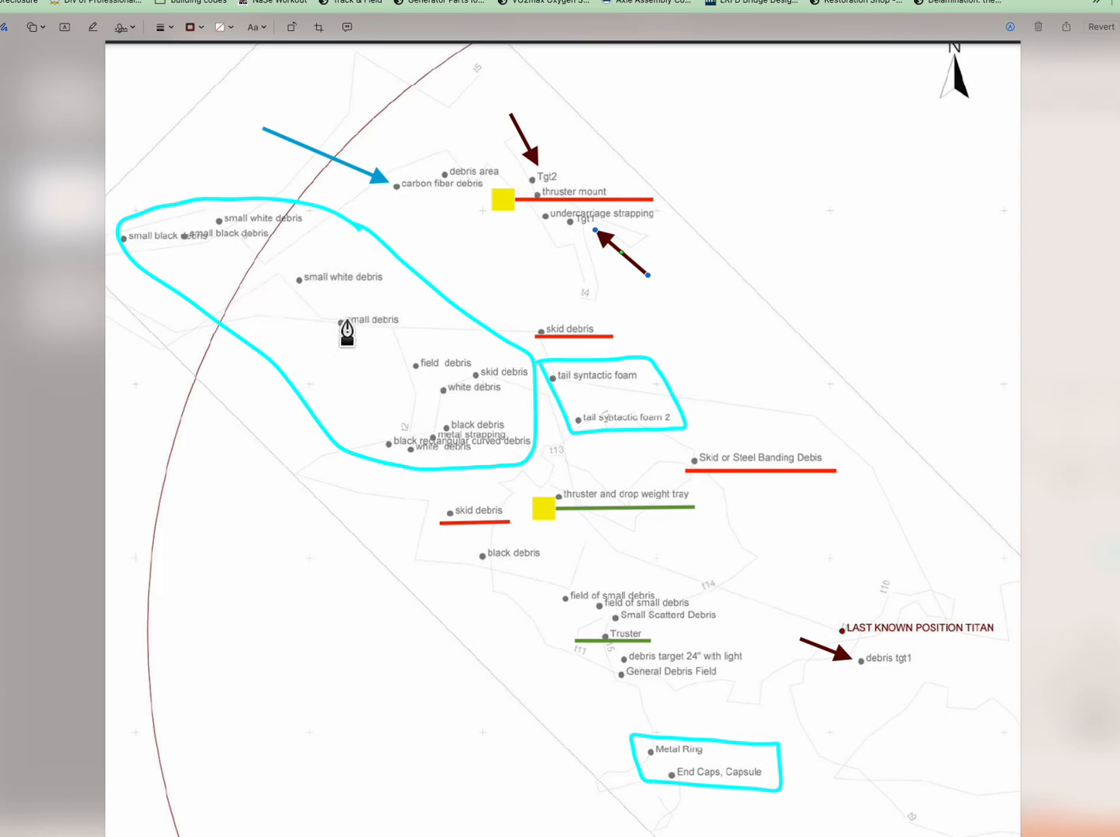
pyautogui.moveTo(412, 319)
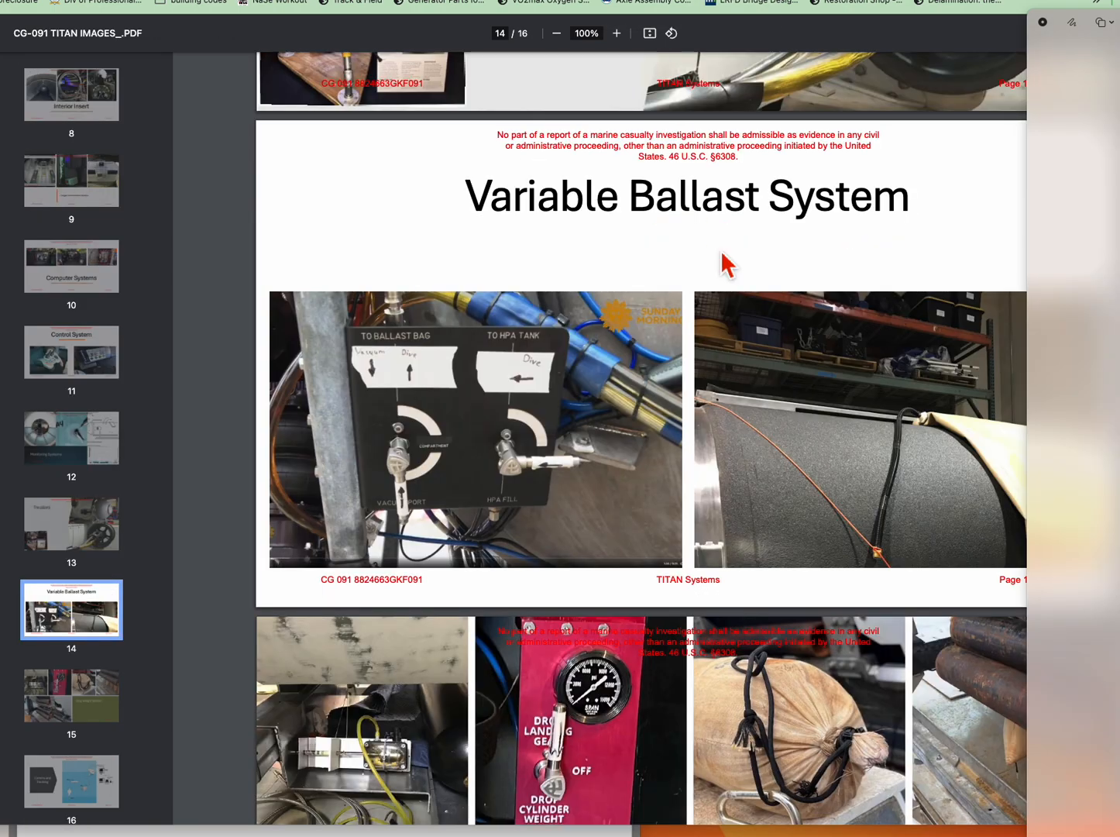
pyautogui.moveTo(880, 455)
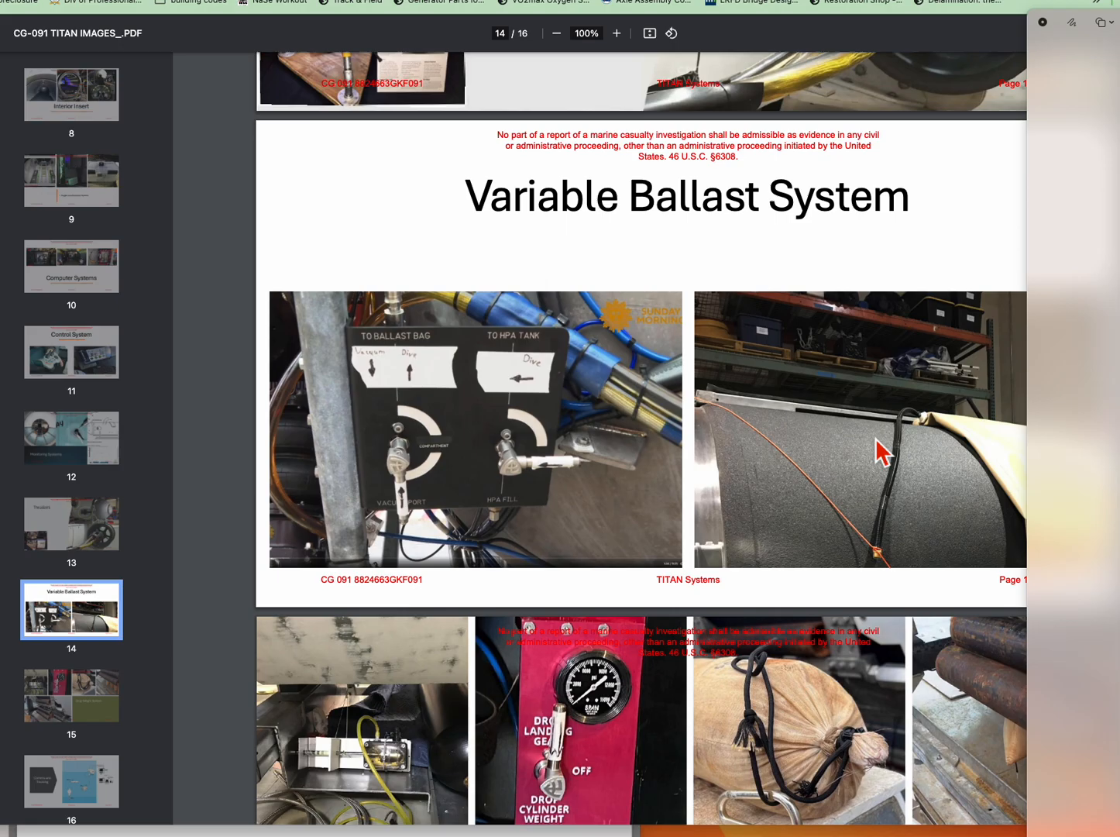
pyautogui.moveTo(809, 456)
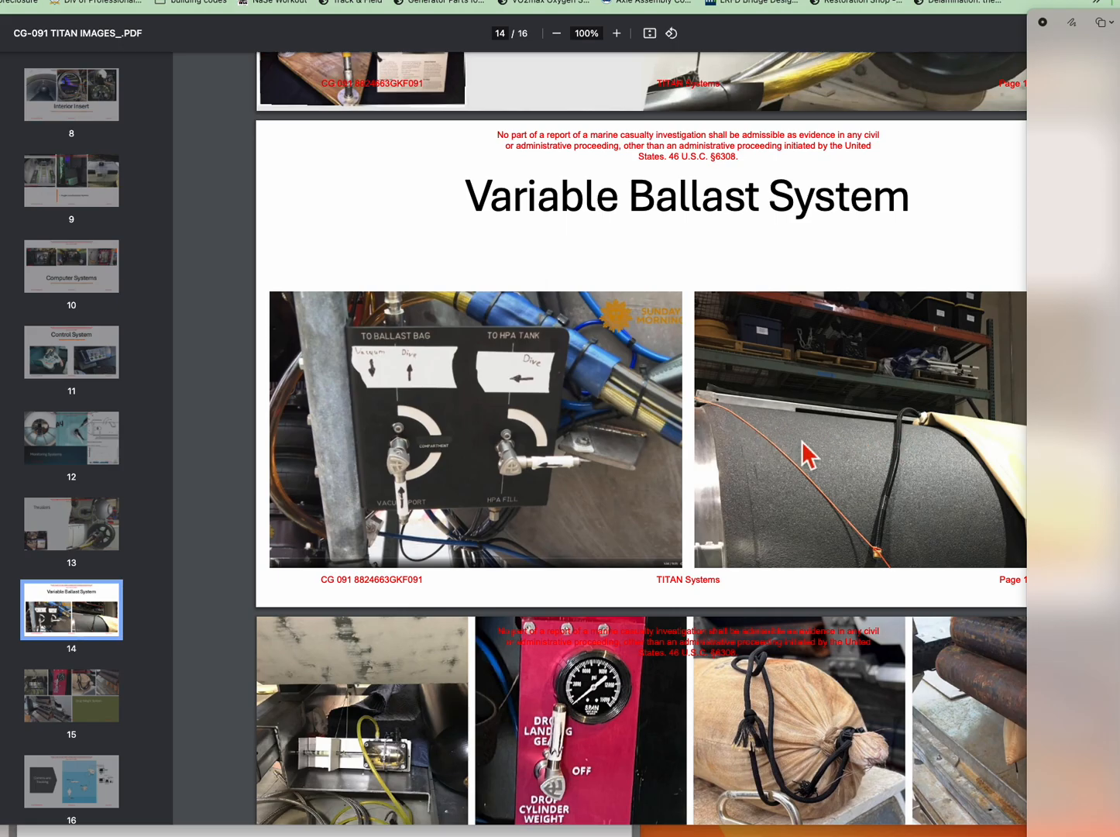
pyautogui.moveTo(964, 462)
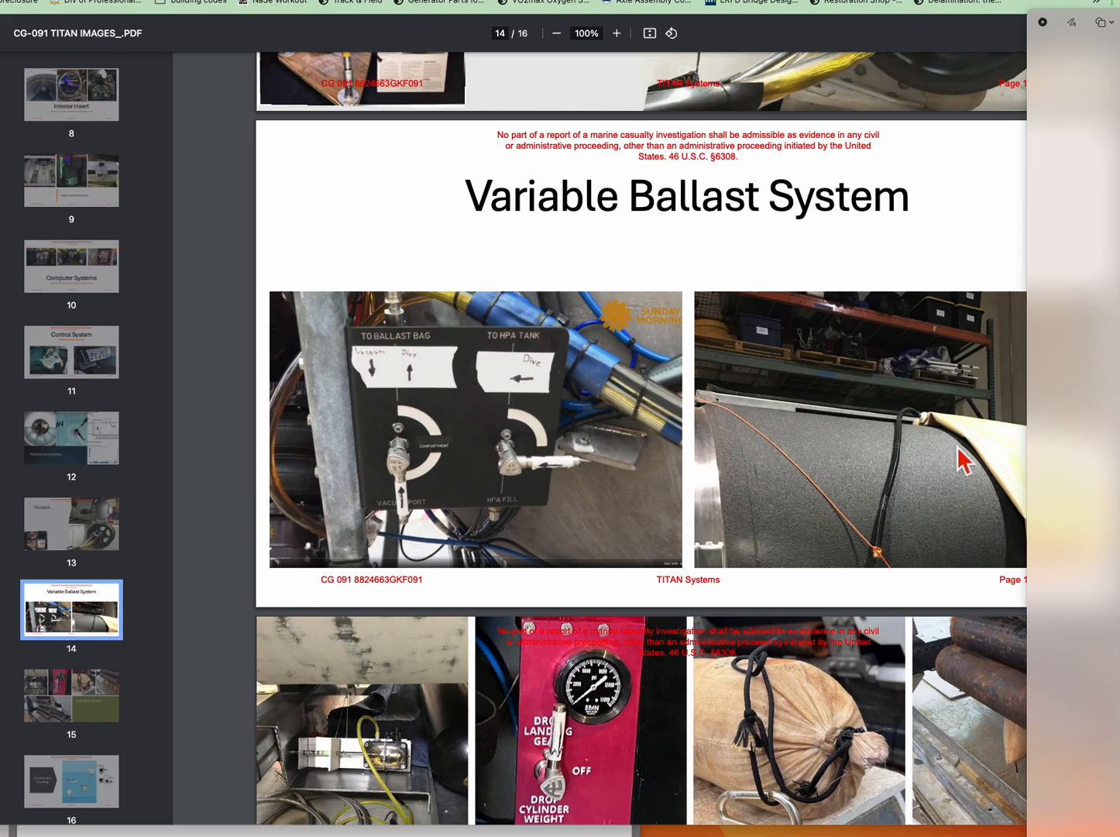
pyautogui.moveTo(886, 432)
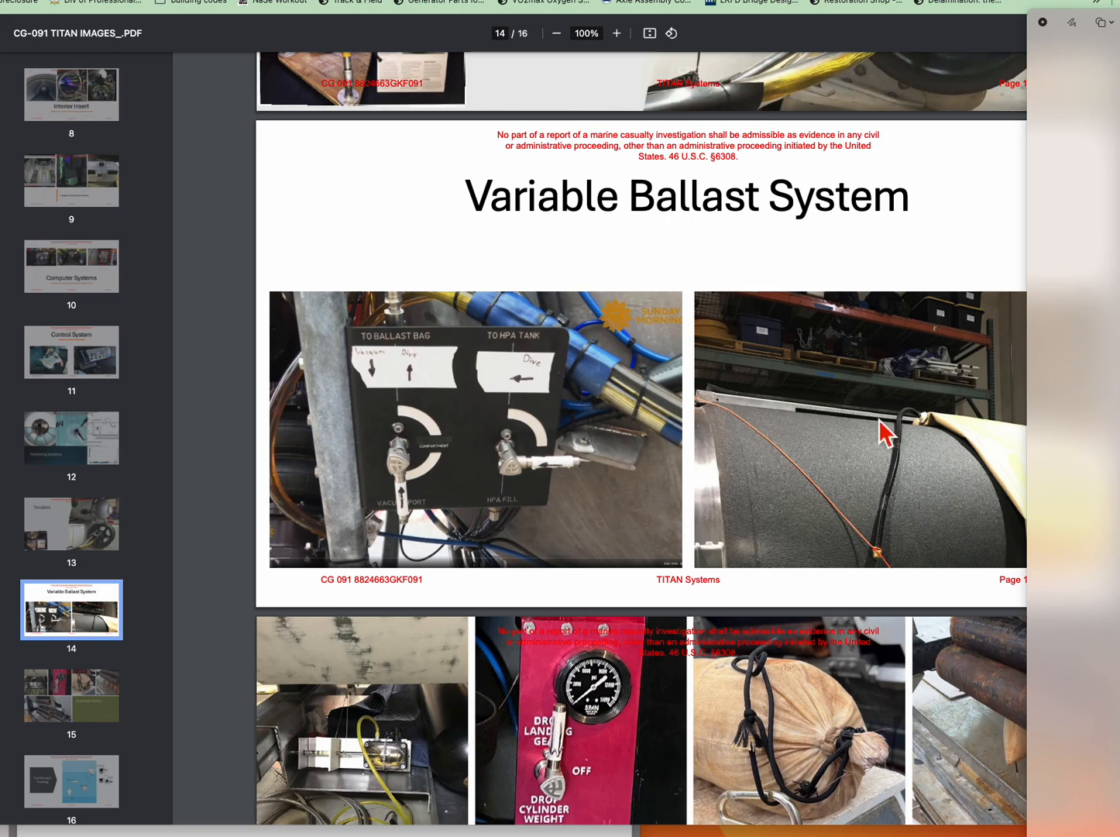
pyautogui.moveTo(865, 437)
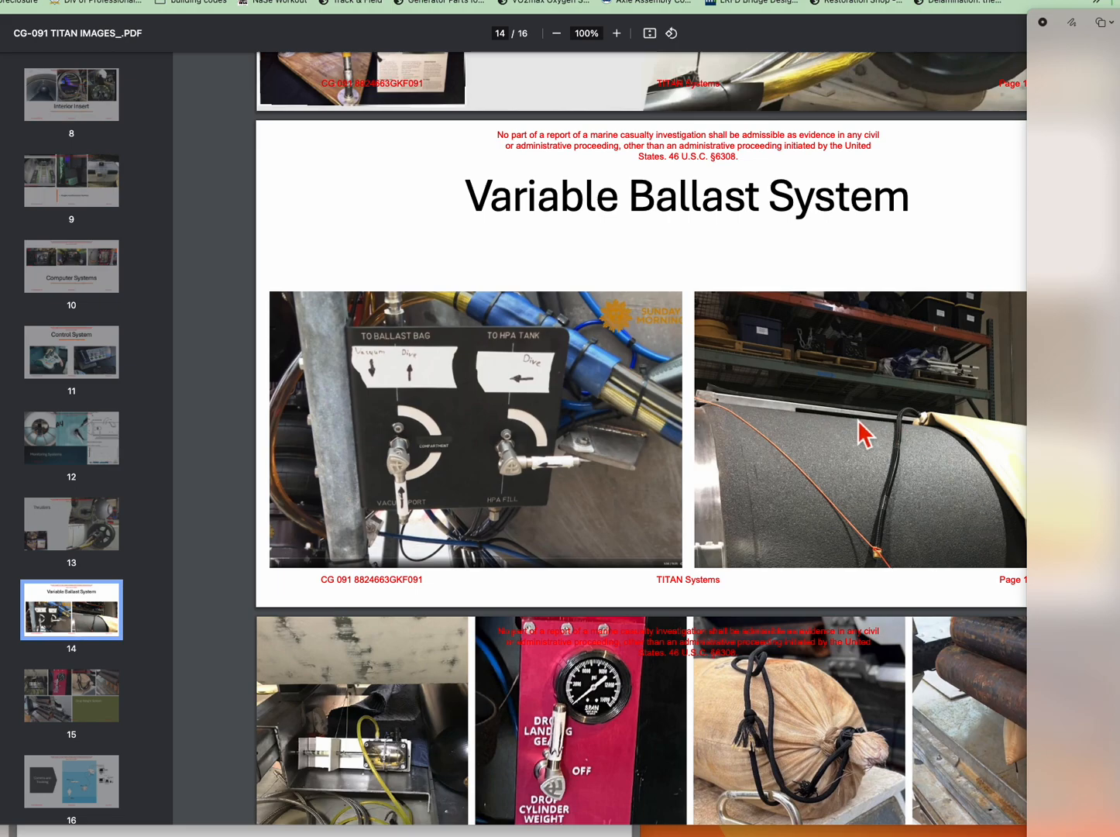
pyautogui.moveTo(999, 435)
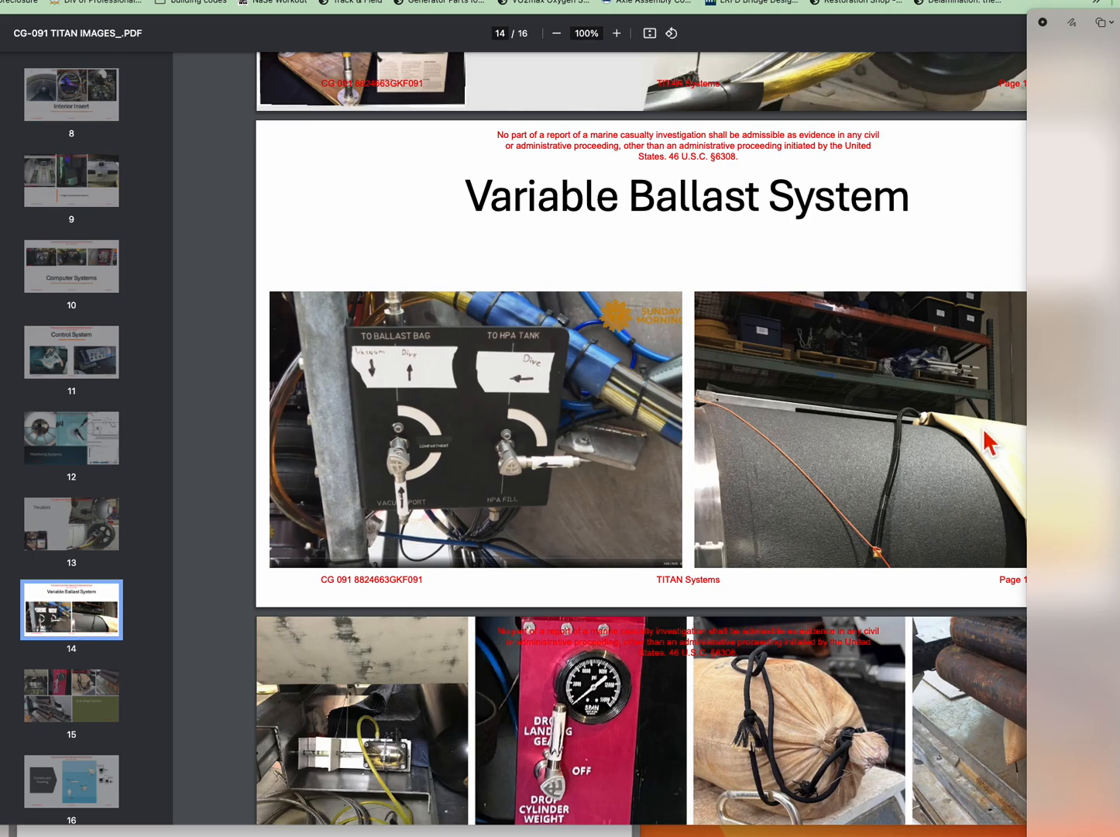
pyautogui.moveTo(988, 446)
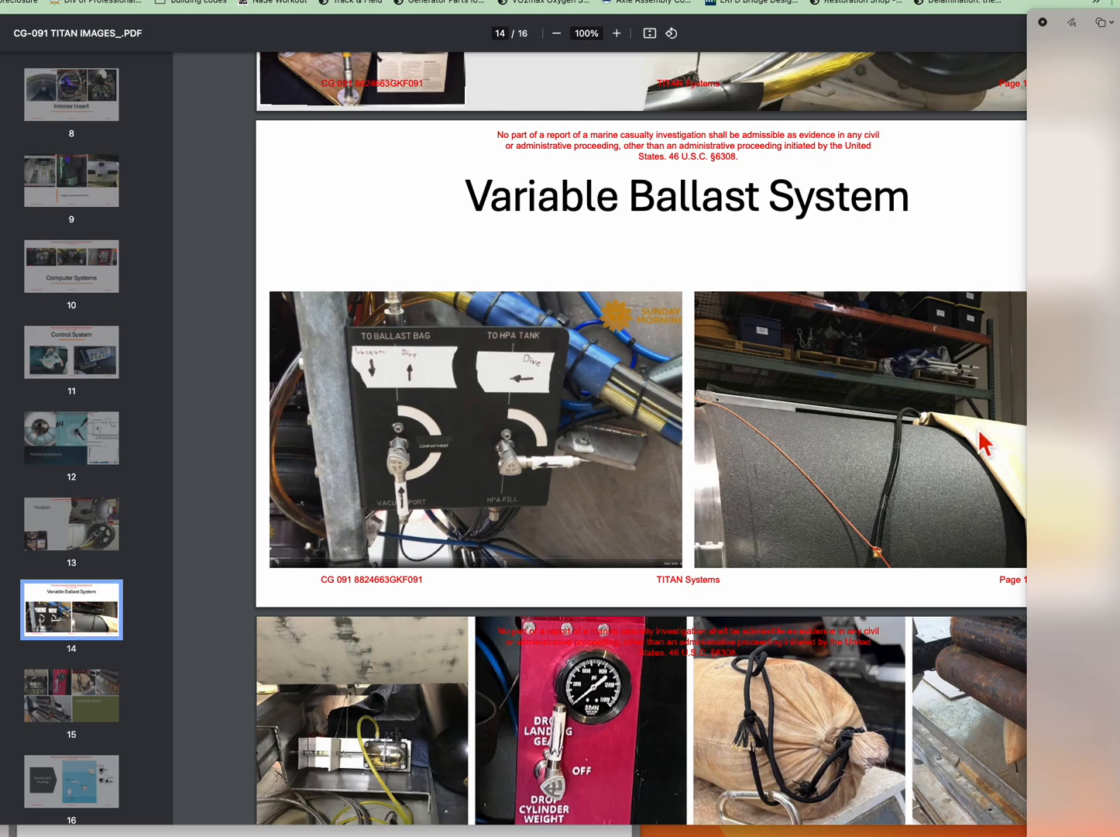
pyautogui.moveTo(844, 434)
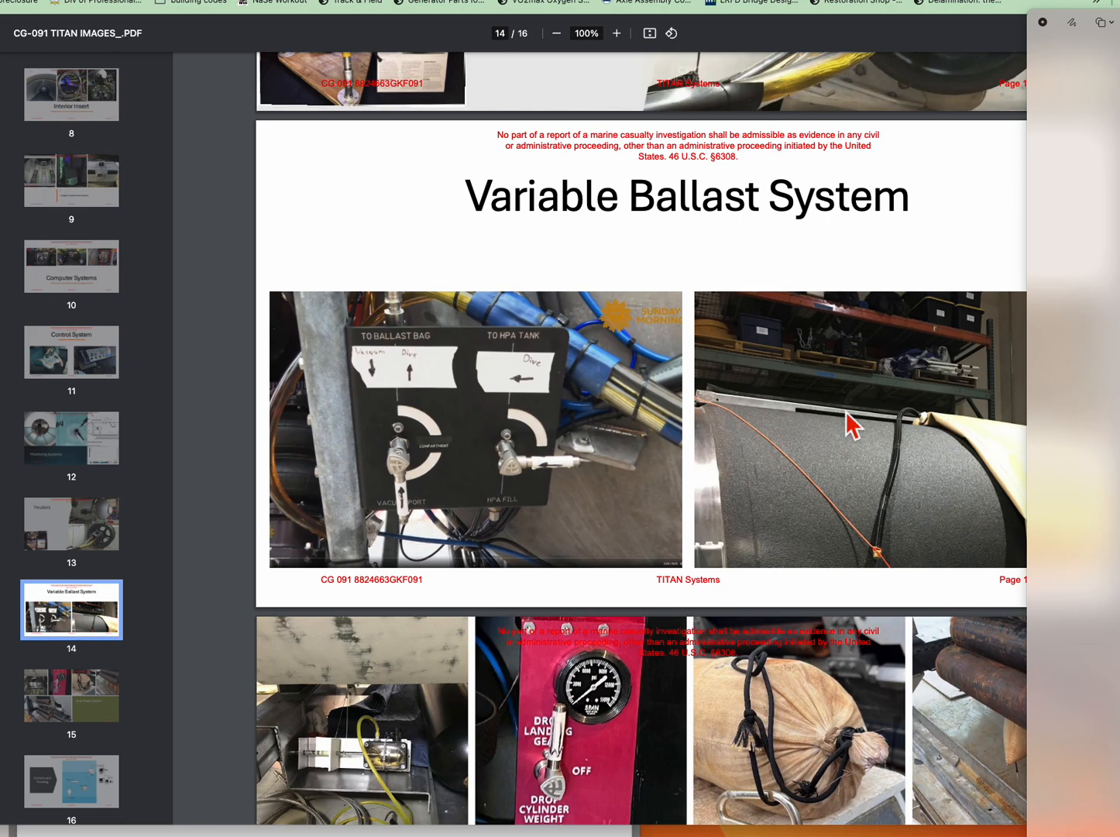
pyautogui.moveTo(911, 430)
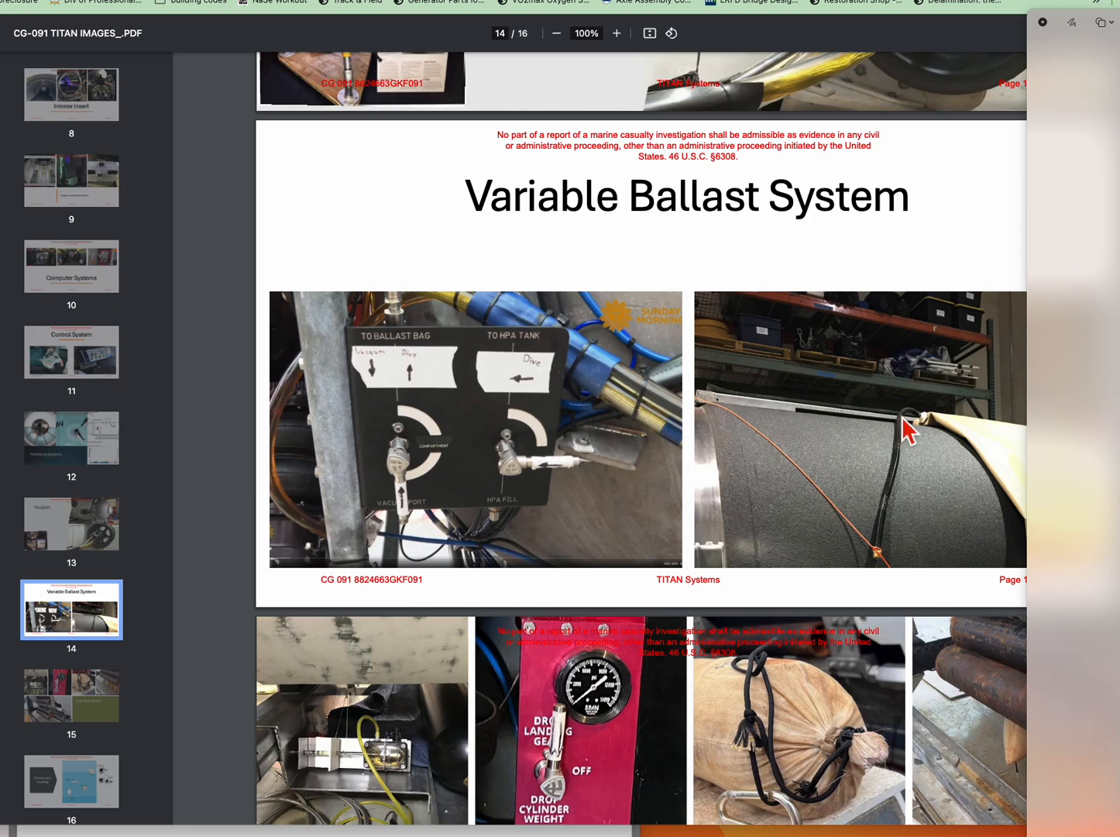
pyautogui.moveTo(928, 440)
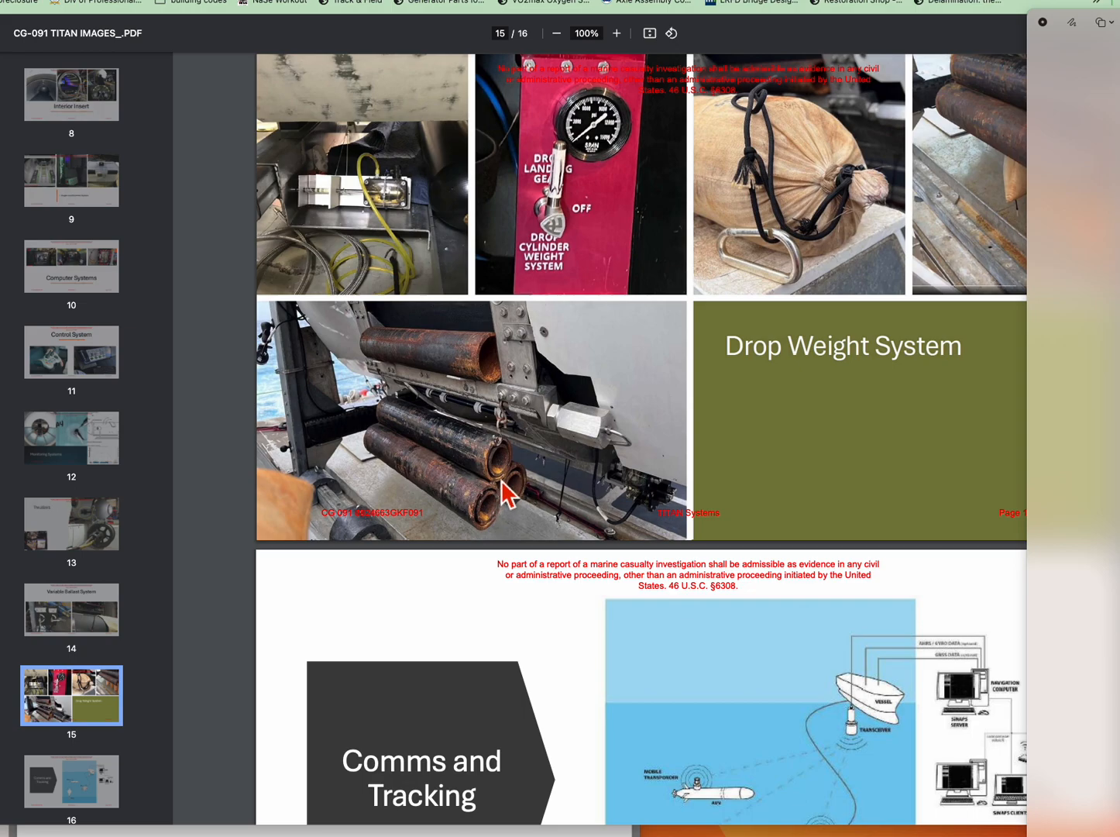
pyautogui.moveTo(527, 356)
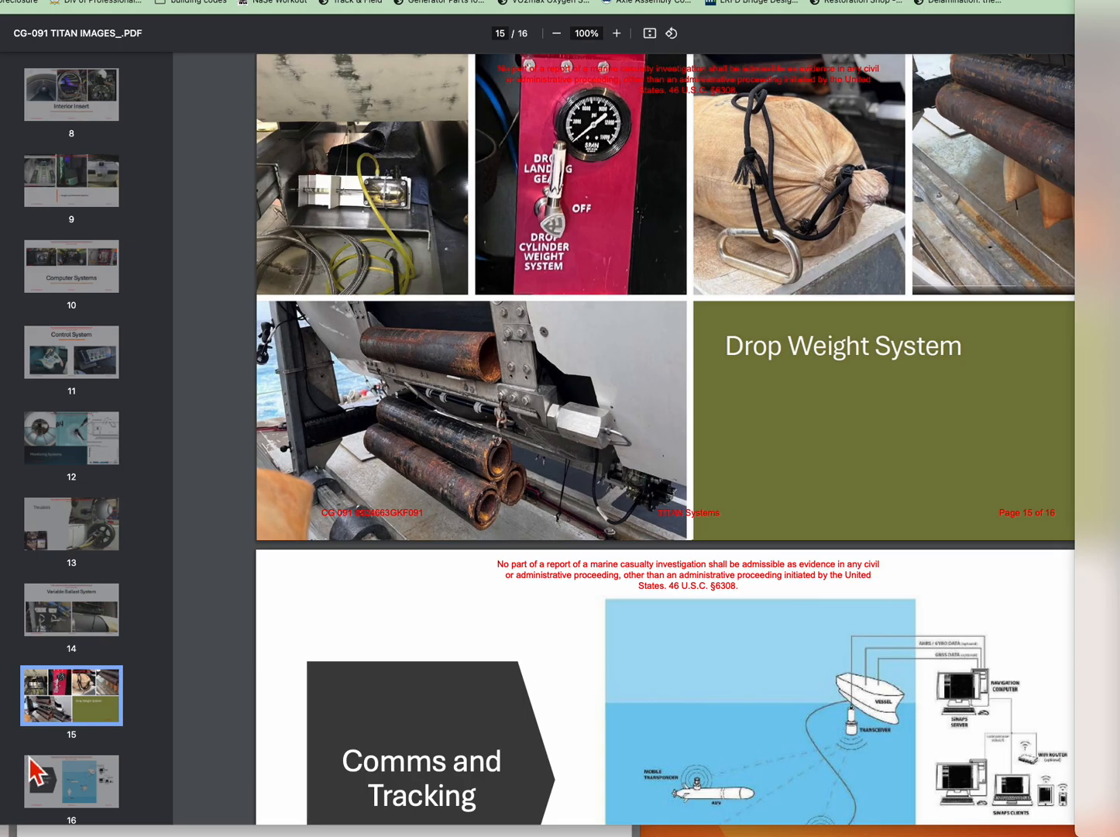
pyautogui.scroll(-3)
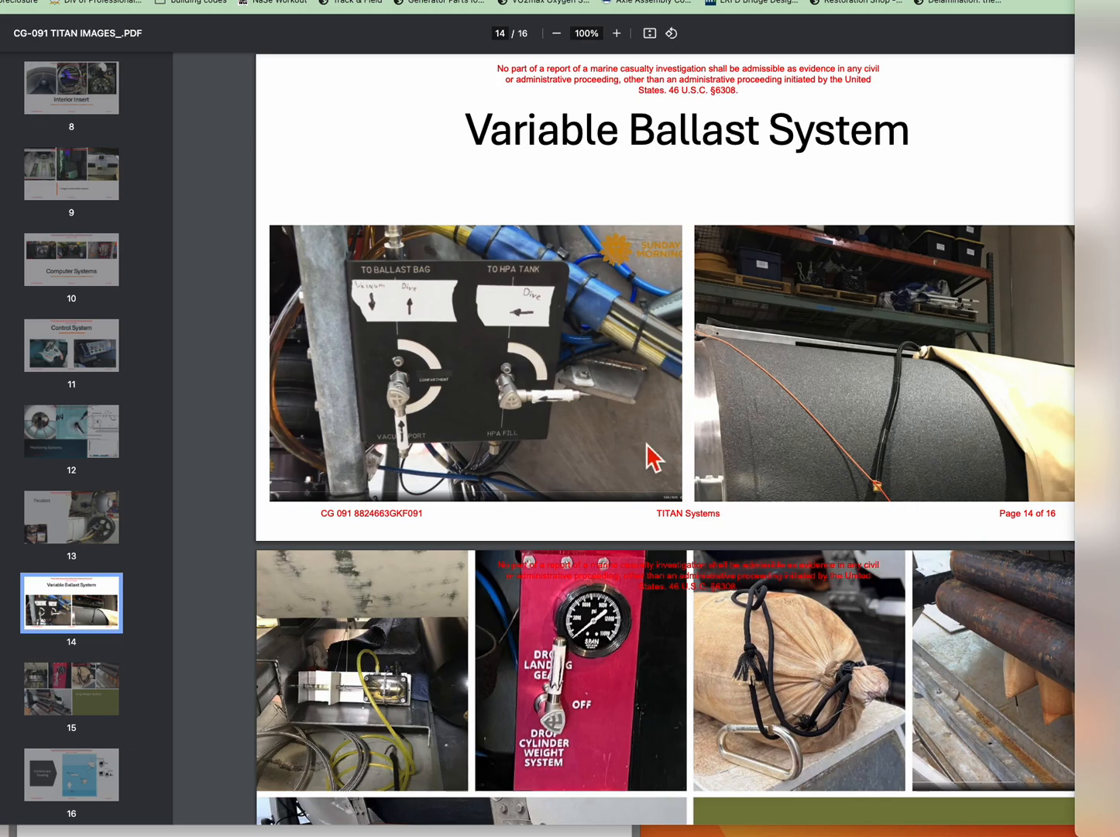
pyautogui.moveTo(169, 499)
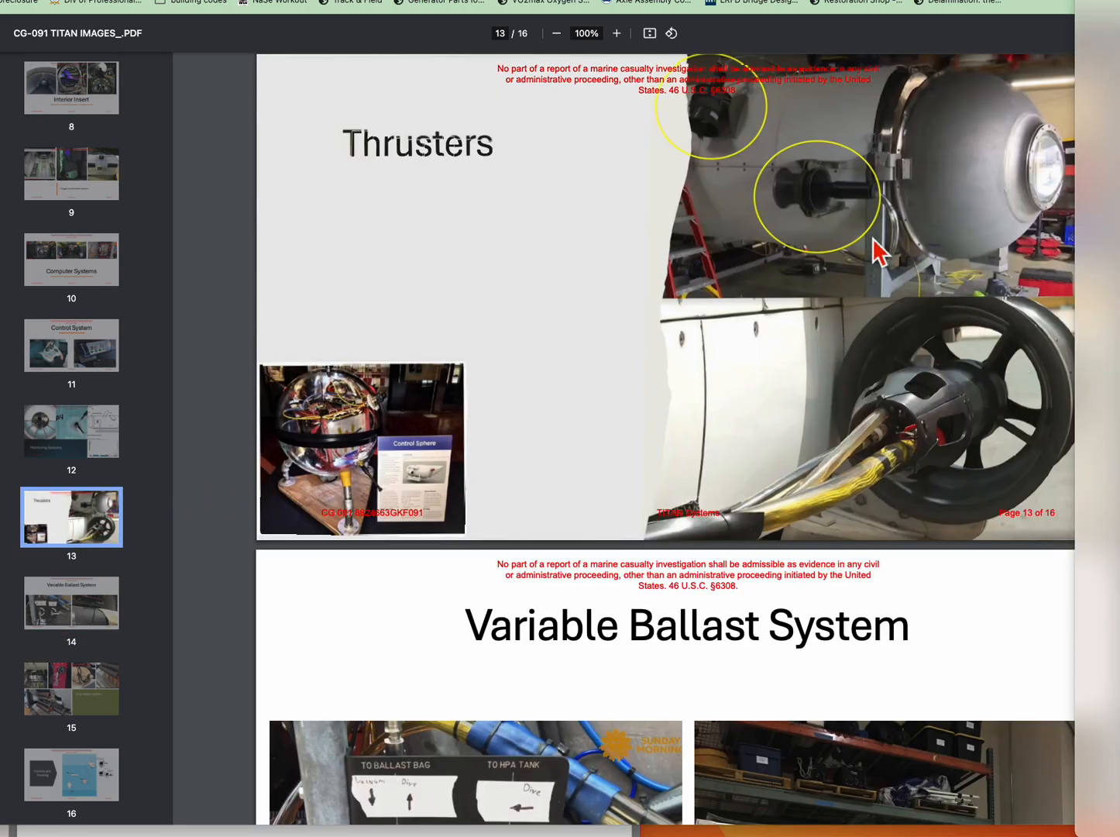
pyautogui.moveTo(116, 488)
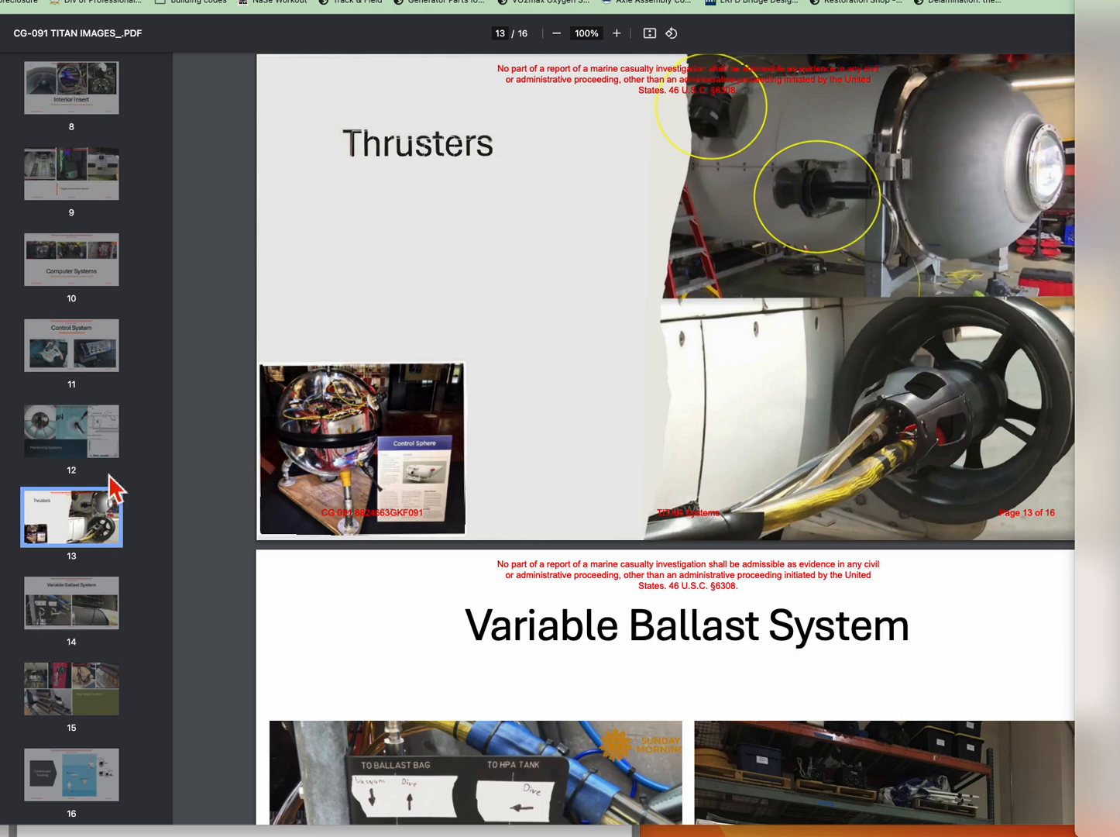
pyautogui.moveTo(828, 199)
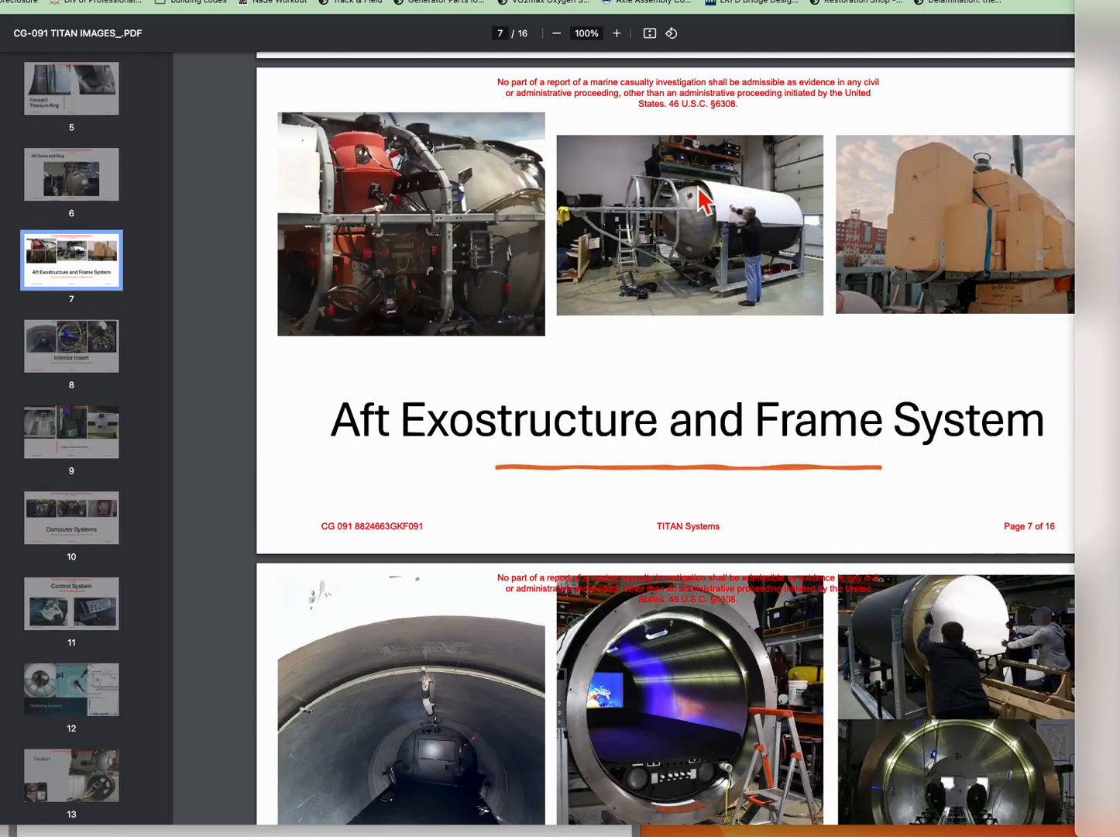
pyautogui.scroll(-3)
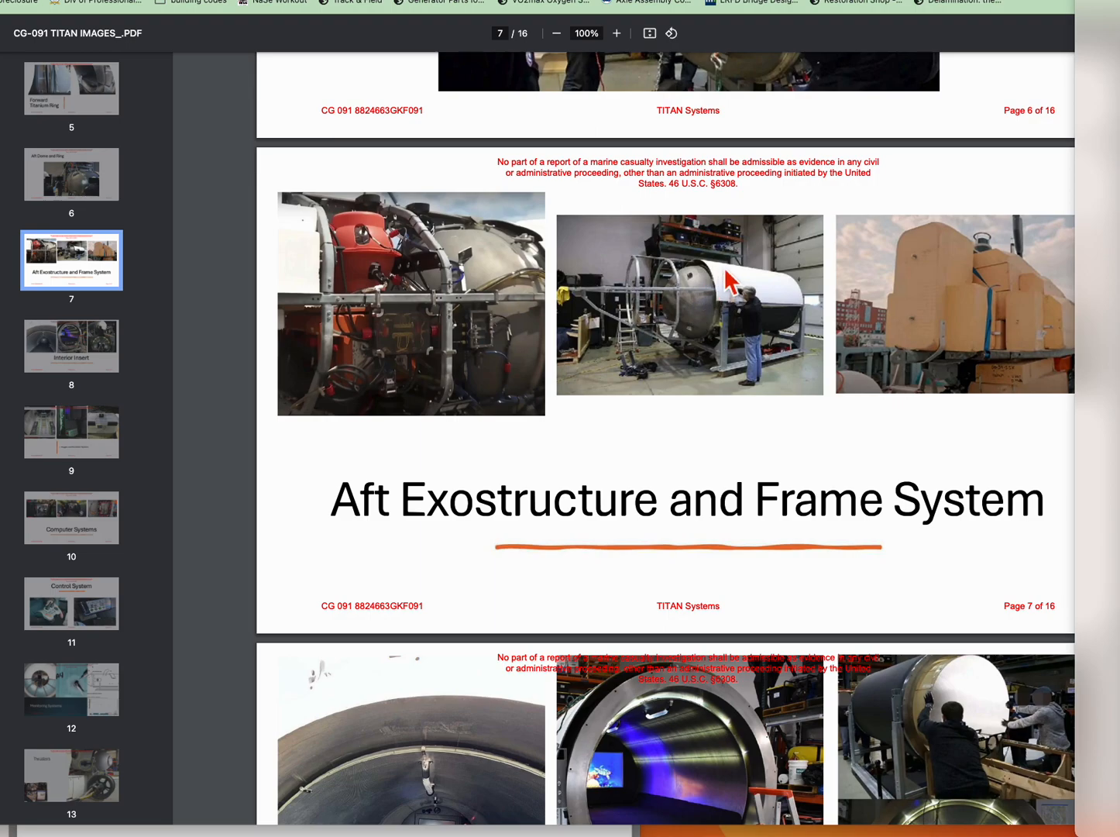
pyautogui.moveTo(754, 288)
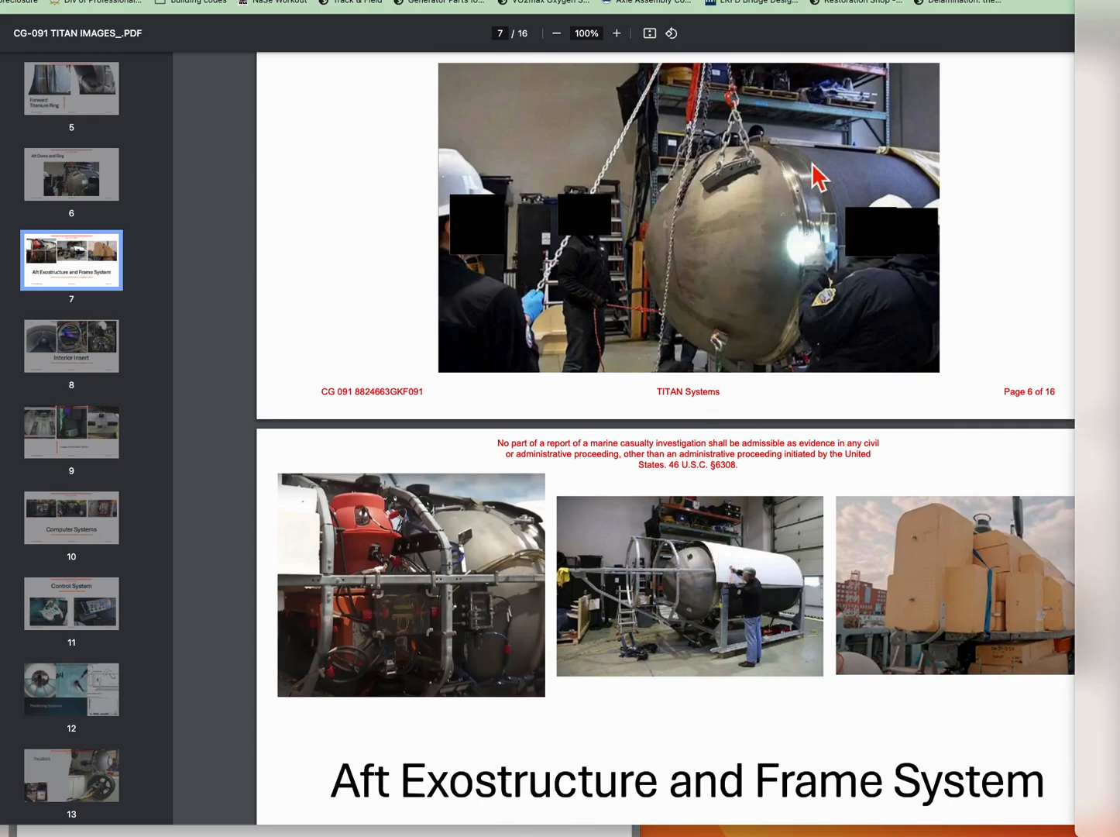
pyautogui.moveTo(929, 183)
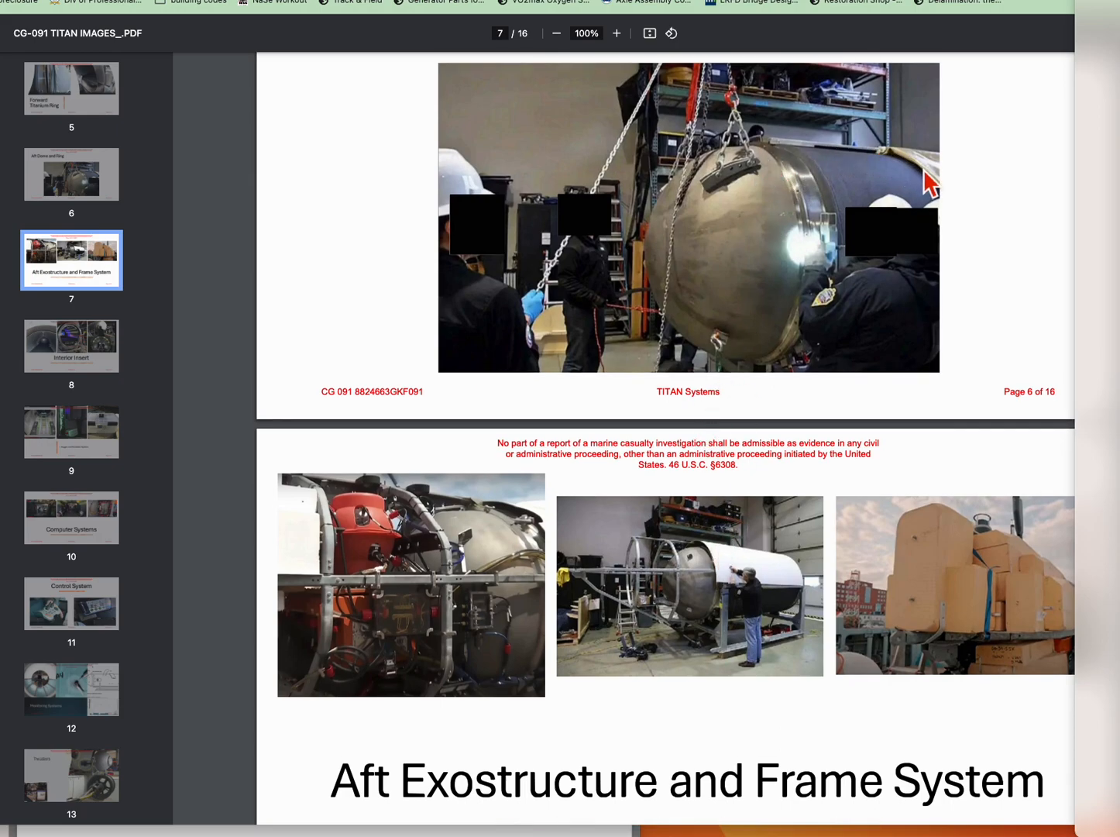
pyautogui.moveTo(911, 170)
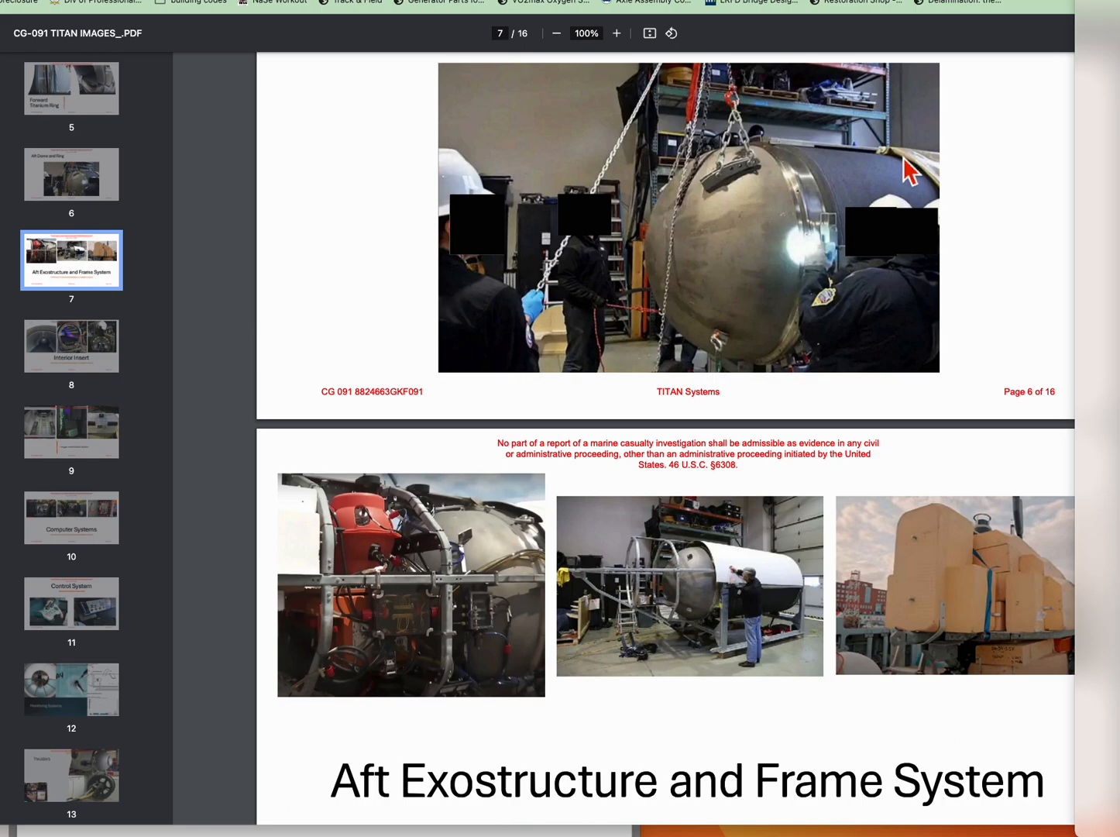
pyautogui.moveTo(691, 576)
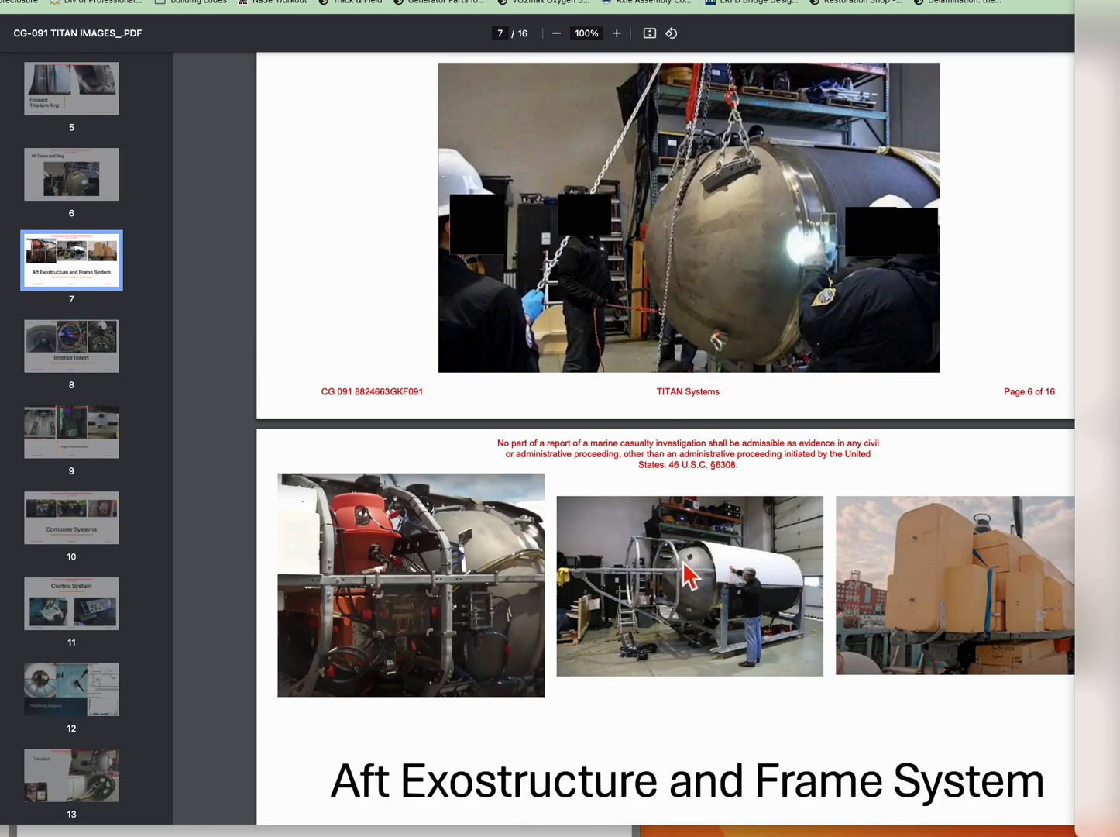
pyautogui.moveTo(784, 155)
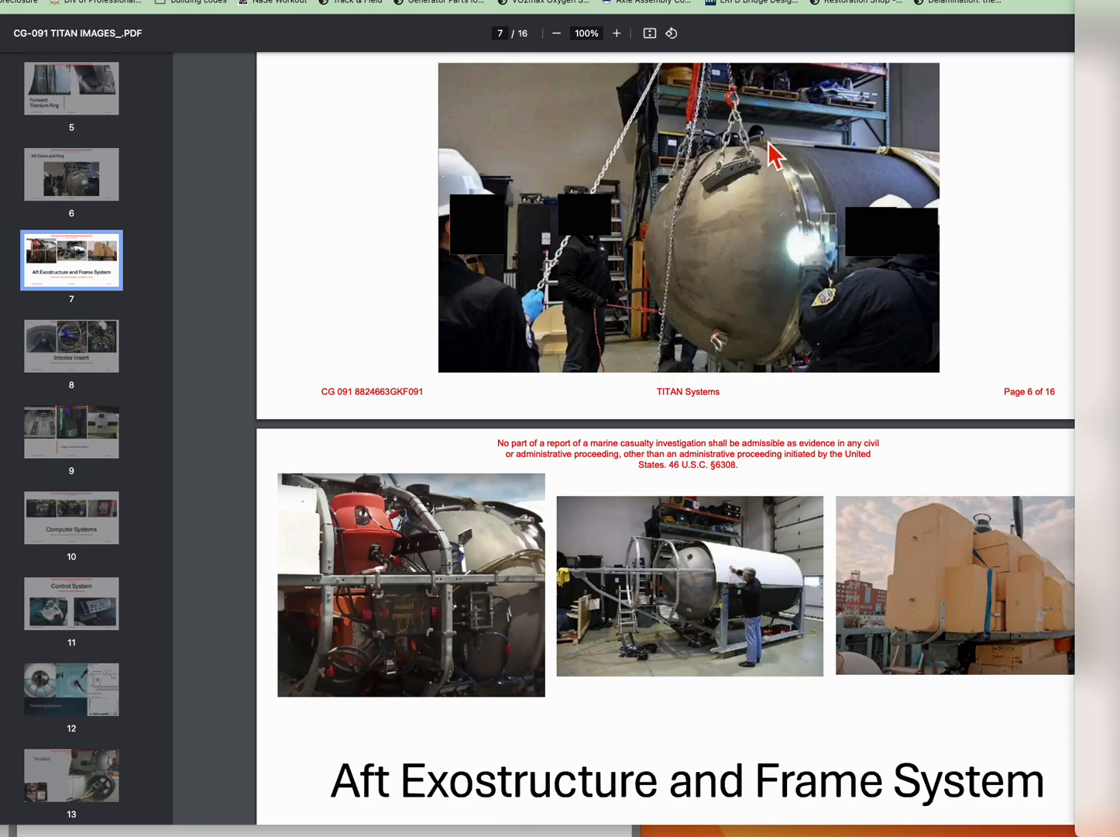
pyautogui.moveTo(783, 158)
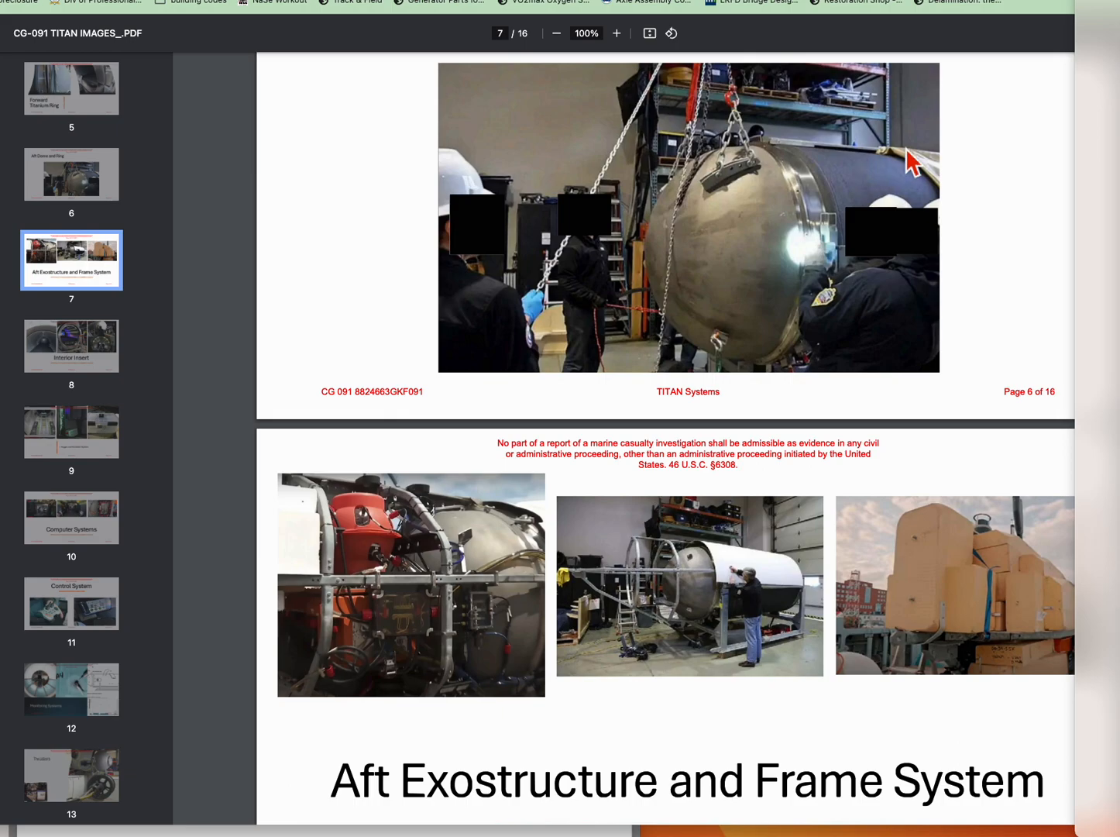
pyautogui.moveTo(905, 167)
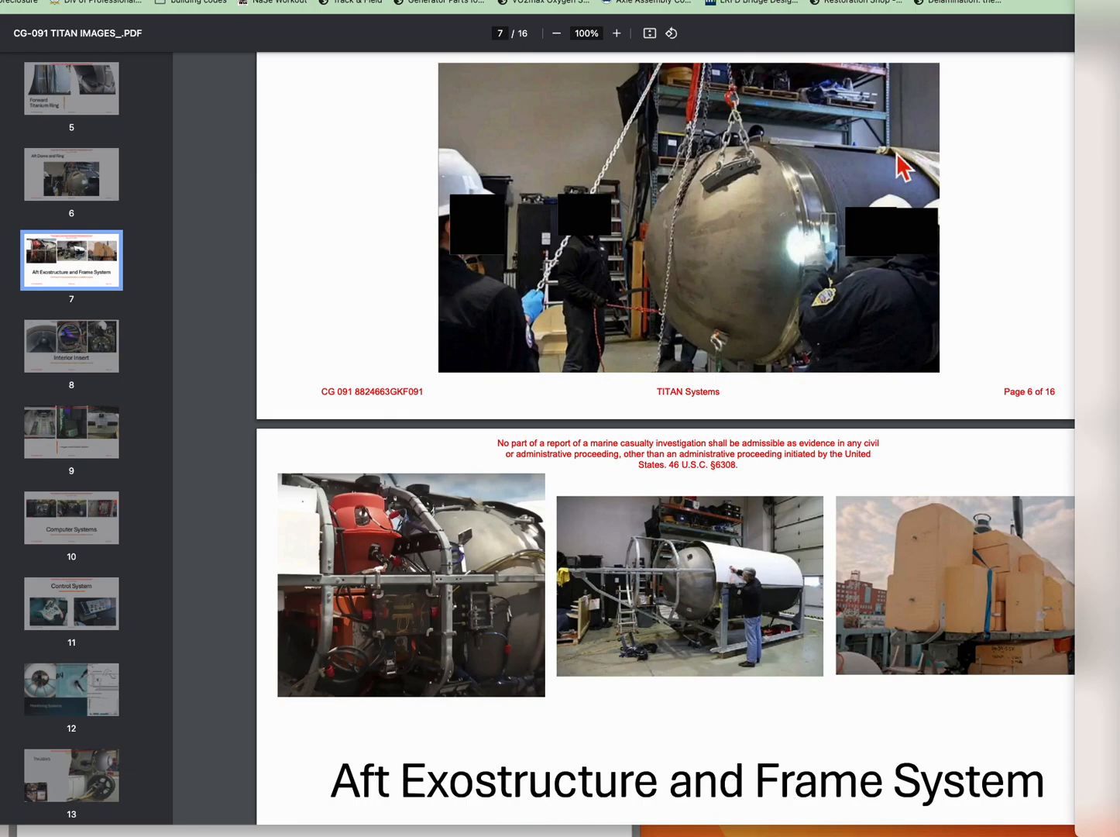
pyautogui.moveTo(959, 164)
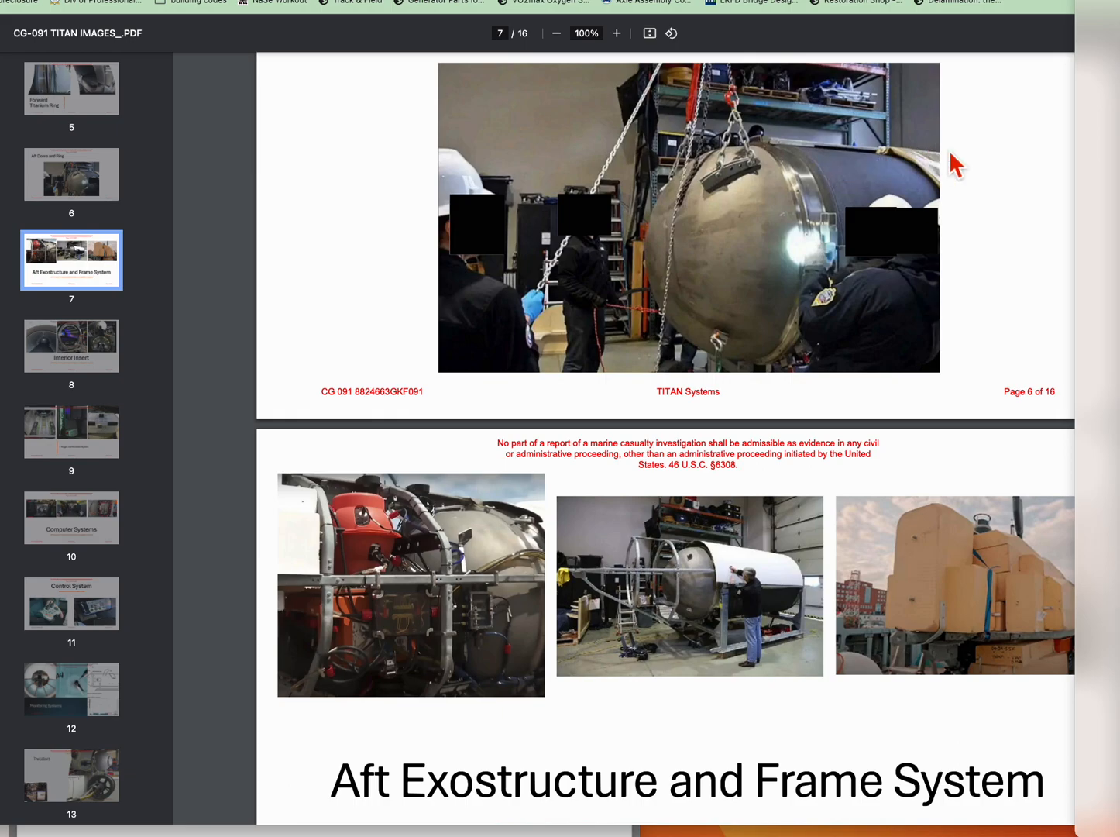
pyautogui.moveTo(876, 158)
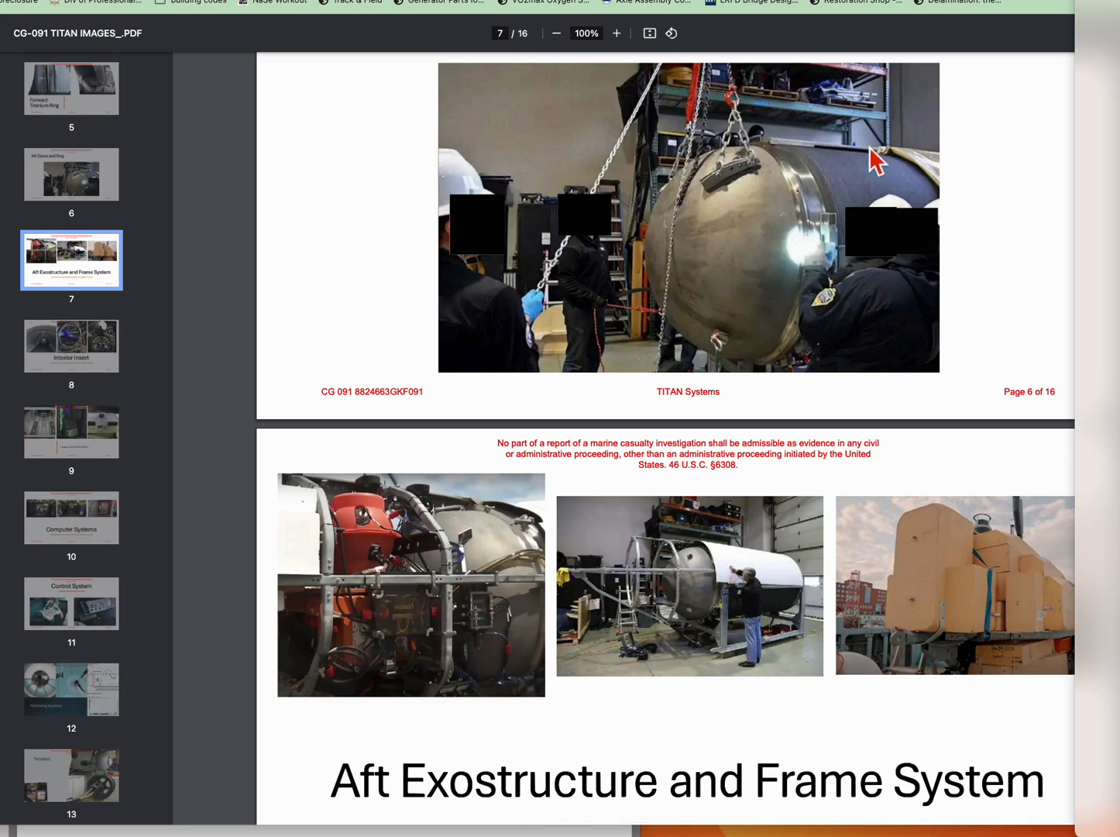
pyautogui.moveTo(865, 172)
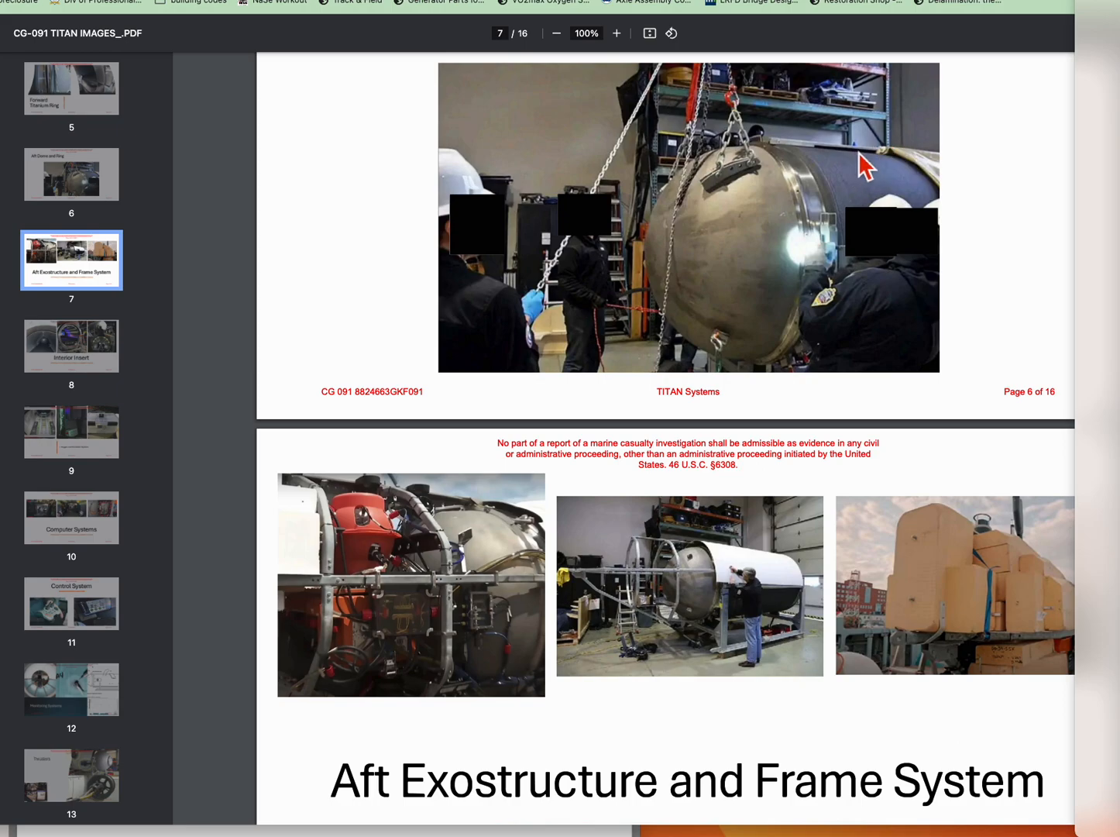
pyautogui.moveTo(877, 174)
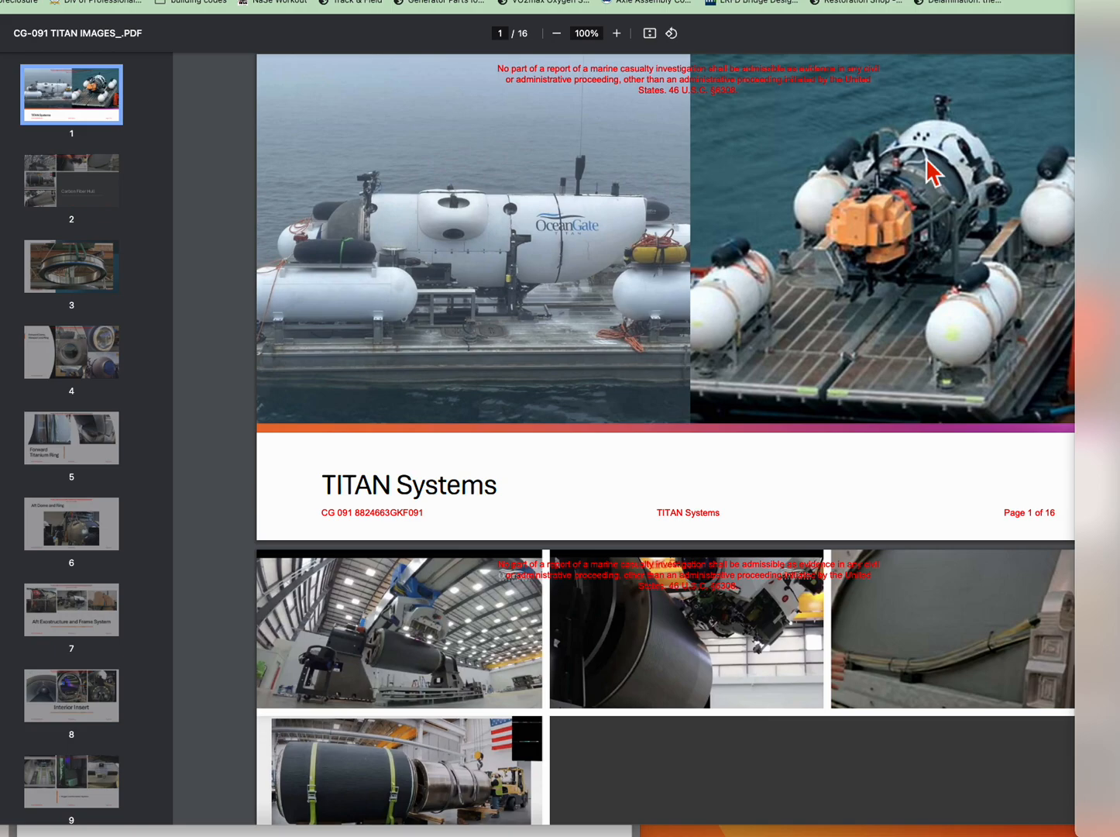
pyautogui.moveTo(924, 169)
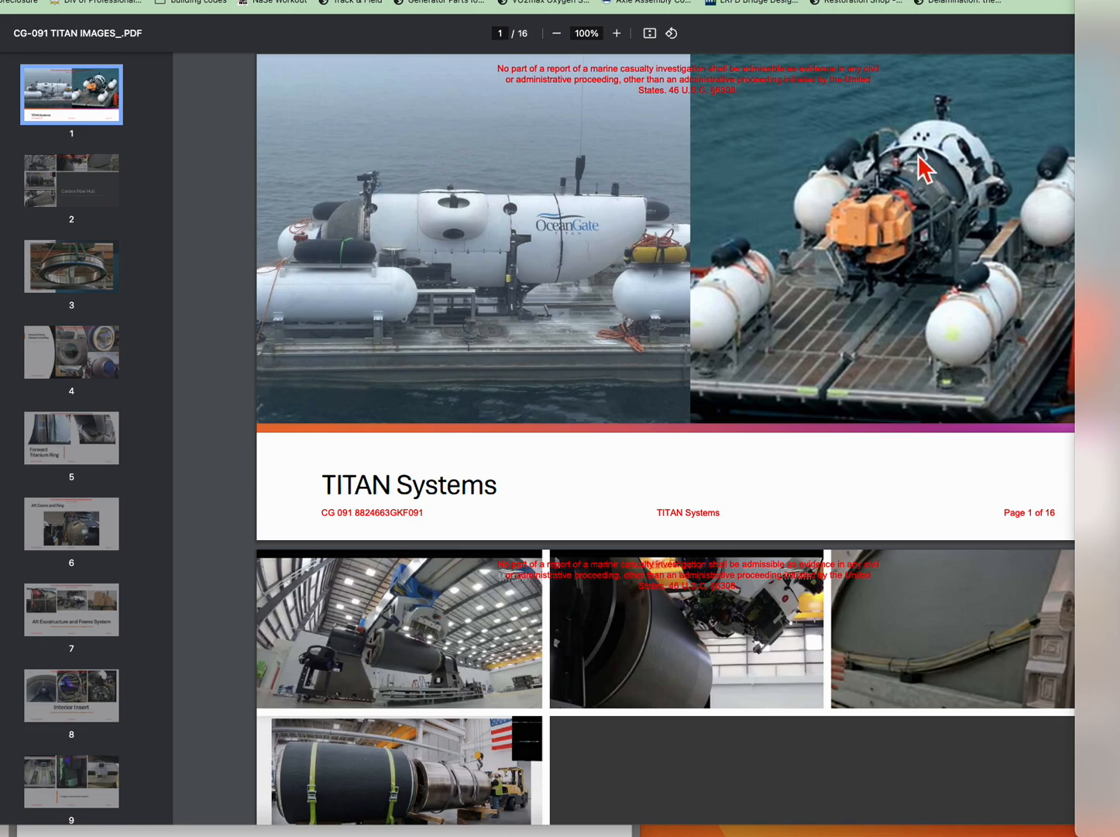
pyautogui.moveTo(868, 280)
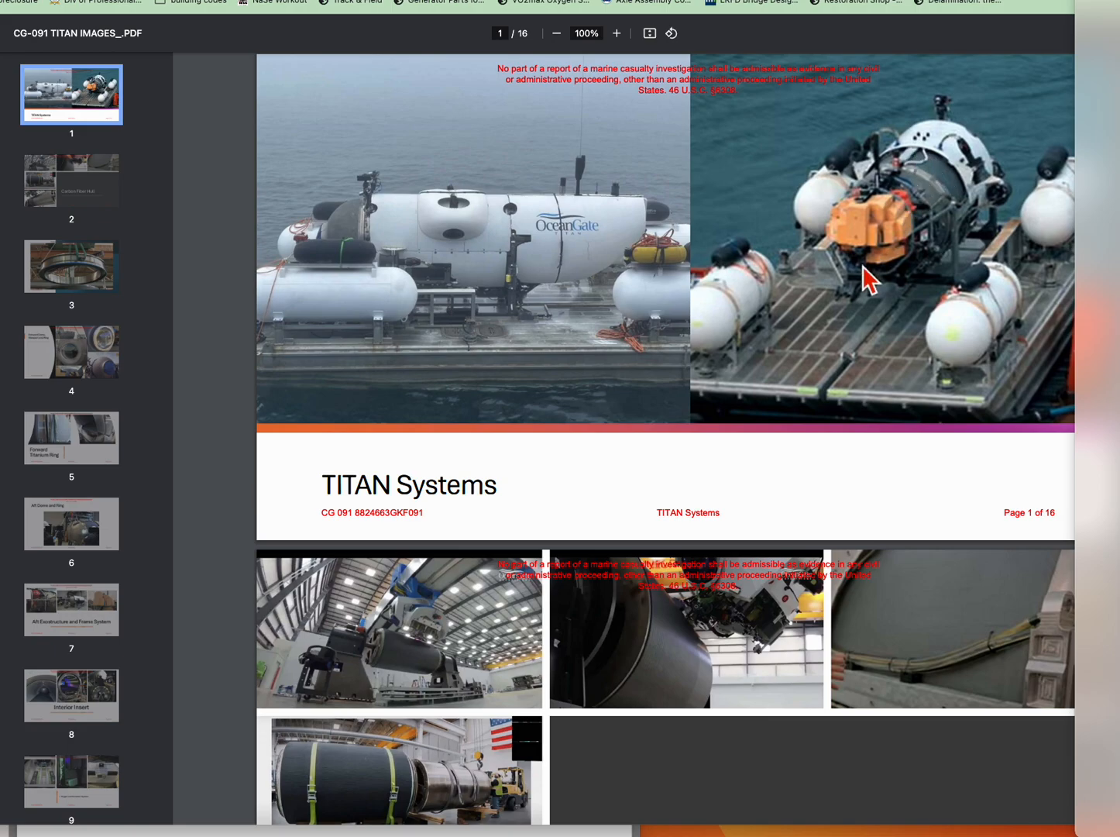
pyautogui.moveTo(969, 225)
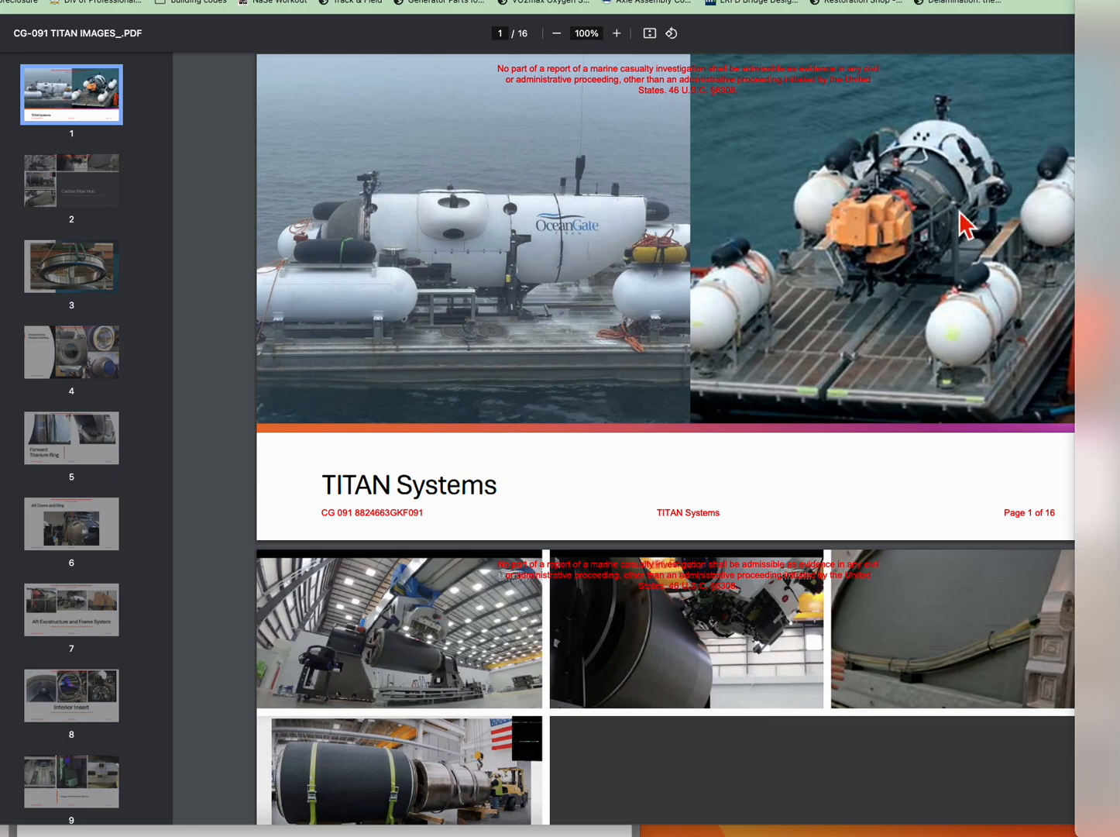
pyautogui.moveTo(926, 189)
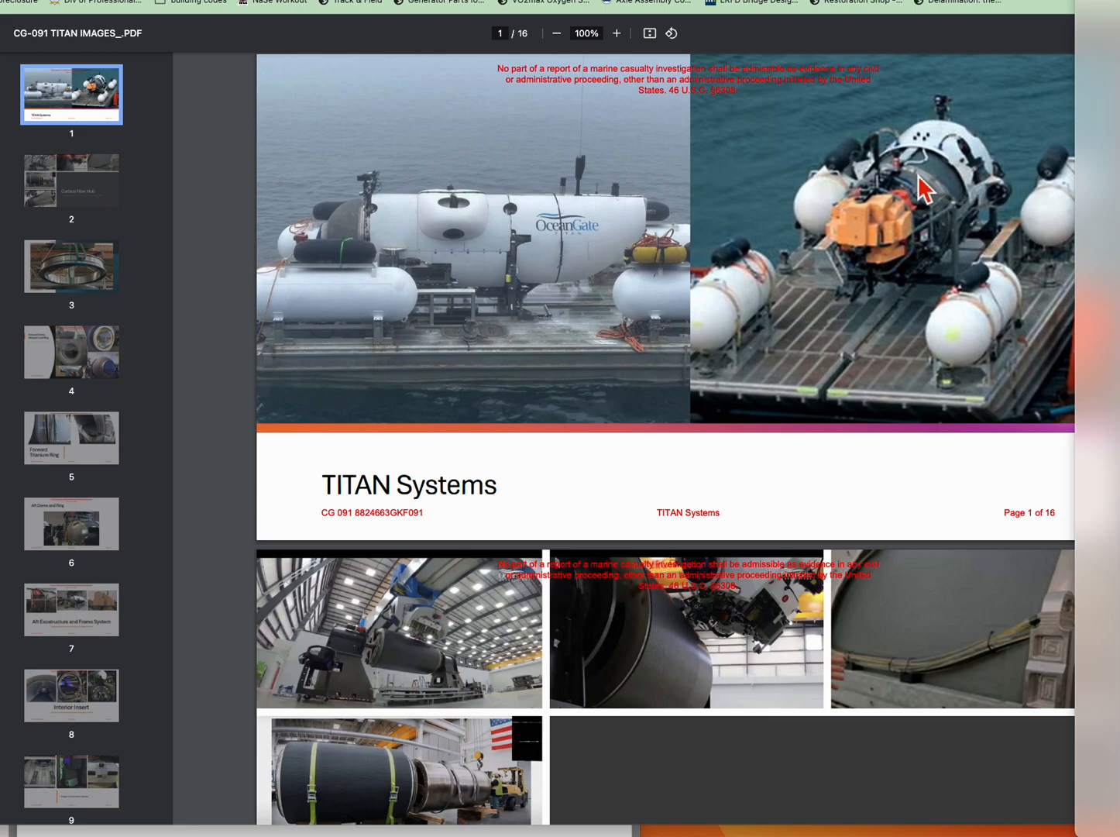
pyautogui.moveTo(927, 177)
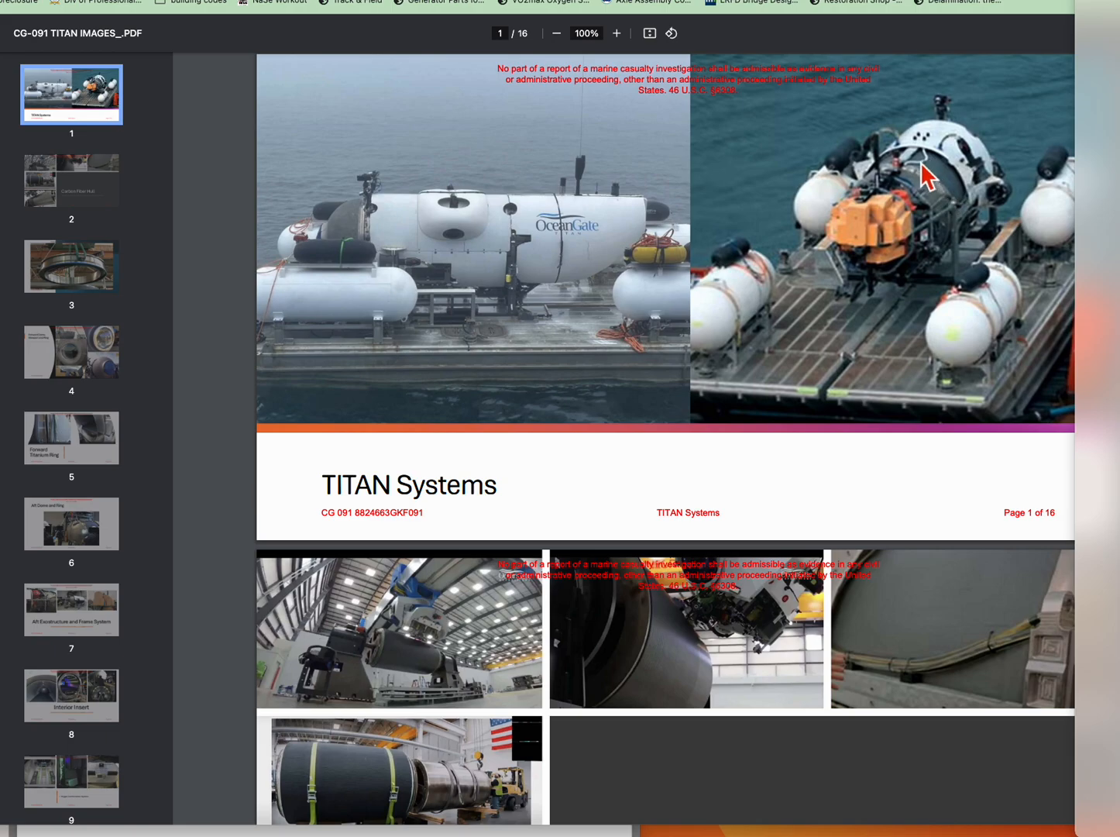
pyautogui.moveTo(962, 172)
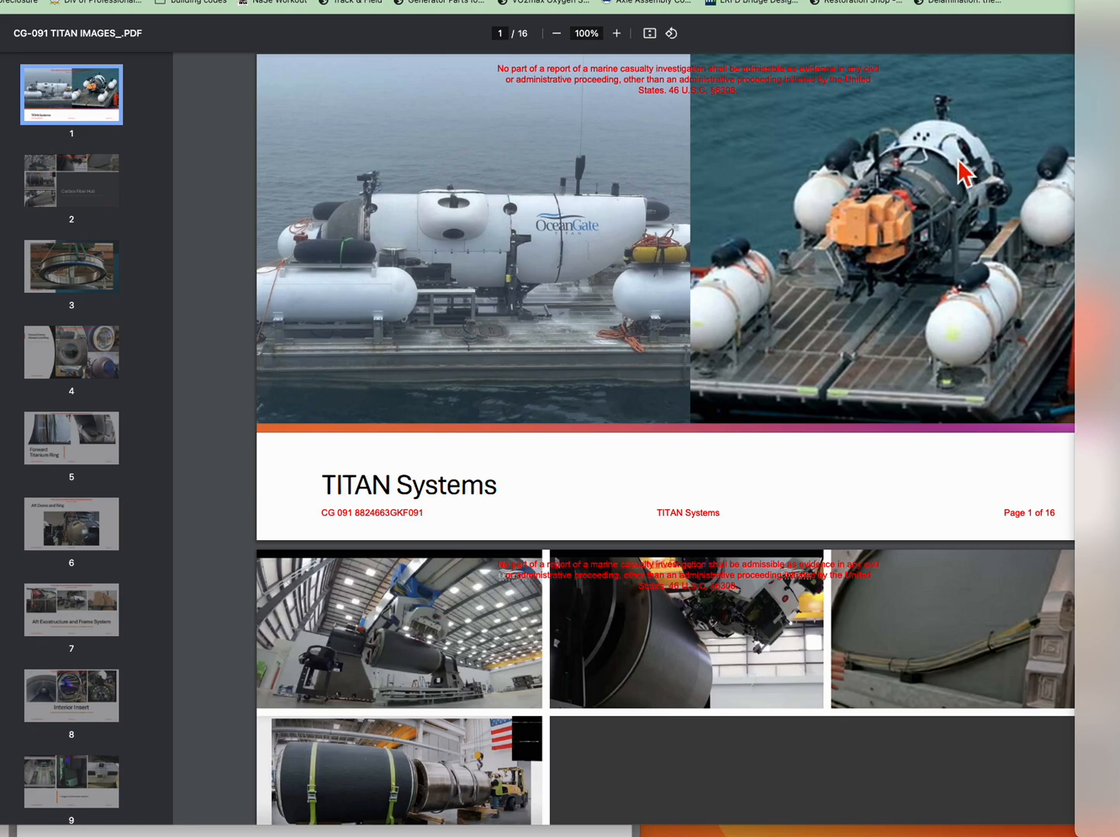
pyautogui.moveTo(983, 190)
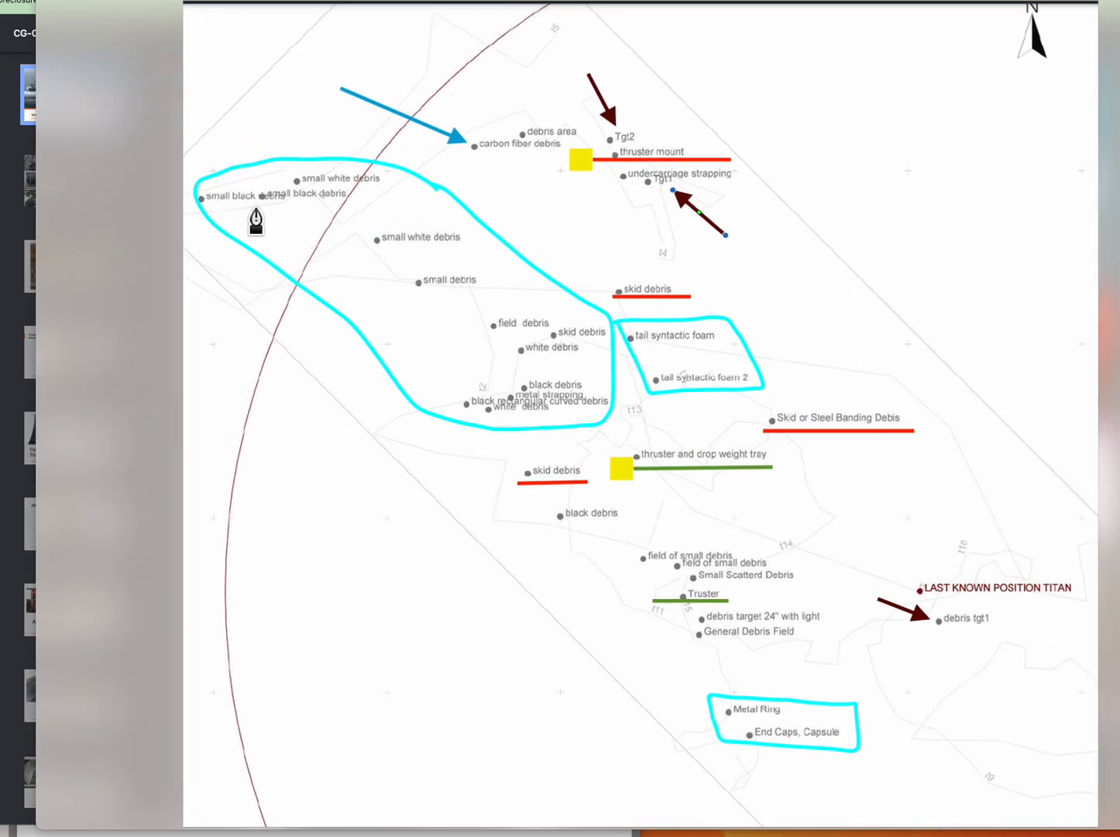
pyautogui.moveTo(519, 397)
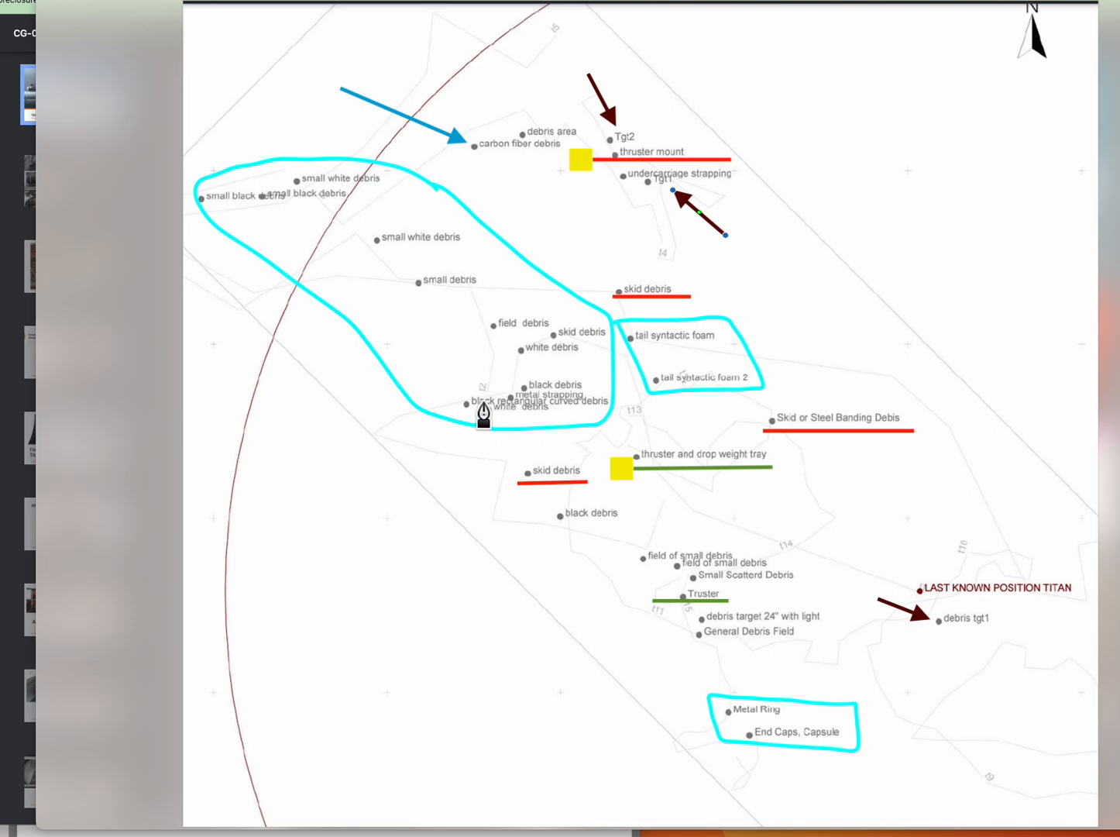
pyautogui.moveTo(581, 419)
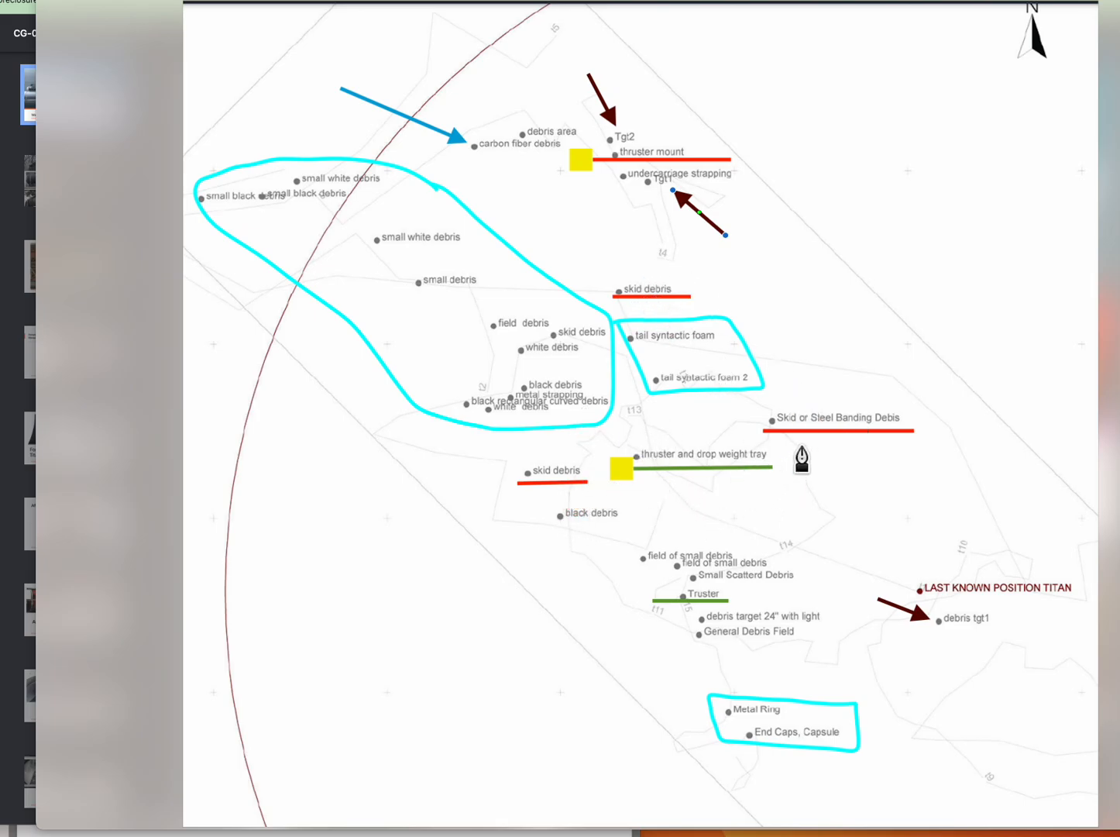
pyautogui.moveTo(672, 362)
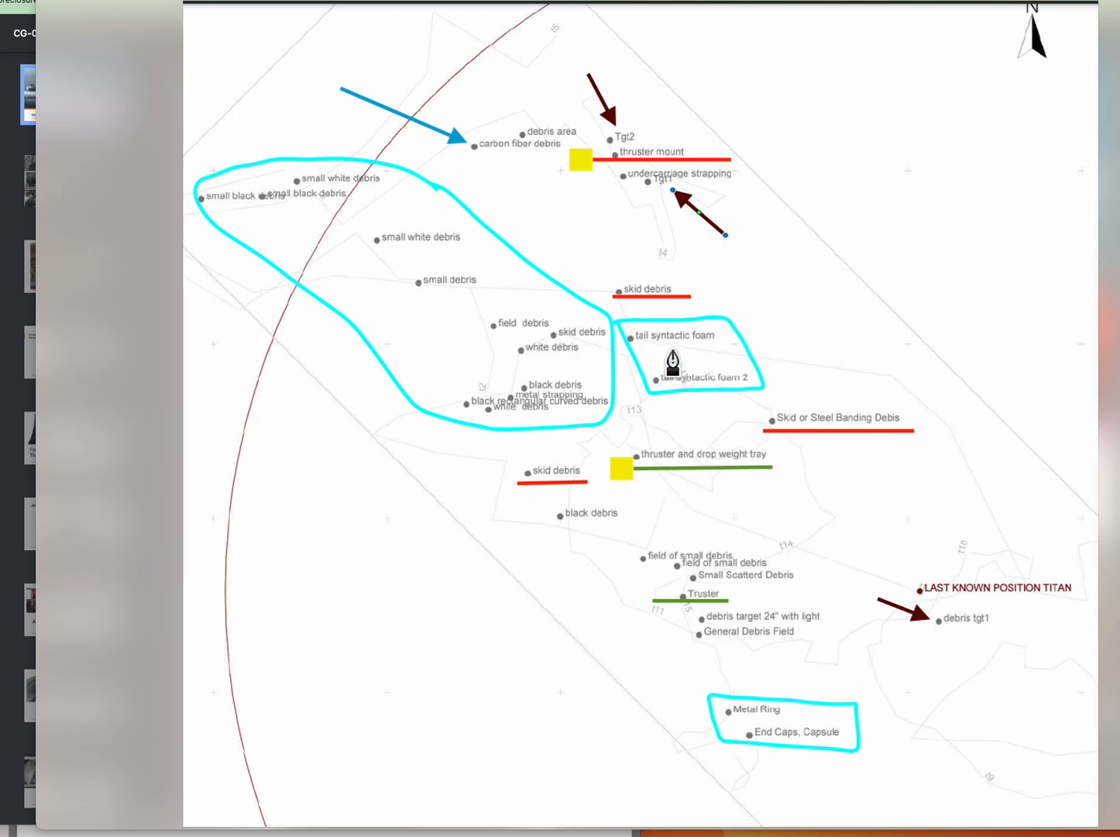
pyautogui.moveTo(676, 302)
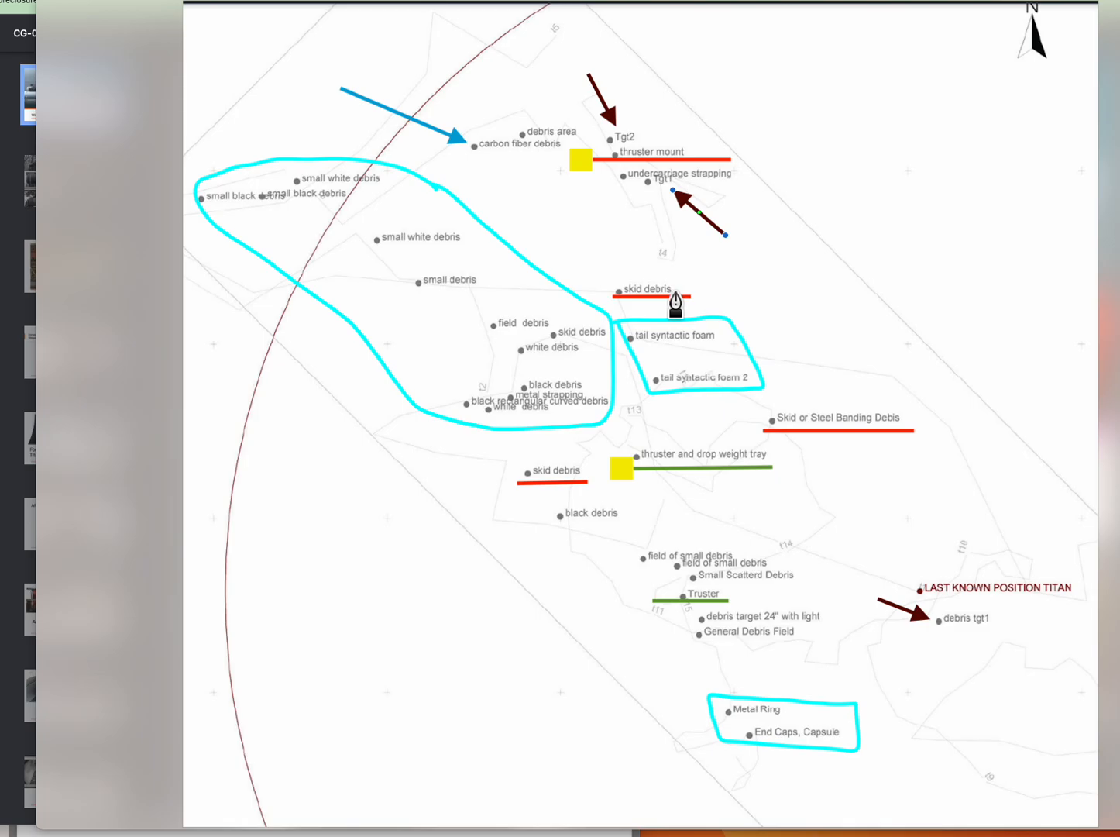
pyautogui.moveTo(654, 187)
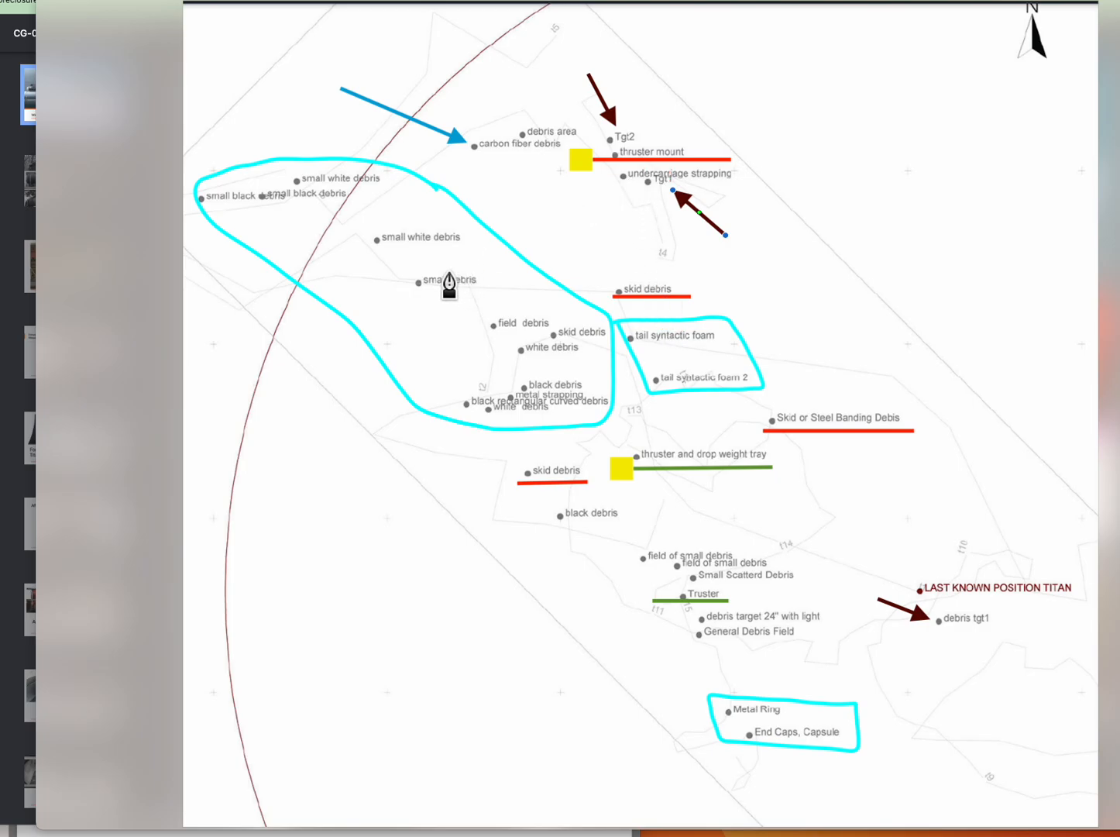
pyautogui.moveTo(486, 330)
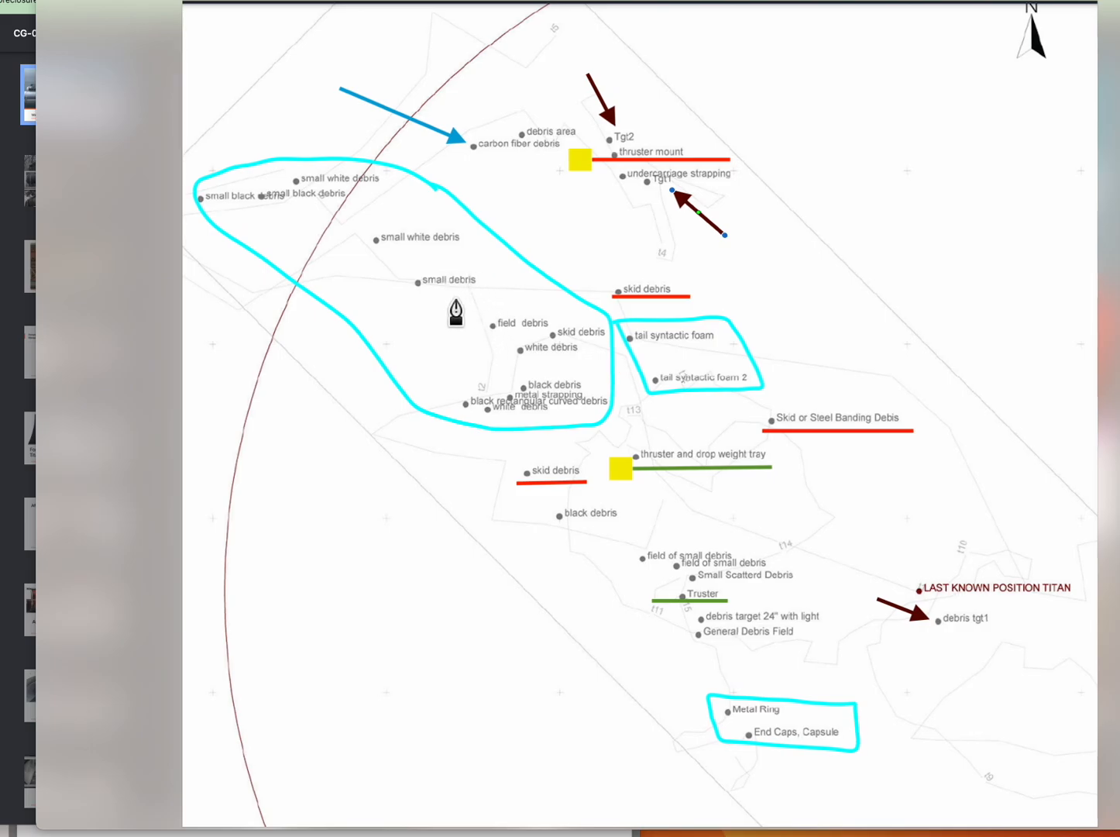
pyautogui.moveTo(645, 192)
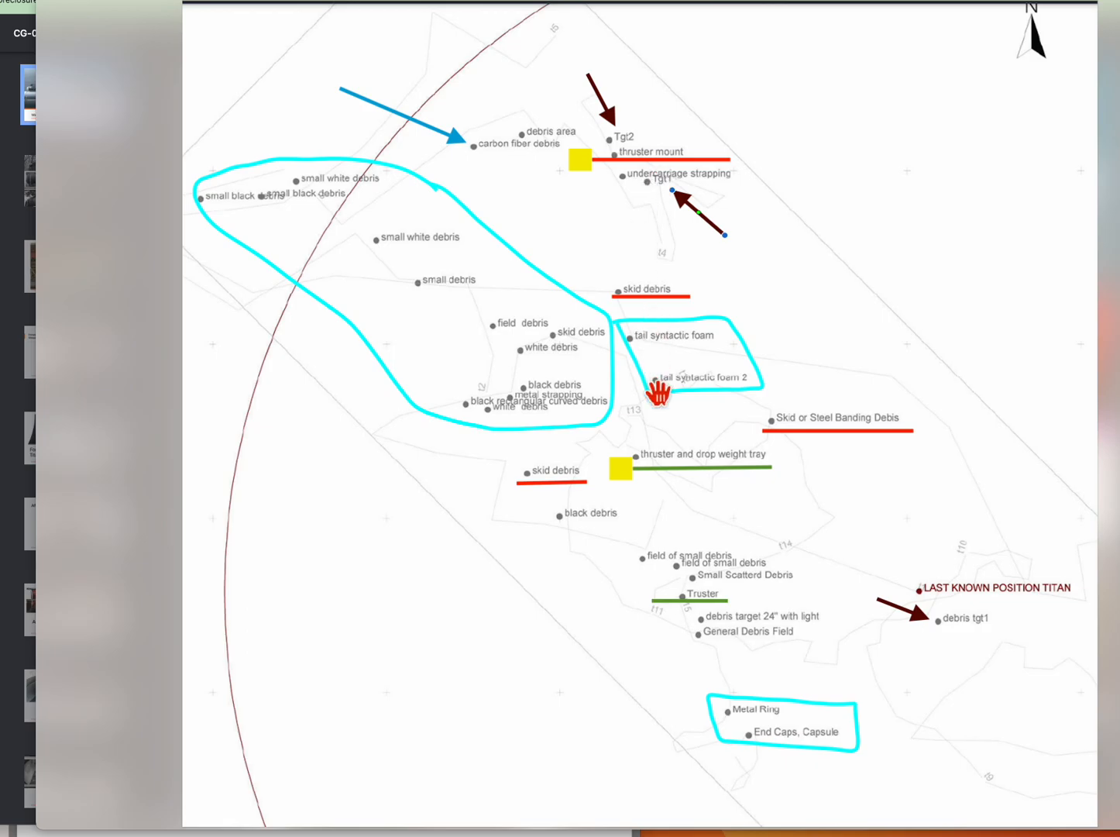
pyautogui.moveTo(696, 487)
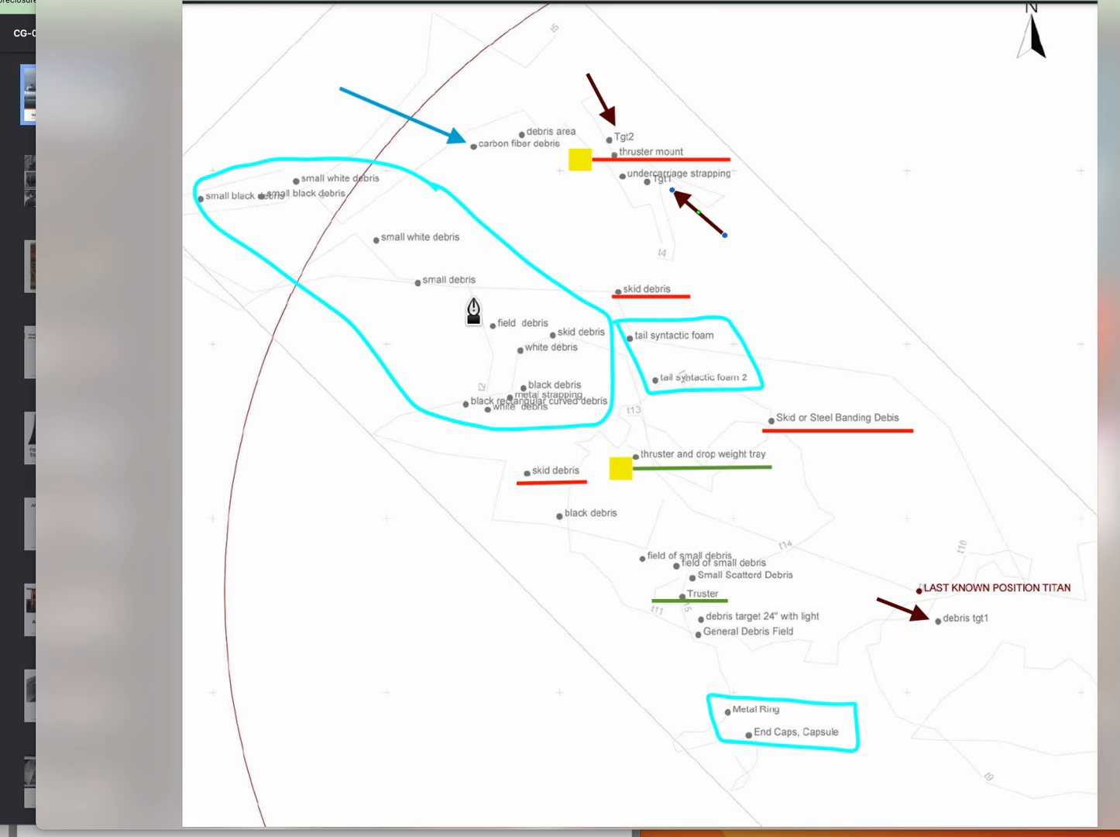
pyautogui.moveTo(508, 280)
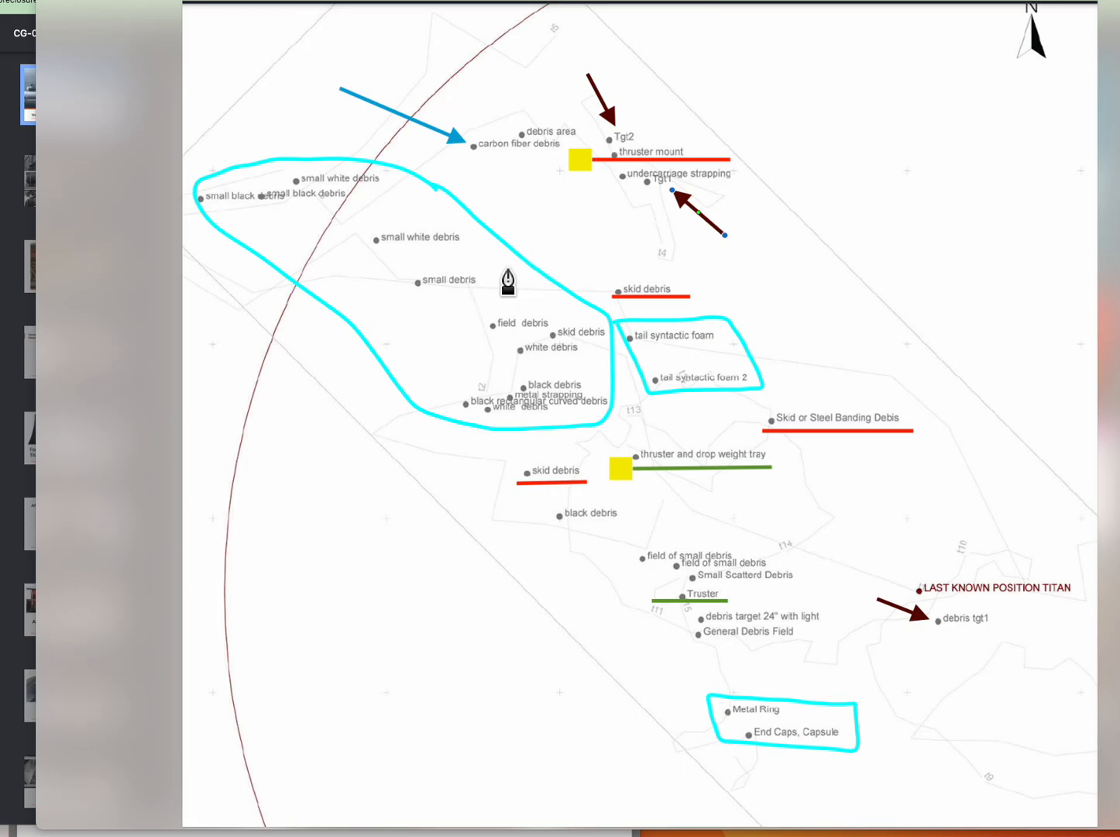
pyautogui.moveTo(560, 248)
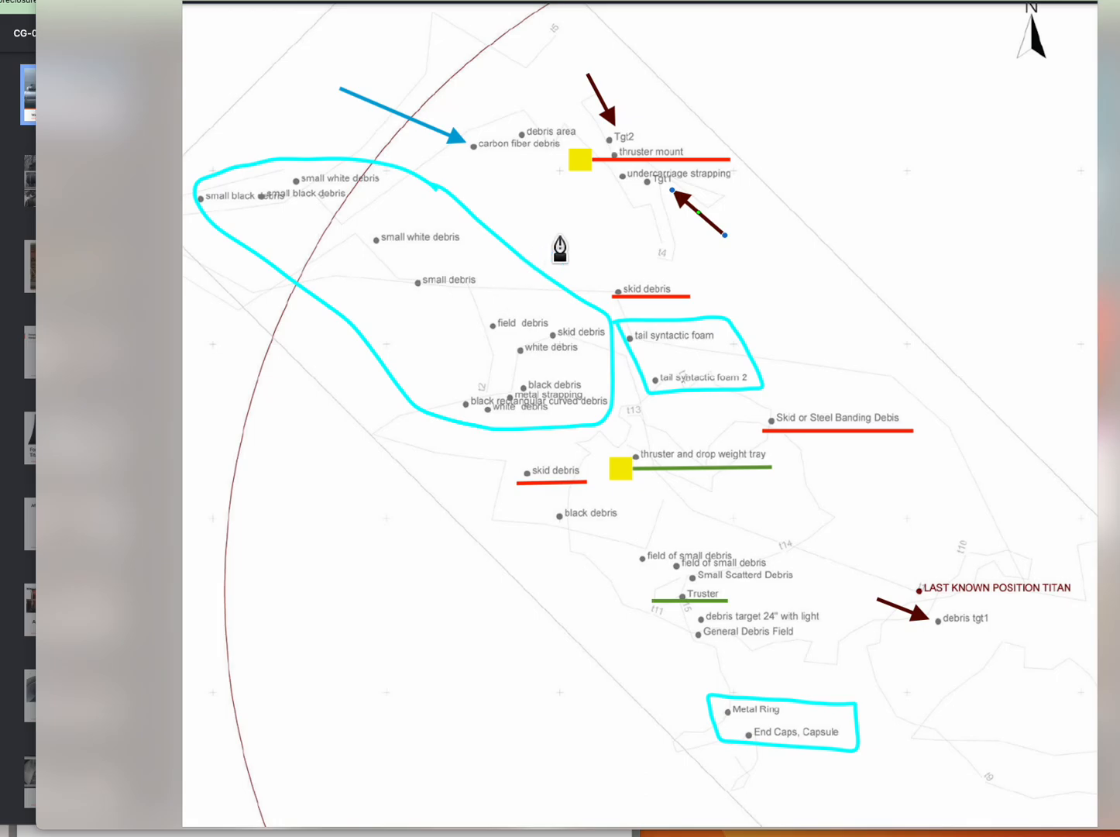
pyautogui.moveTo(586, 226)
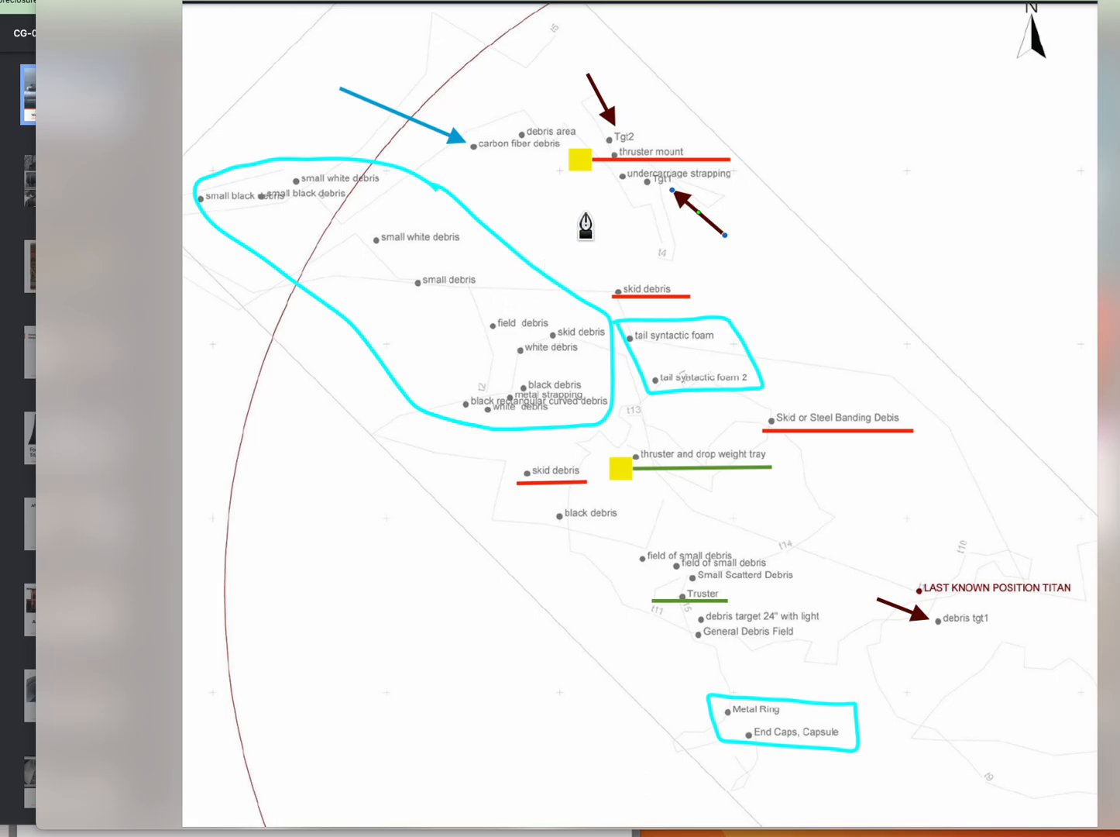
pyautogui.moveTo(696, 378)
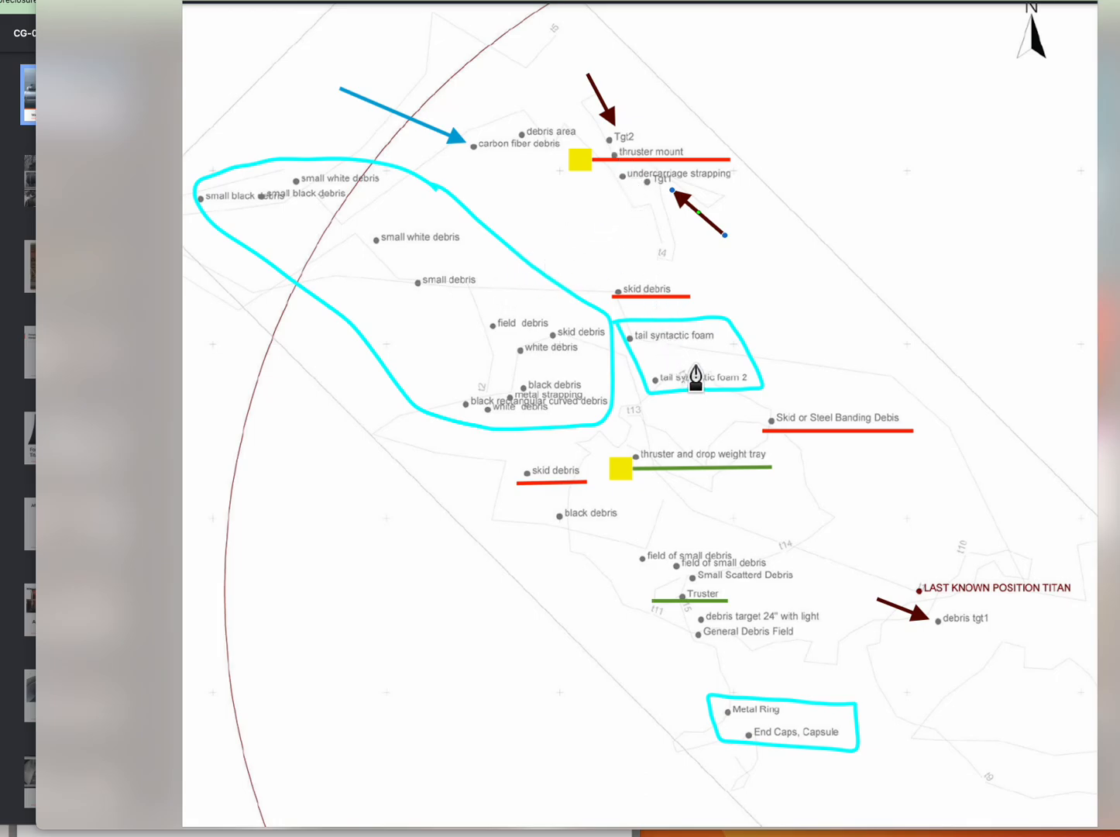
pyautogui.moveTo(672, 369)
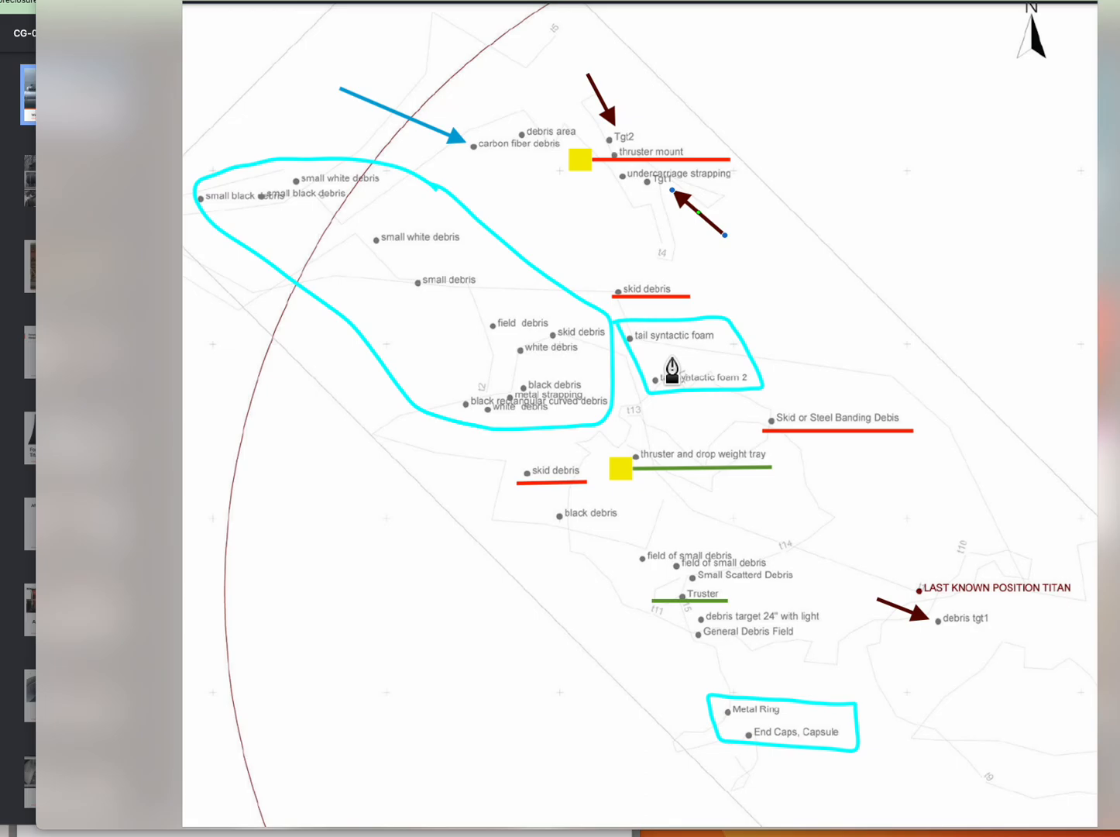
pyautogui.moveTo(598, 359)
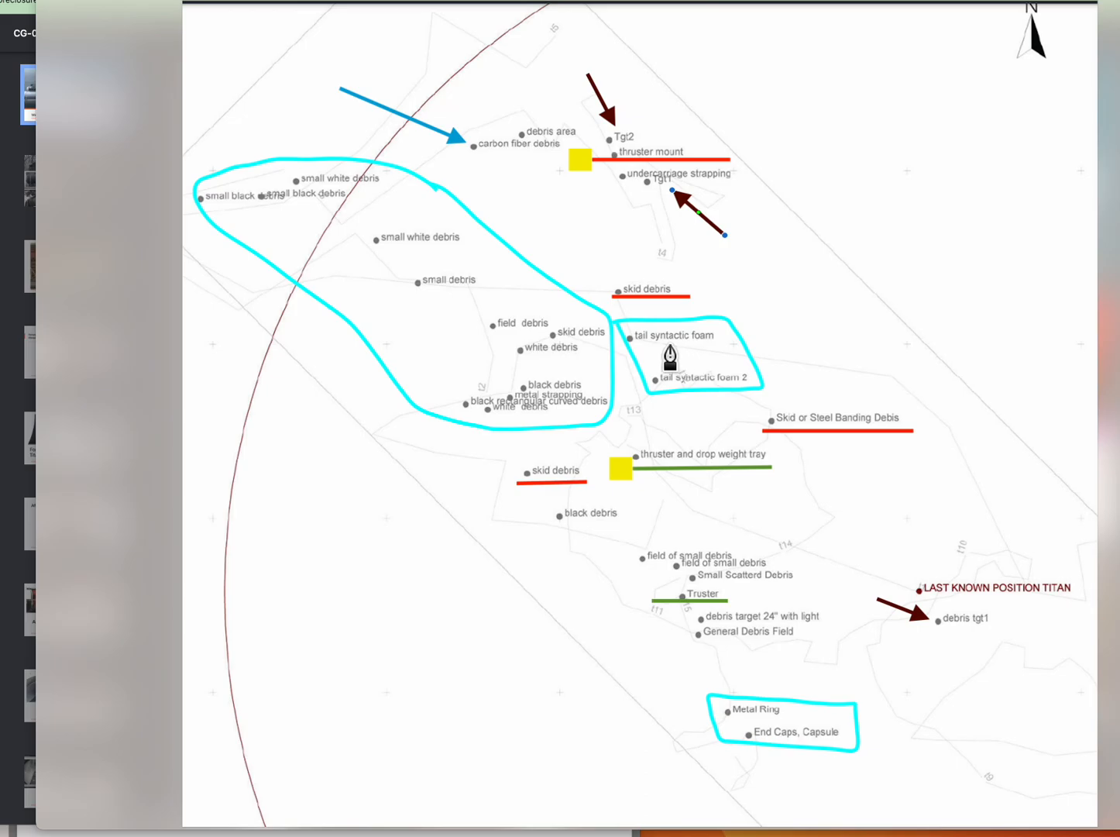
pyautogui.moveTo(641, 347)
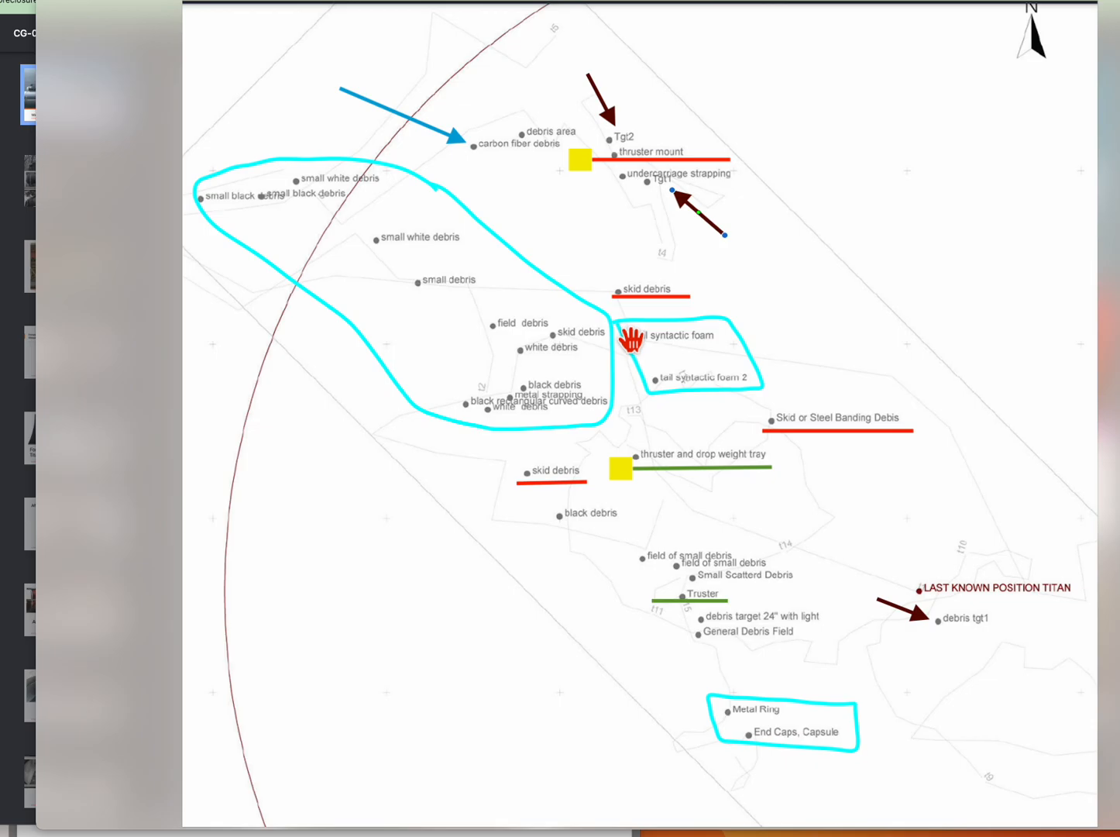
pyautogui.moveTo(555, 291)
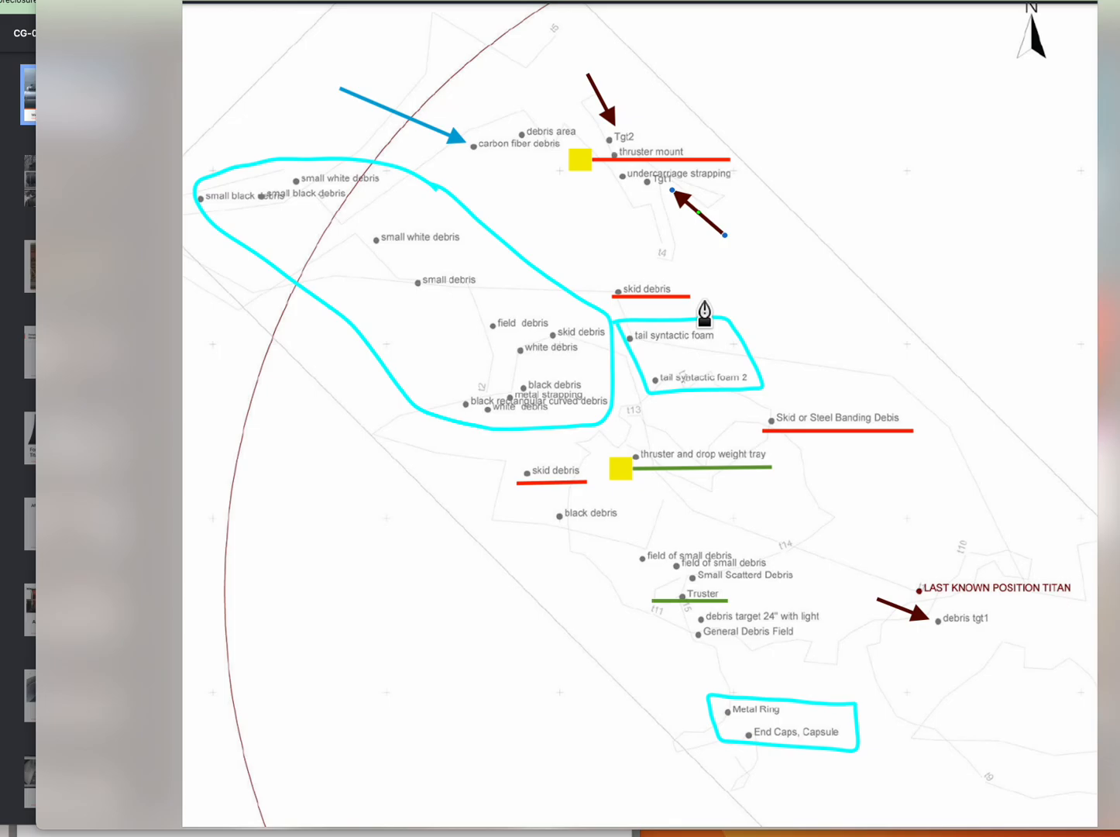
pyautogui.moveTo(654, 375)
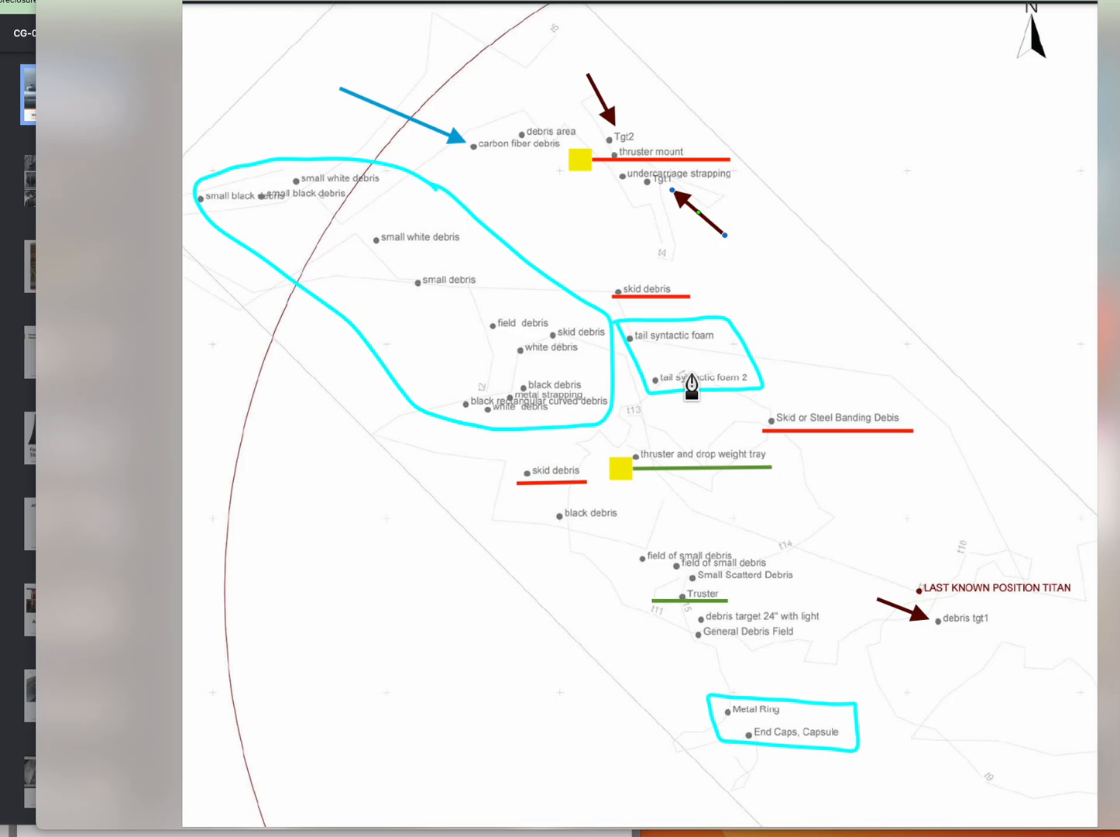
pyautogui.moveTo(607, 536)
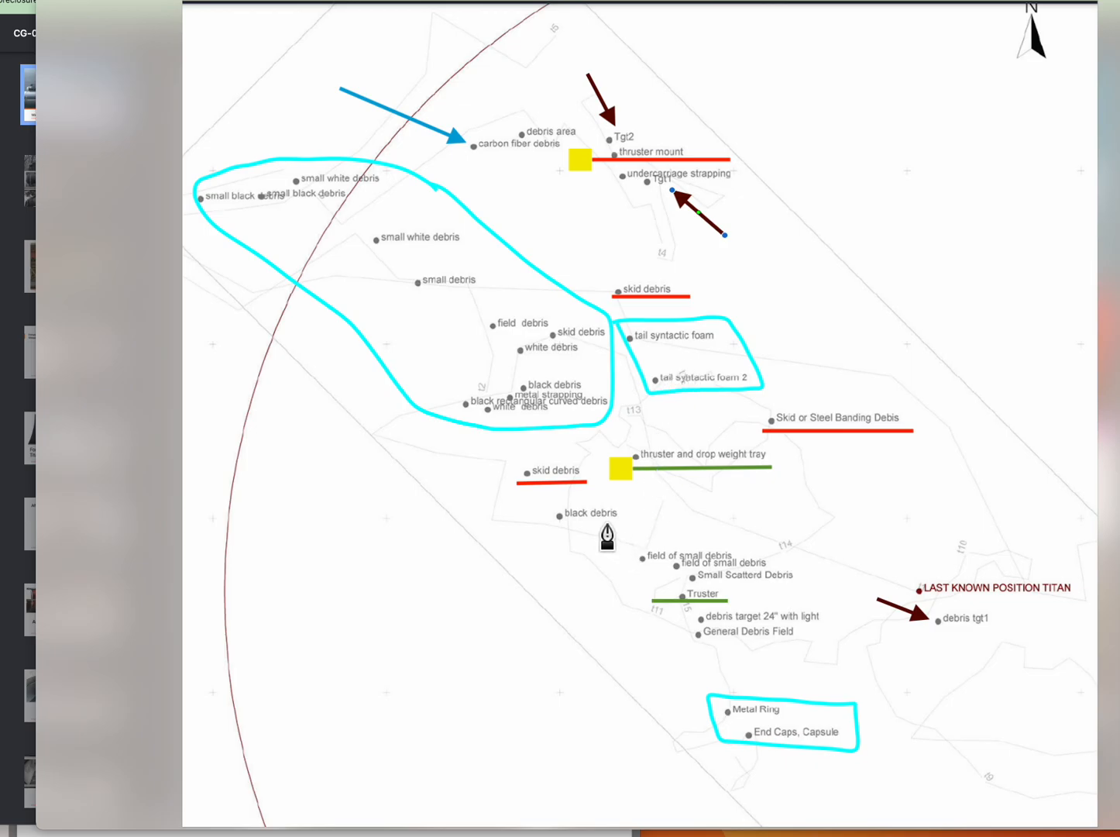
pyautogui.moveTo(629, 186)
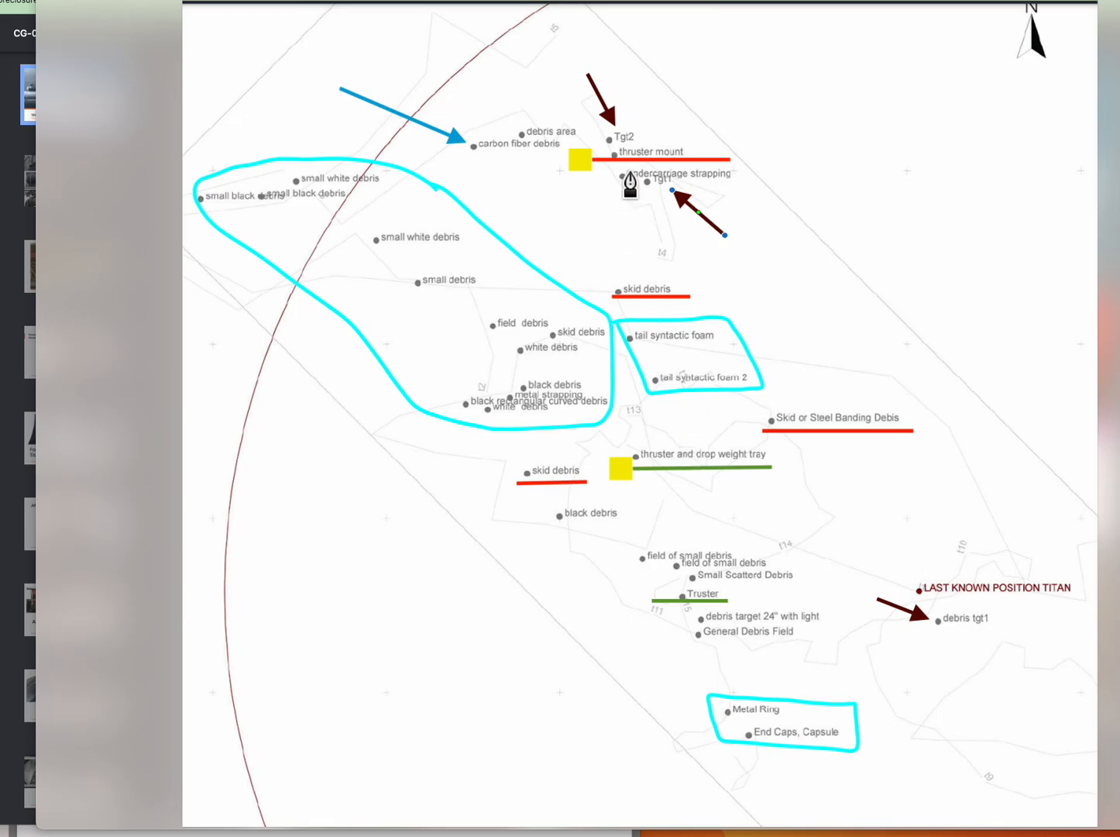
pyautogui.moveTo(669, 573)
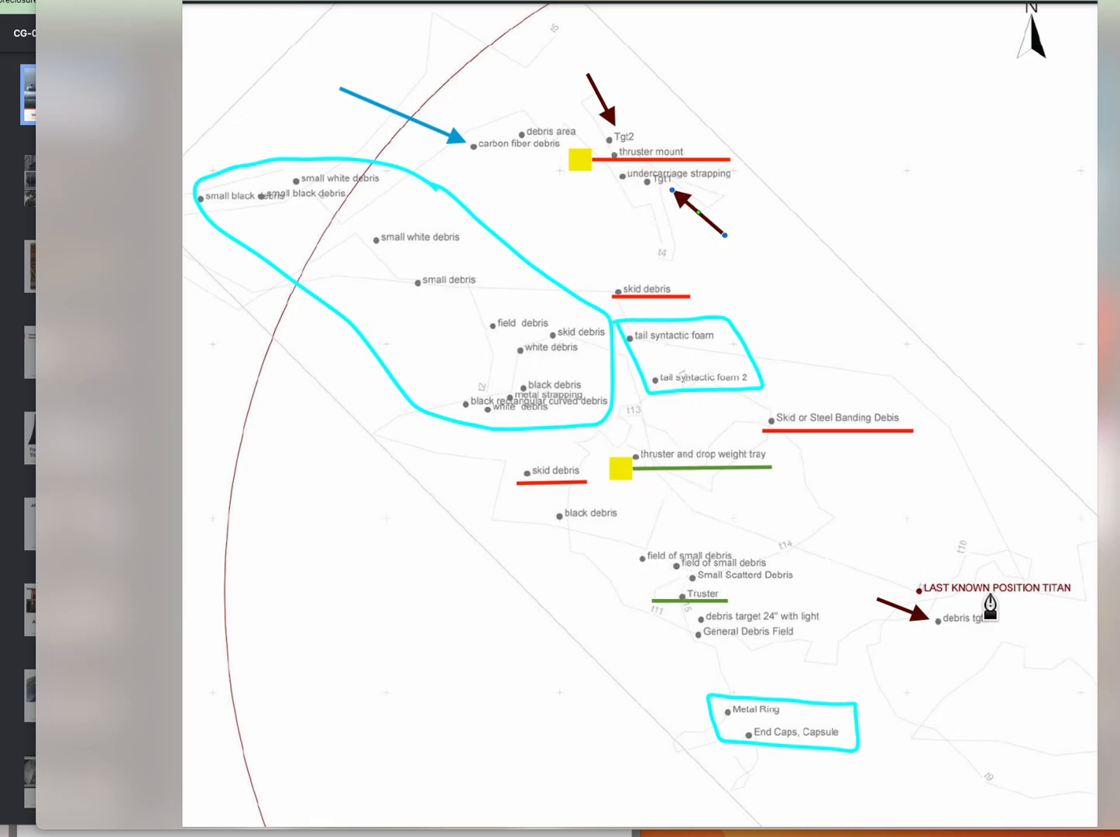
pyautogui.moveTo(433, 293)
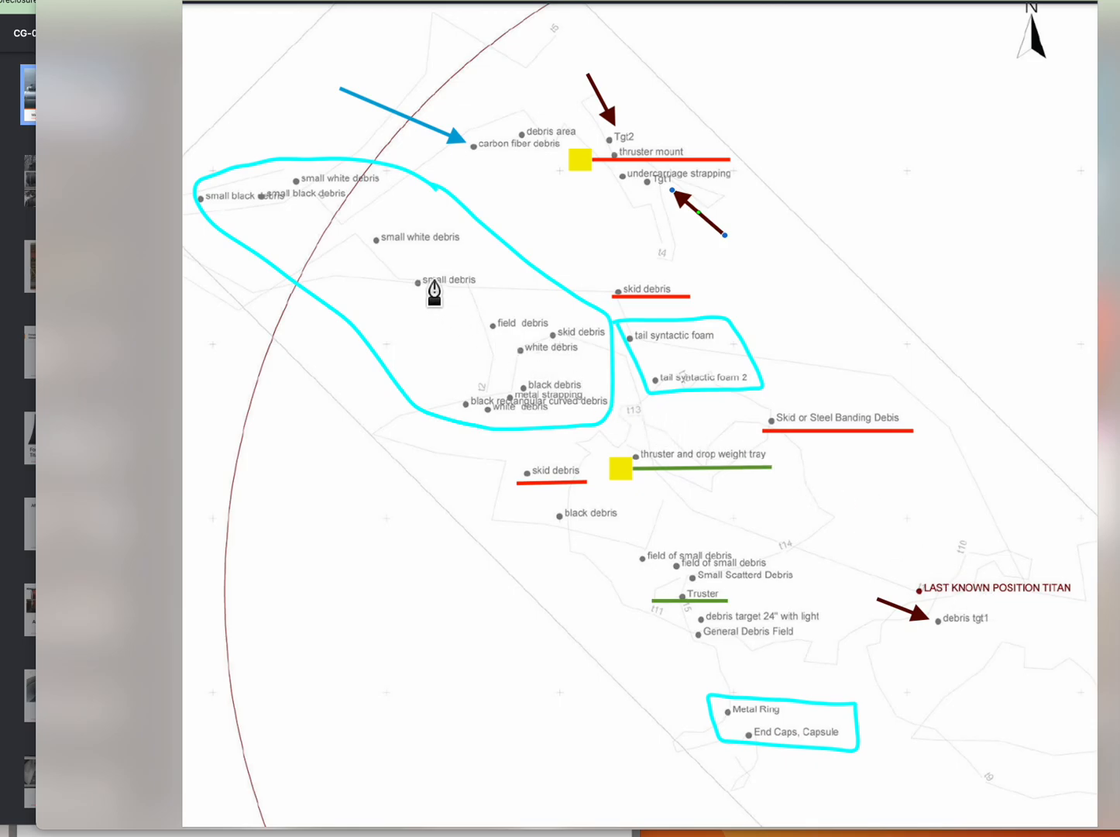
pyautogui.moveTo(951, 603)
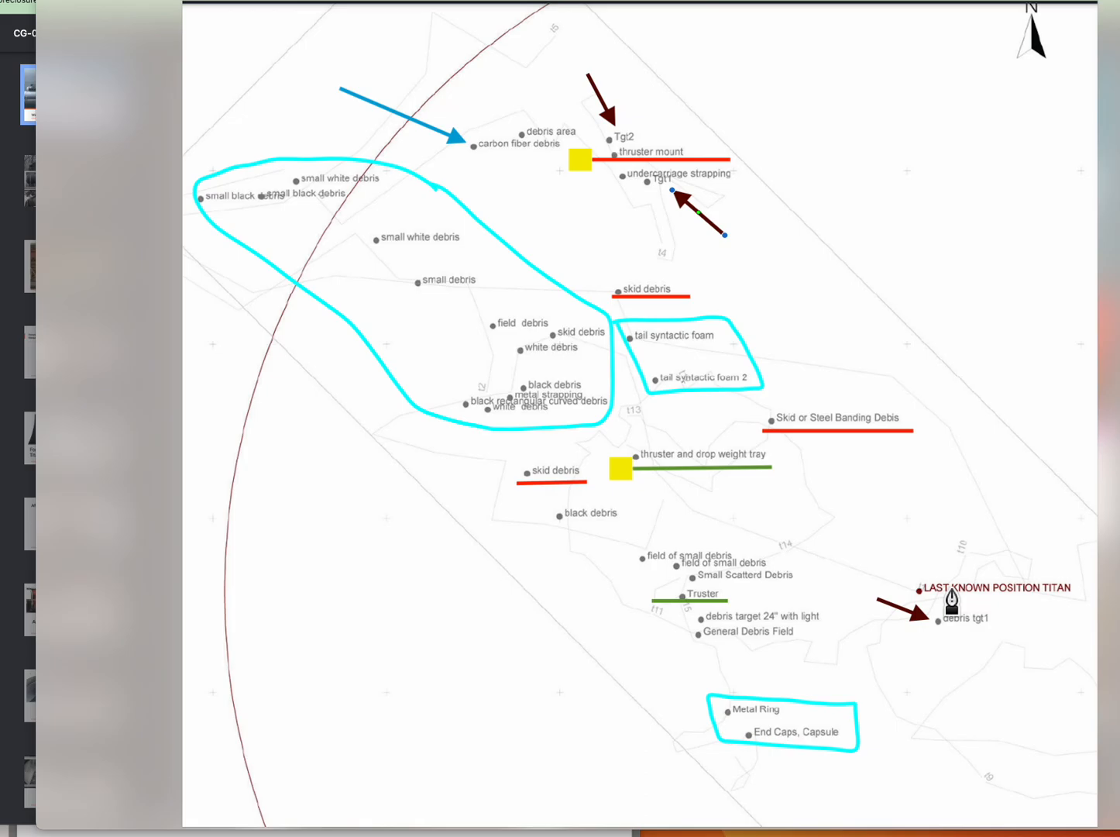
pyautogui.moveTo(499, 322)
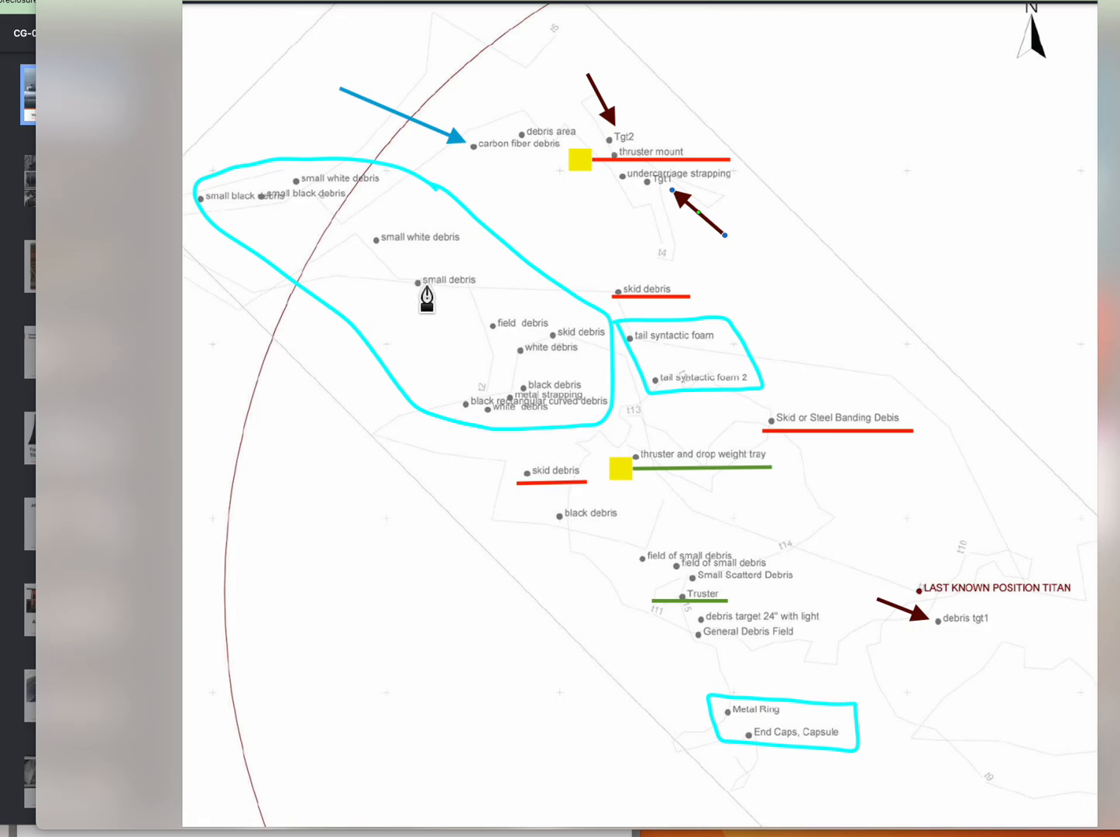
pyautogui.moveTo(468, 301)
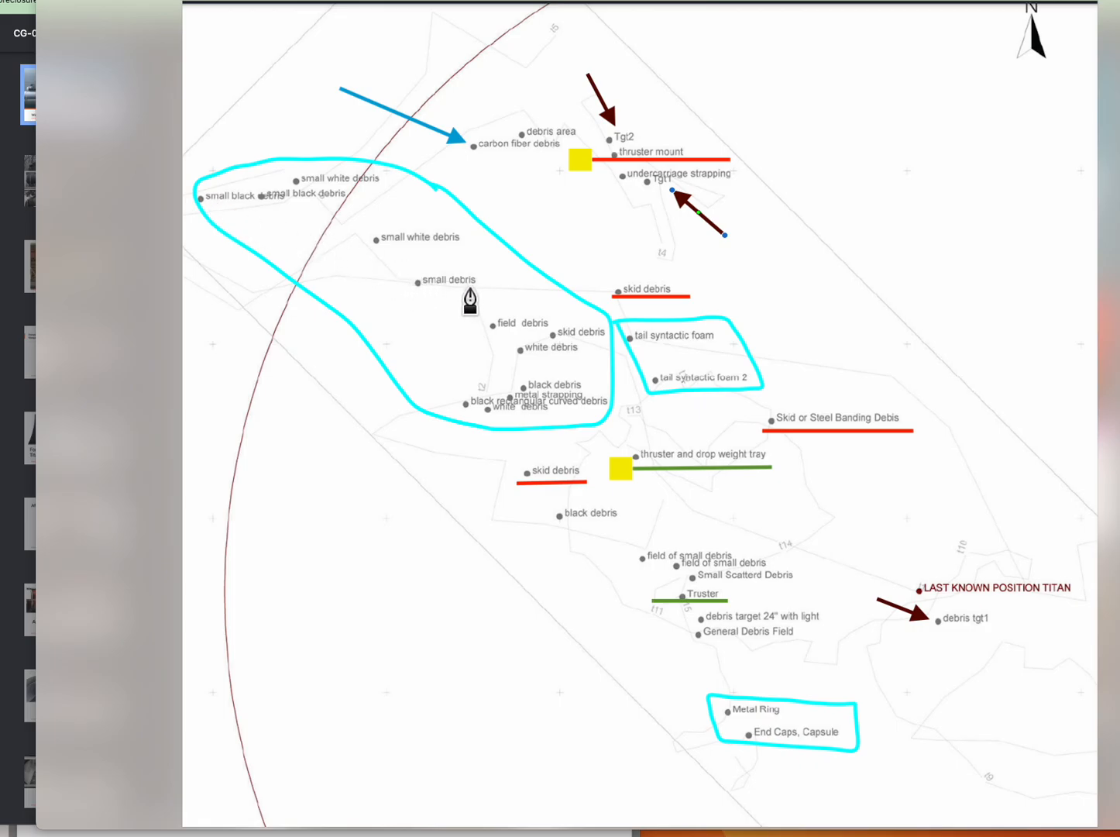
pyautogui.moveTo(211, 210)
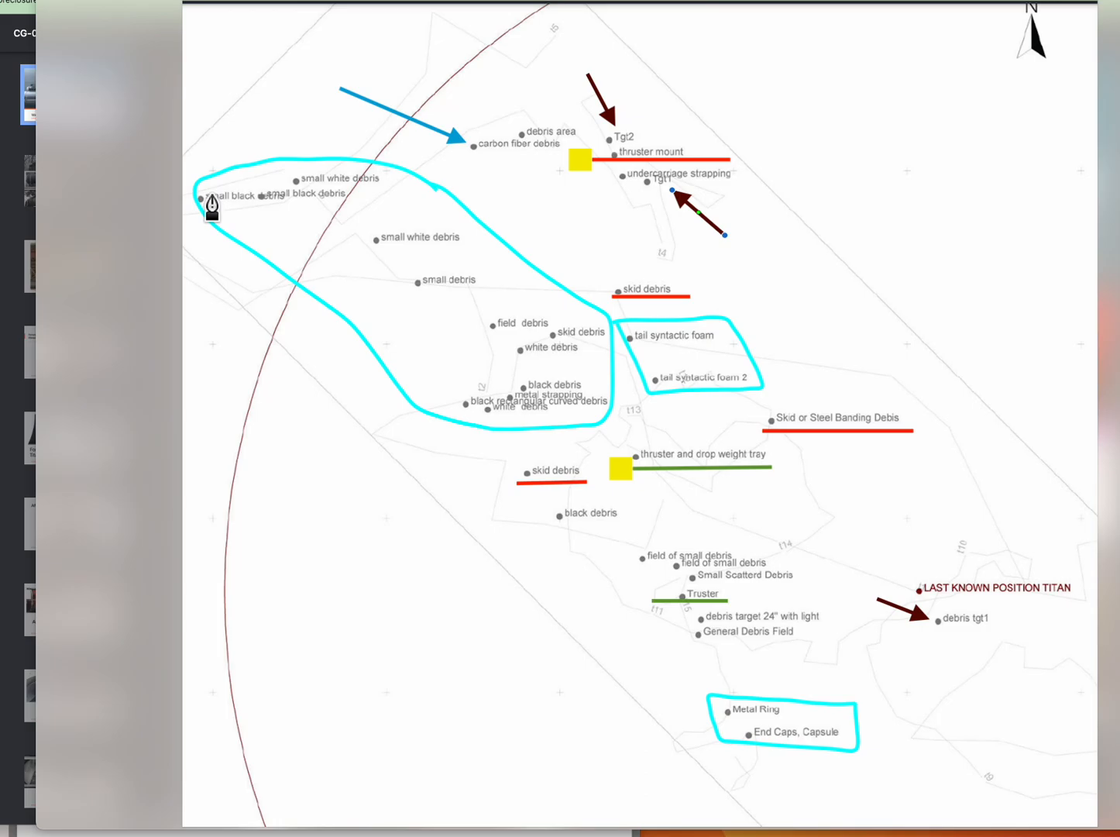
pyautogui.moveTo(425, 297)
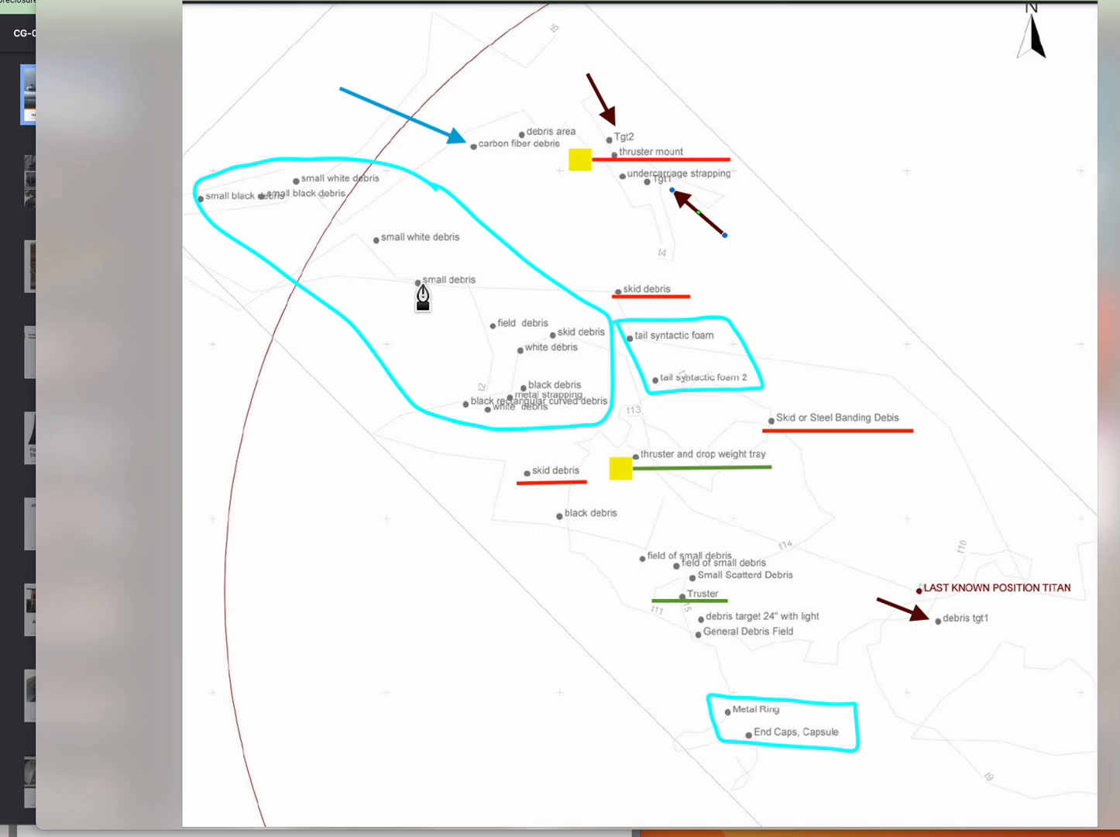
pyautogui.moveTo(425, 299)
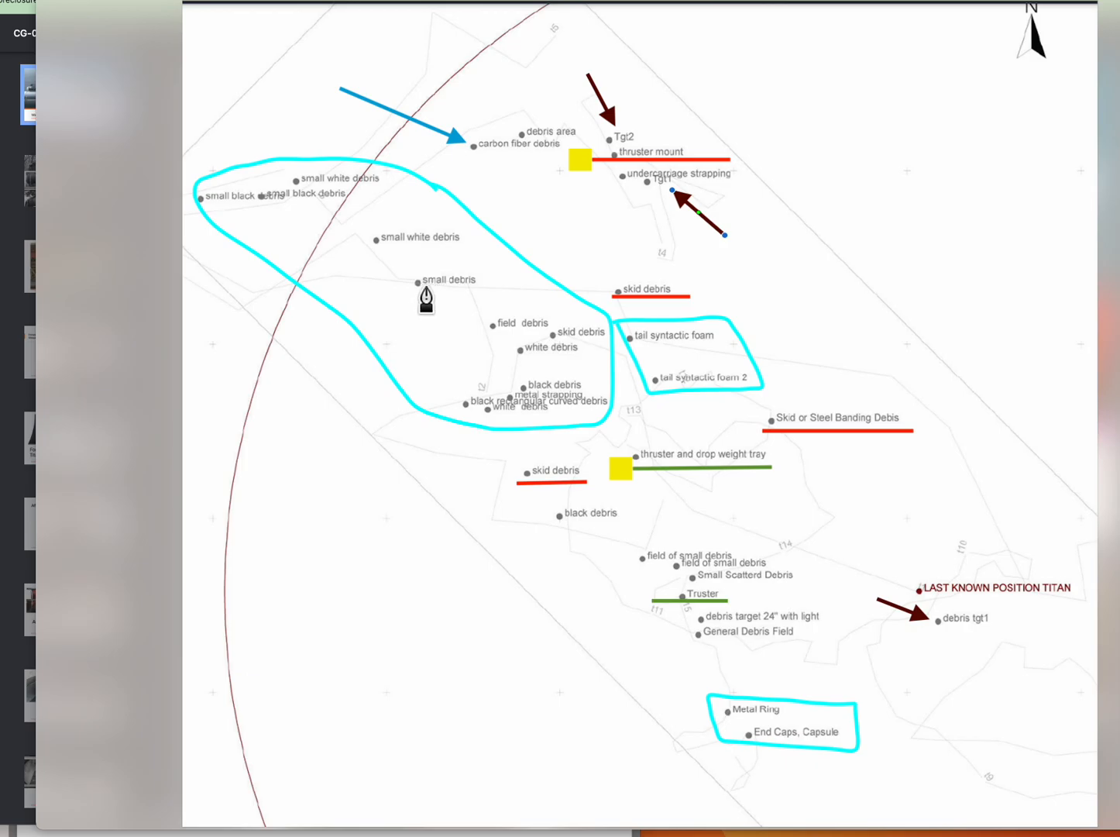
pyautogui.moveTo(403, 304)
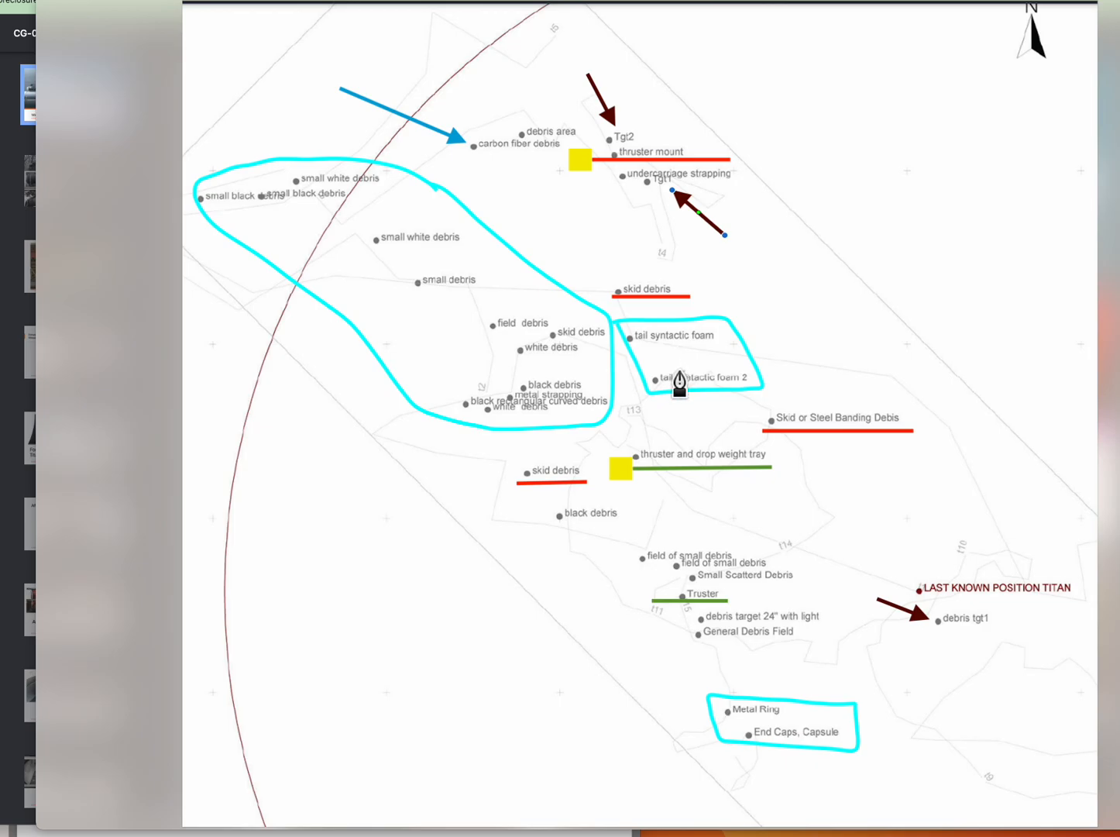
pyautogui.moveTo(710, 604)
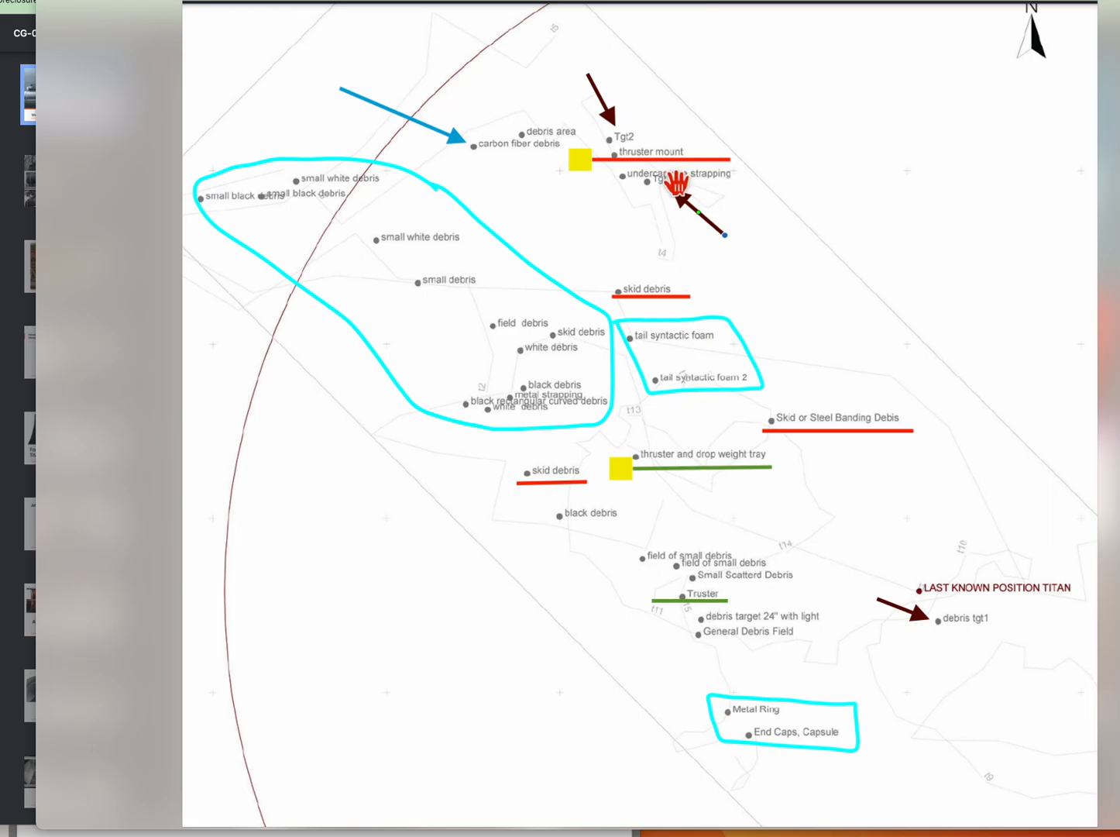
pyautogui.moveTo(716, 612)
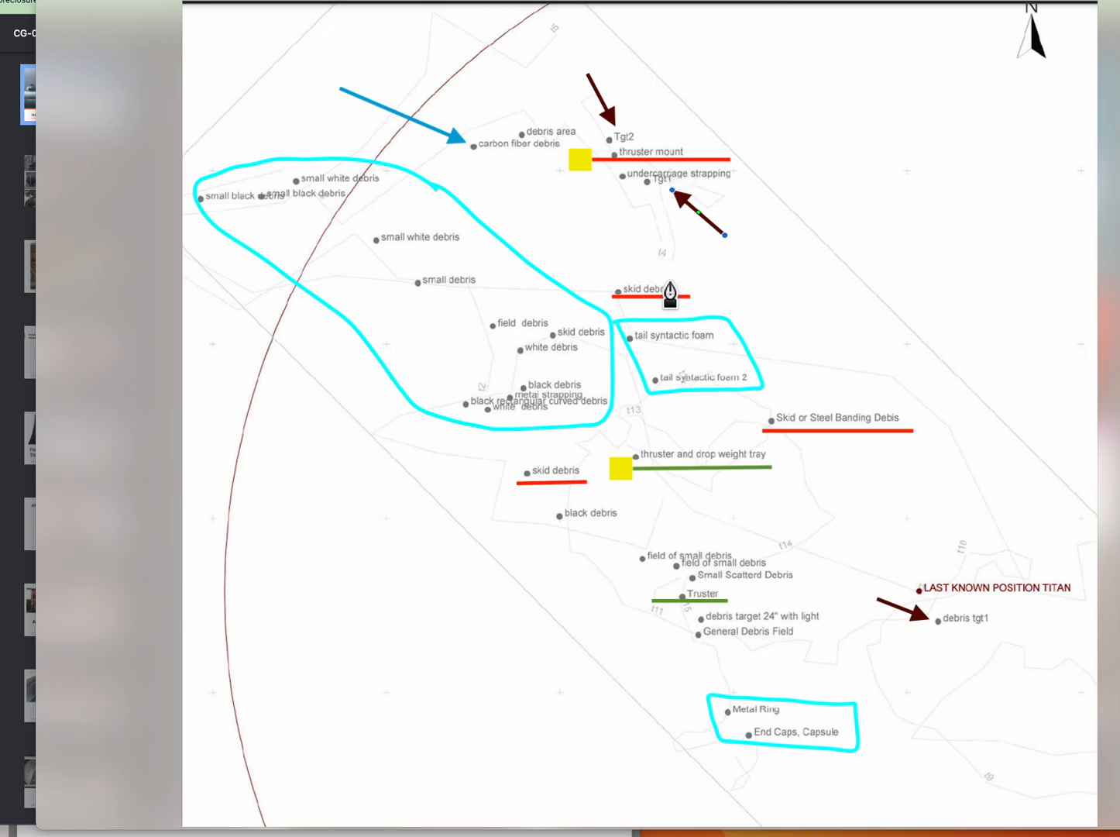
pyautogui.moveTo(758, 483)
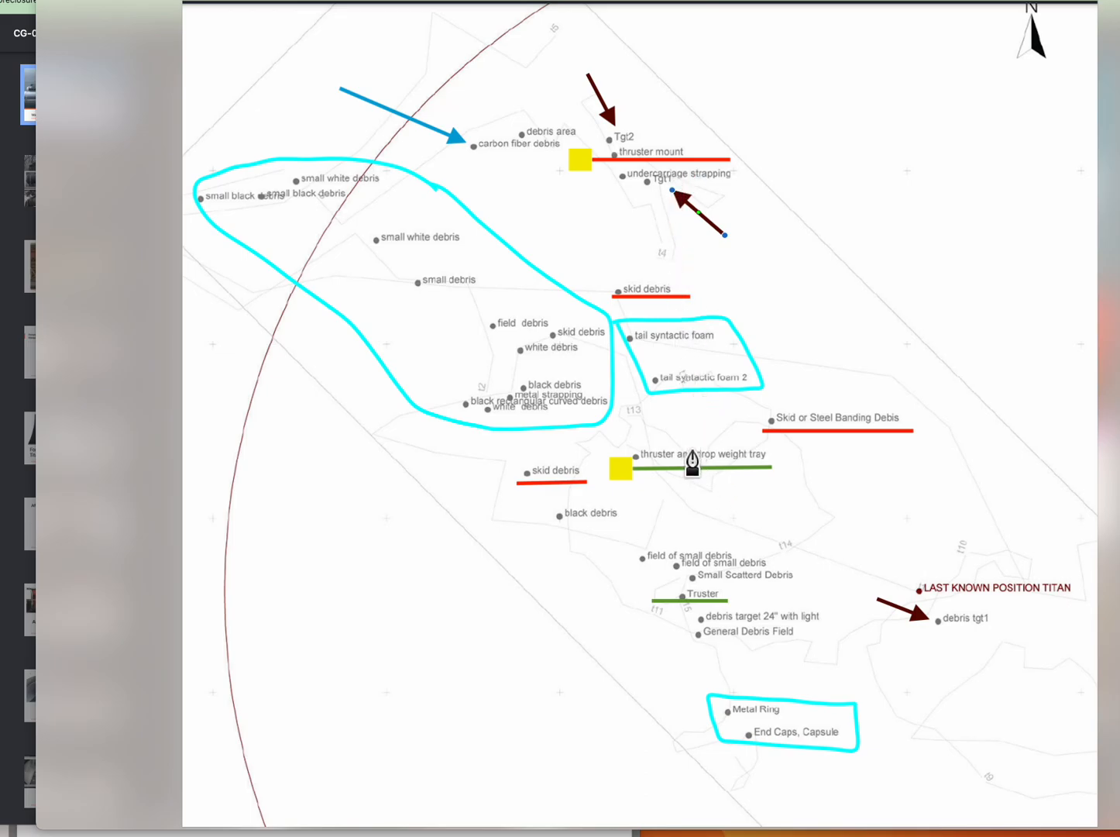
pyautogui.moveTo(663, 400)
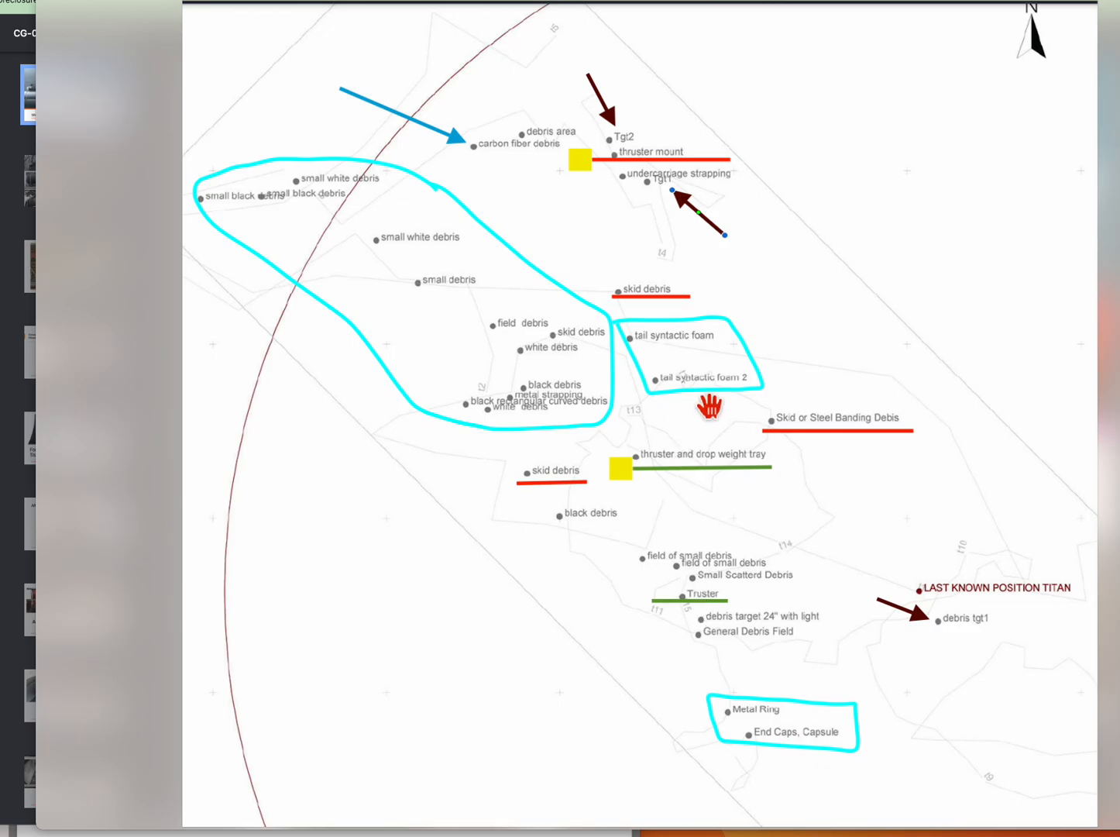
pyautogui.moveTo(657, 387)
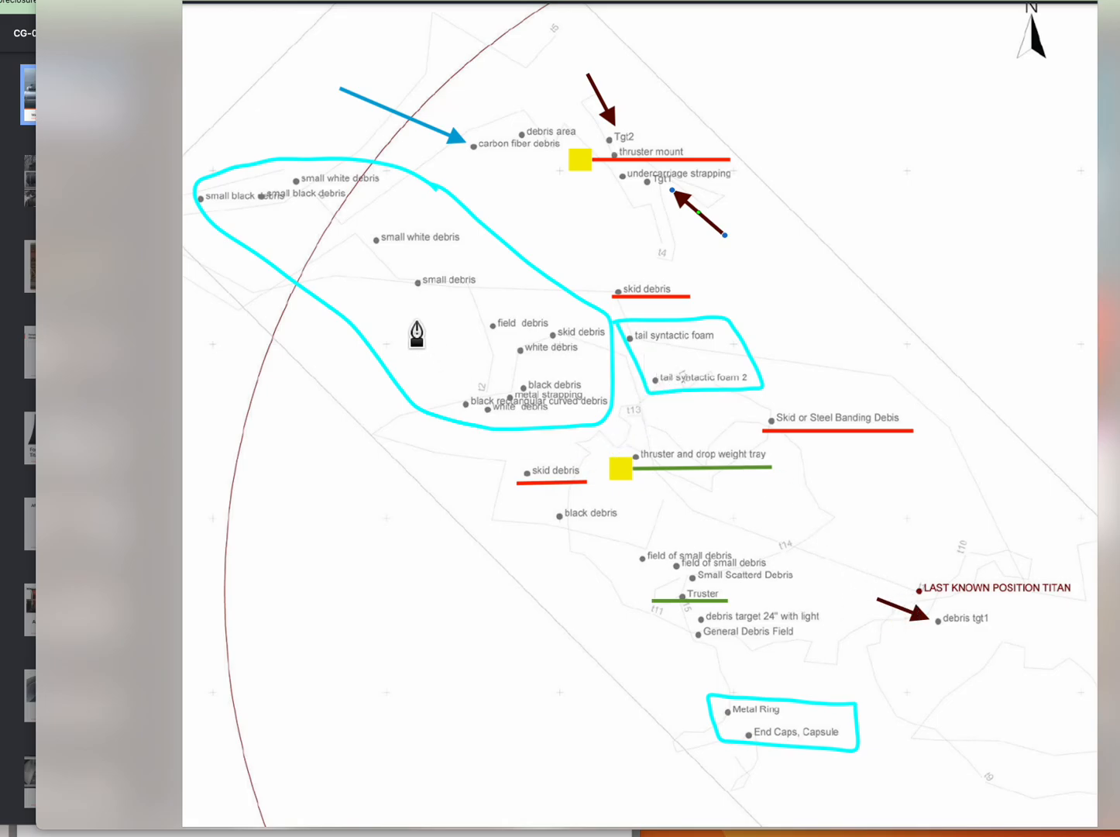
pyautogui.moveTo(688, 415)
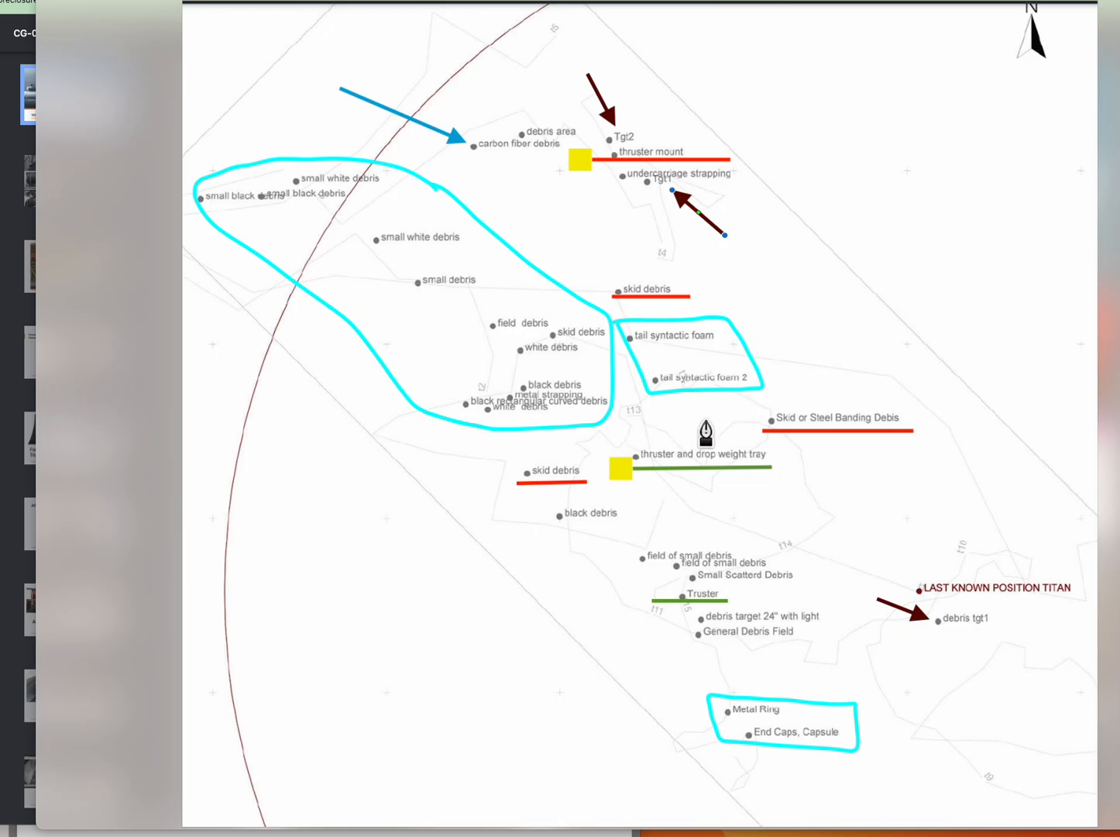
pyautogui.moveTo(766, 660)
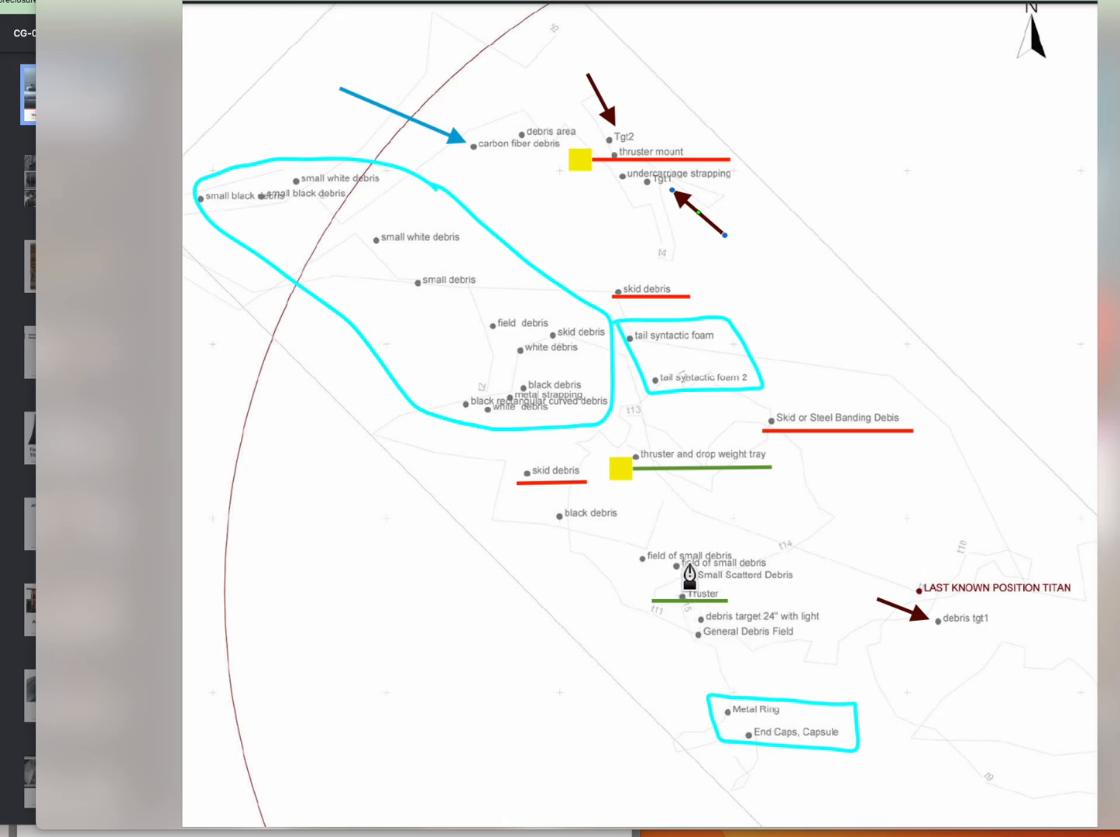
pyautogui.moveTo(753, 591)
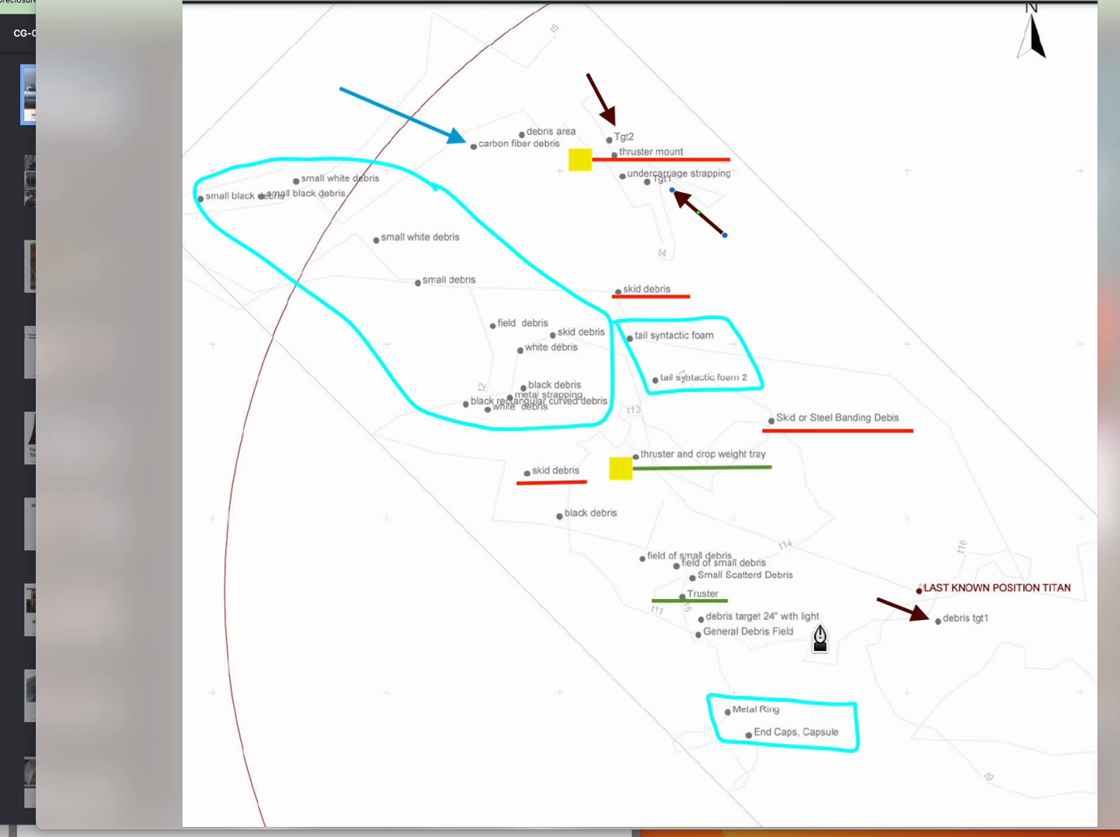
pyautogui.moveTo(749, 654)
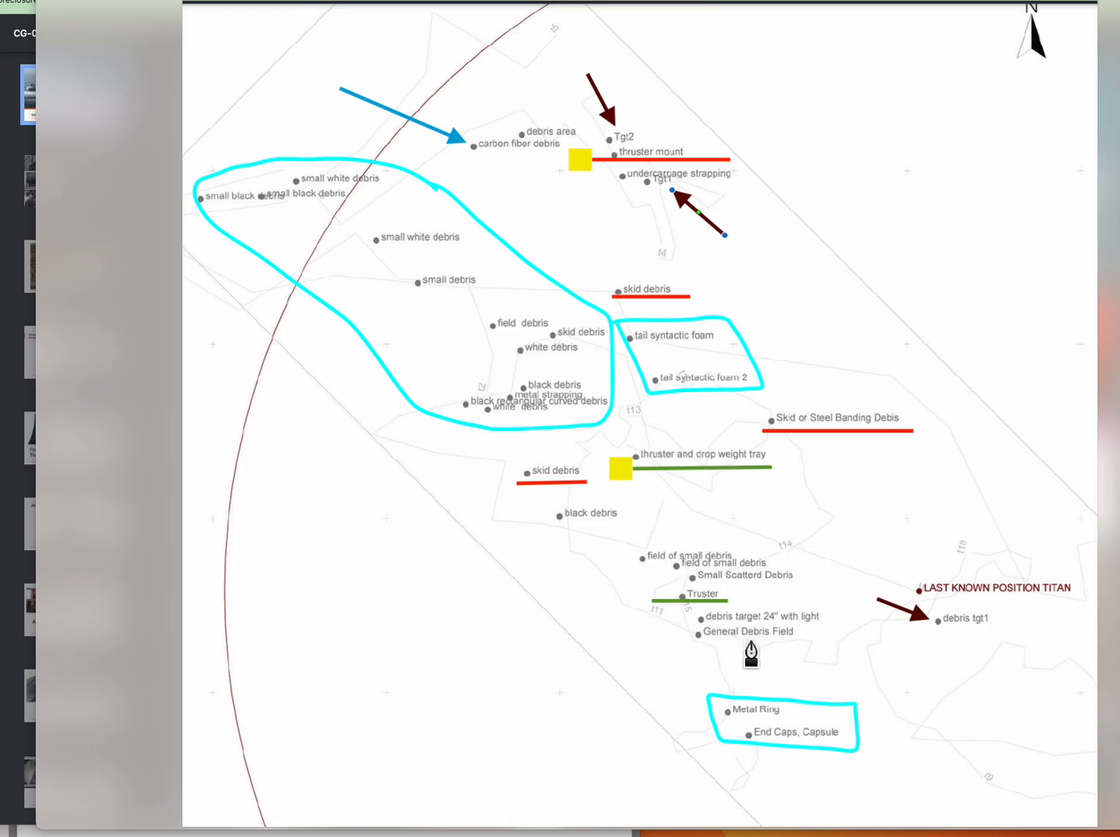
pyautogui.moveTo(780, 651)
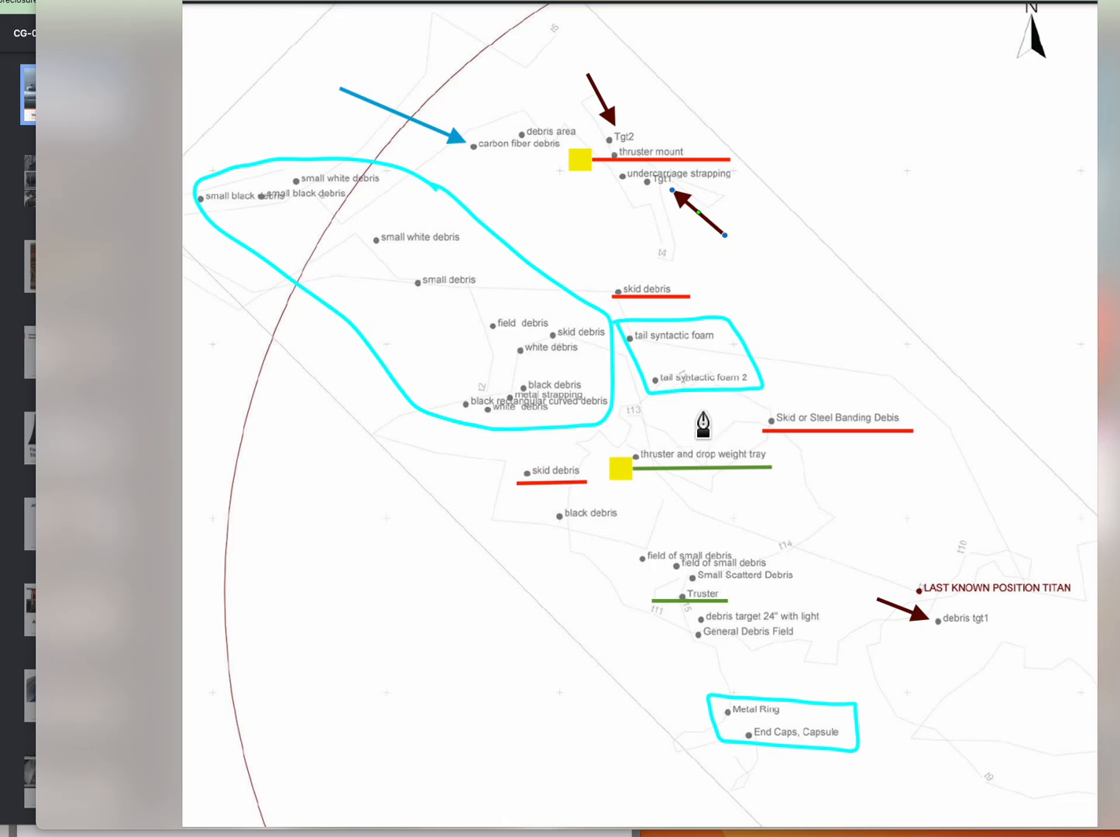
pyautogui.moveTo(754, 700)
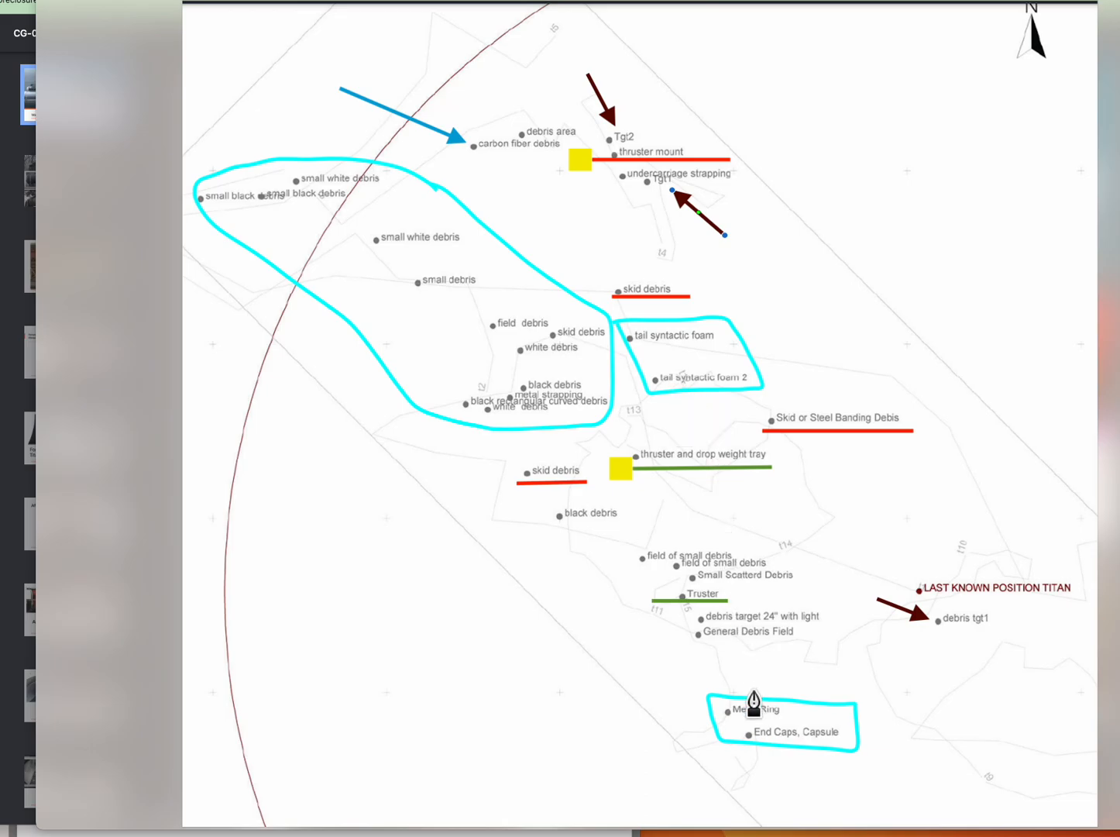
pyautogui.moveTo(755, 731)
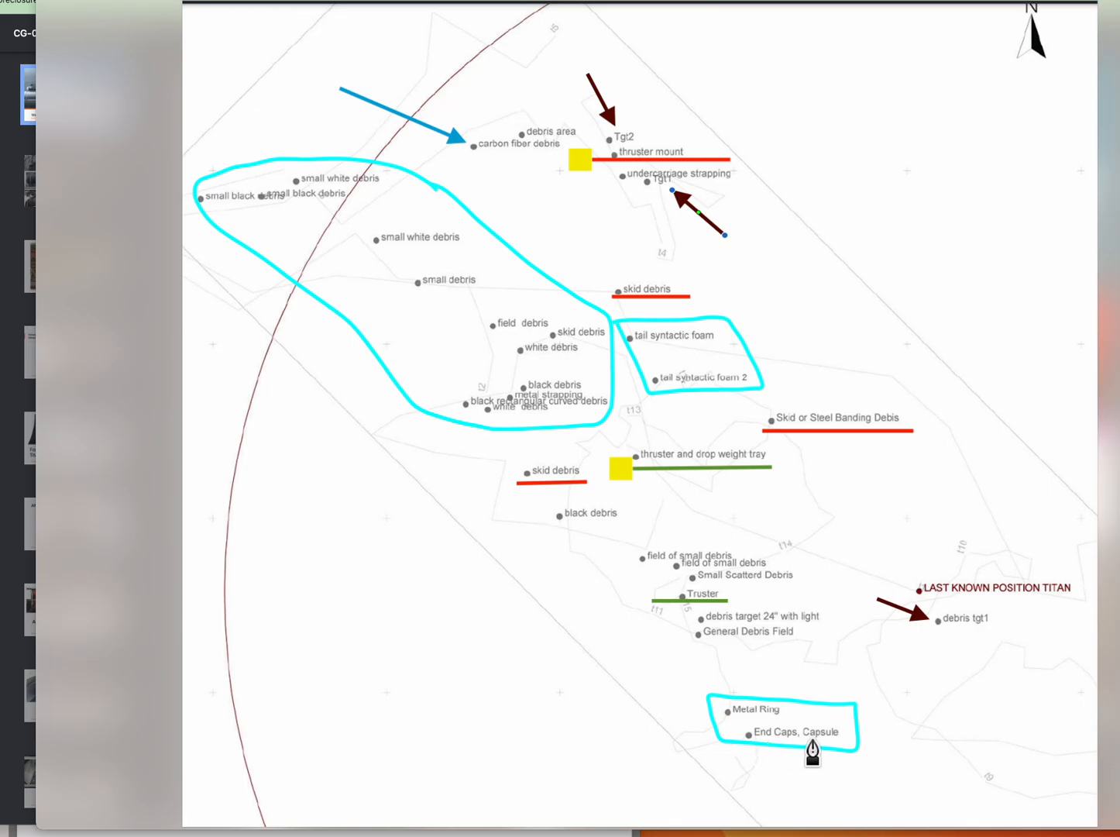
pyautogui.moveTo(765, 745)
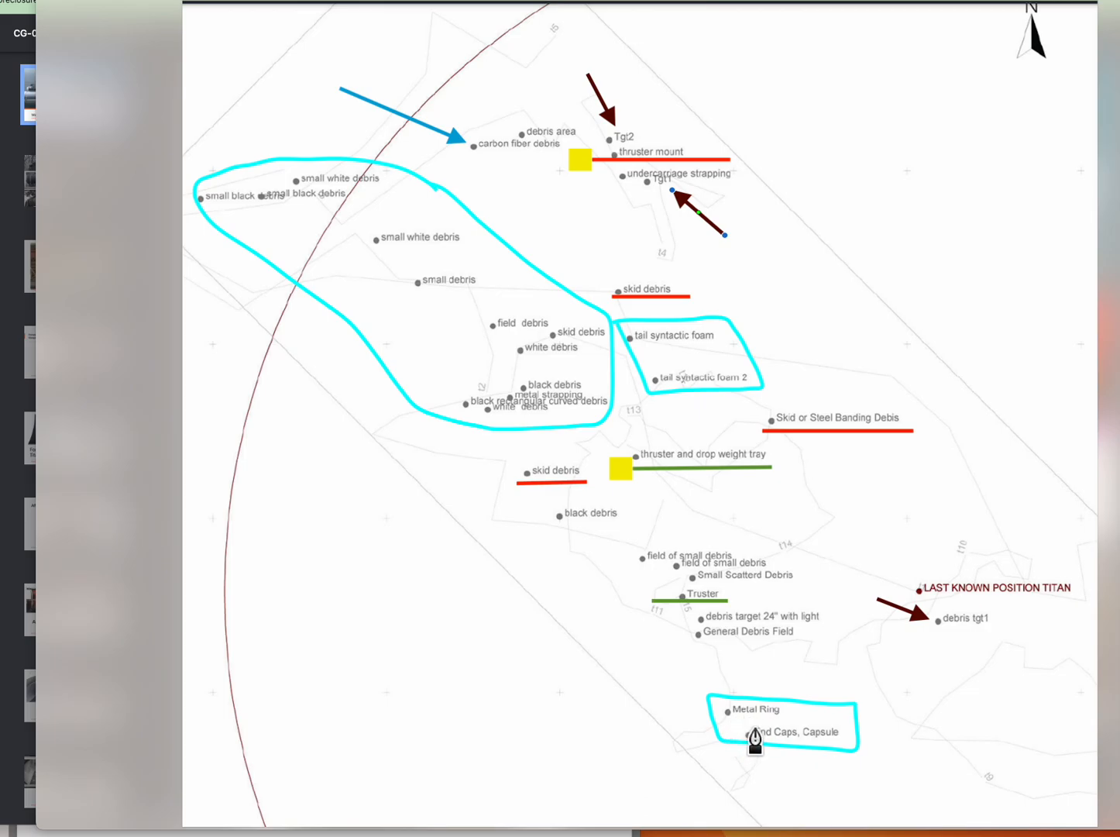
pyautogui.moveTo(734, 731)
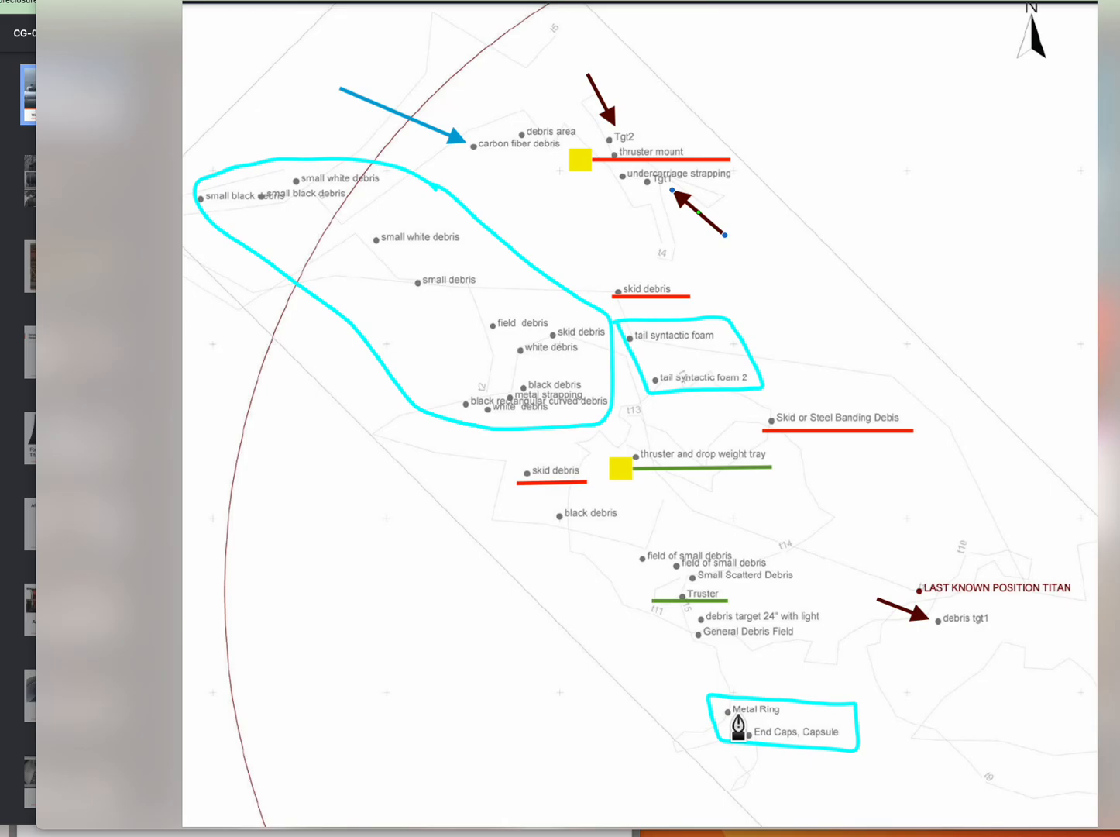
pyautogui.moveTo(910, 743)
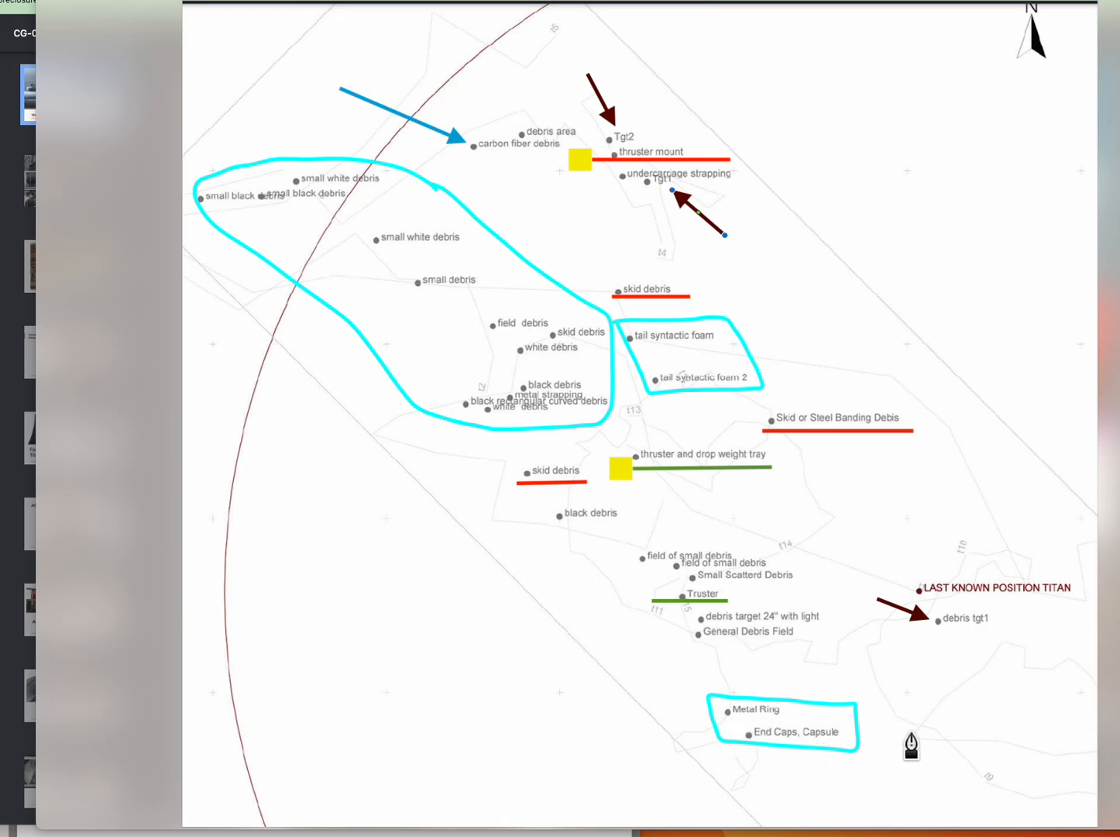
pyautogui.moveTo(618, 649)
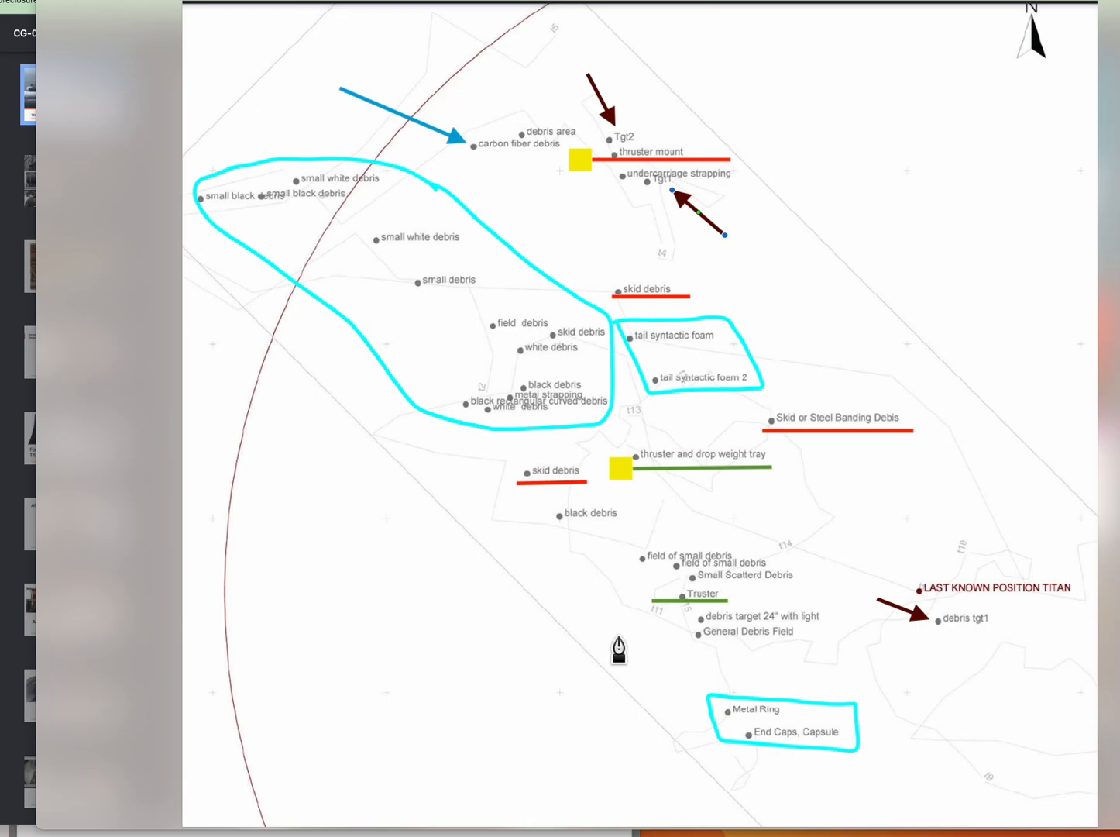
pyautogui.moveTo(986, 457)
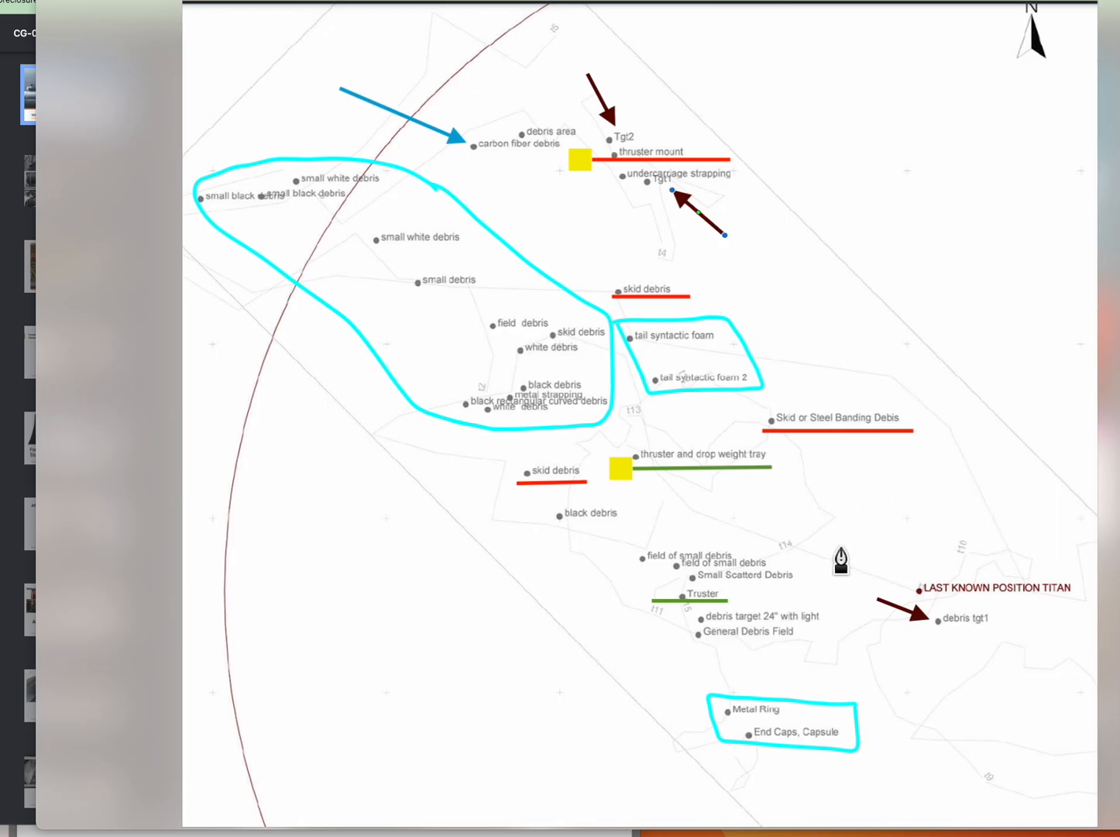
pyautogui.moveTo(574, 184)
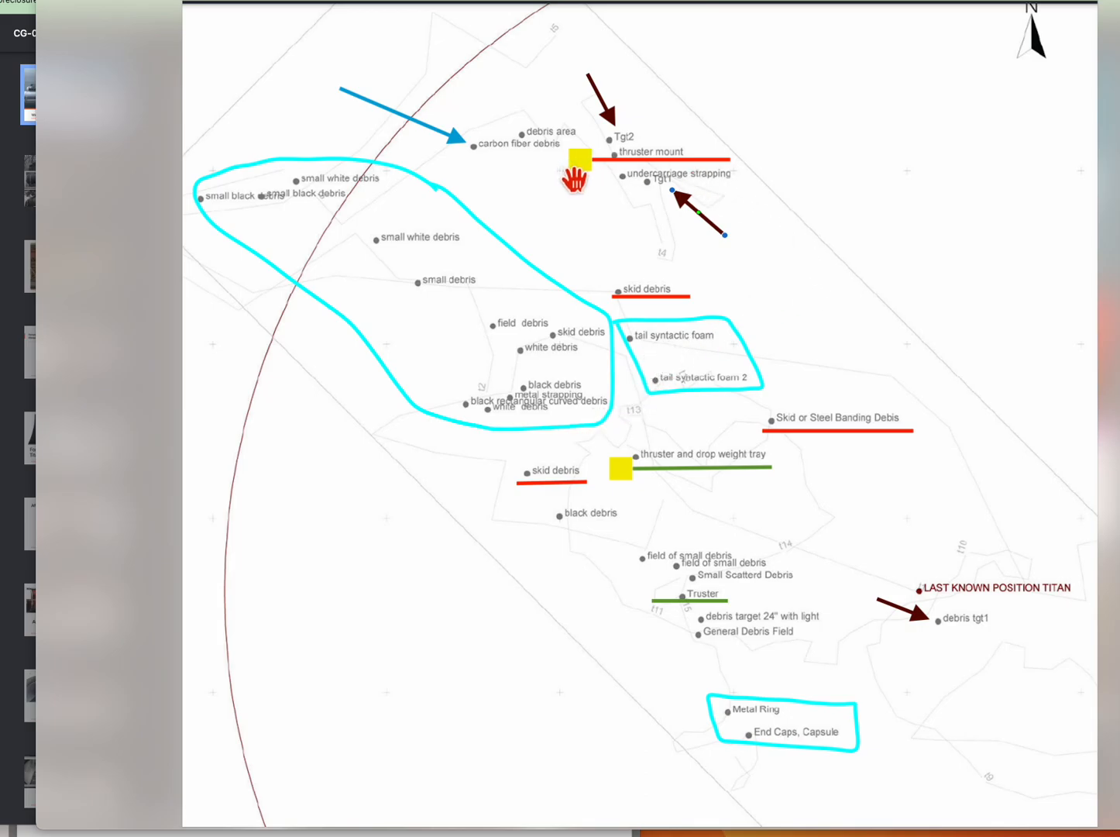
pyautogui.moveTo(555, 220)
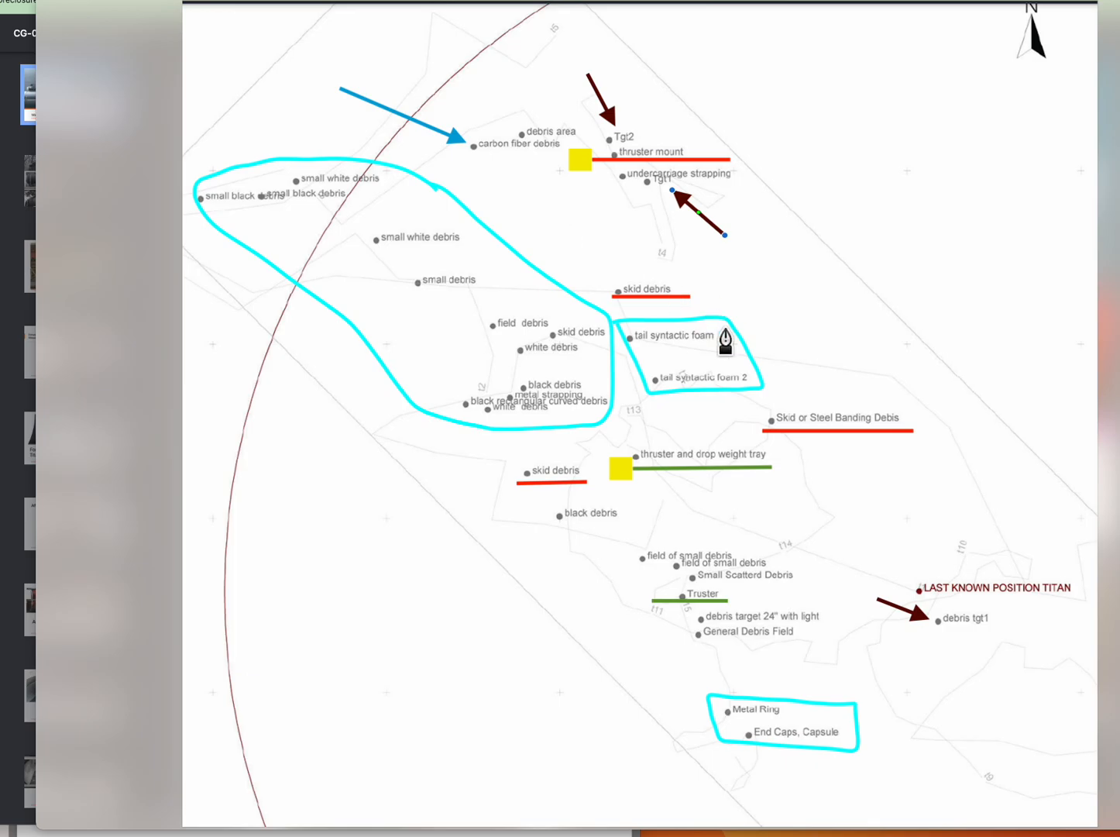
pyautogui.moveTo(978, 639)
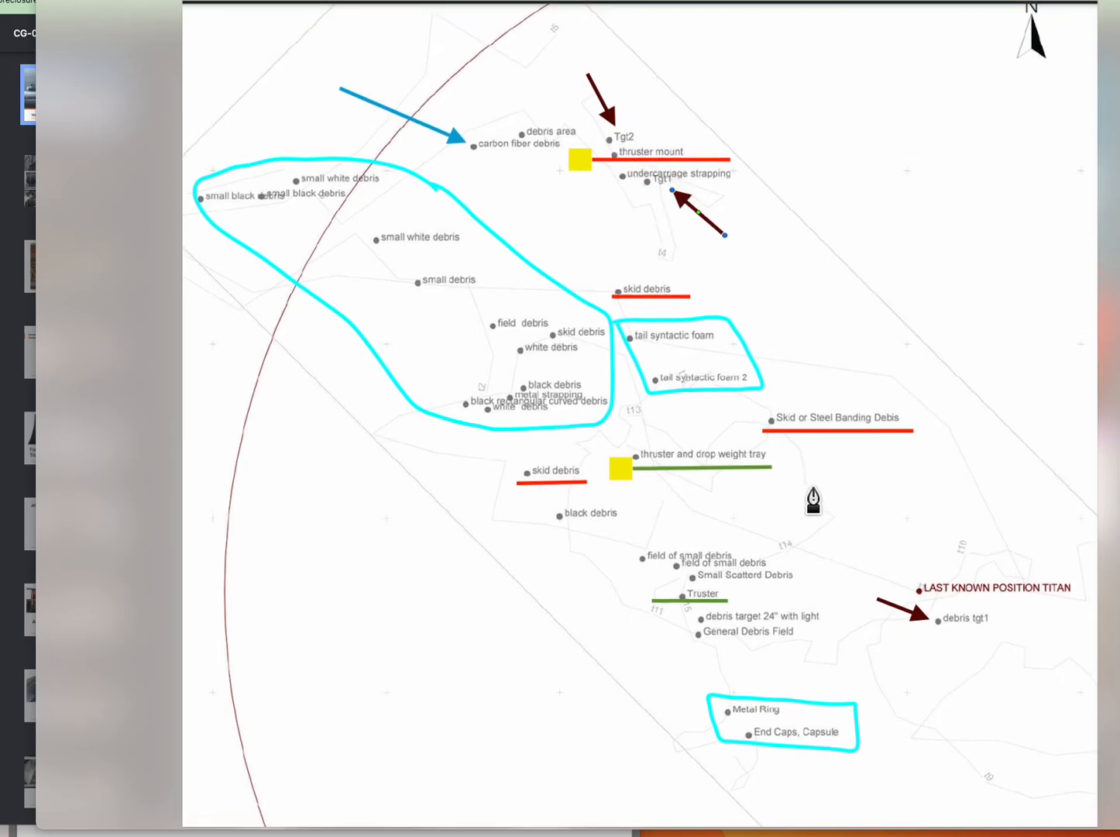
pyautogui.moveTo(815, 461)
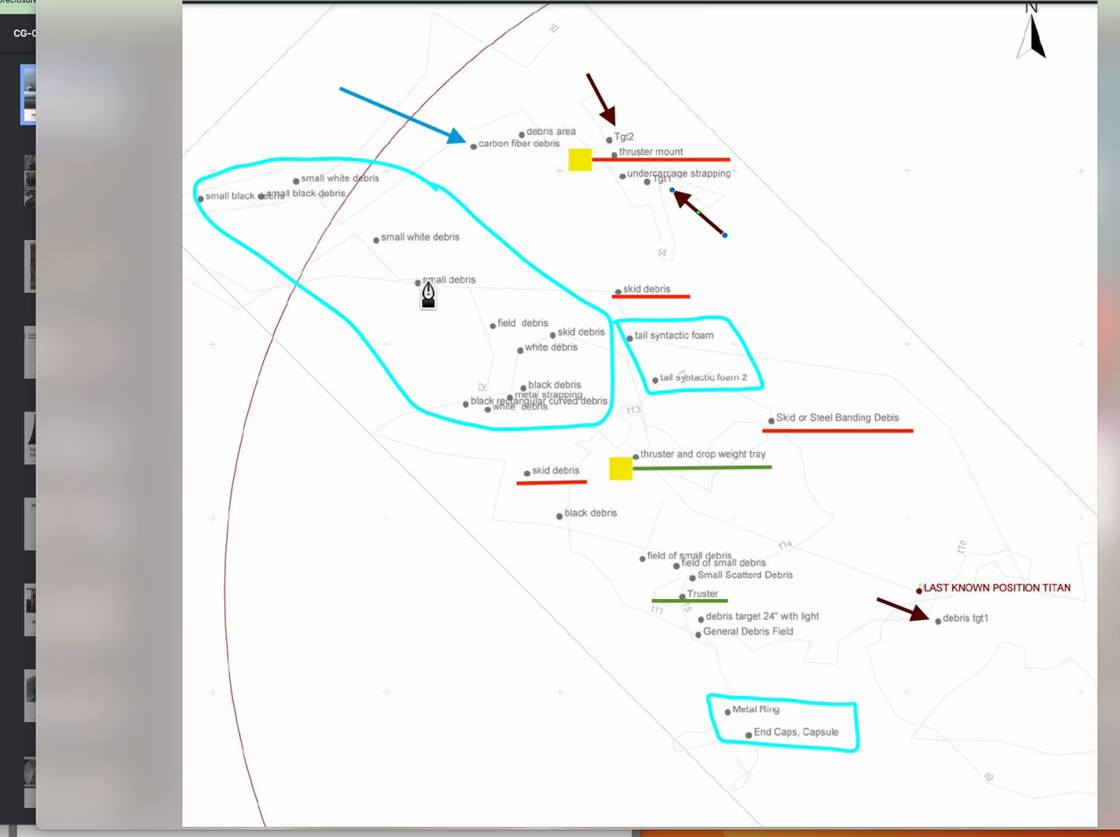
pyautogui.moveTo(651, 317)
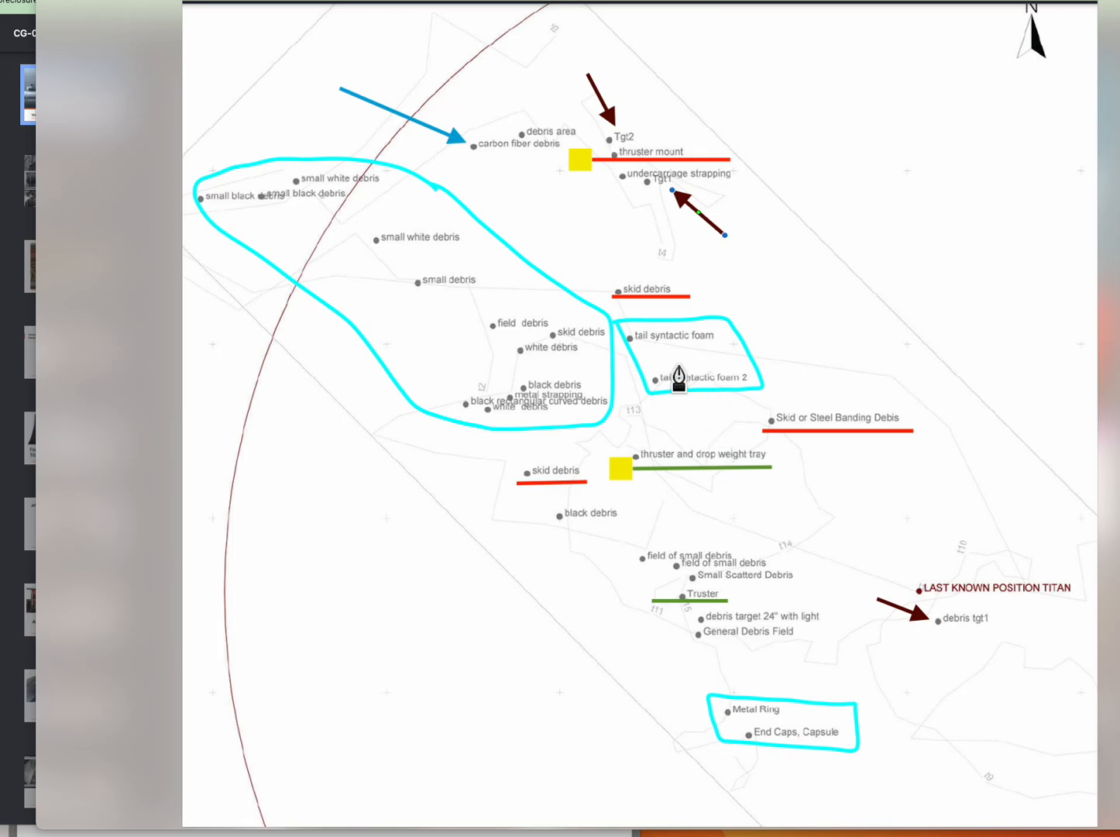
pyautogui.moveTo(410, 294)
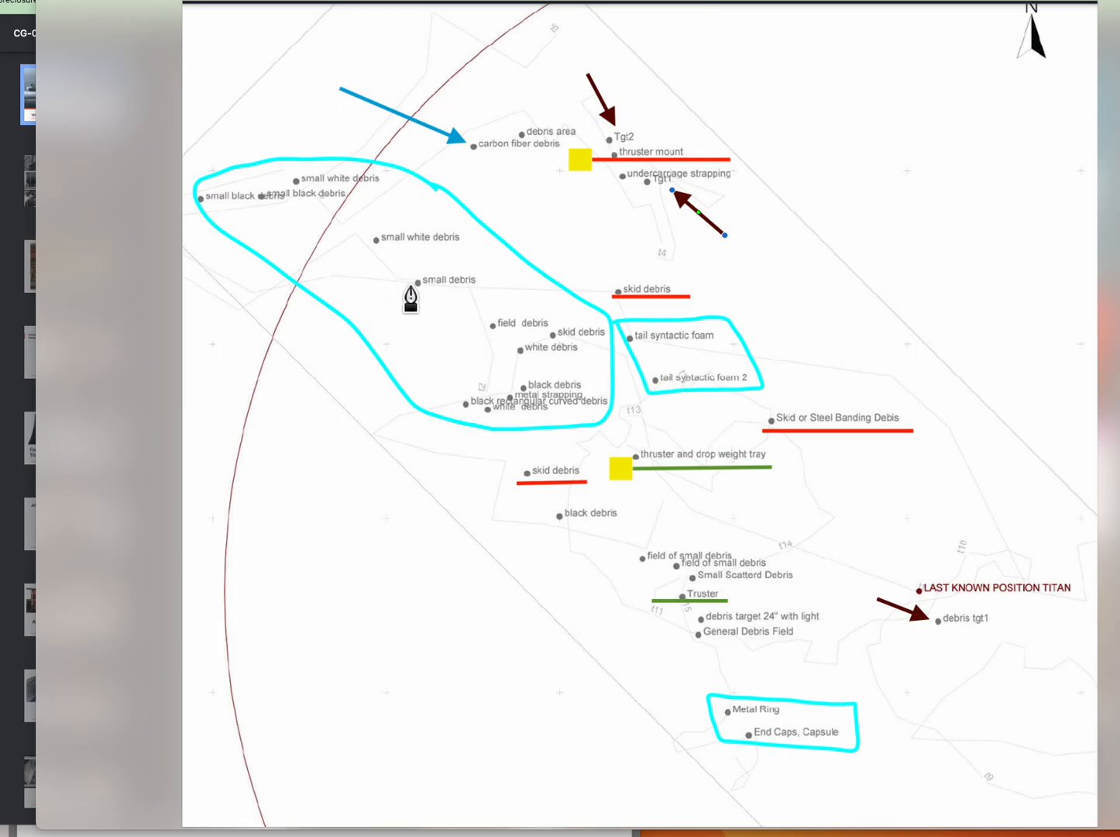
pyautogui.moveTo(418, 291)
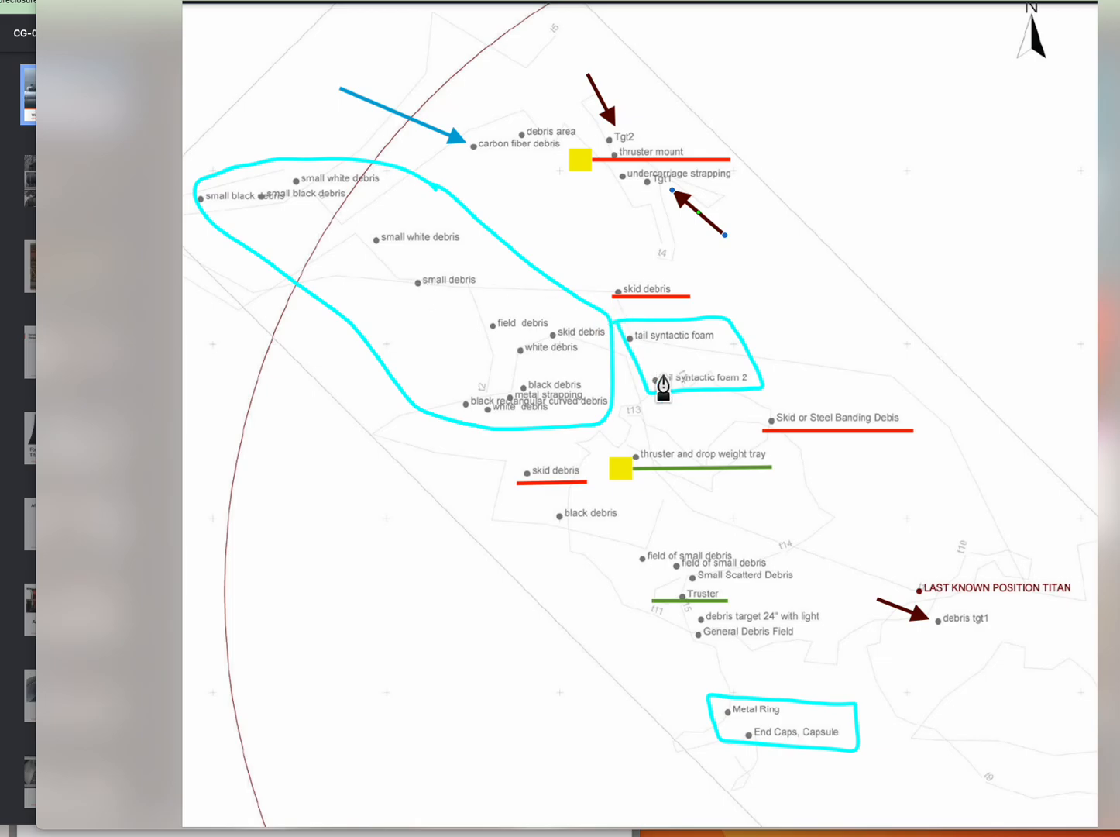
pyautogui.moveTo(660, 353)
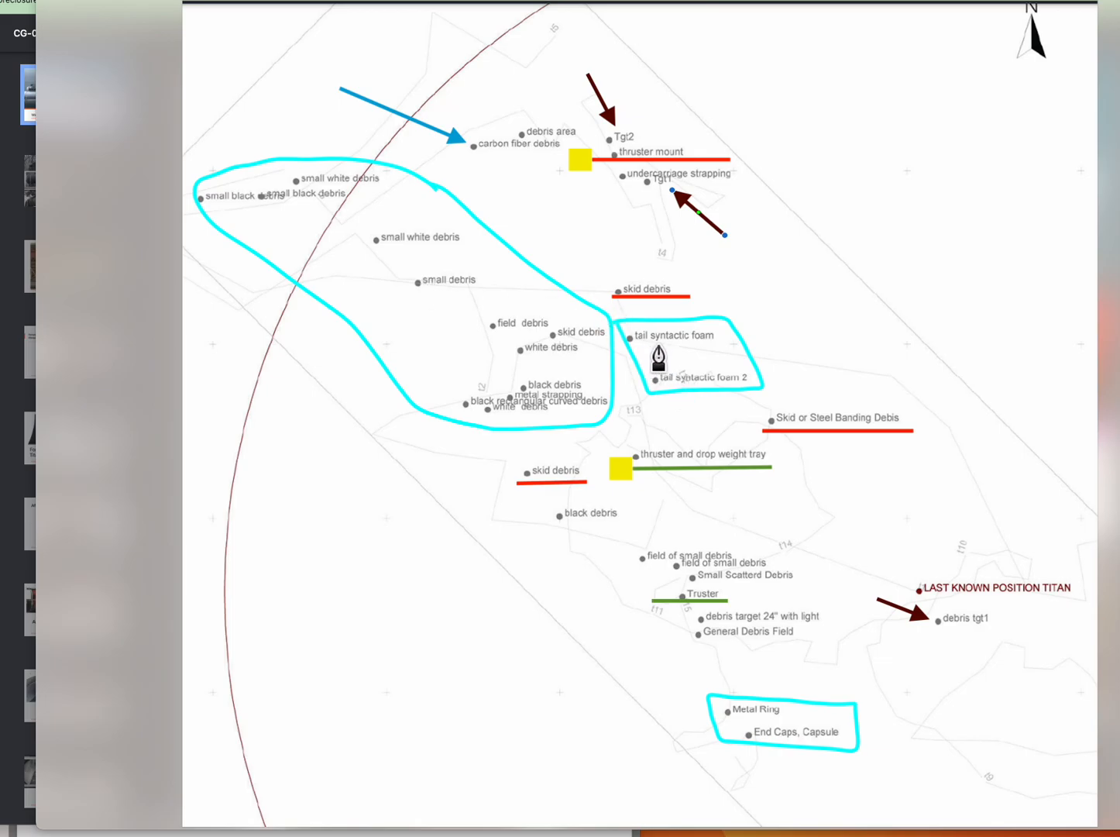
pyautogui.moveTo(700, 372)
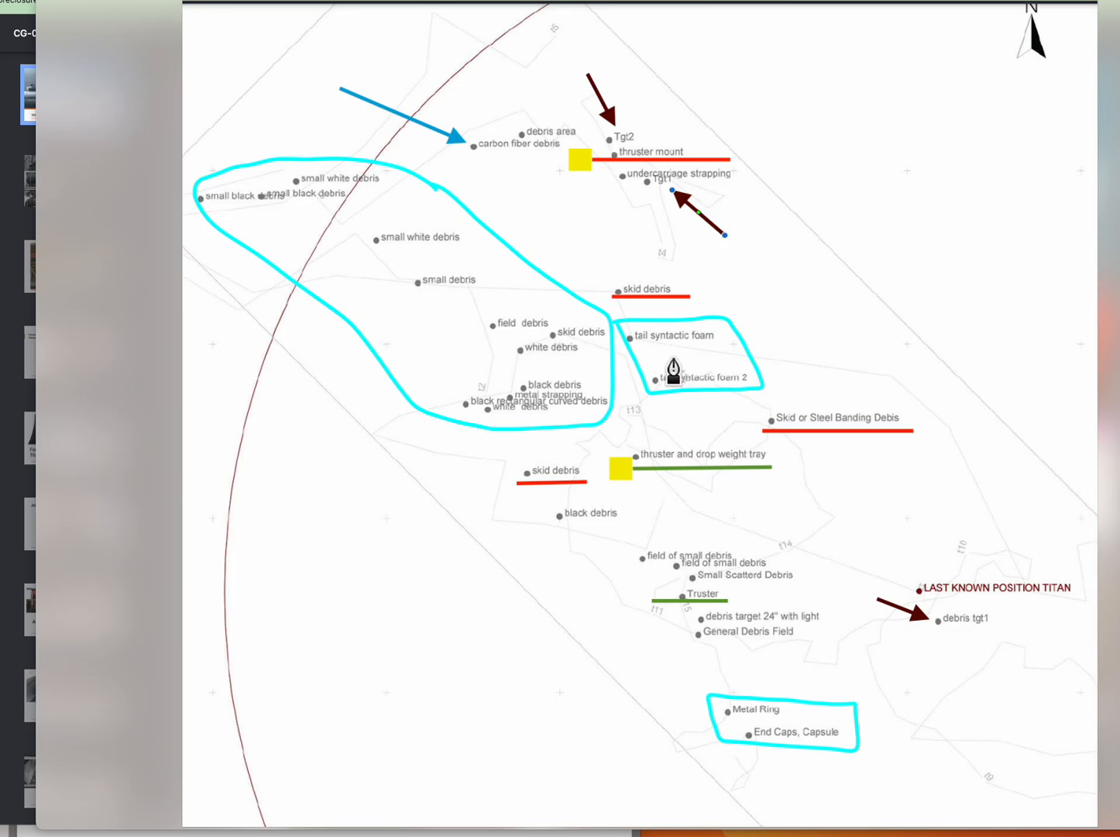
pyautogui.moveTo(768, 744)
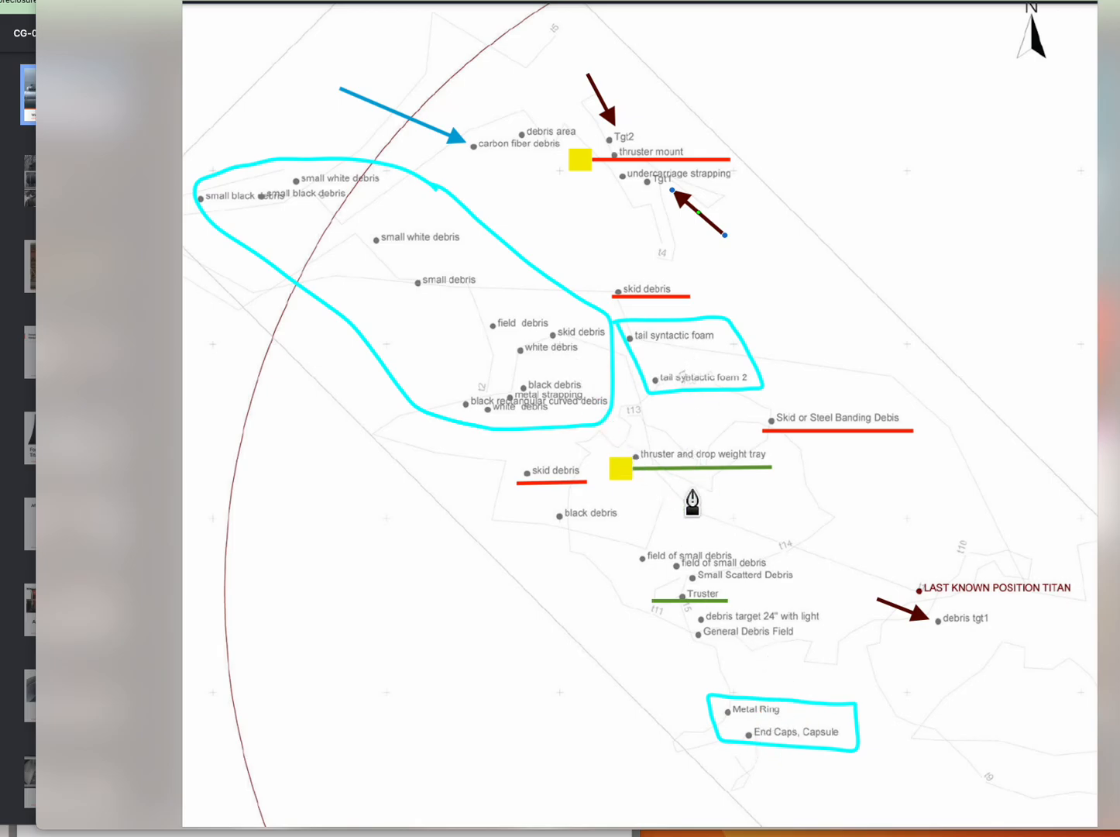
pyautogui.moveTo(765, 740)
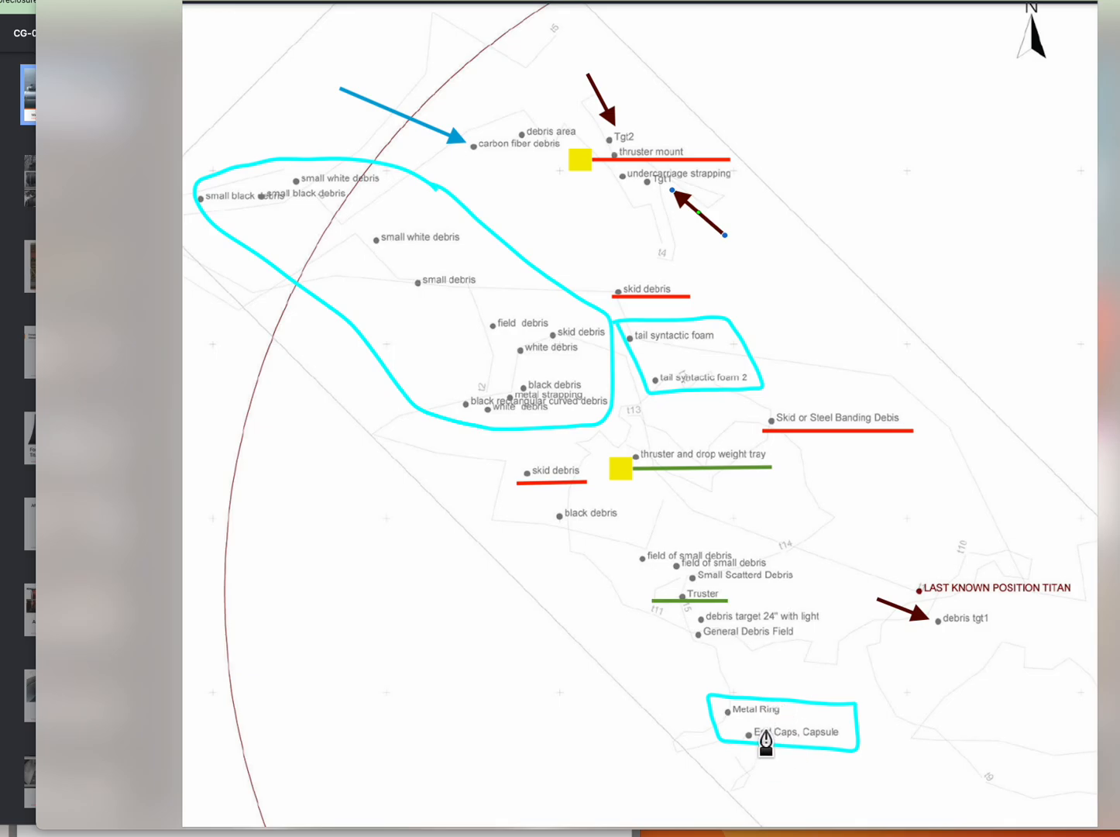
pyautogui.moveTo(770, 740)
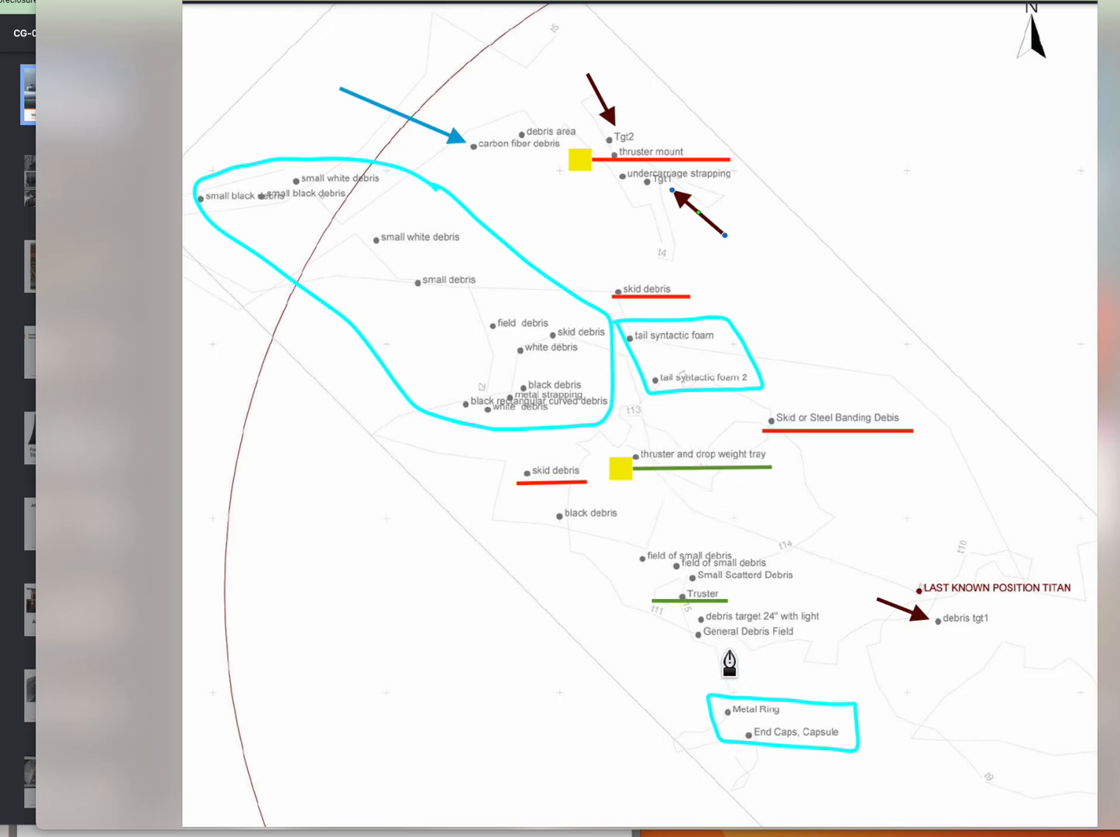
pyautogui.moveTo(967, 607)
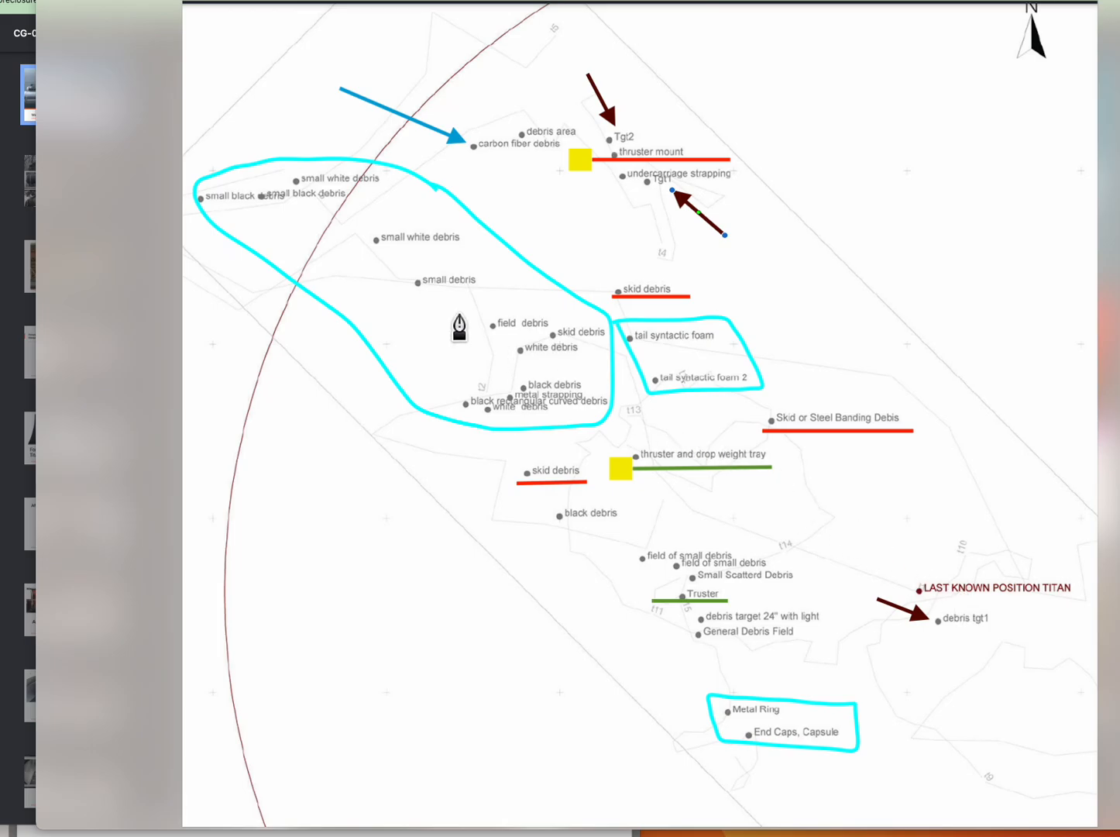
pyautogui.moveTo(385, 254)
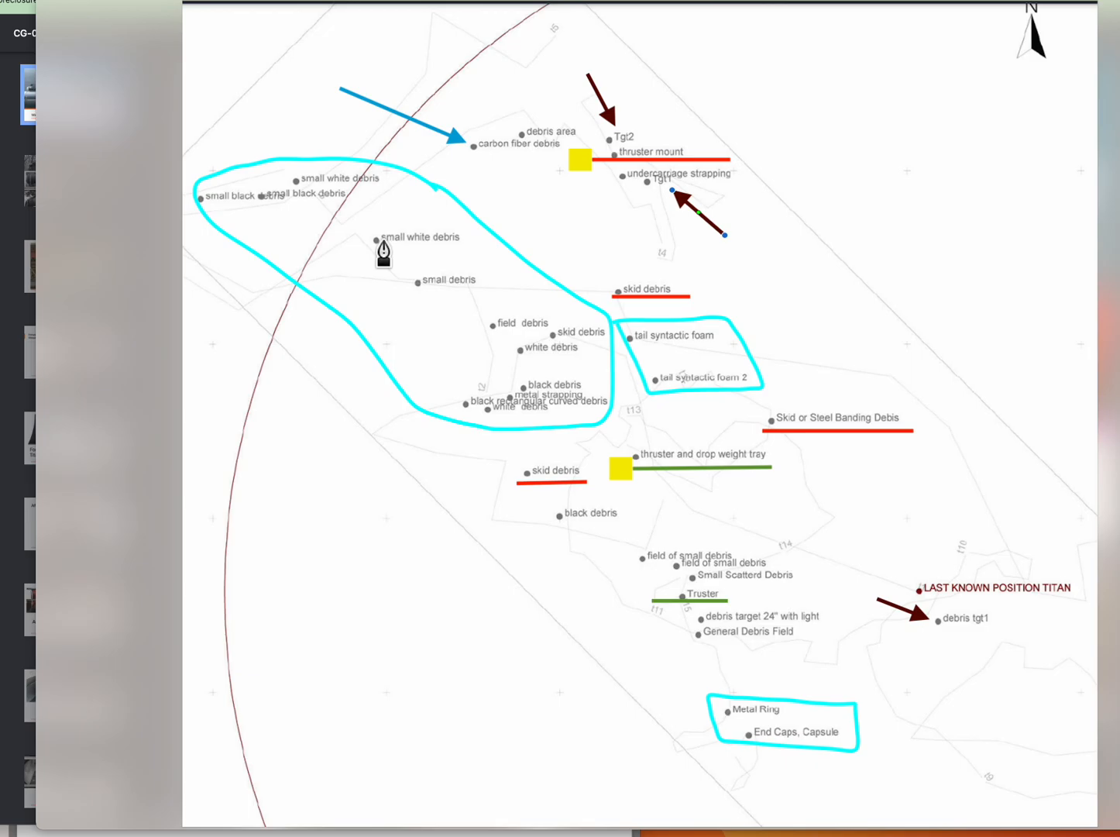
pyautogui.moveTo(772, 746)
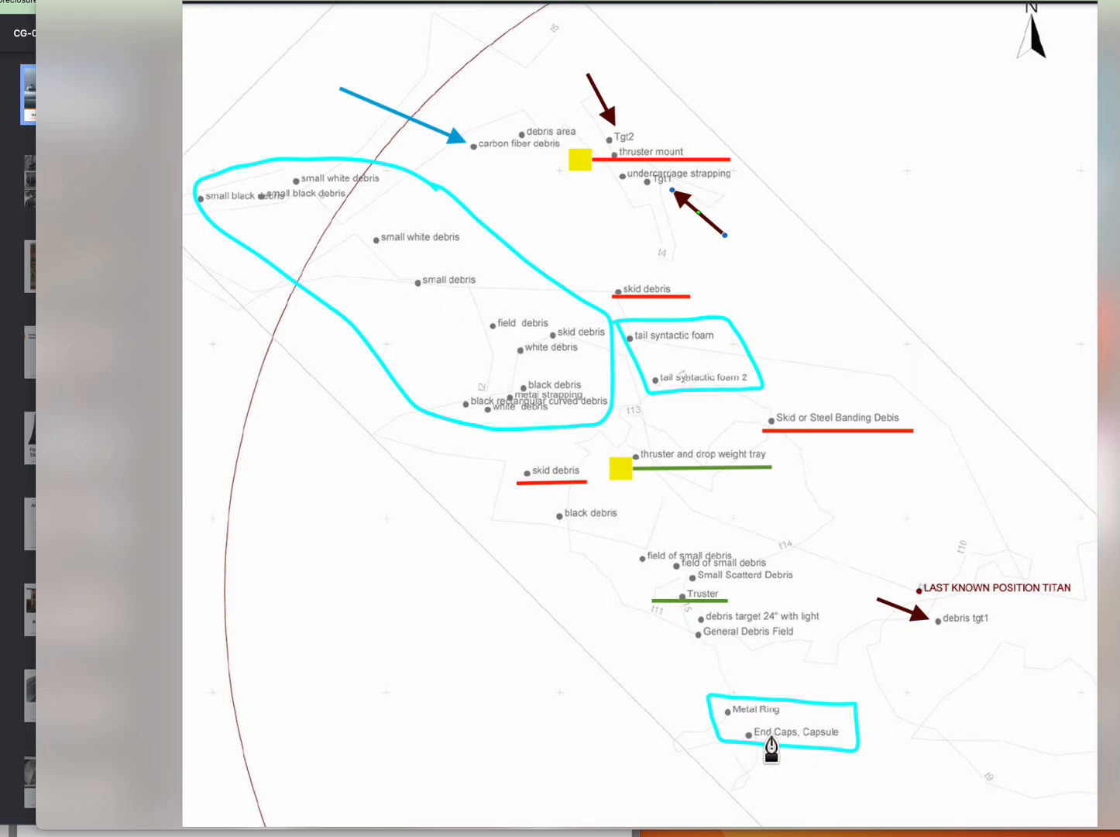